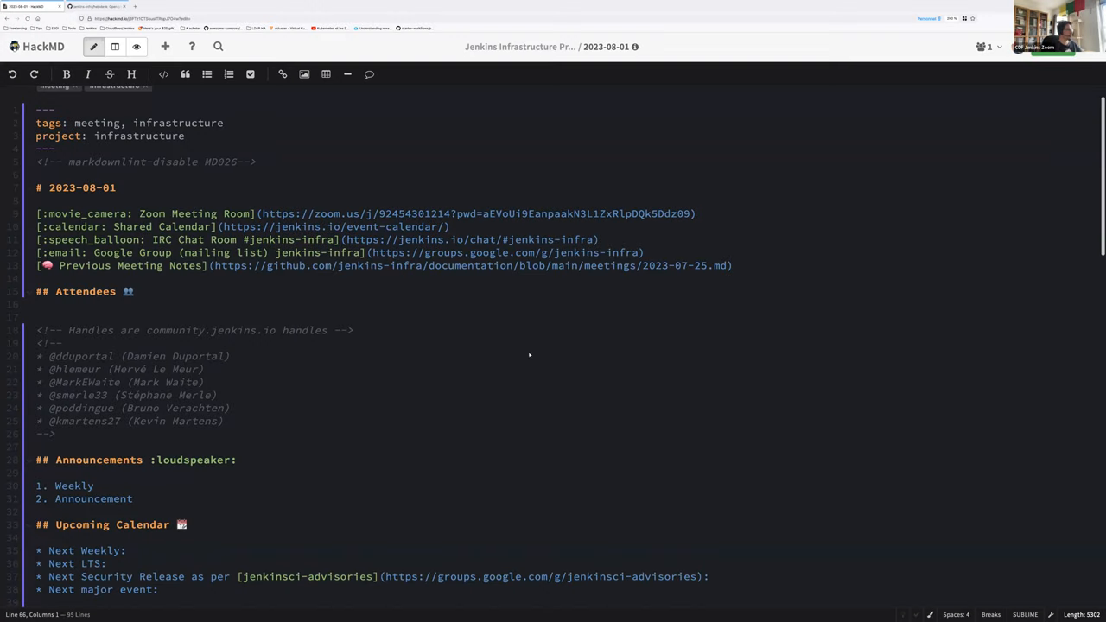
mouse_move(508, 356)
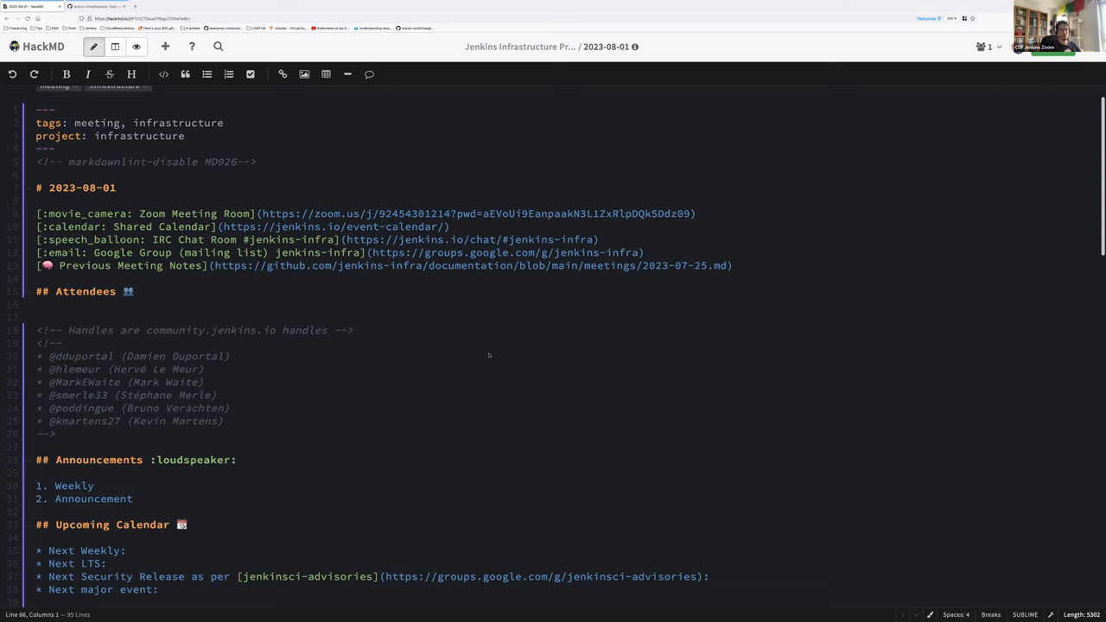
- Remove the <!-- and --> comment lines wrapping the attendee handle list
left_click(38, 316)
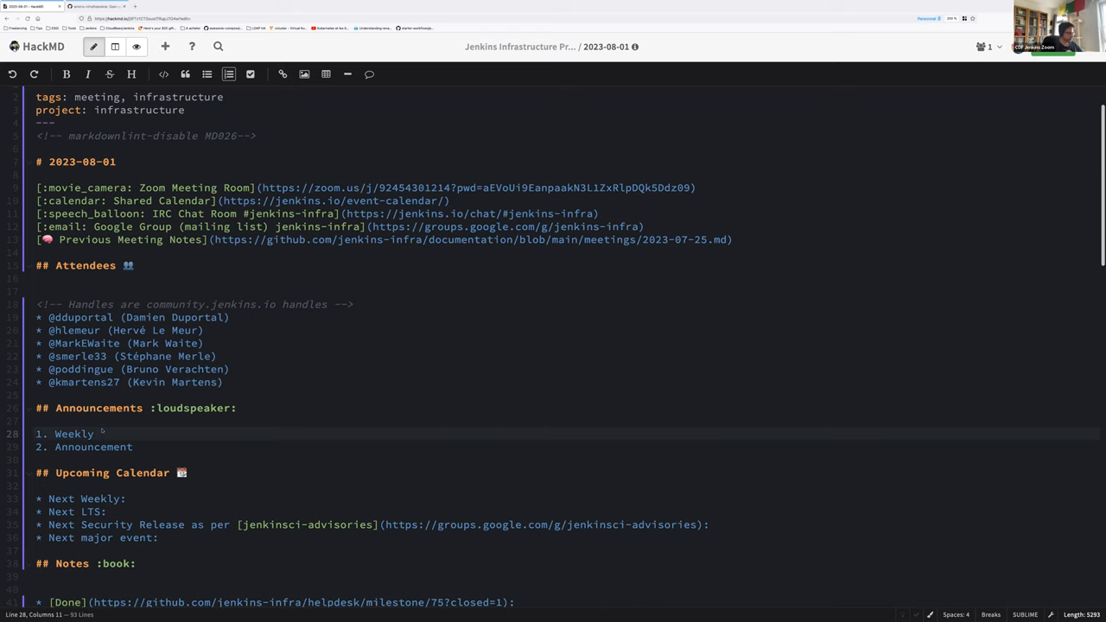
- Complete the Weekly line with ': 2.417 is out (packages and the Docker image soon)'
type(": 2.")
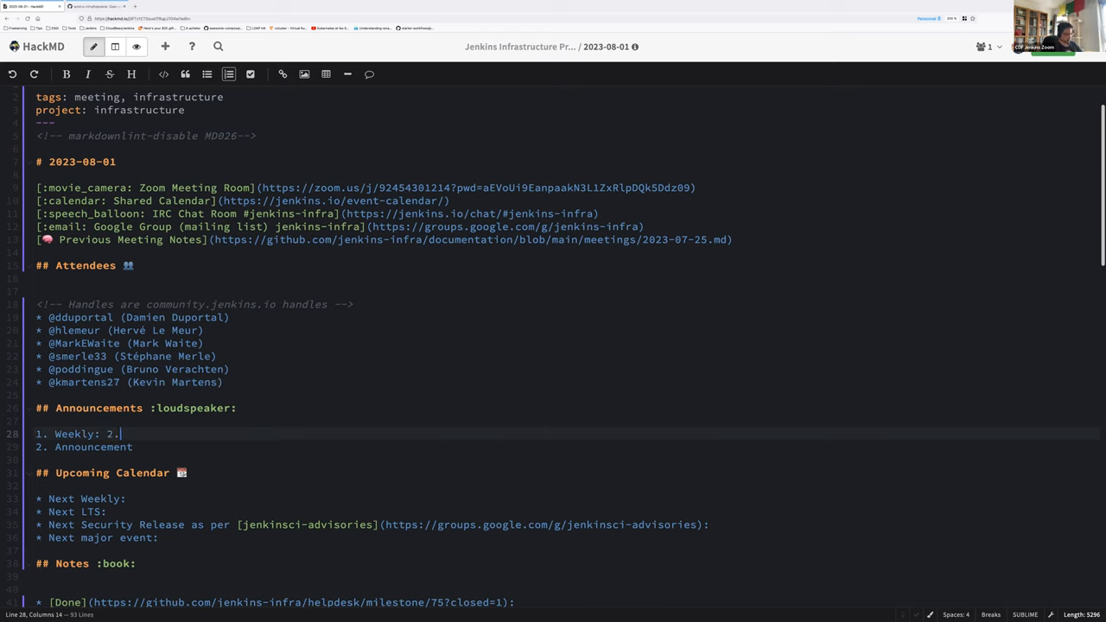
type("417")
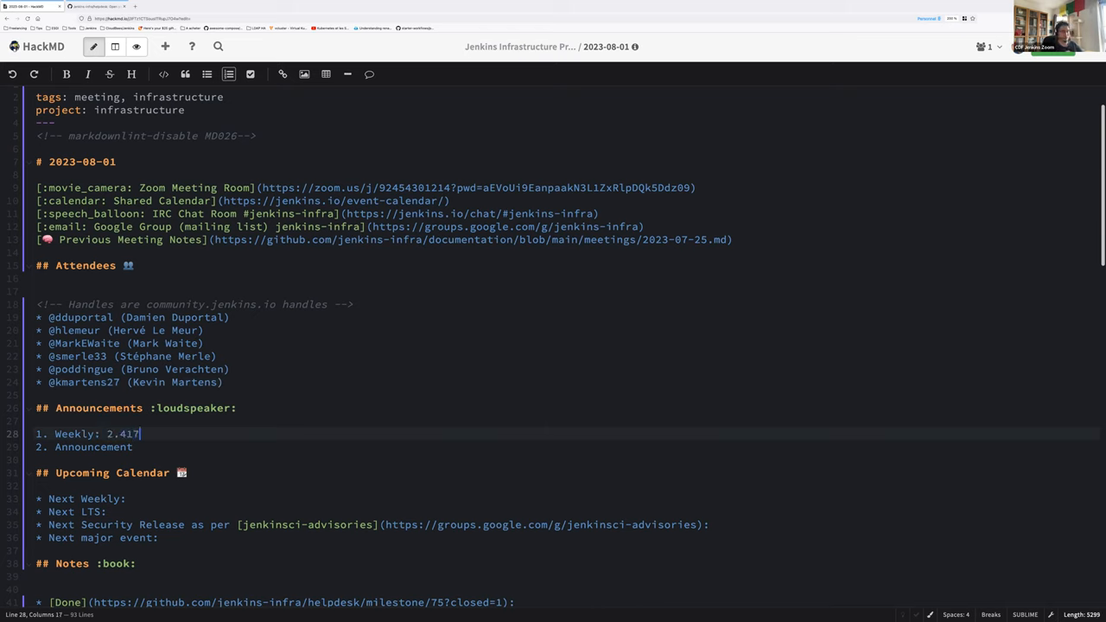
type("is ou")
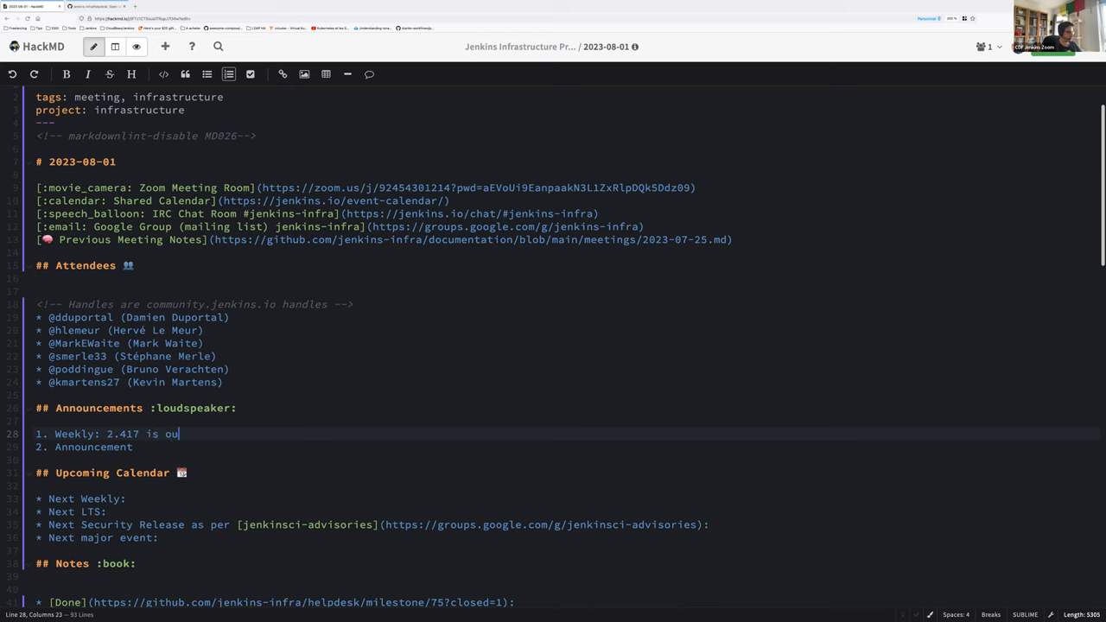
type("(packages)")
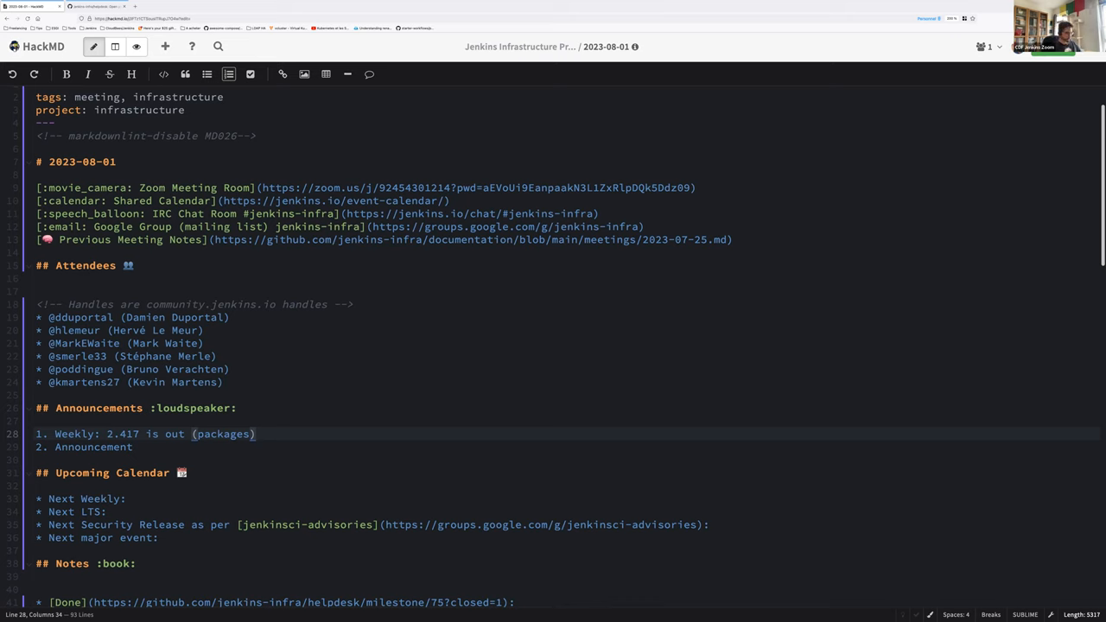
type("and the Docke")
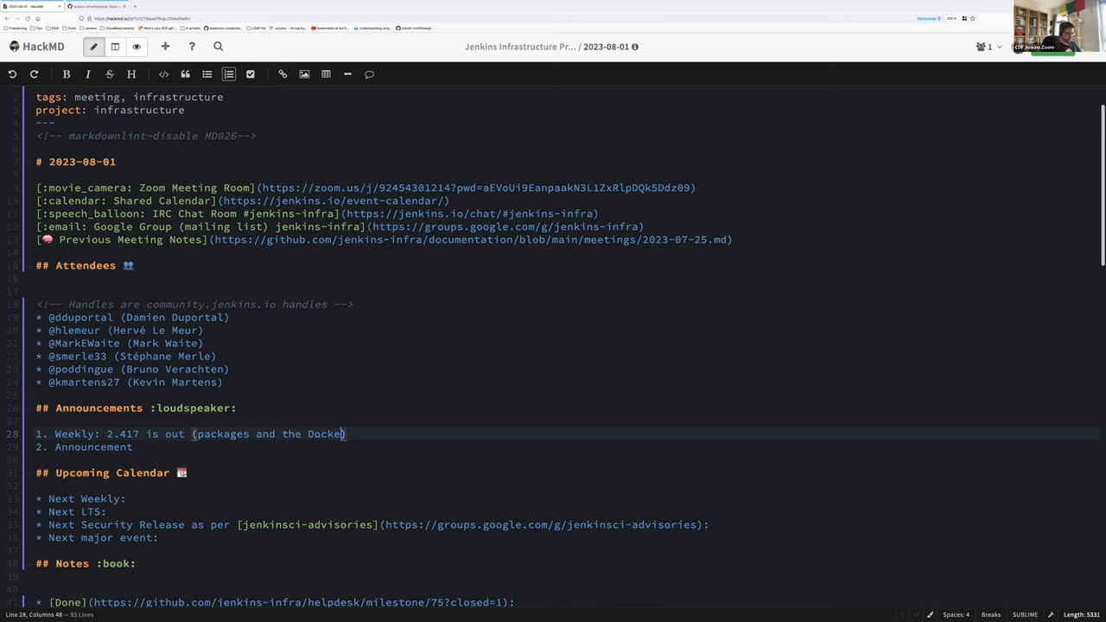
type("image soon")
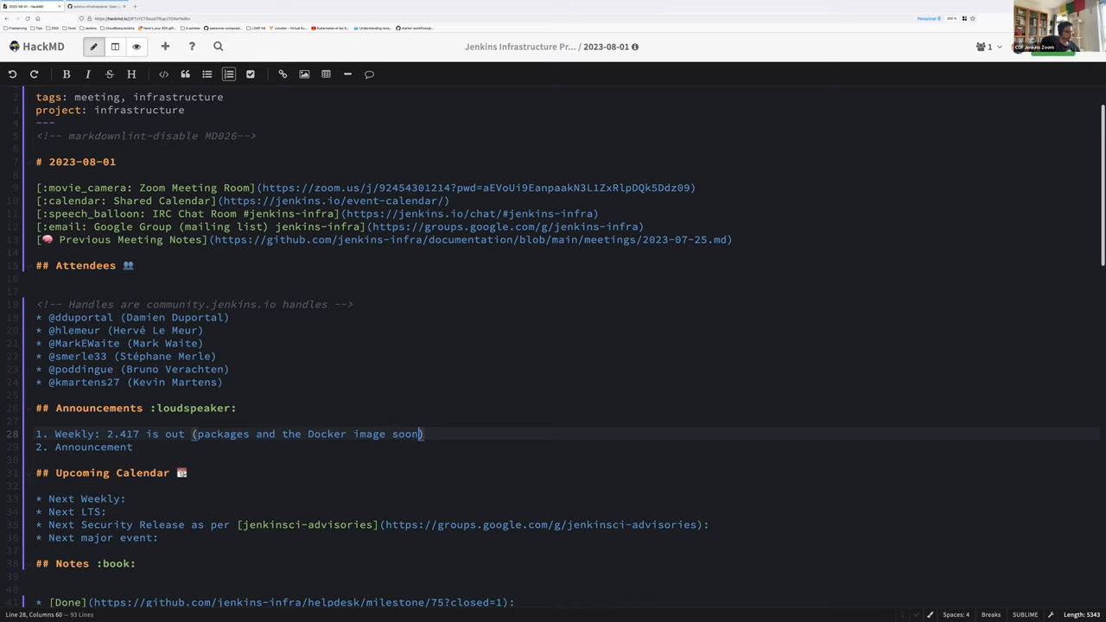
key("Right")
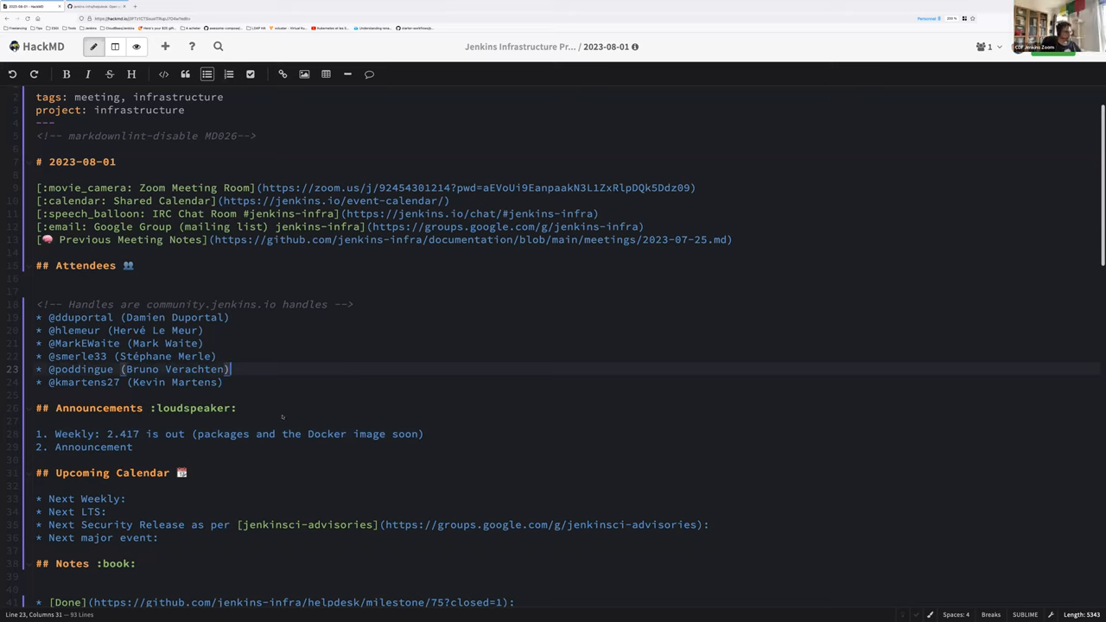
left_click(173, 434)
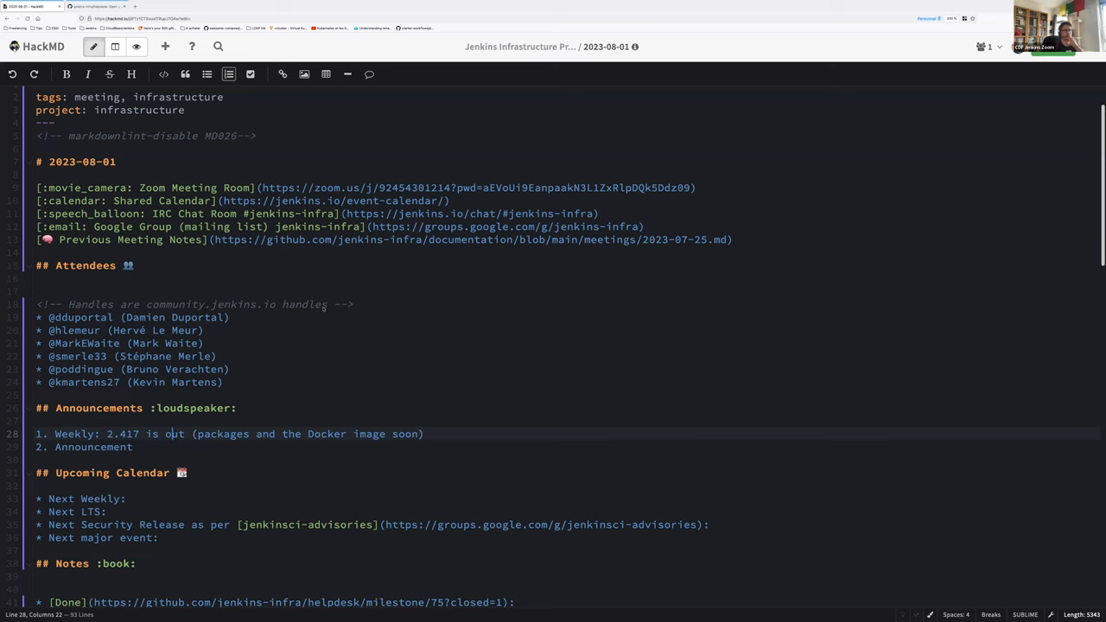
left_click(200, 7)
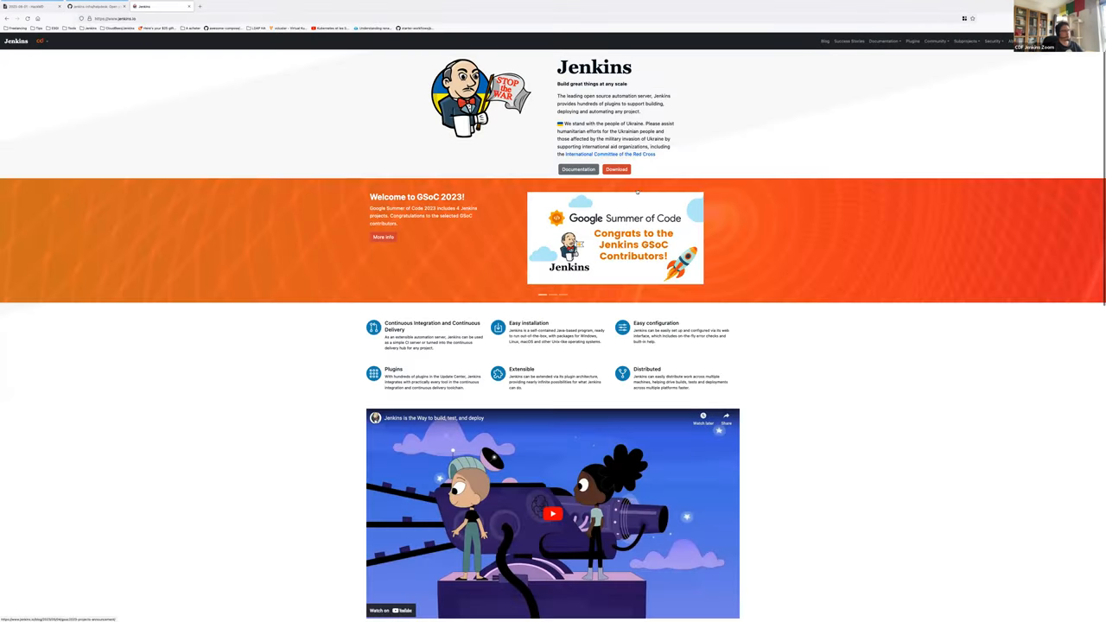
- View the jenkins.io download page listing LTS 2.401.3 and weekly 2.416
left_click(615, 169)
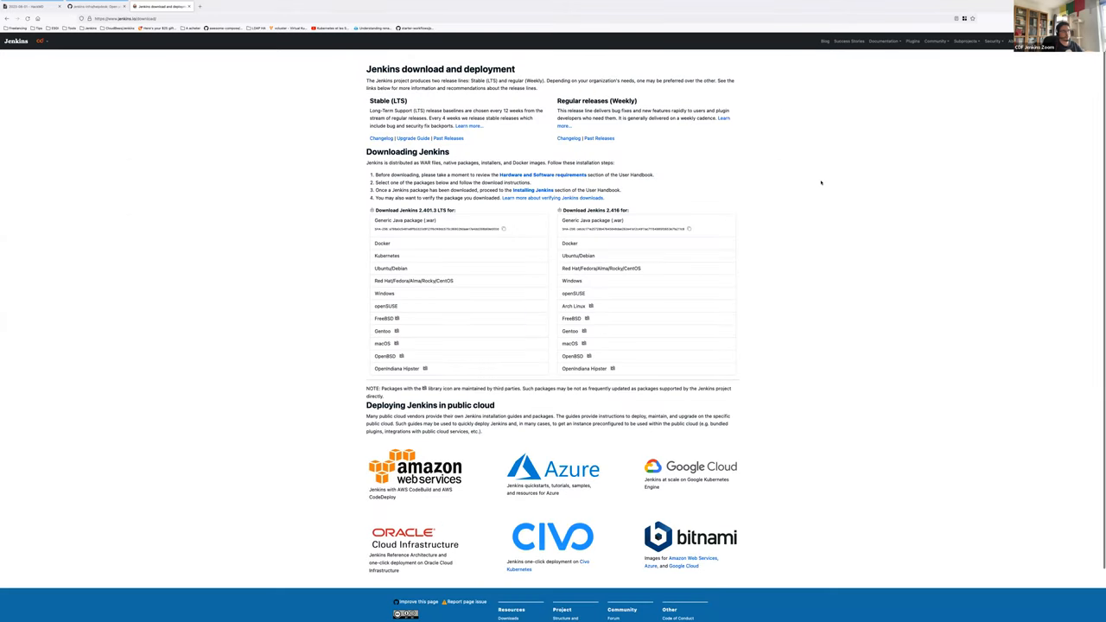
mouse_move(813, 187)
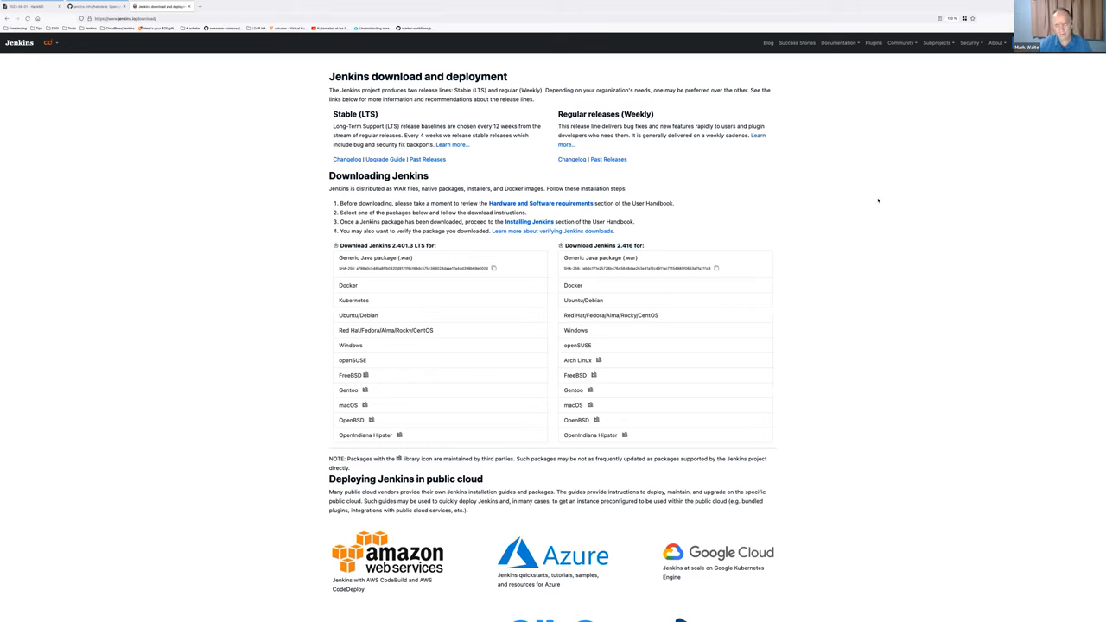
mouse_move(854, 214)
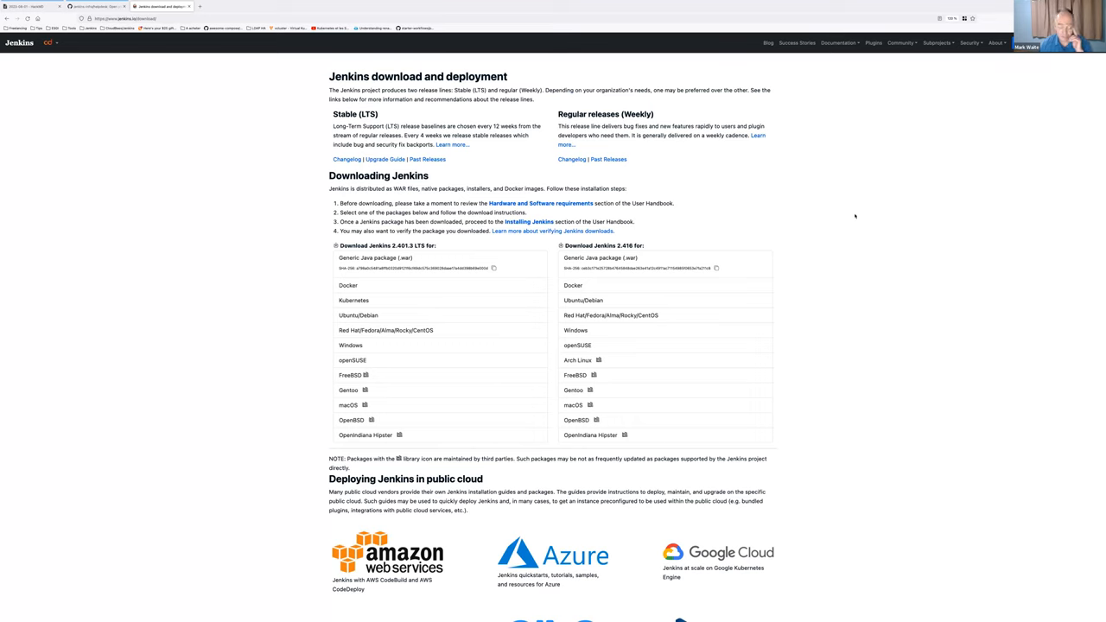
mouse_move(735, 225)
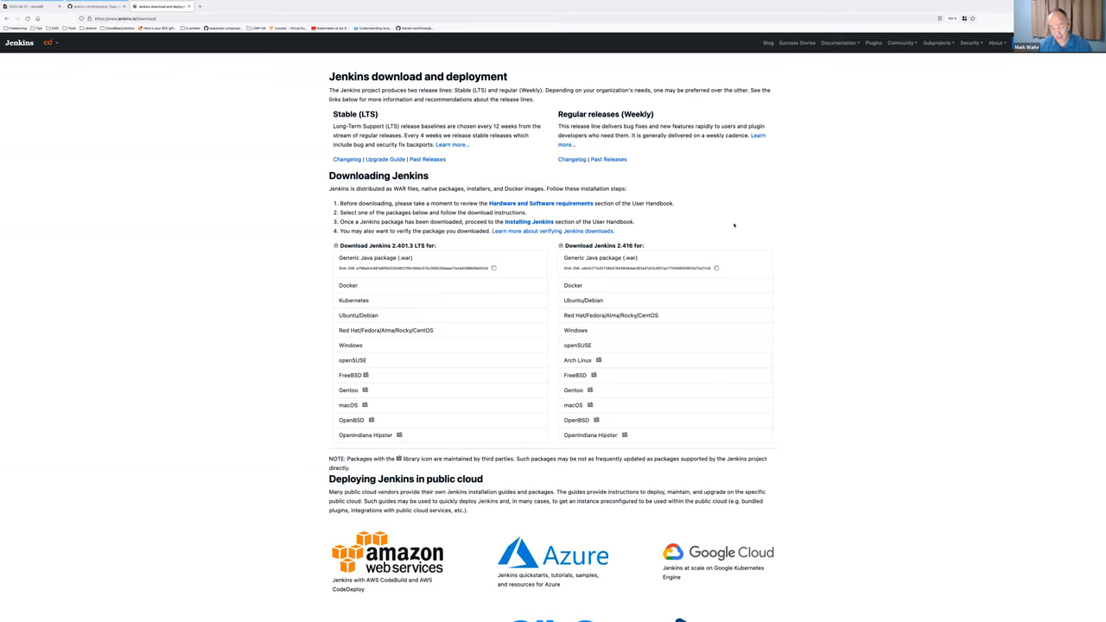
mouse_move(816, 249)
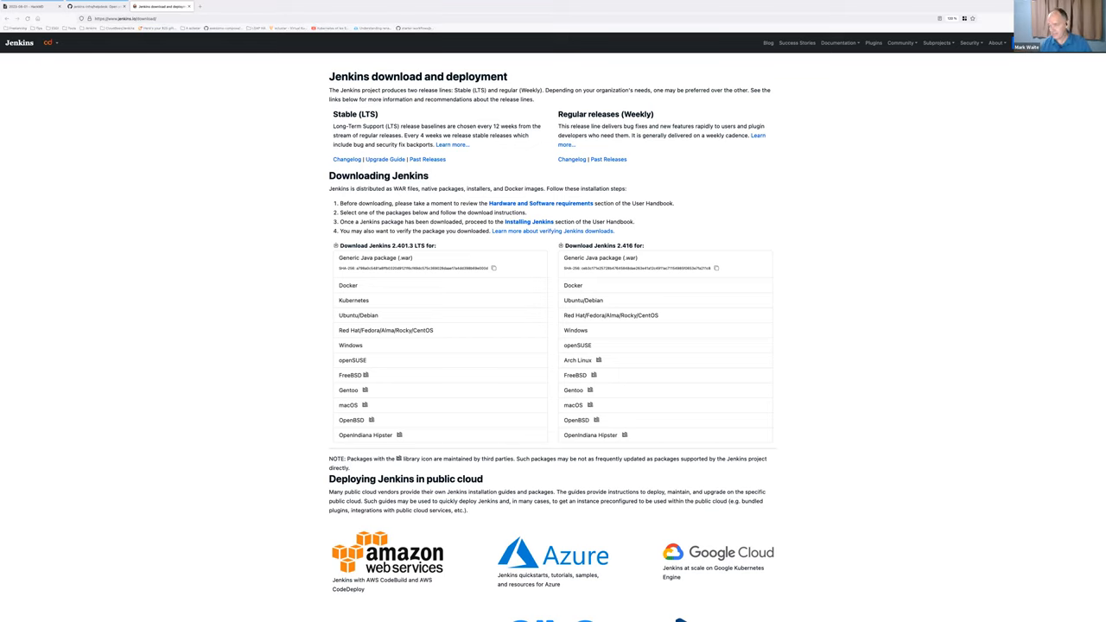
mouse_move(201, 55)
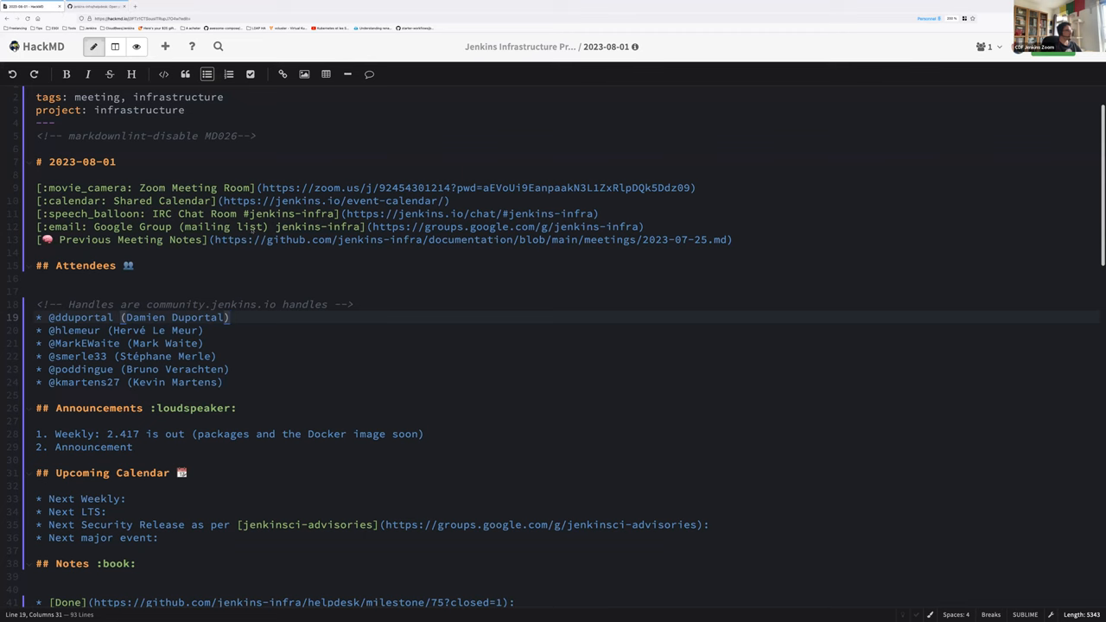
- Add ', waiting for the changelog as usual' inside the Weekly line's parentheses
scroll("down", 3)
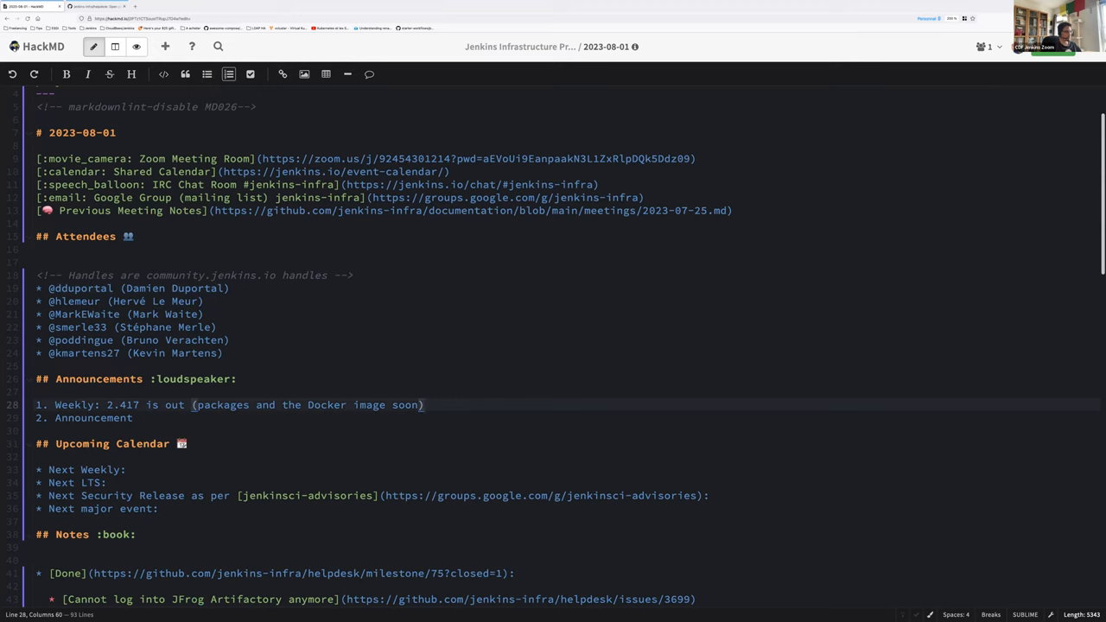
type(", waiting")
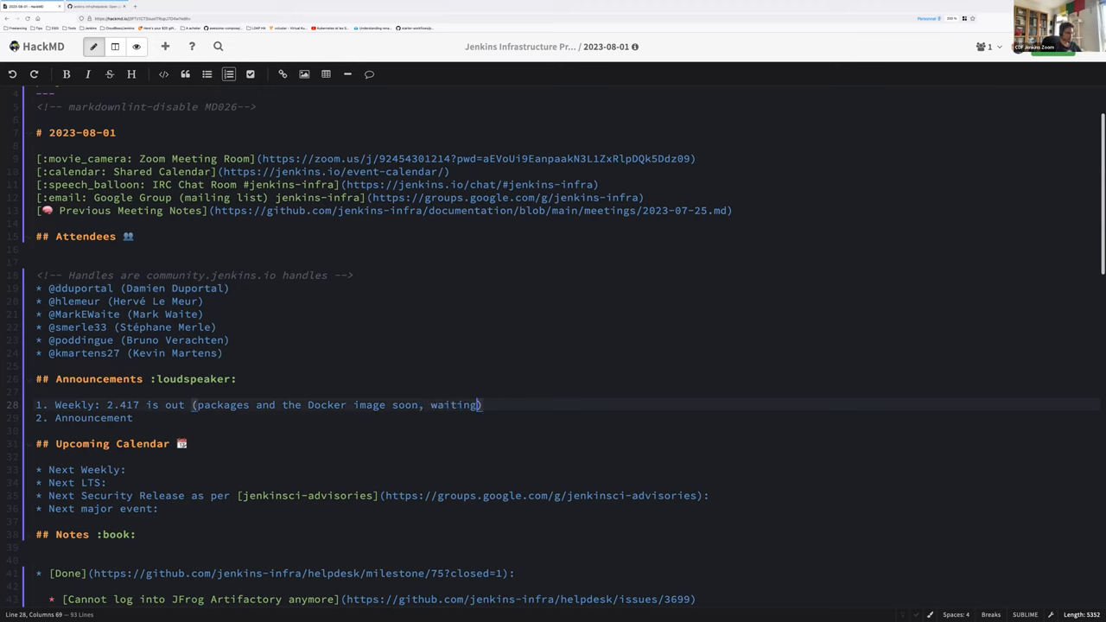
type("for the chang")
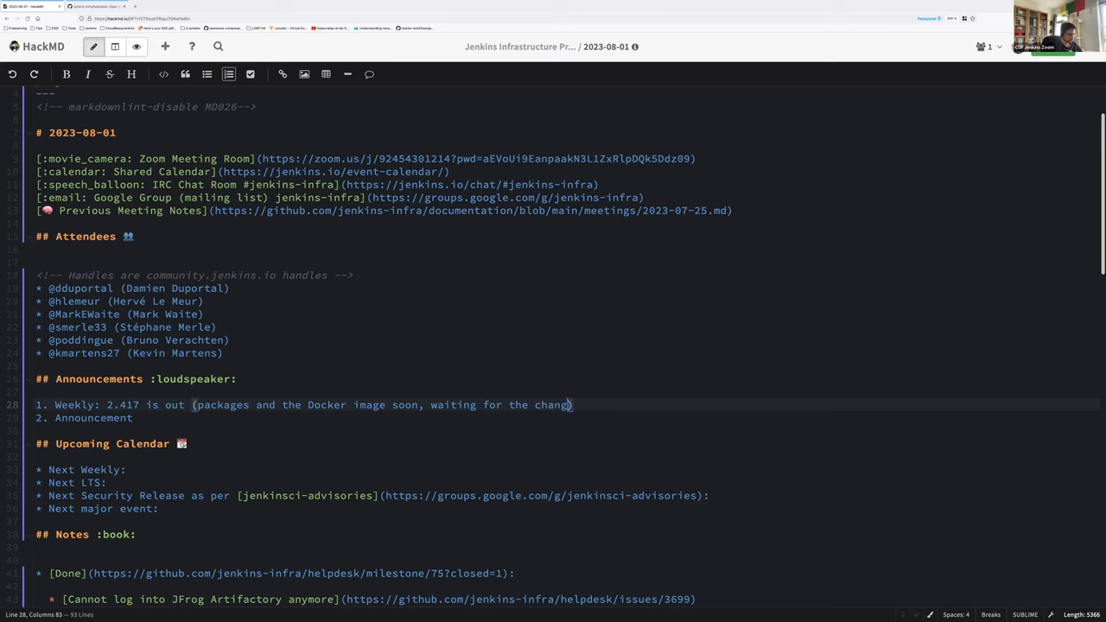
type("lo as usual")
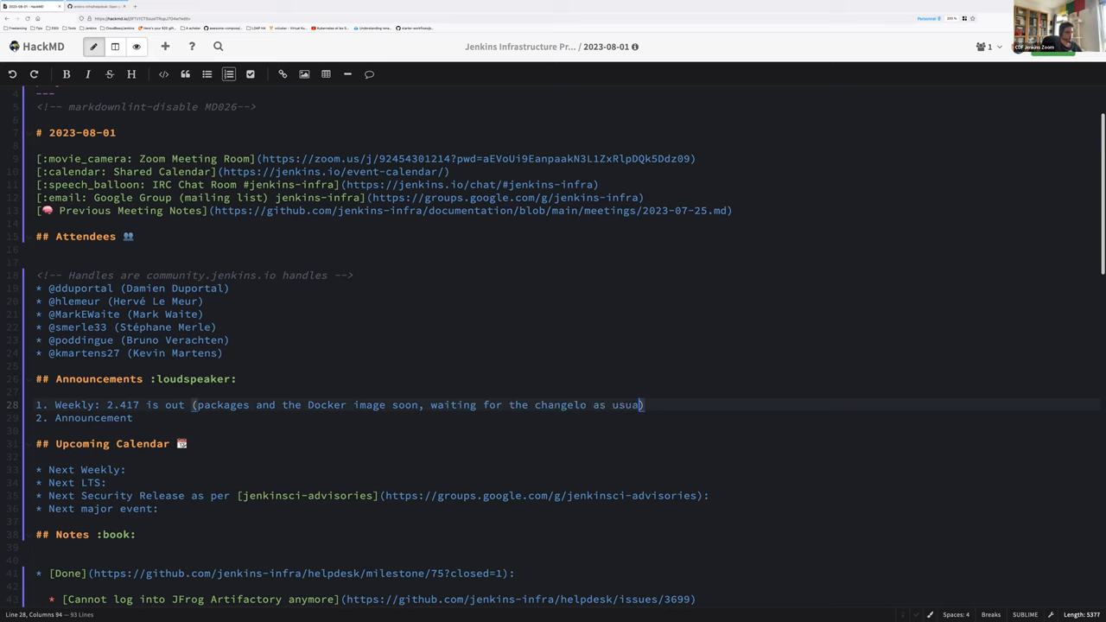
type("l")
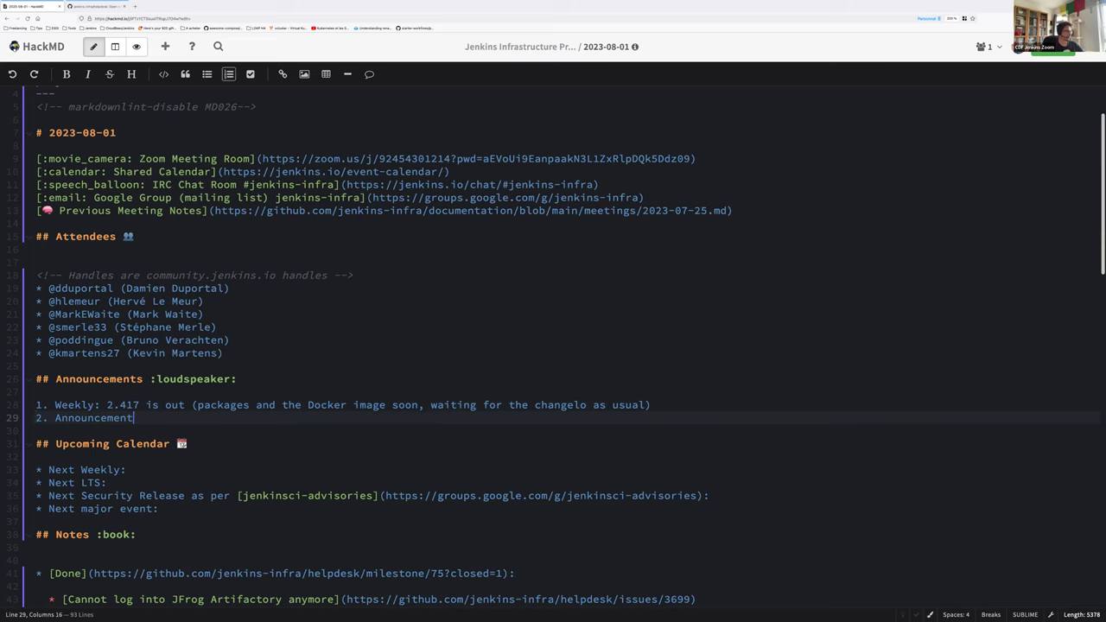
- Add announcement 2 'Core security releases for both LTS and weekly' and start item 3
type("Core secu")
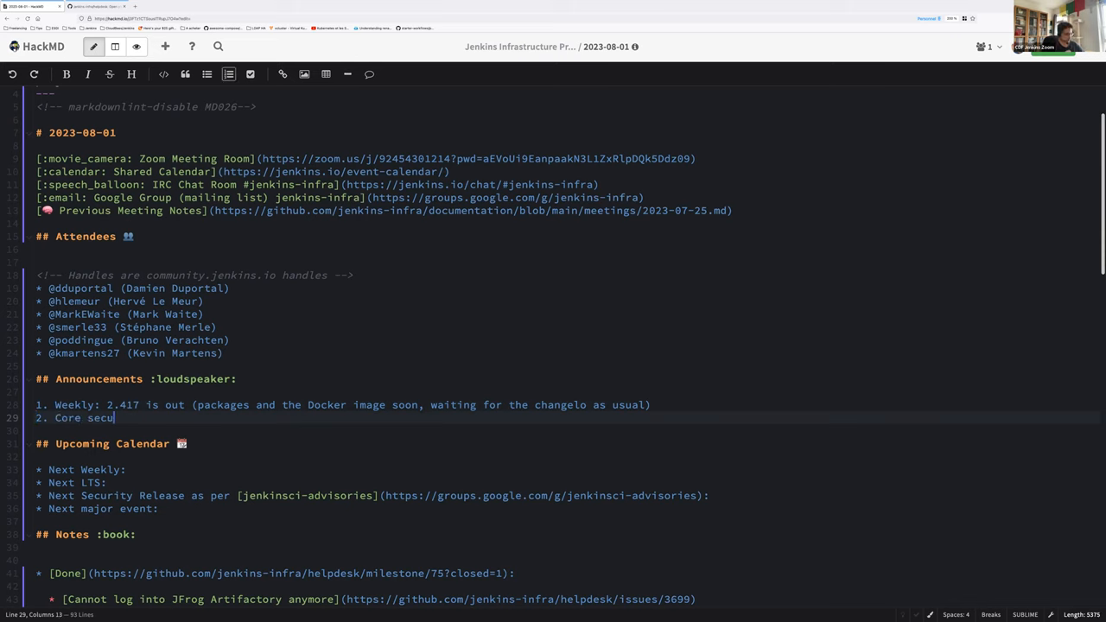
type("rity releases")
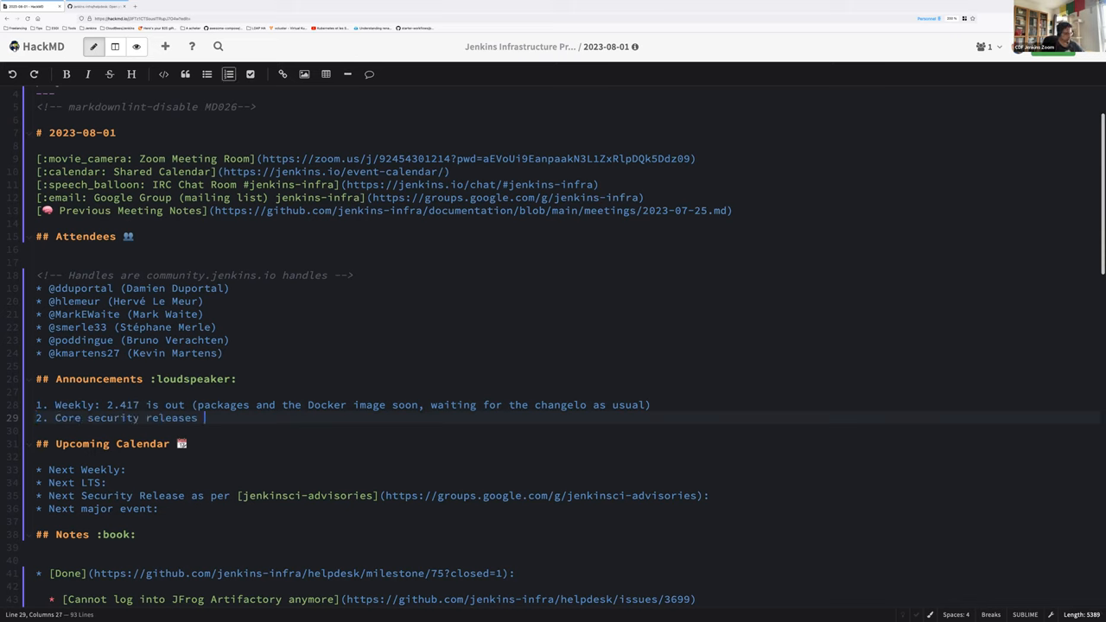
type("for both LTS and weekly last week")
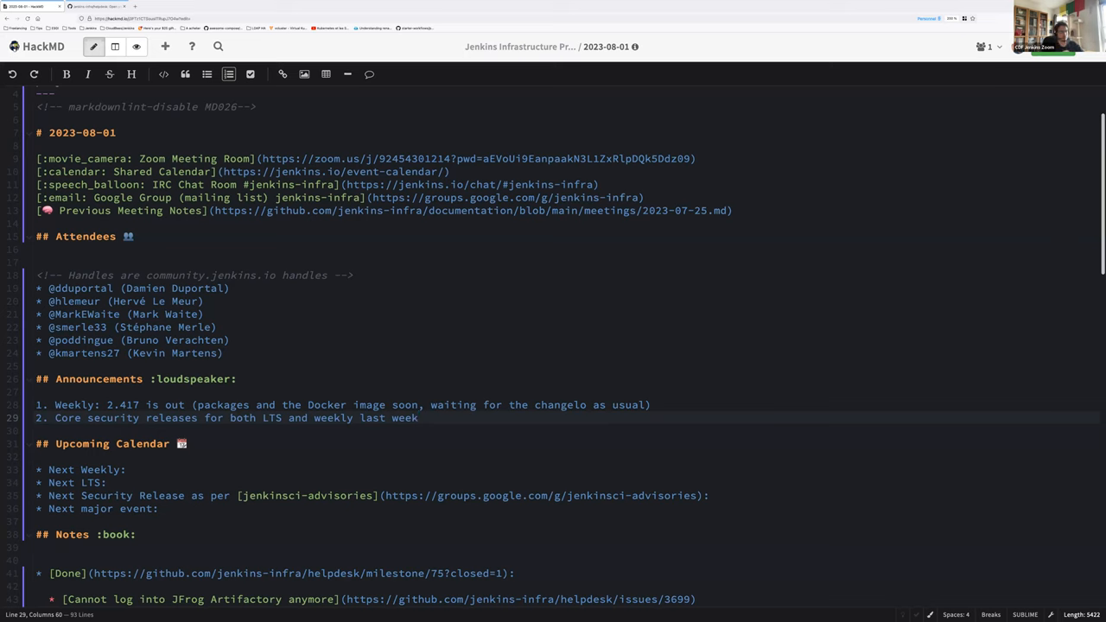
left_click(419, 417)
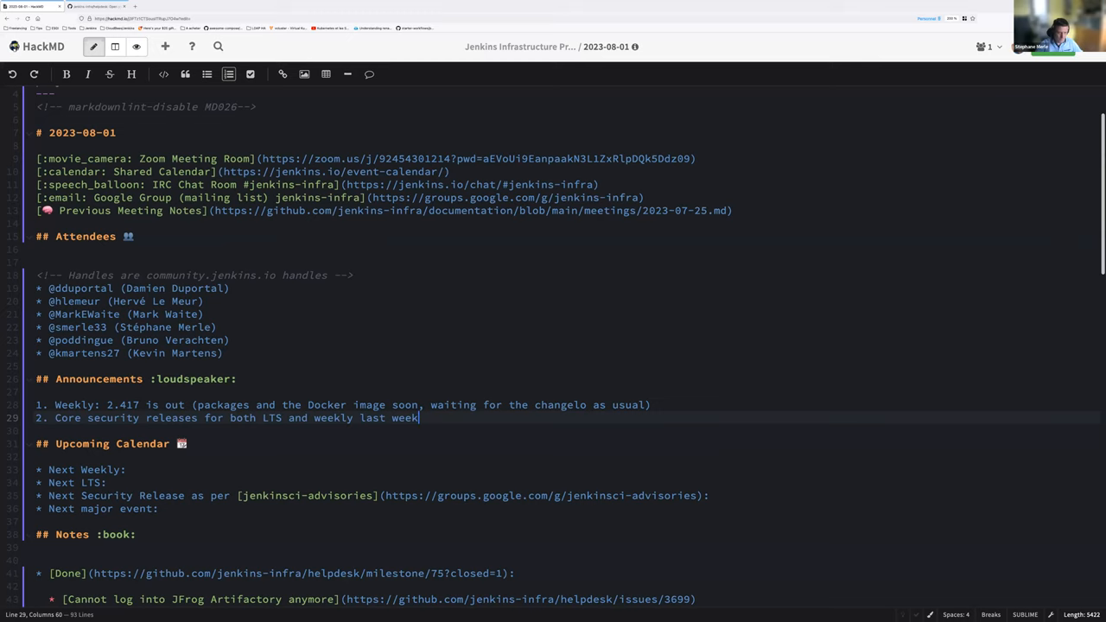
key("Return")
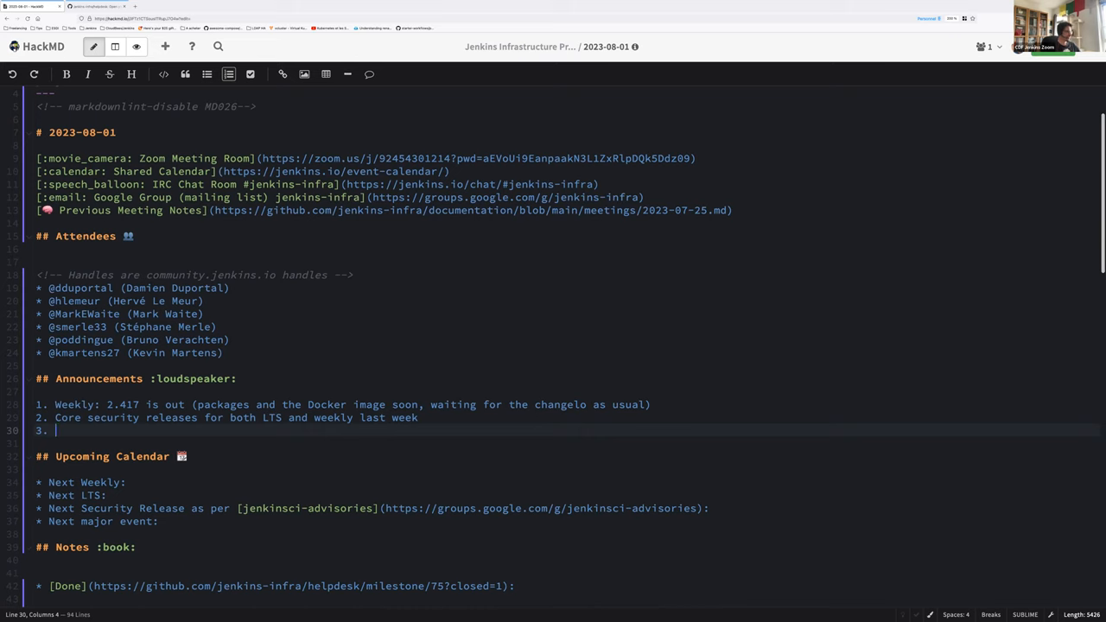
- Write item 3: 'Weekly meeting cancelled the 15th August (but still a weekly core release)'
type("W")
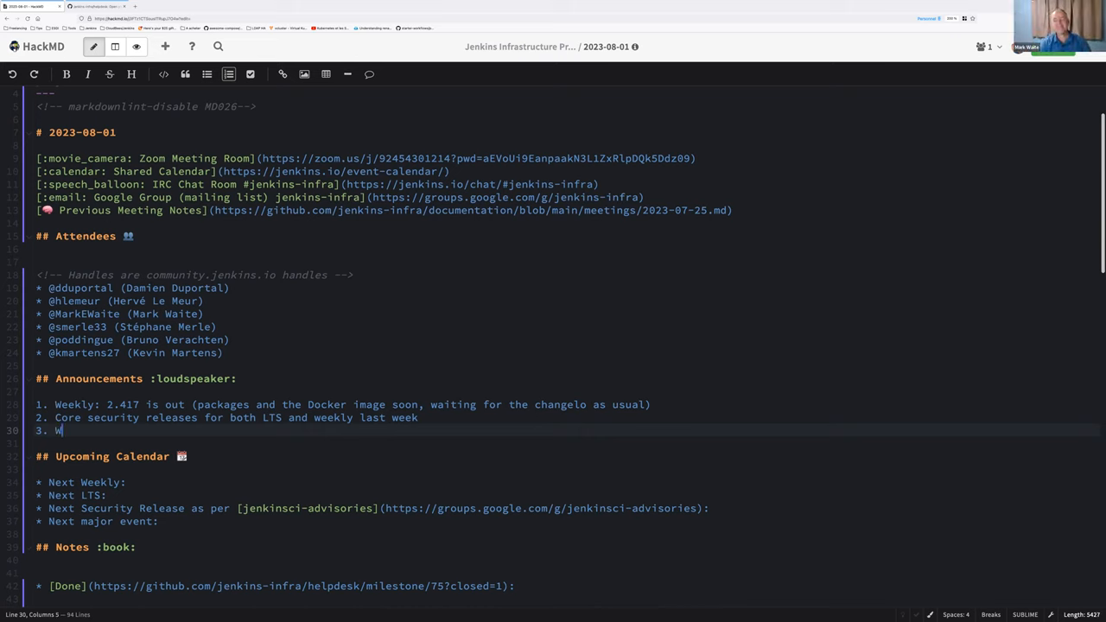
type("eekly meeting canc")
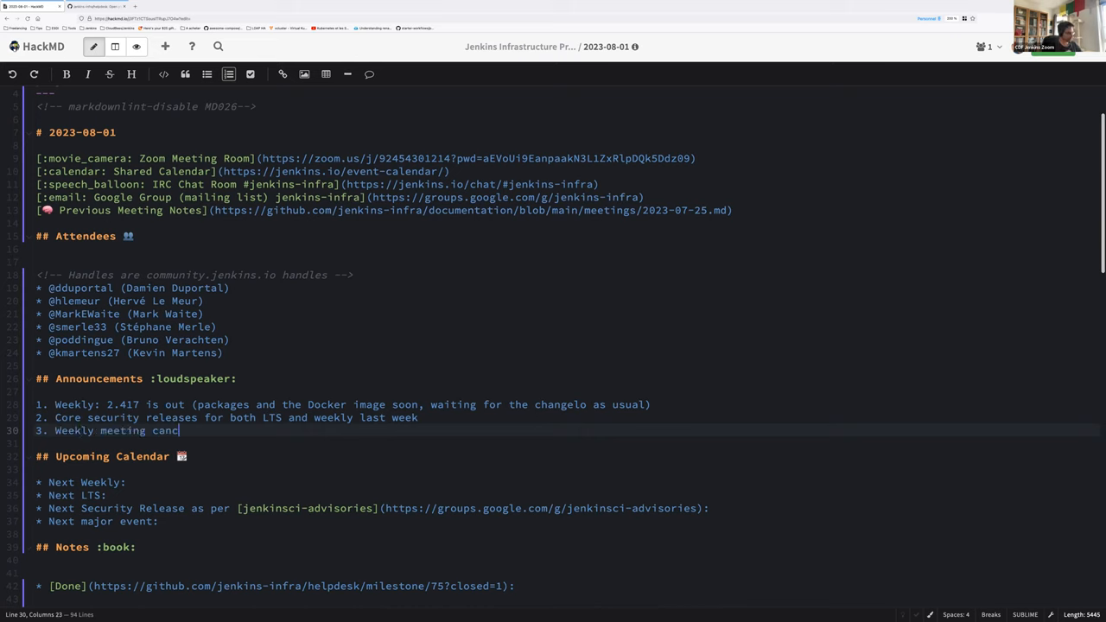
type("elled the")
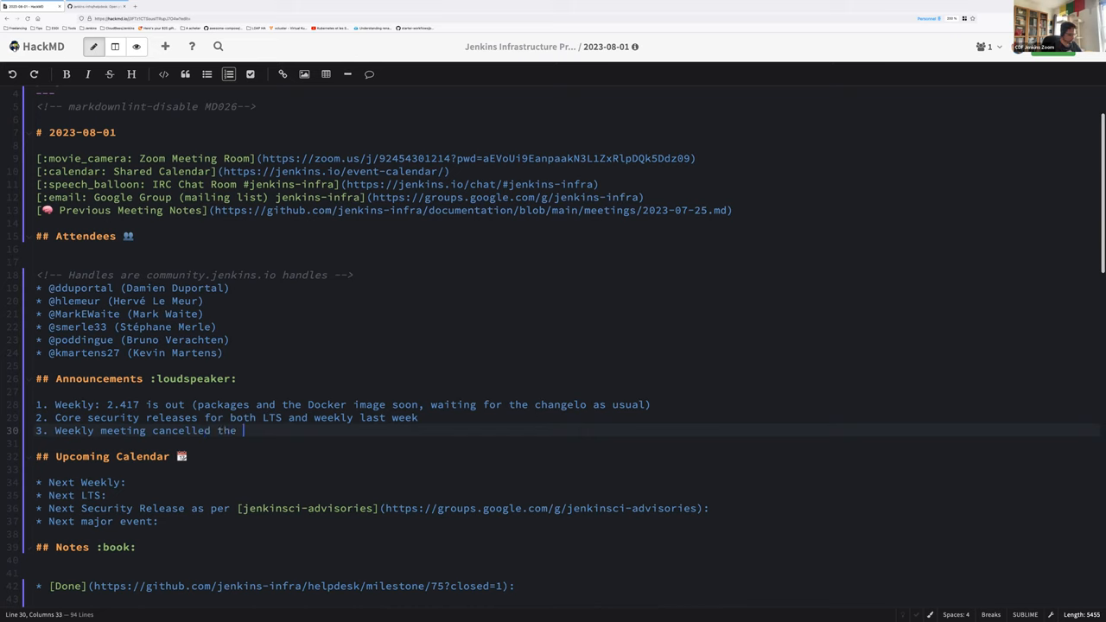
type("15th Augu")
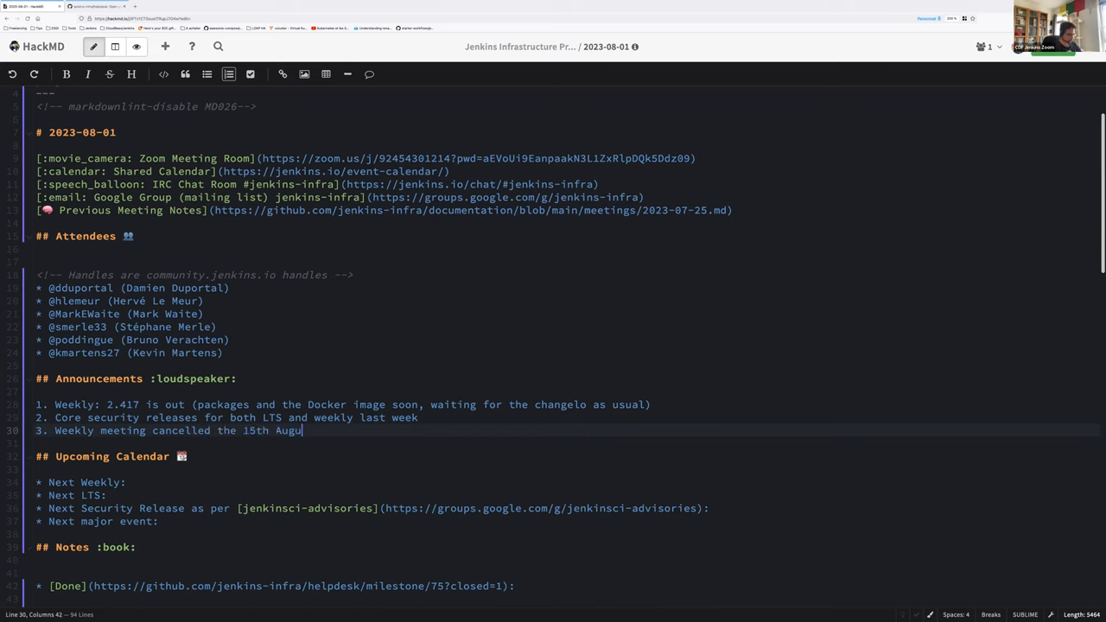
type("st")
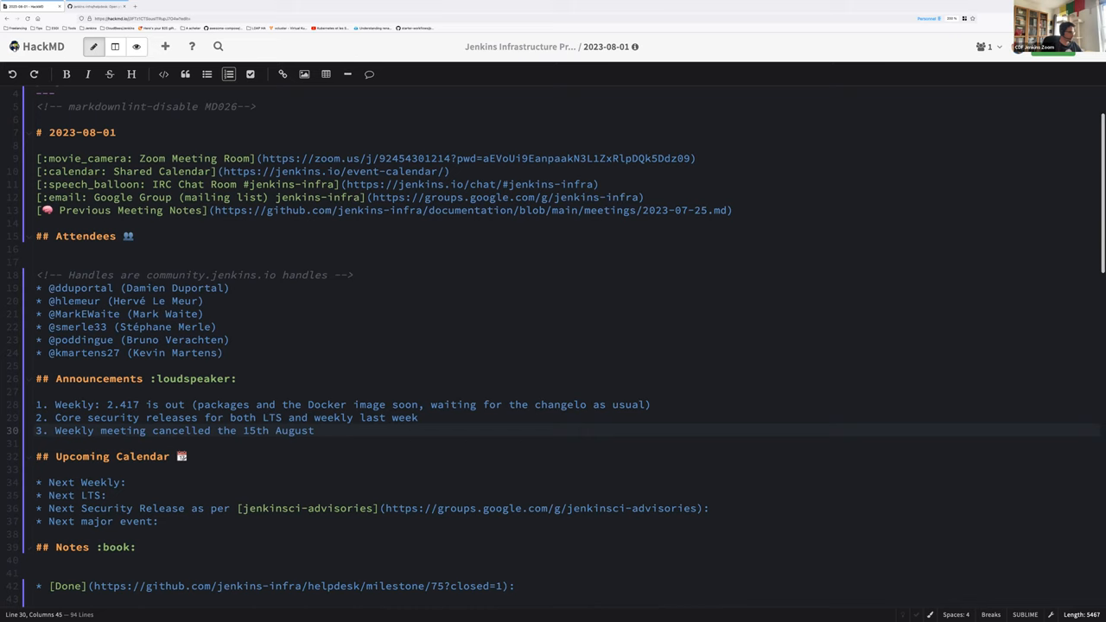
type("(but )")
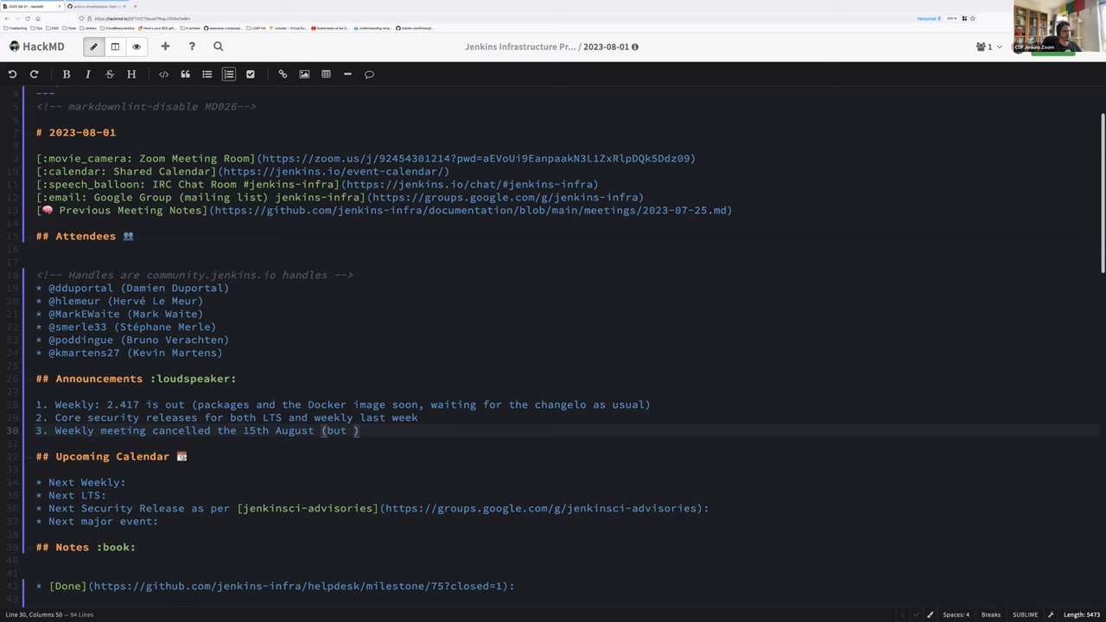
type("still")
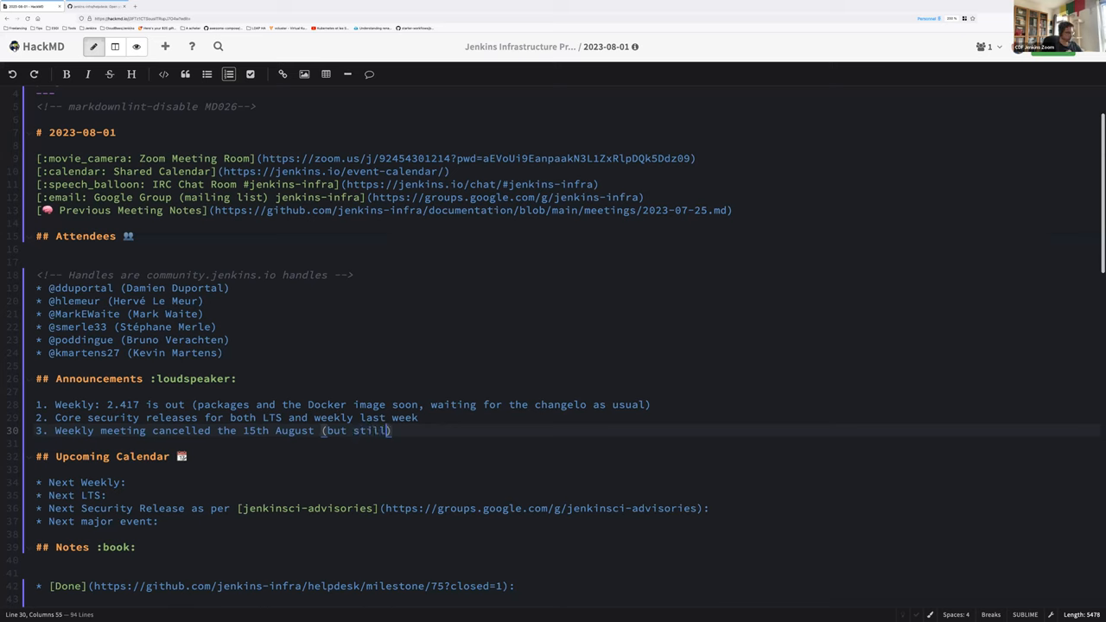
type("a weekly core release")
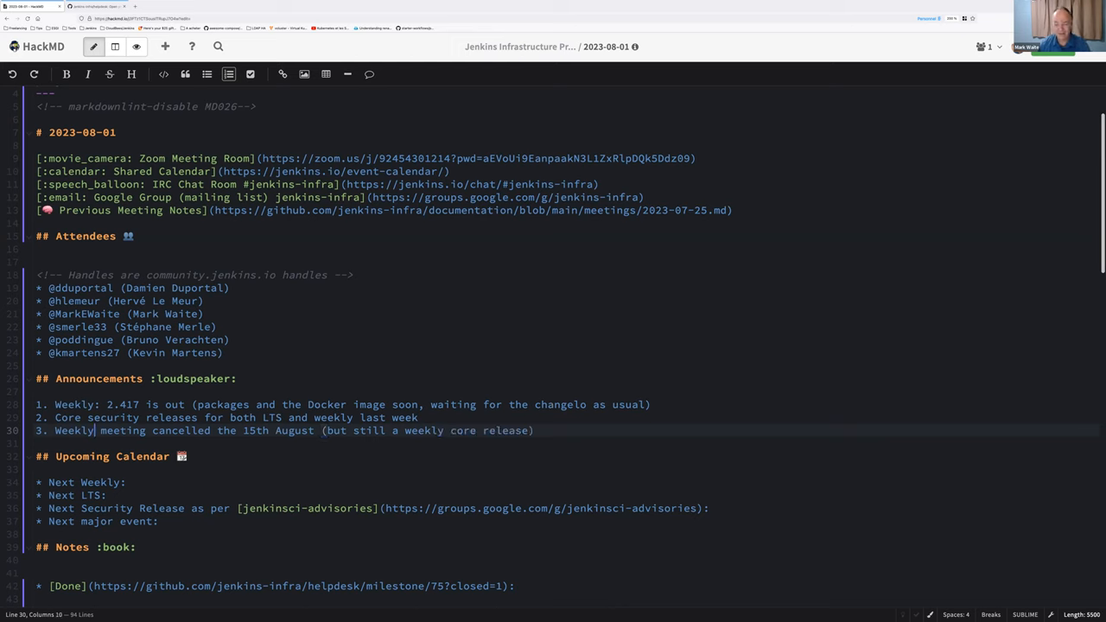
left_click(533, 431)
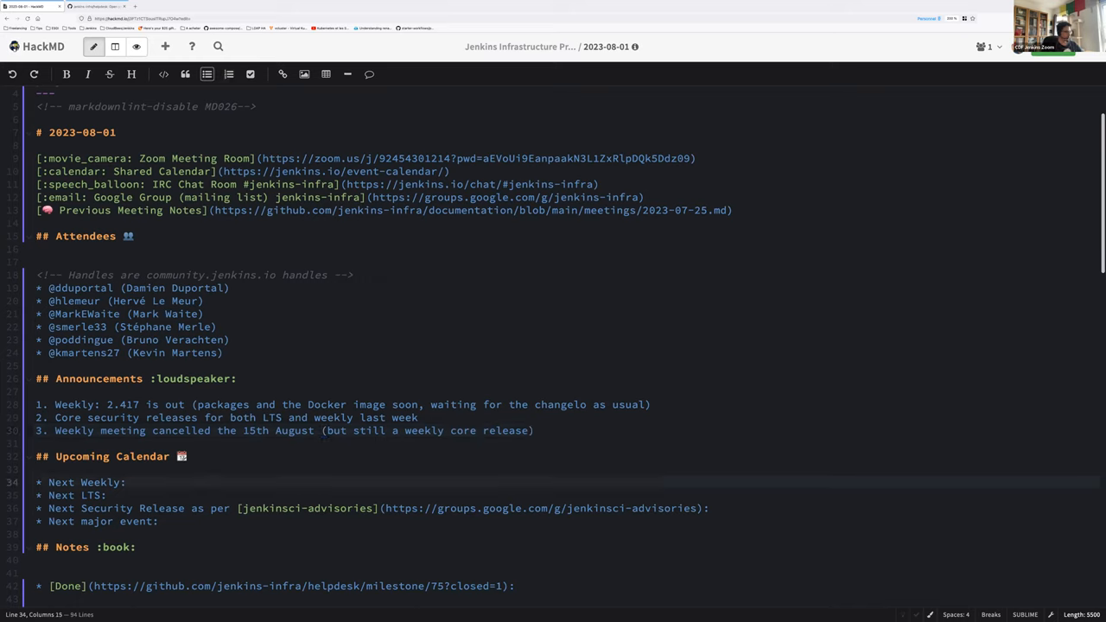
- Fill the Next Weekly entry with '2.418 next week (08 of August)'
type("2")
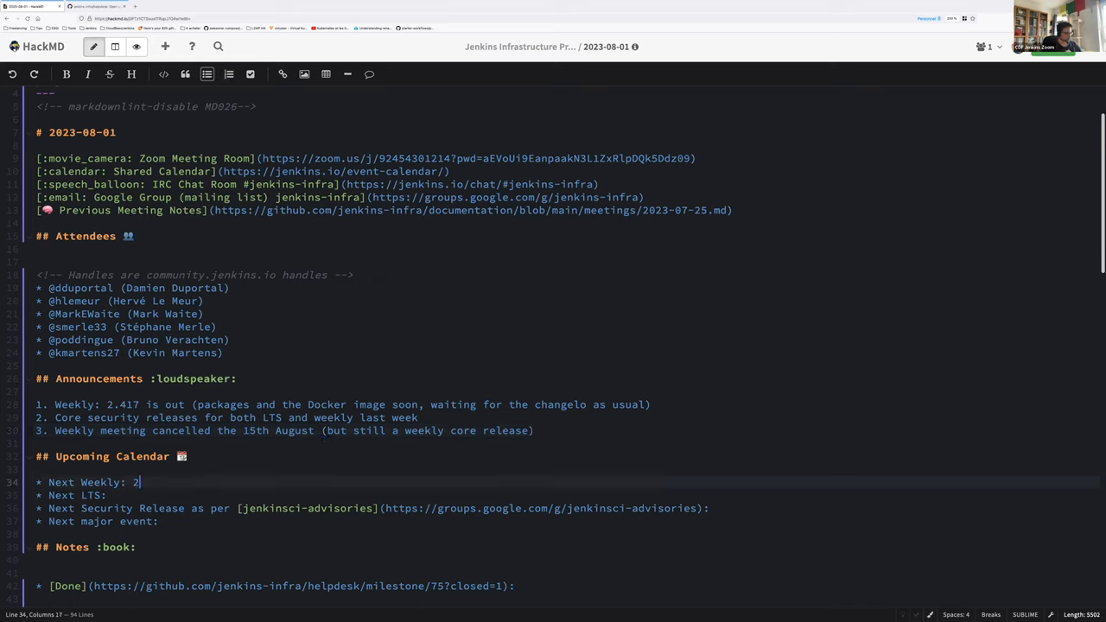
type(".4")
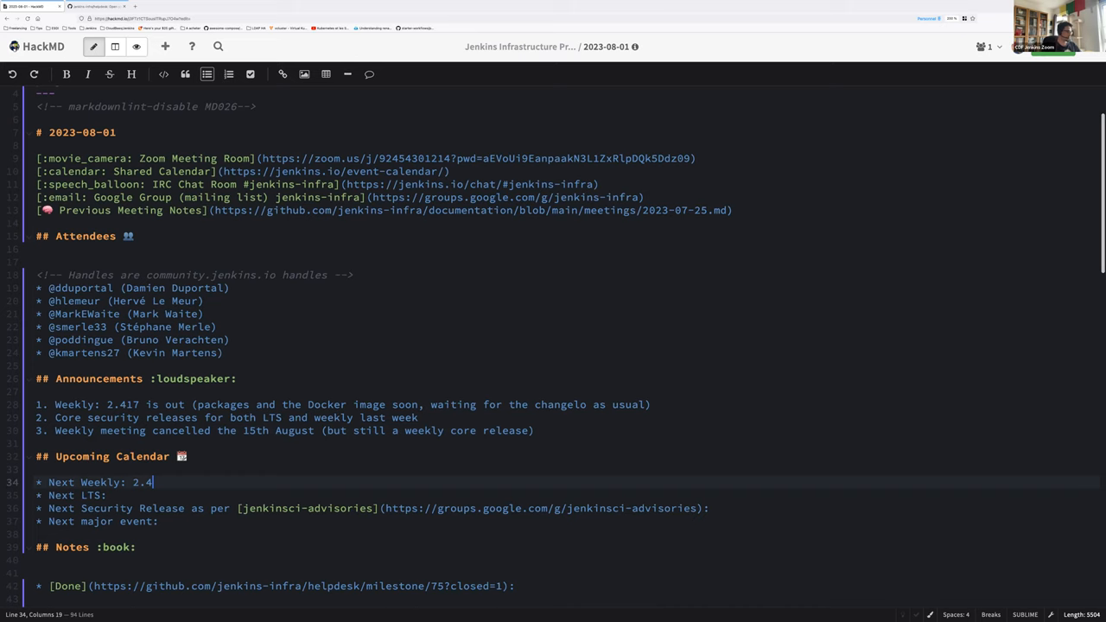
type("1")
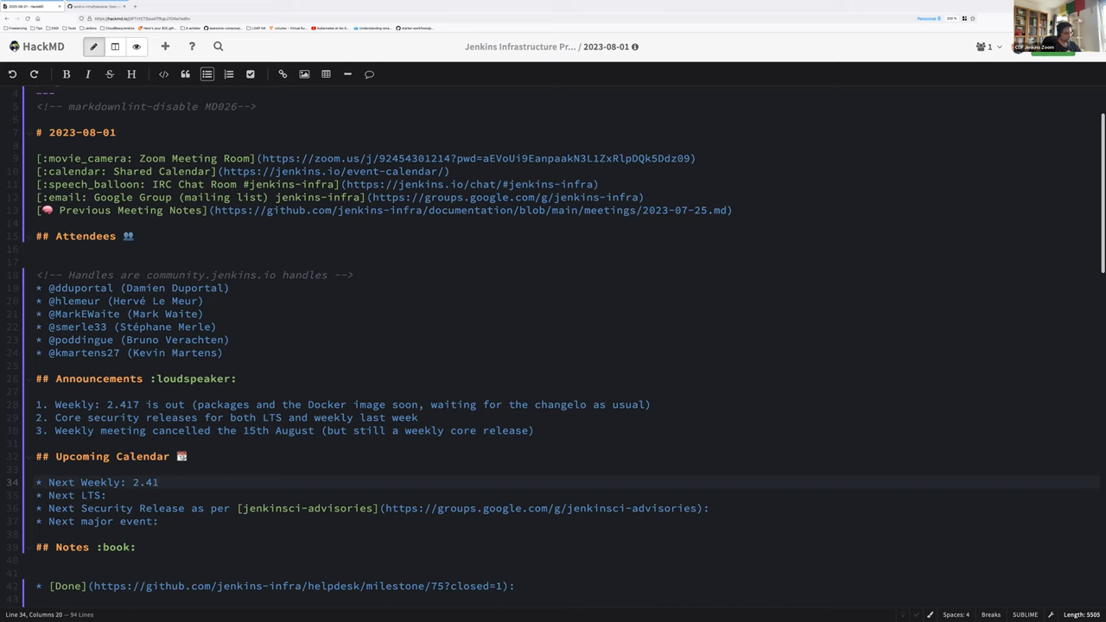
type("8")
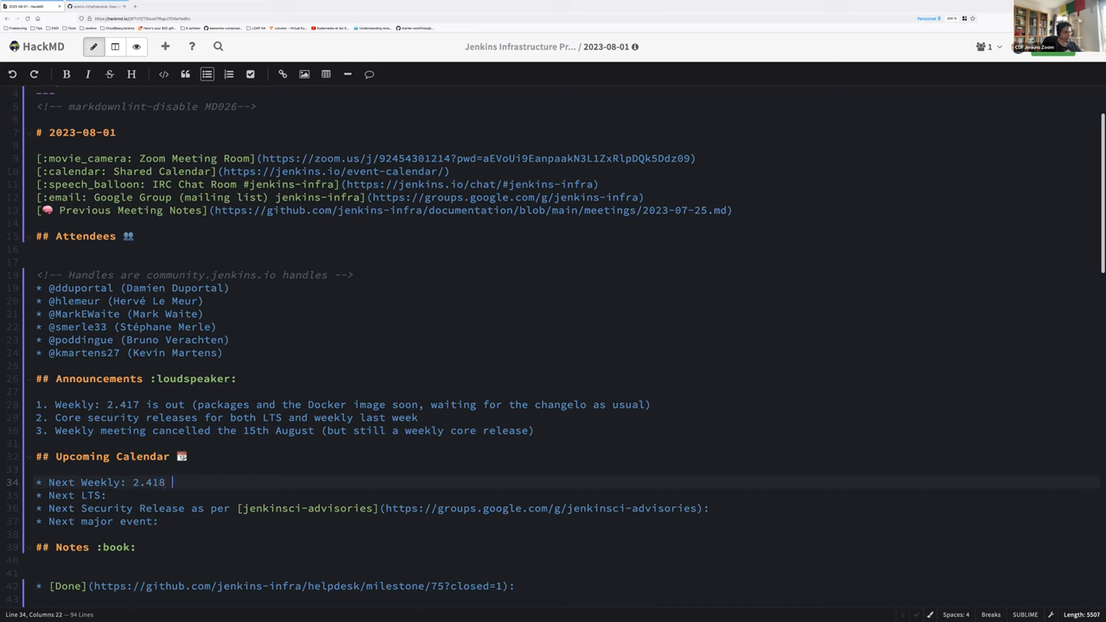
type("next we")
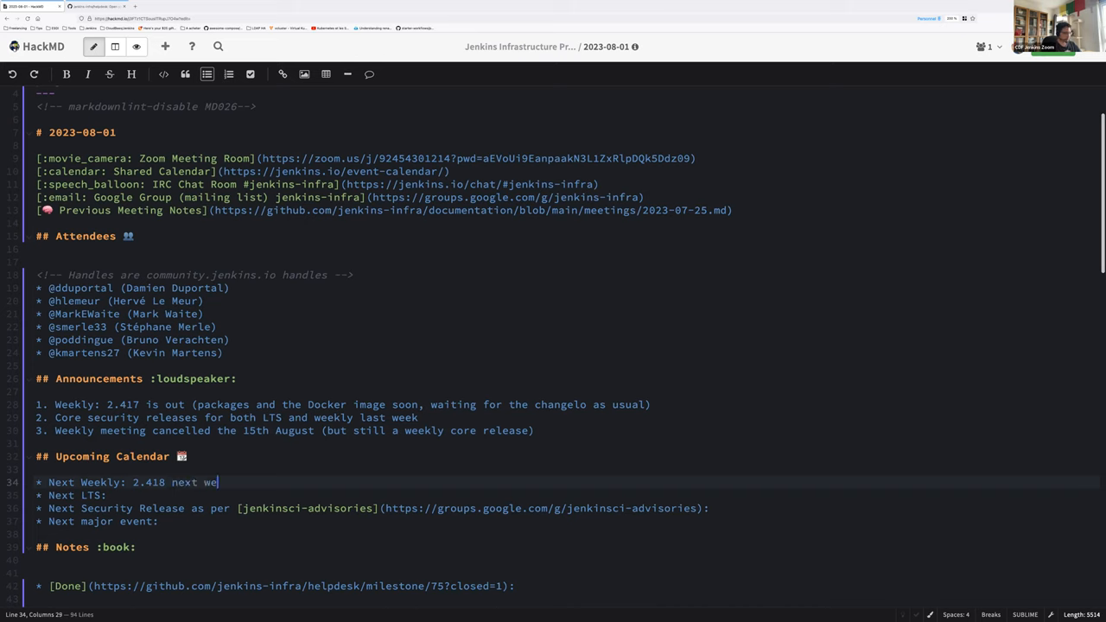
type("(08)")
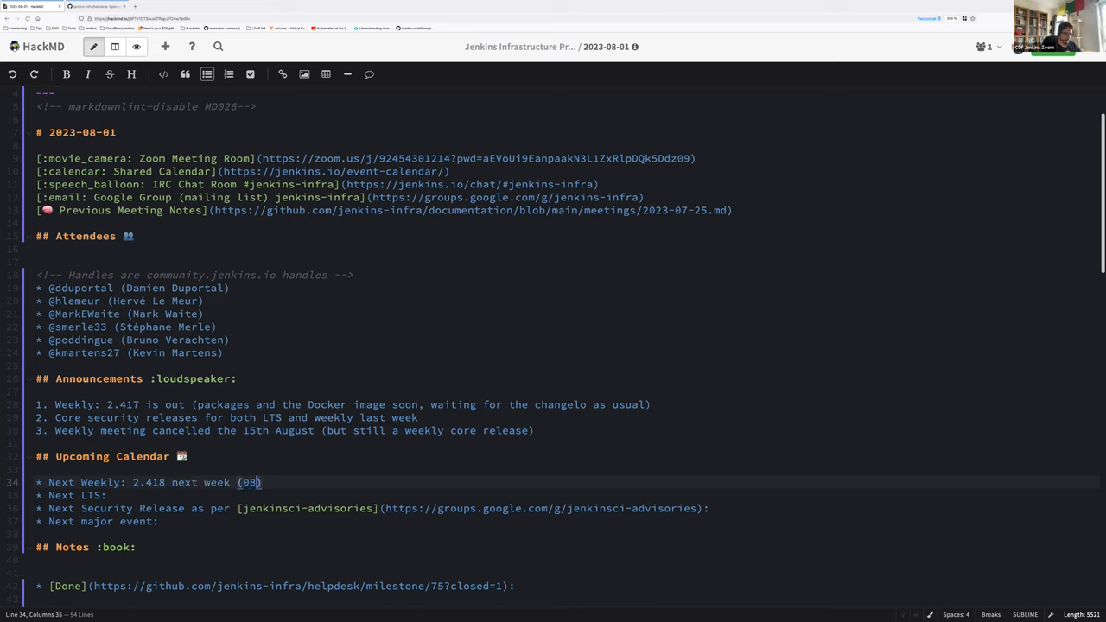
type("of August")
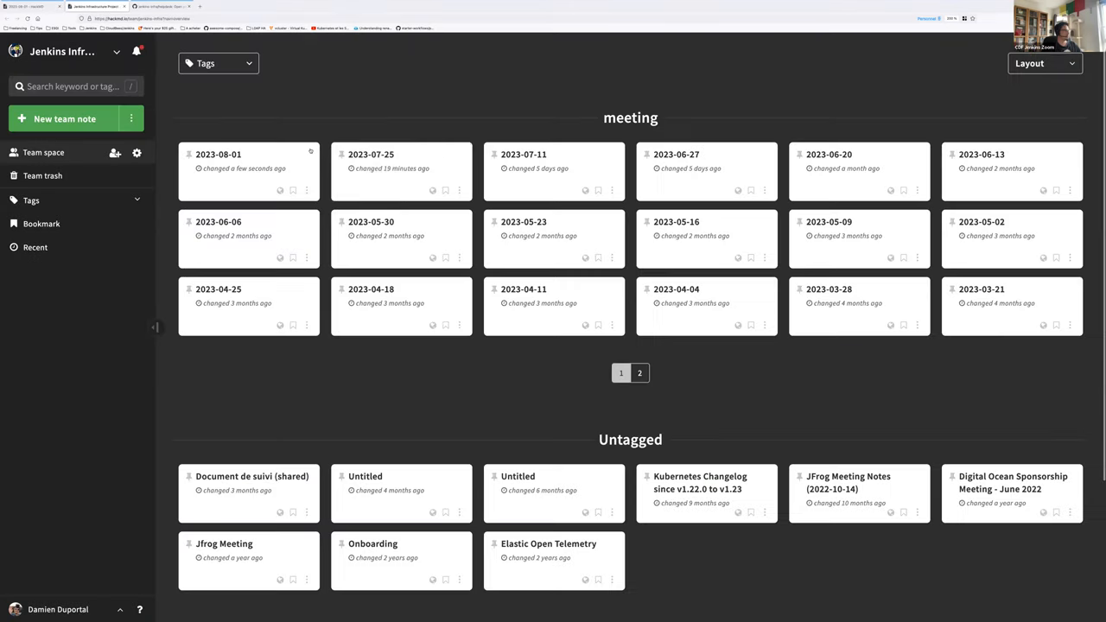
- Fill the Next LTS entry with '2.414.1 (RC 9th of August, release the 23 of August)'
left_click(249, 169)
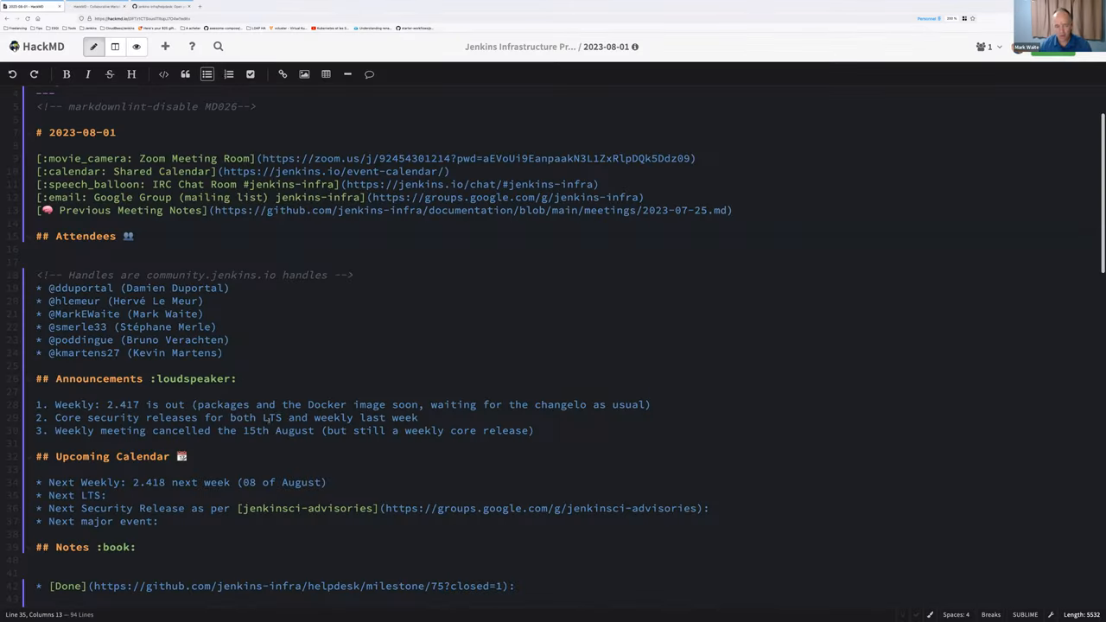
type("2")
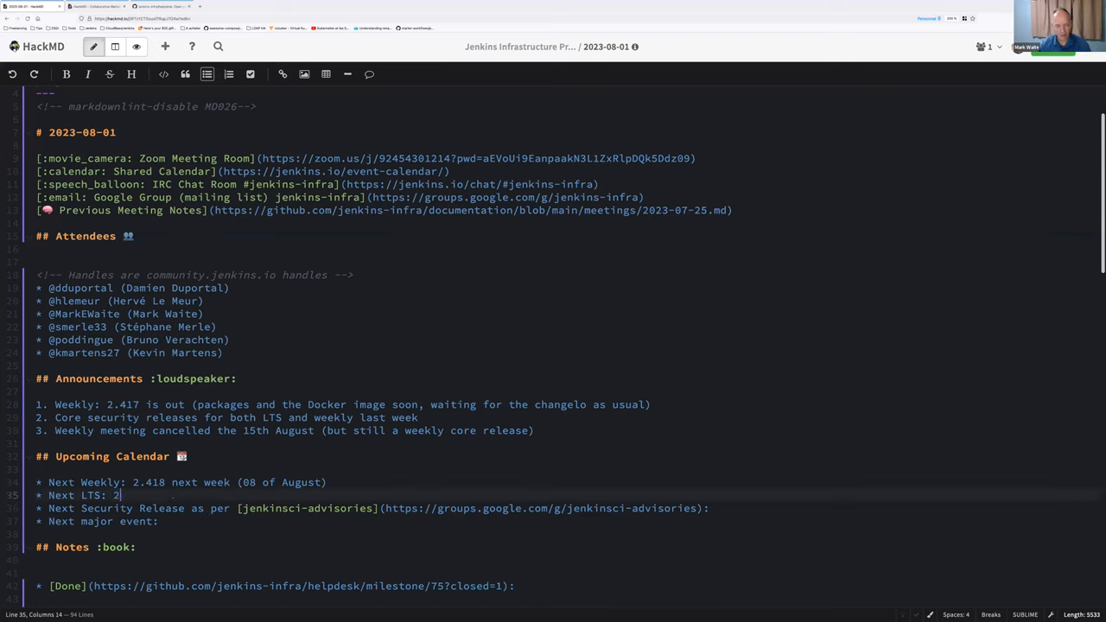
type(".4")
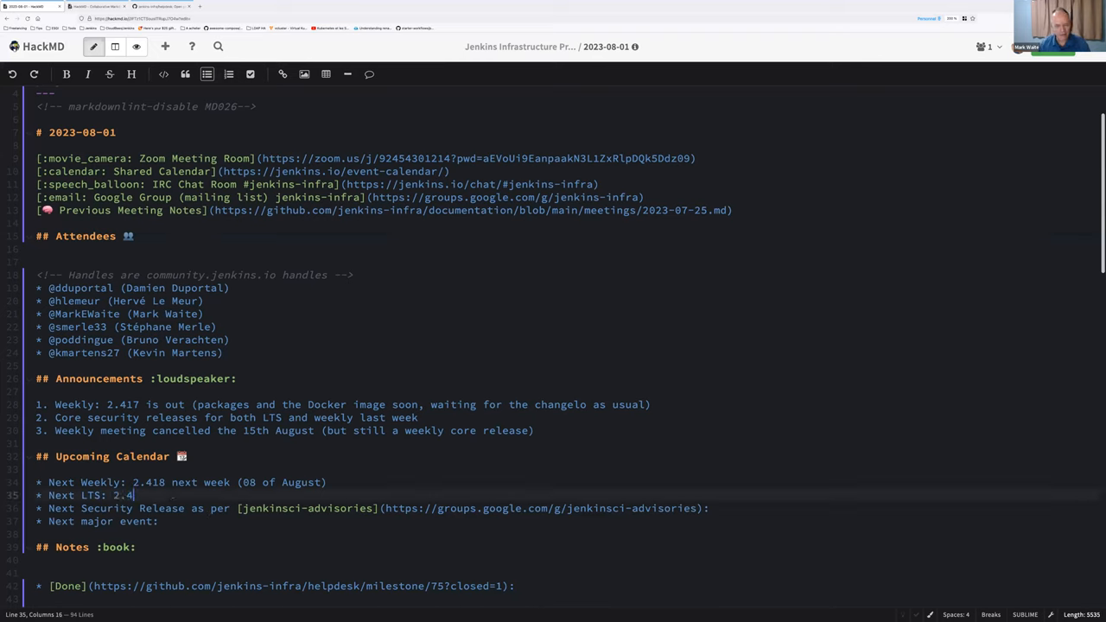
type("14")
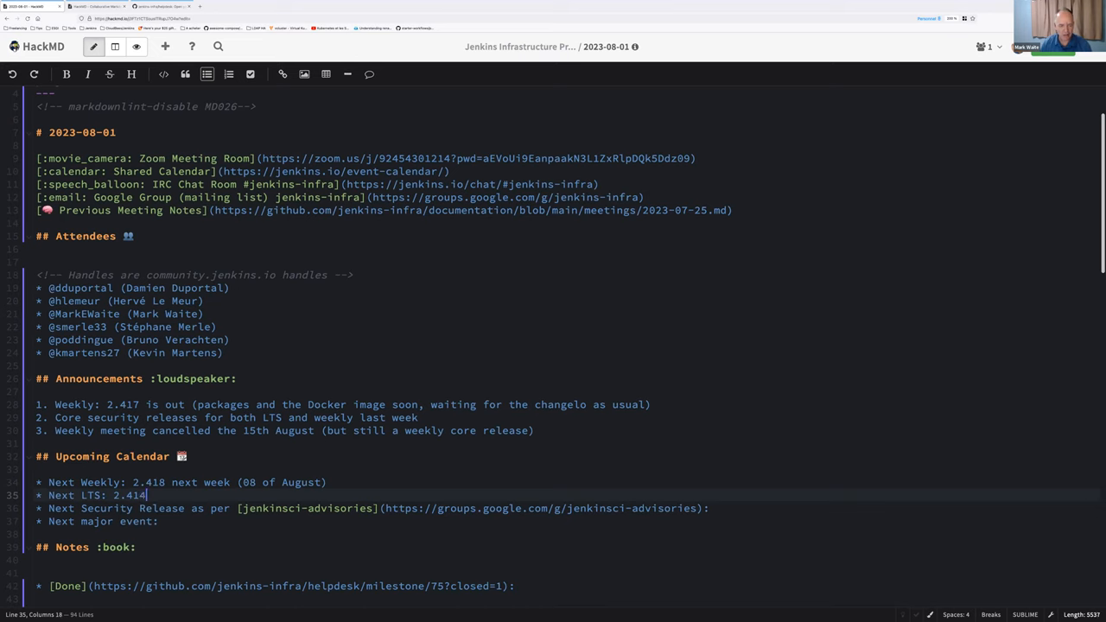
type(".1")
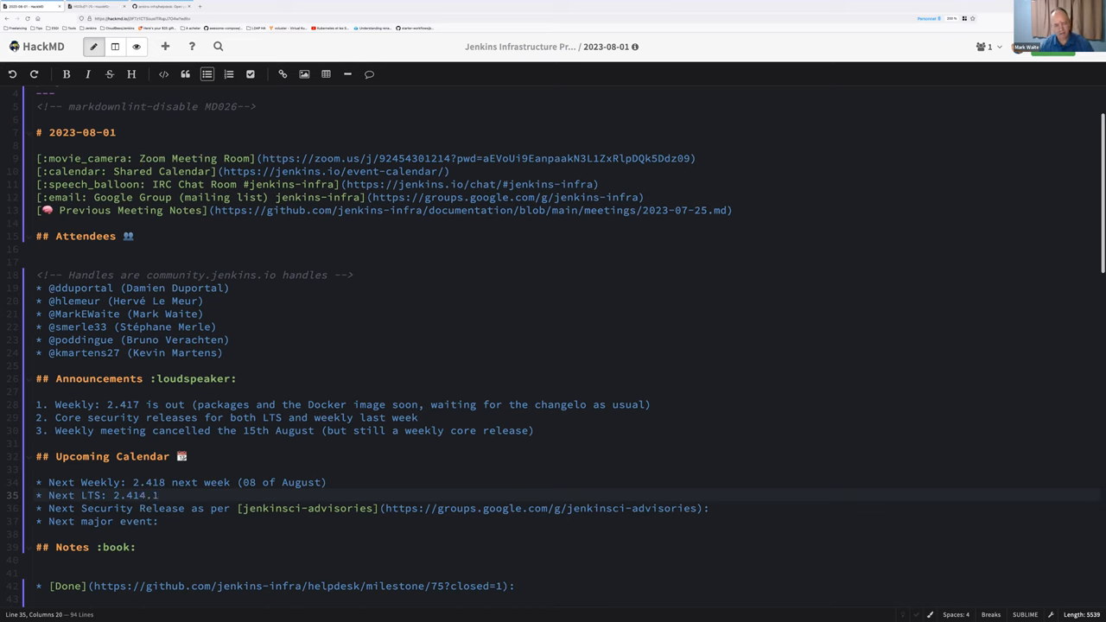
type("(RC )")
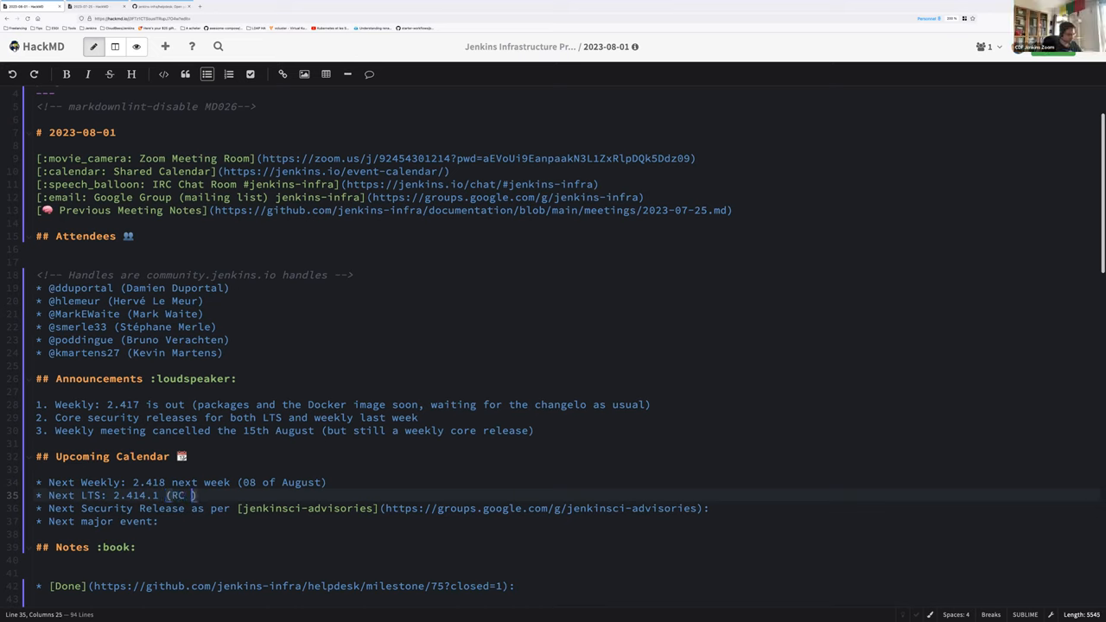
type("9 of August")
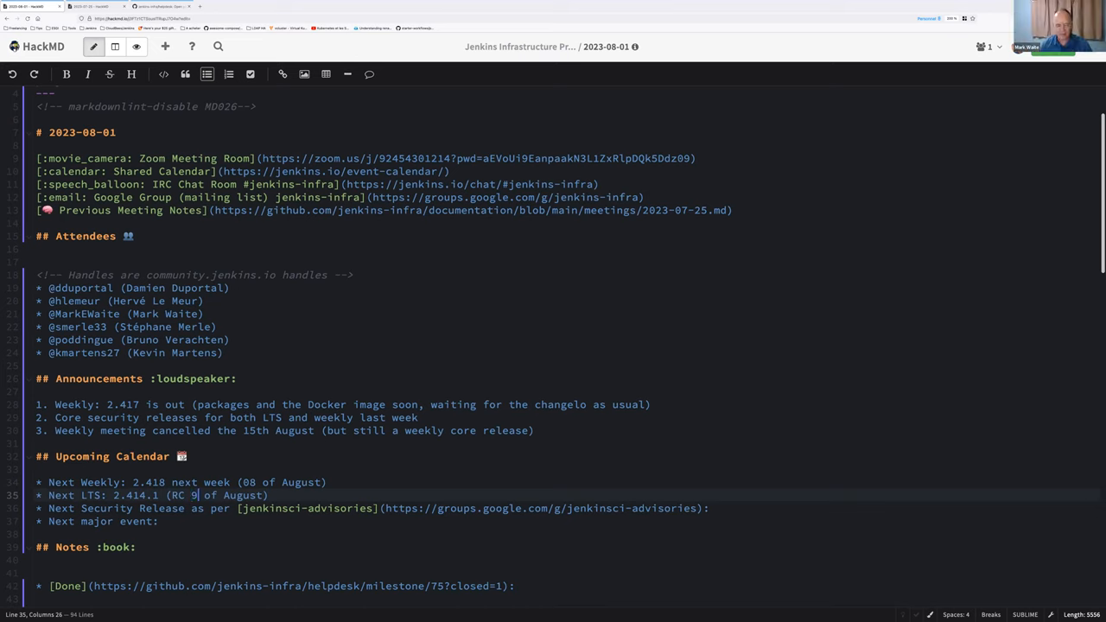
type("th")
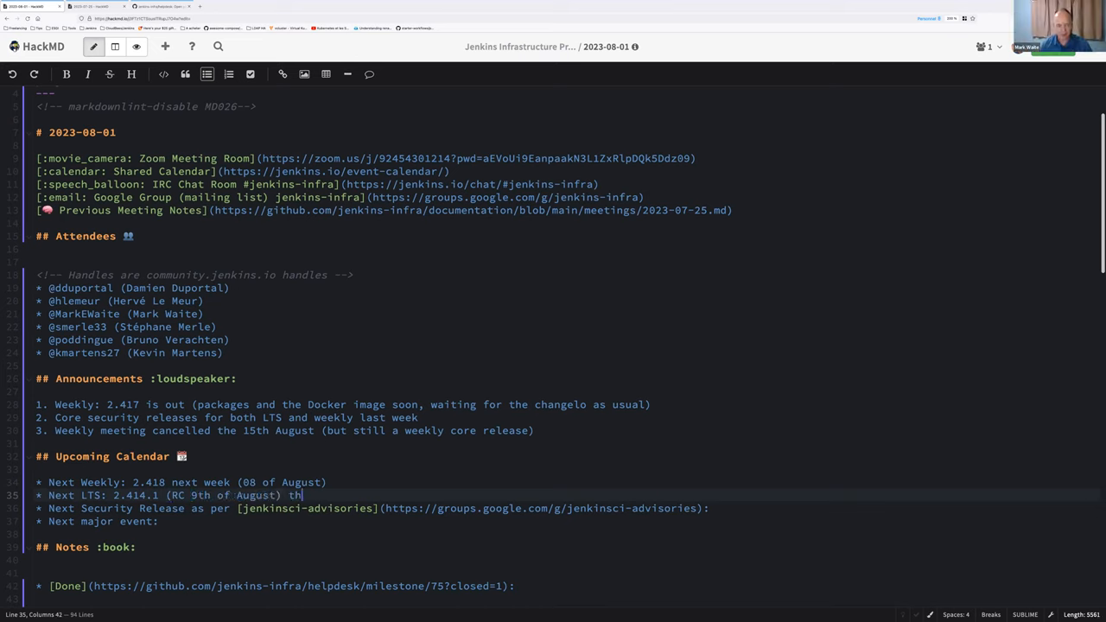
type("e 23 of")
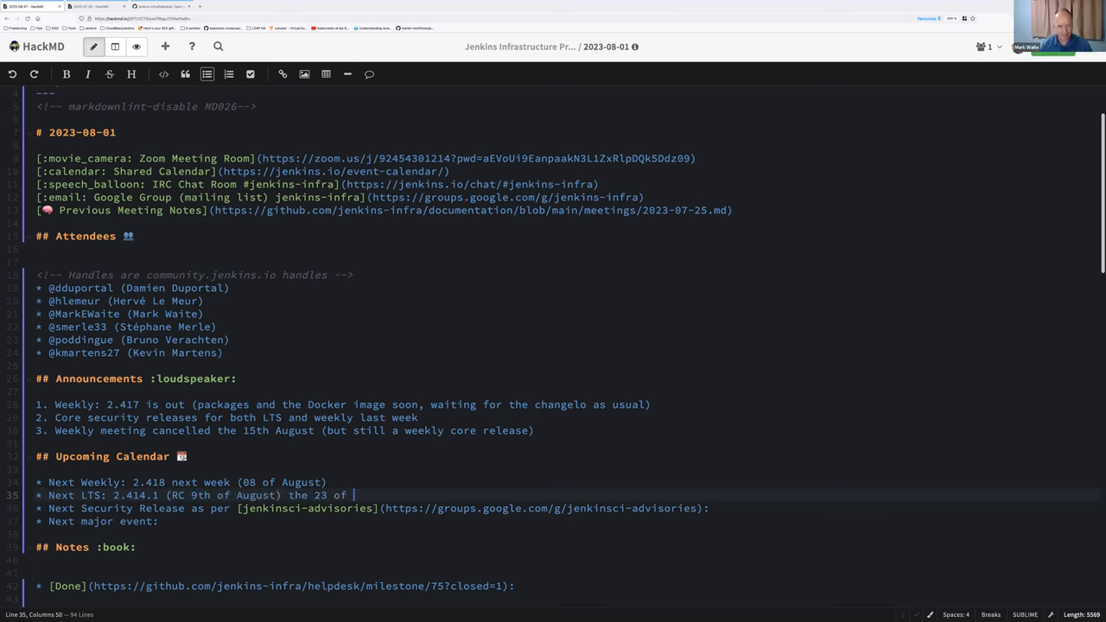
type("August")
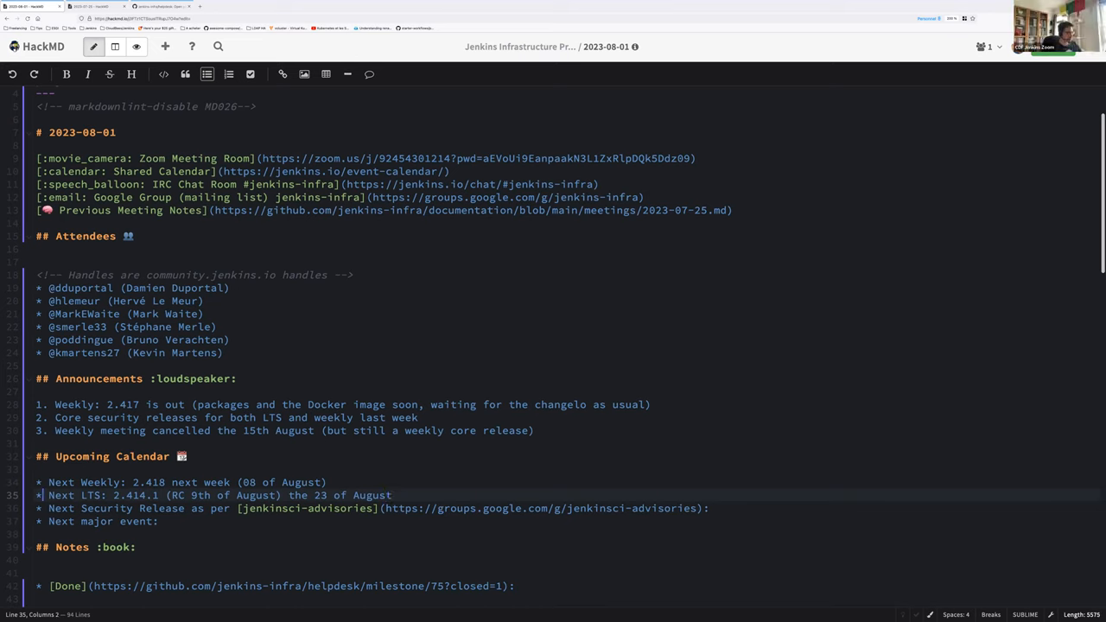
double_click(129, 494)
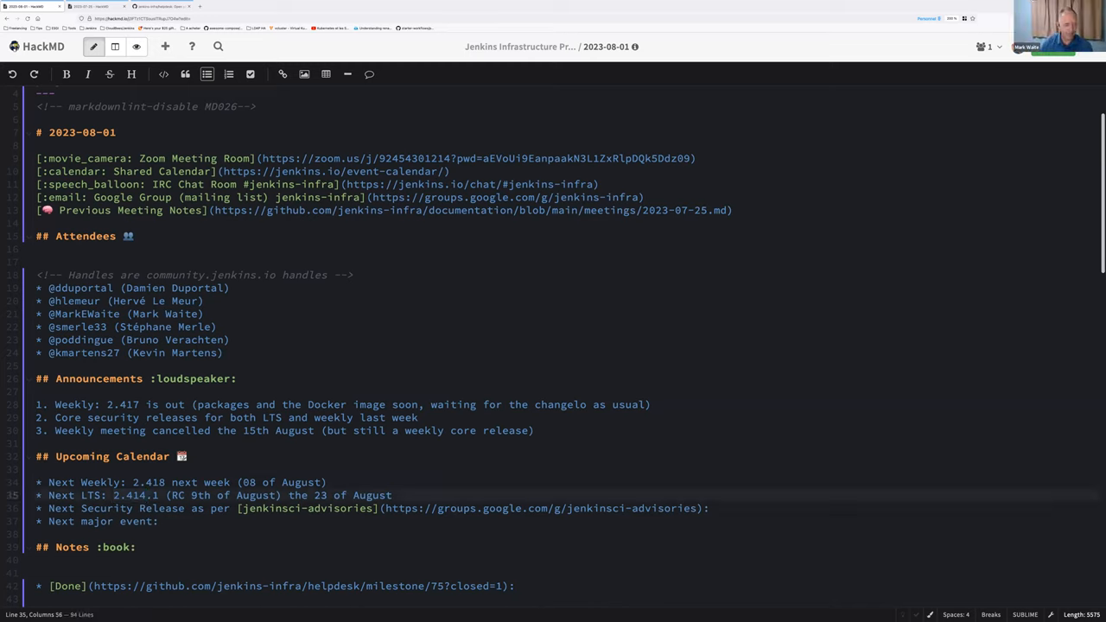
- Check the jenkinsci-advisories Google Group for an upcoming security release, then return to the notes
left_click(394, 495)
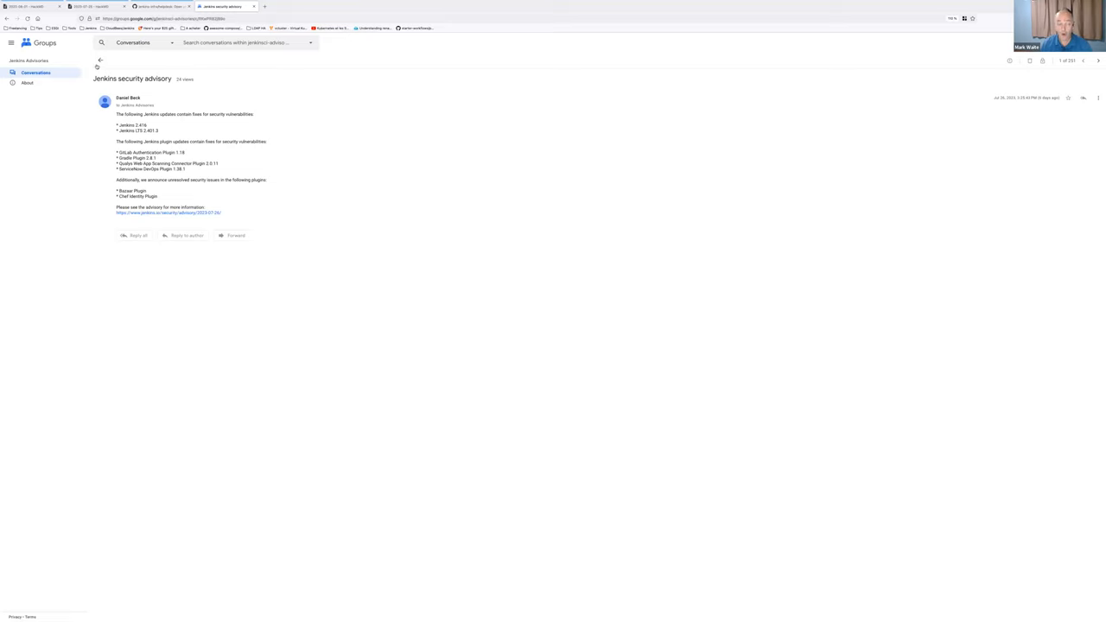
left_click(100, 58)
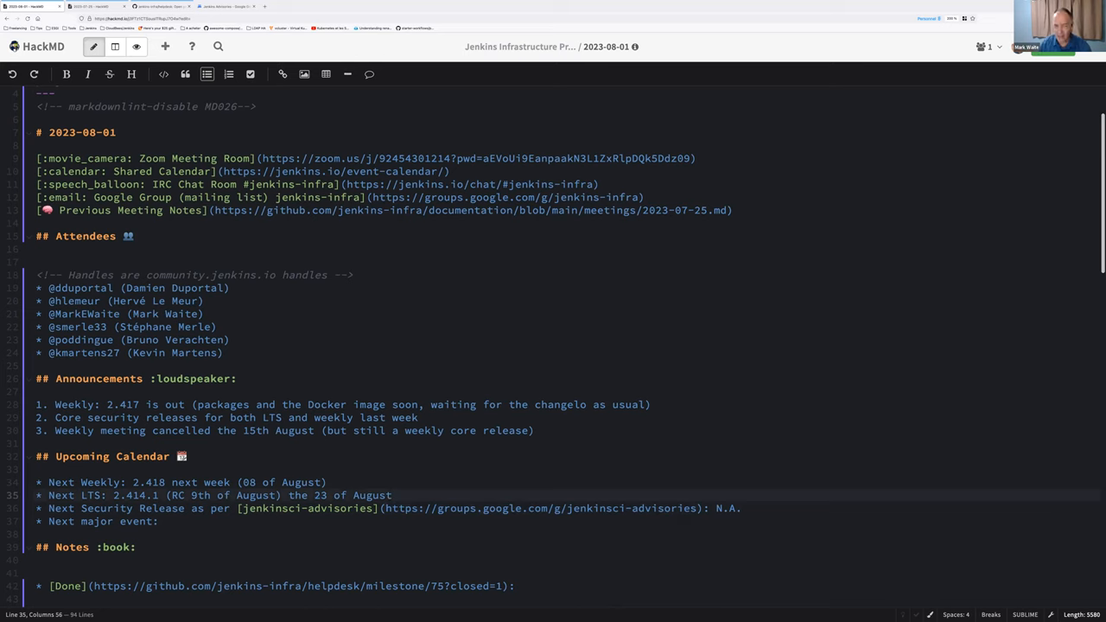
- Note '(backports done, one last UI regression reported though)' on the LTS line and mark security release N.A
type("()")
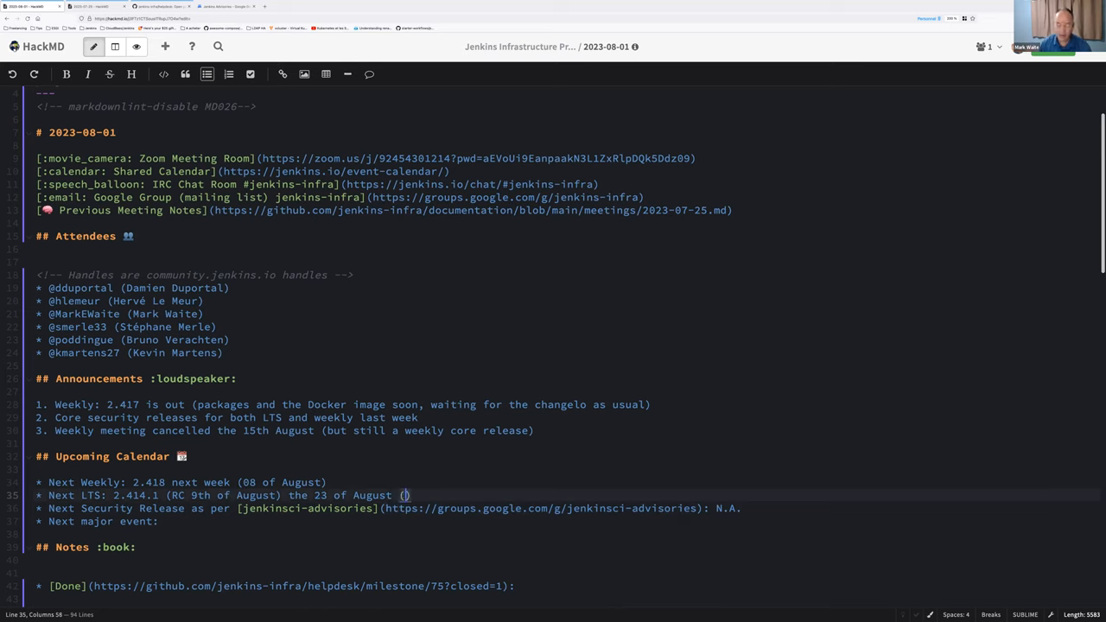
type("backports")
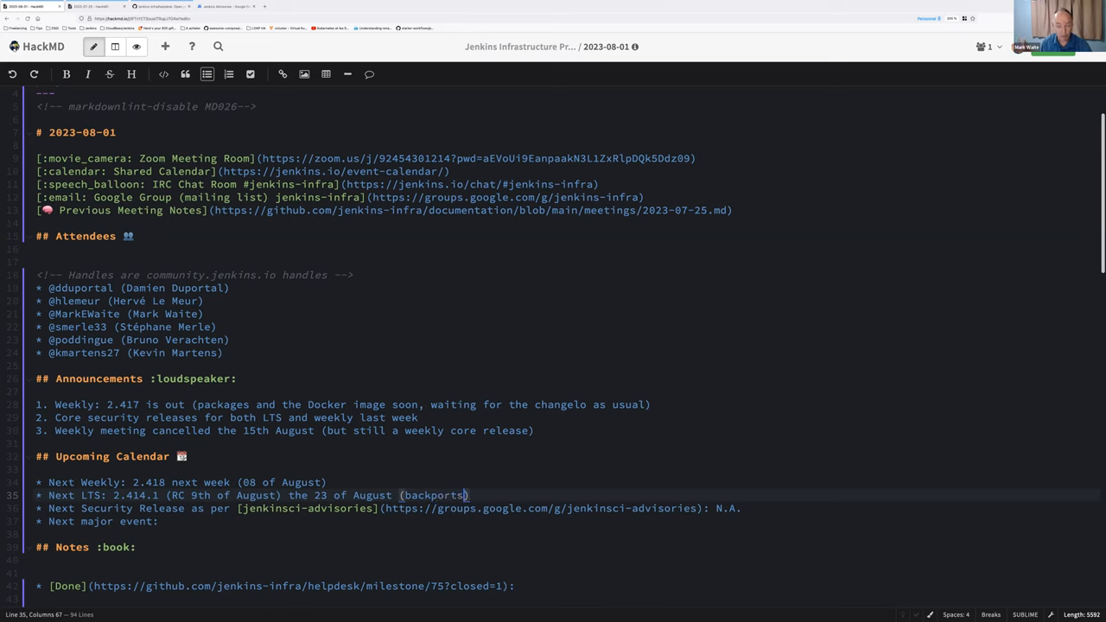
type("done, one")
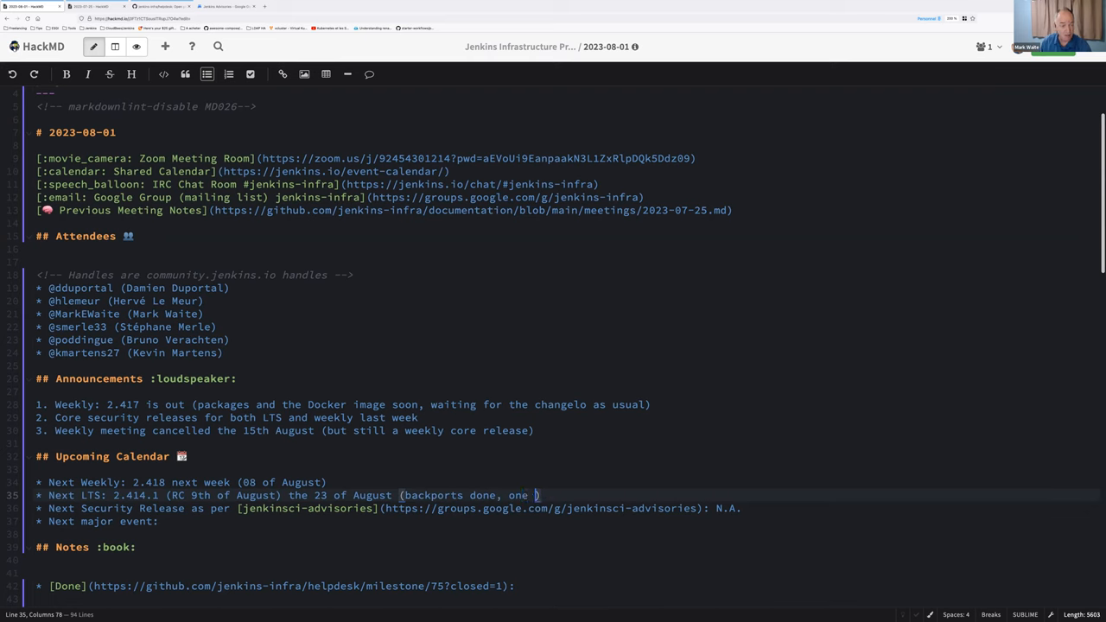
type("last UI regression reported thou")
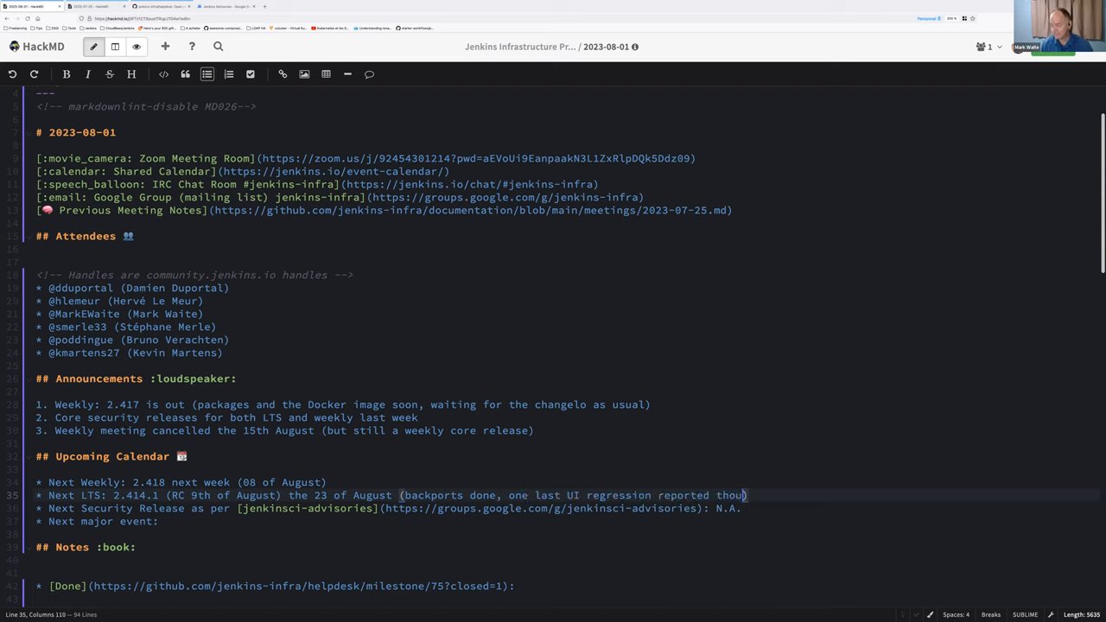
type("gh")
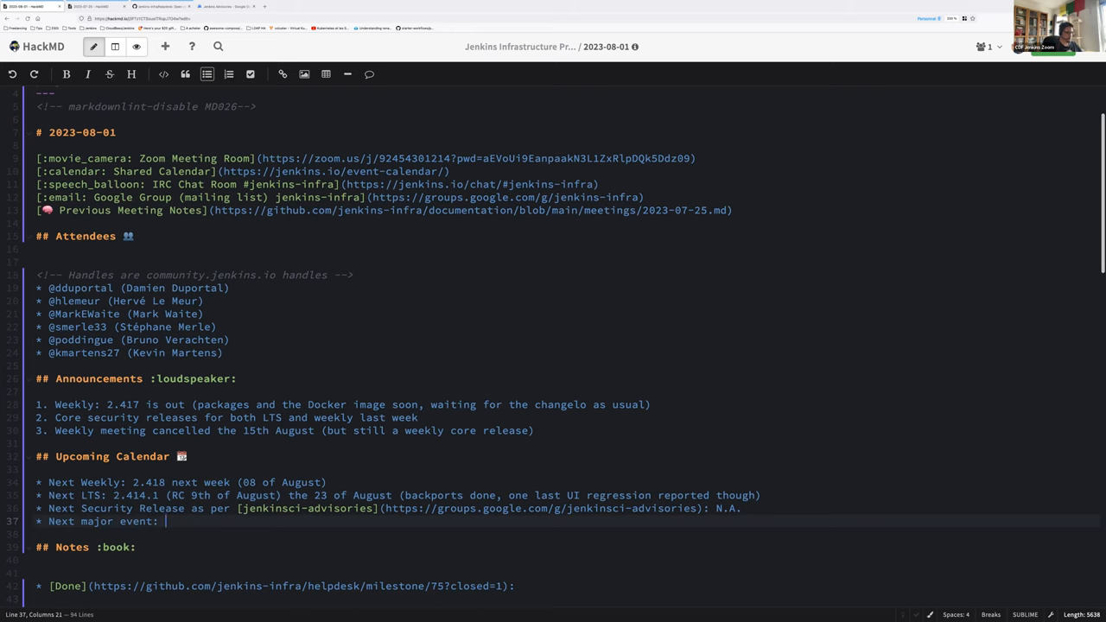
type("N.A.")
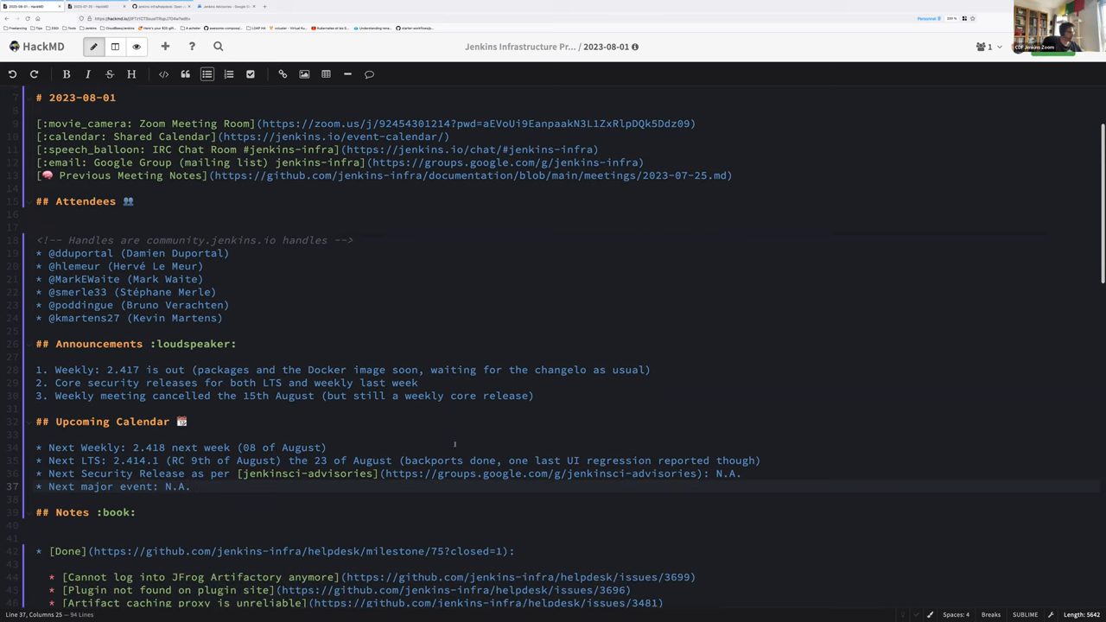
- Scroll down the Done list to the issue lines being reordered
scroll("down", 3)
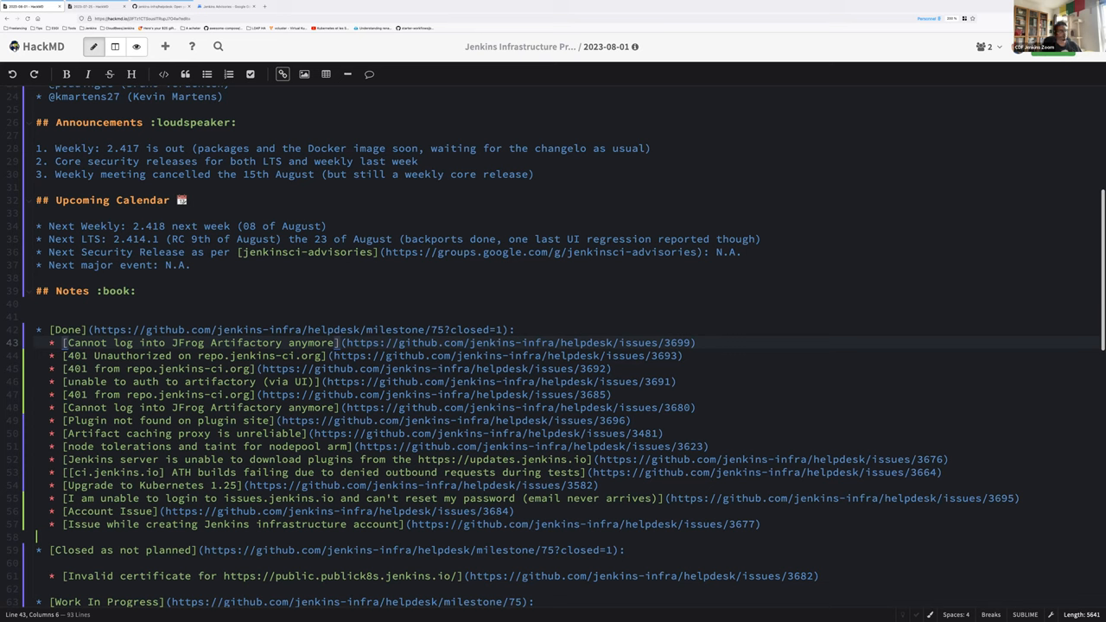
- Add an 'Artifactory 401:' group bullet above the first Done issue
left_click(515, 329)
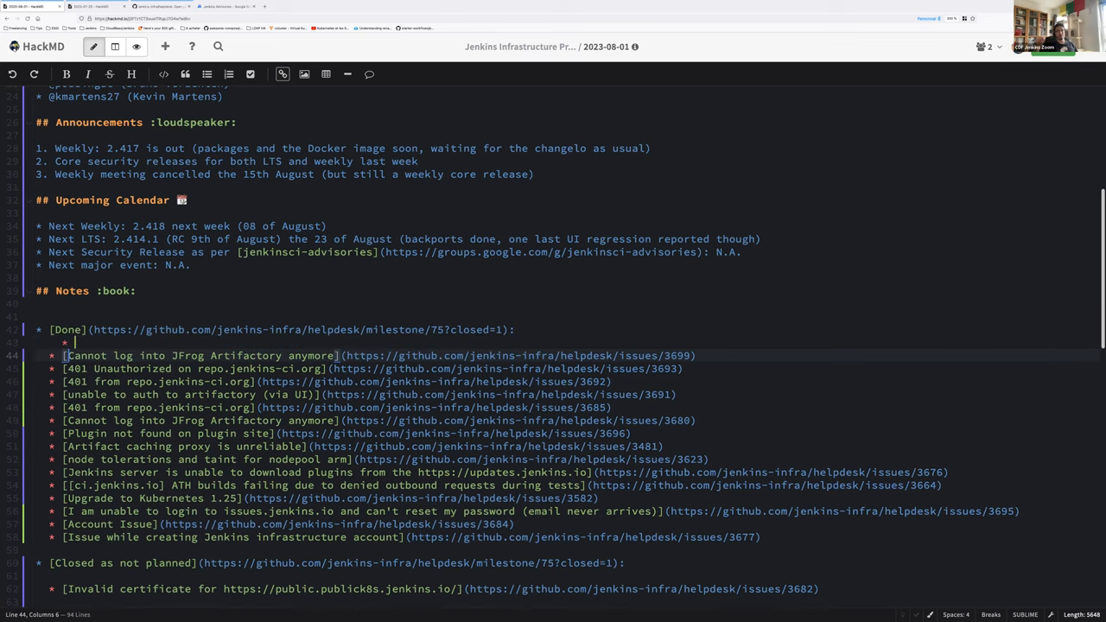
type("A")
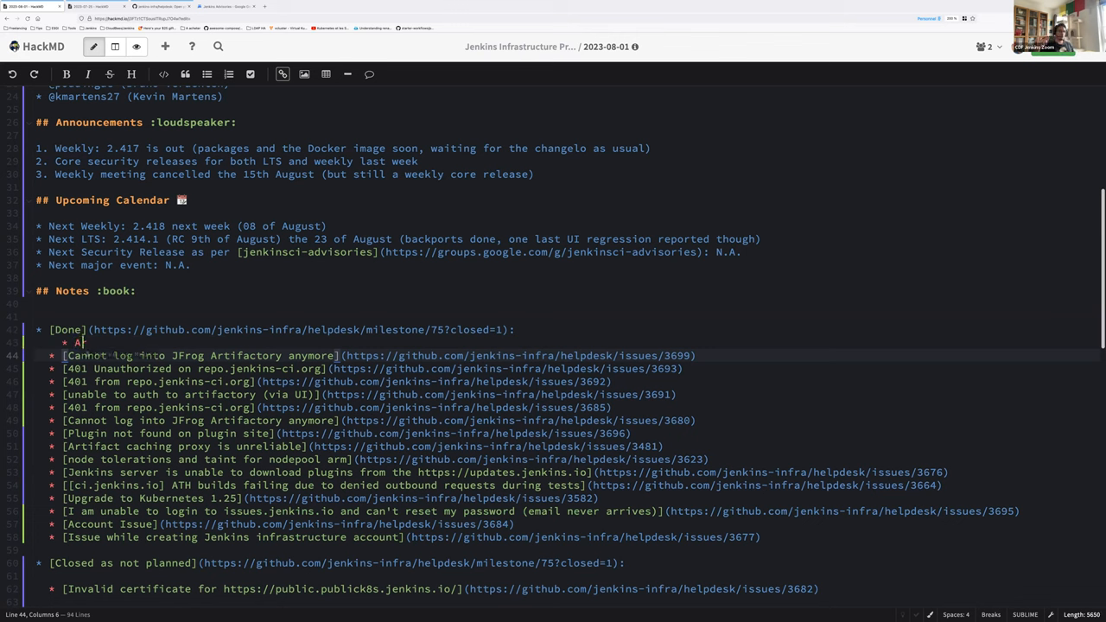
type("rtifactory")
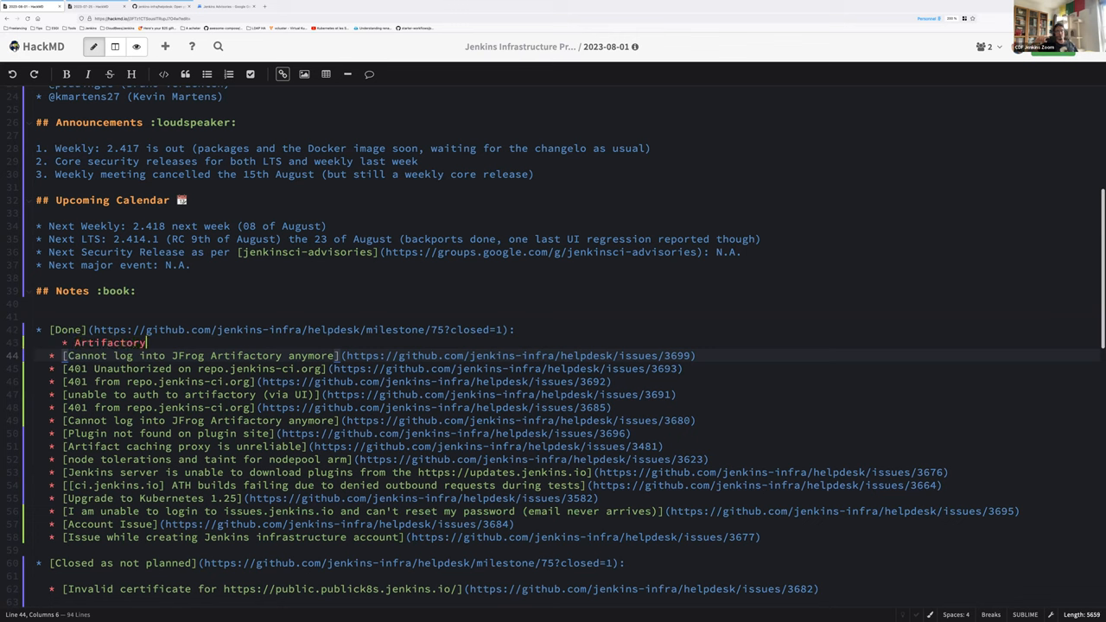
type("401:")
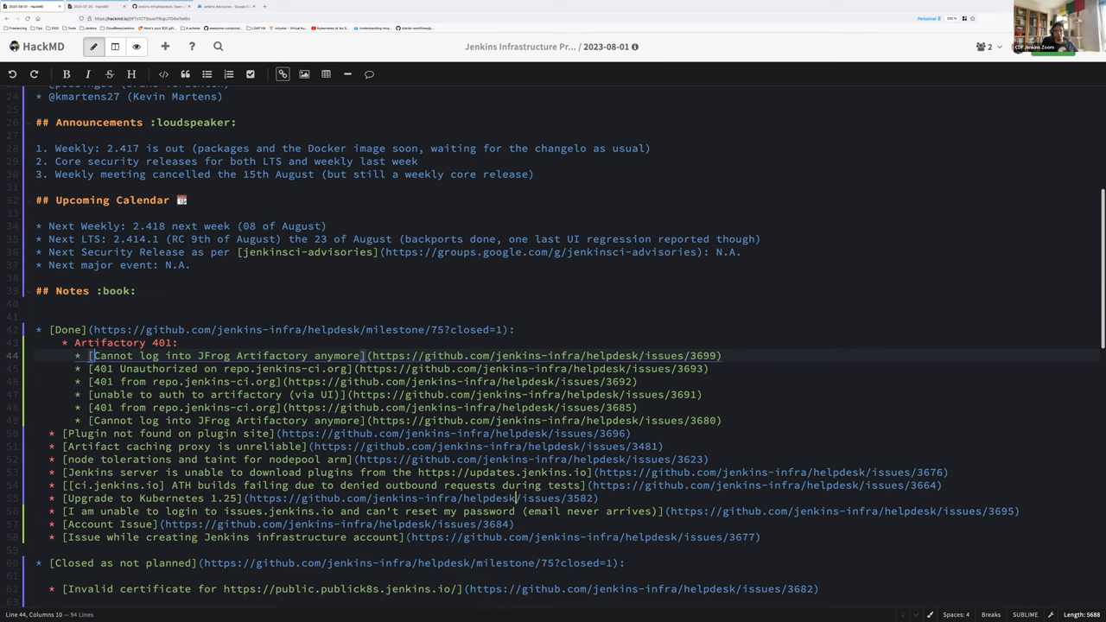
- Add an 'Account issues' group bullet and complete the first heading as 'Artifactory 401 error issues'
key("Return")
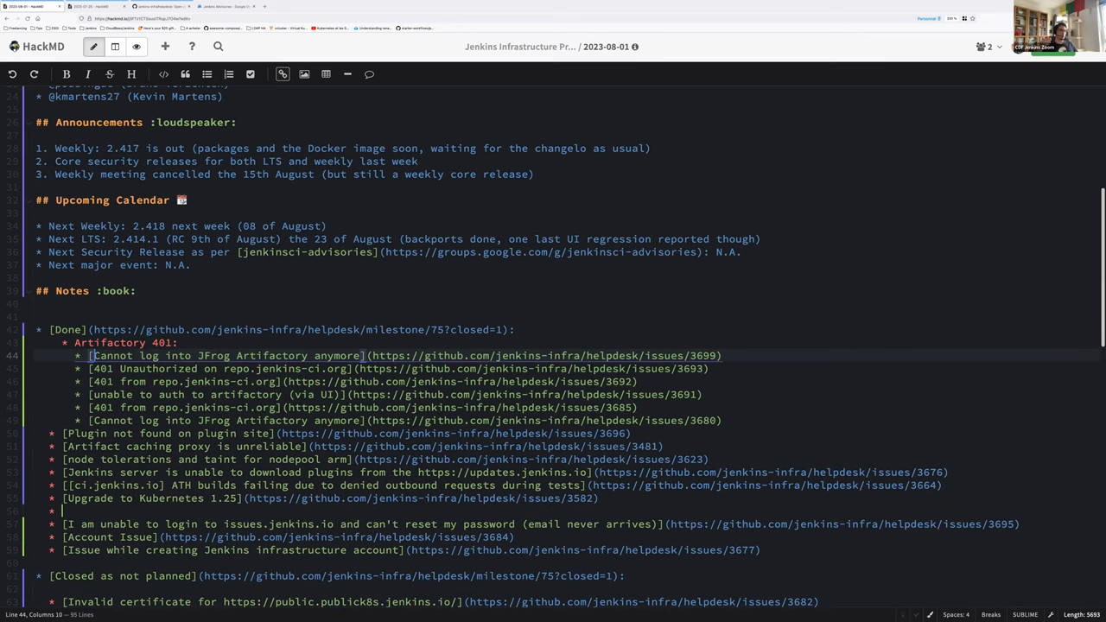
type("Account")
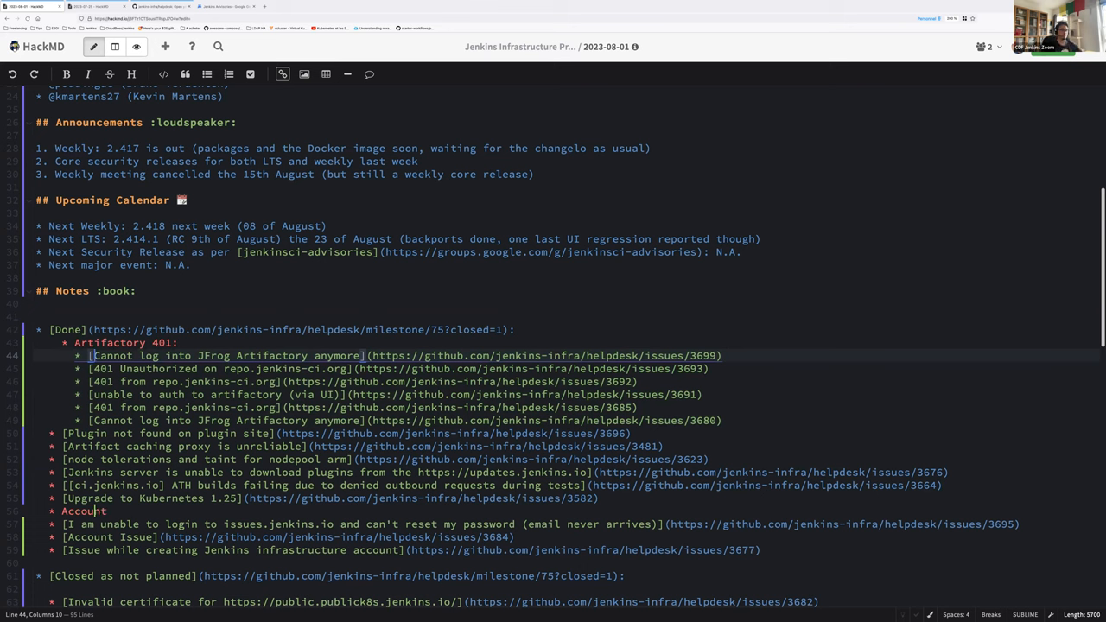
type("issues:")
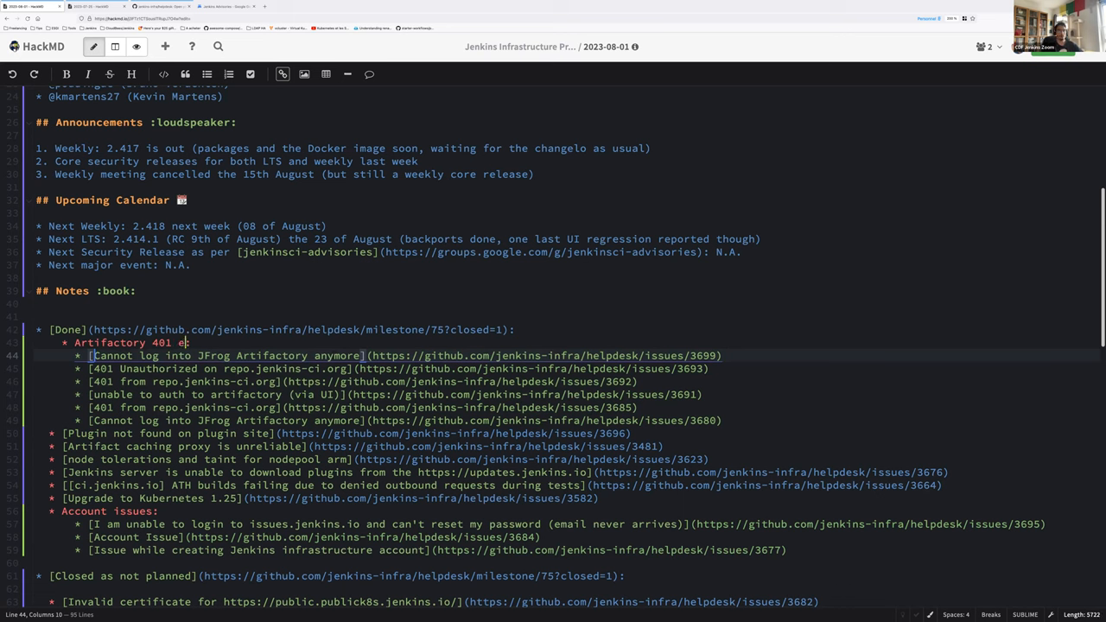
type("rror issues:")
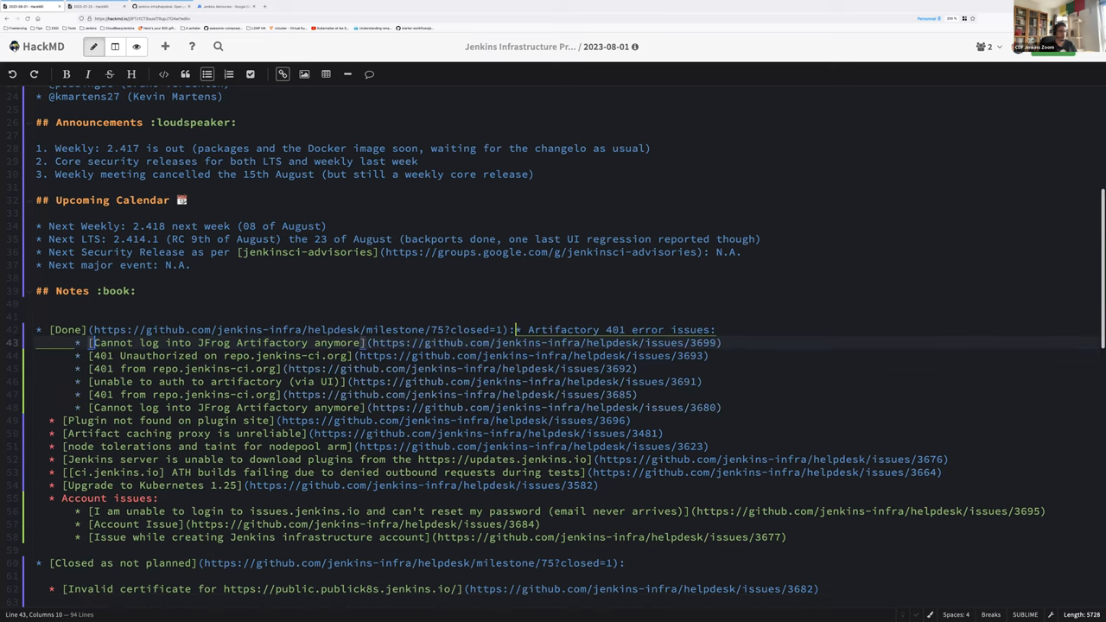
key("Return")
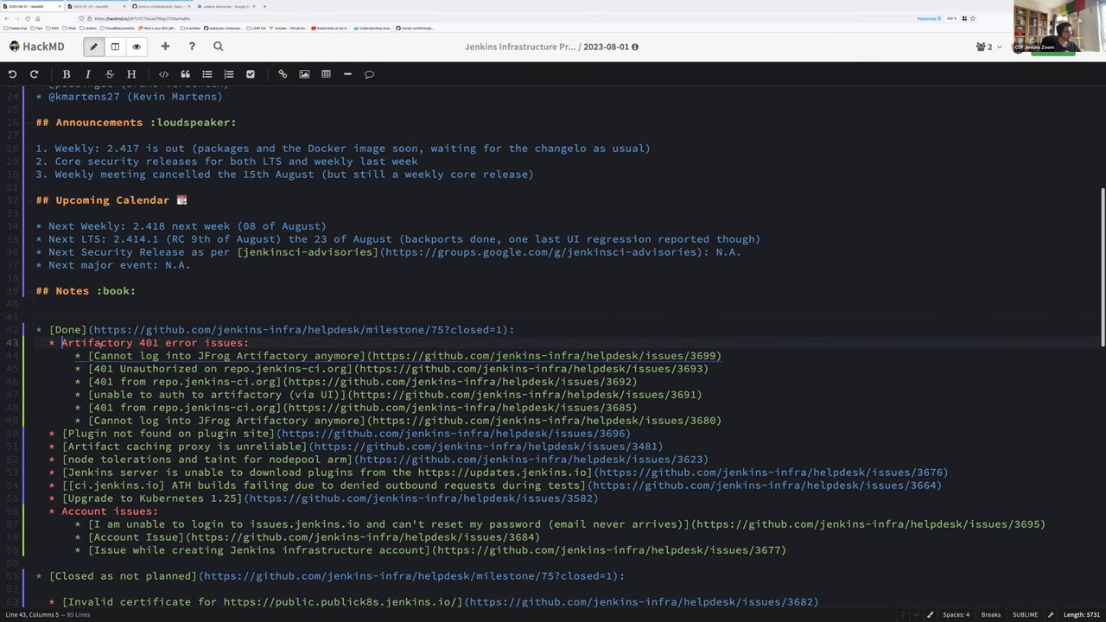
scroll("down", 3)
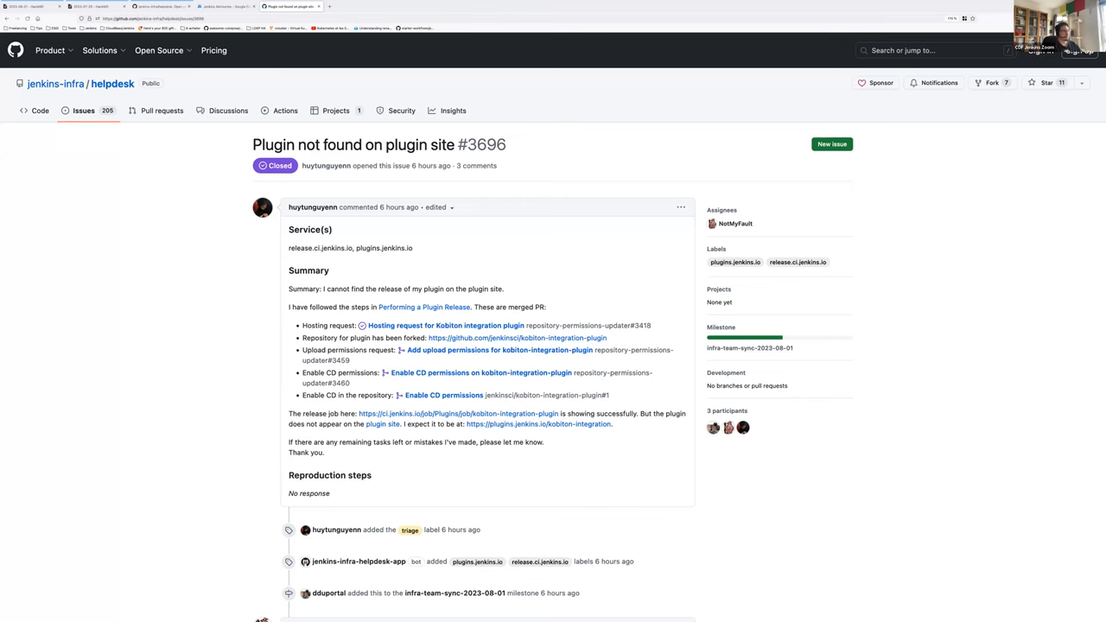
- Read through issue #3696's comments and open the kobiton-integration plugin page
scroll("down", 3)
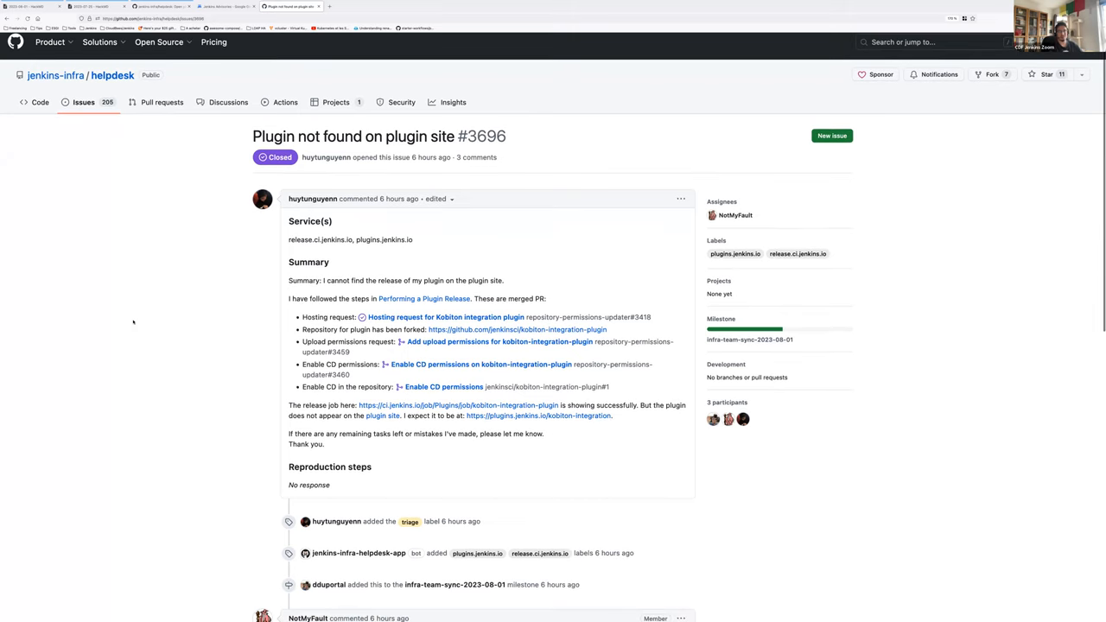
scroll("down", 3)
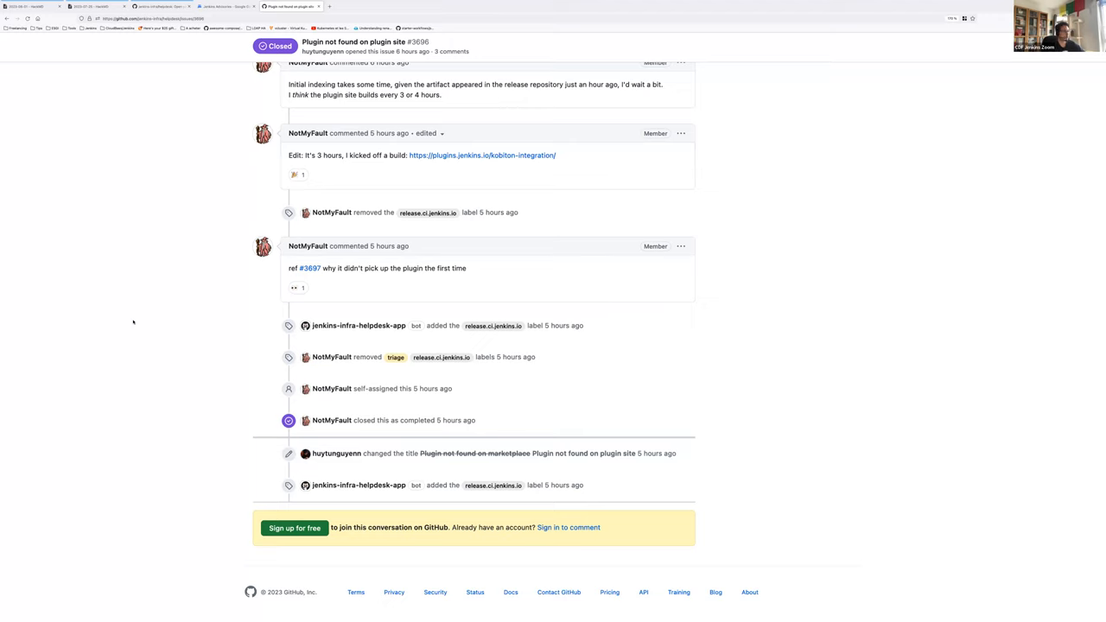
mouse_move(454, 161)
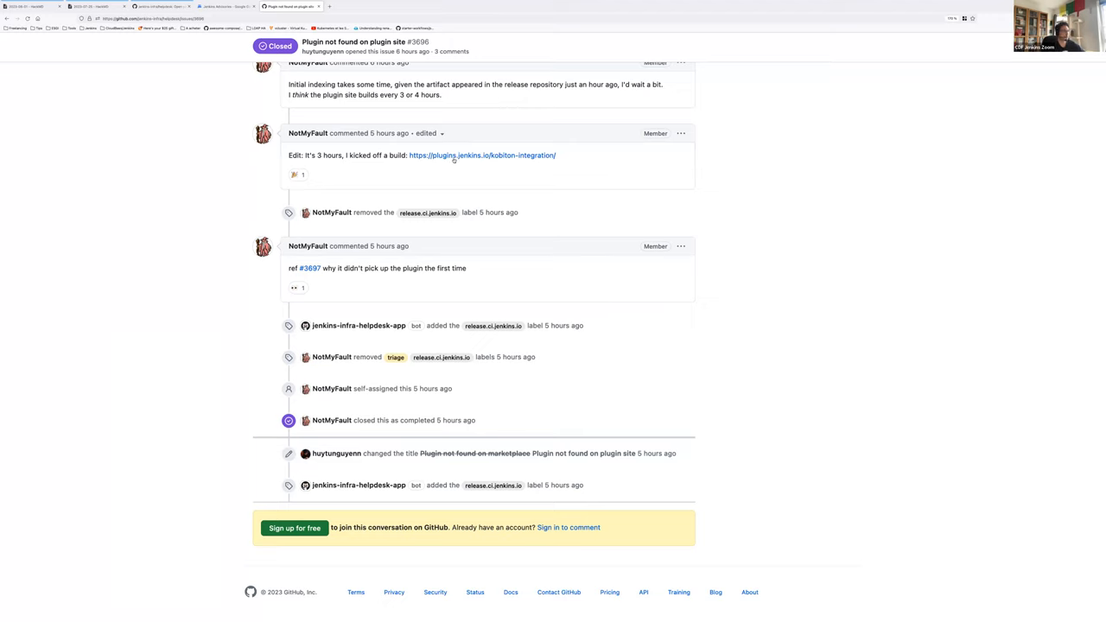
left_click(482, 156)
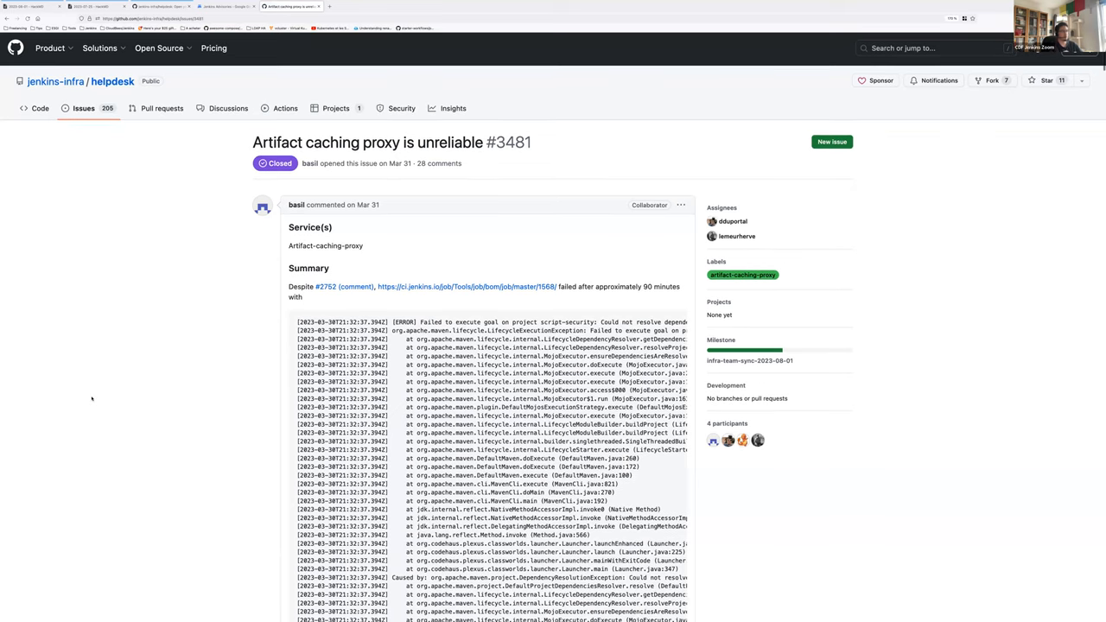
- Scroll down issue #3481's log comments toward its closing discussion
scroll("down", 3)
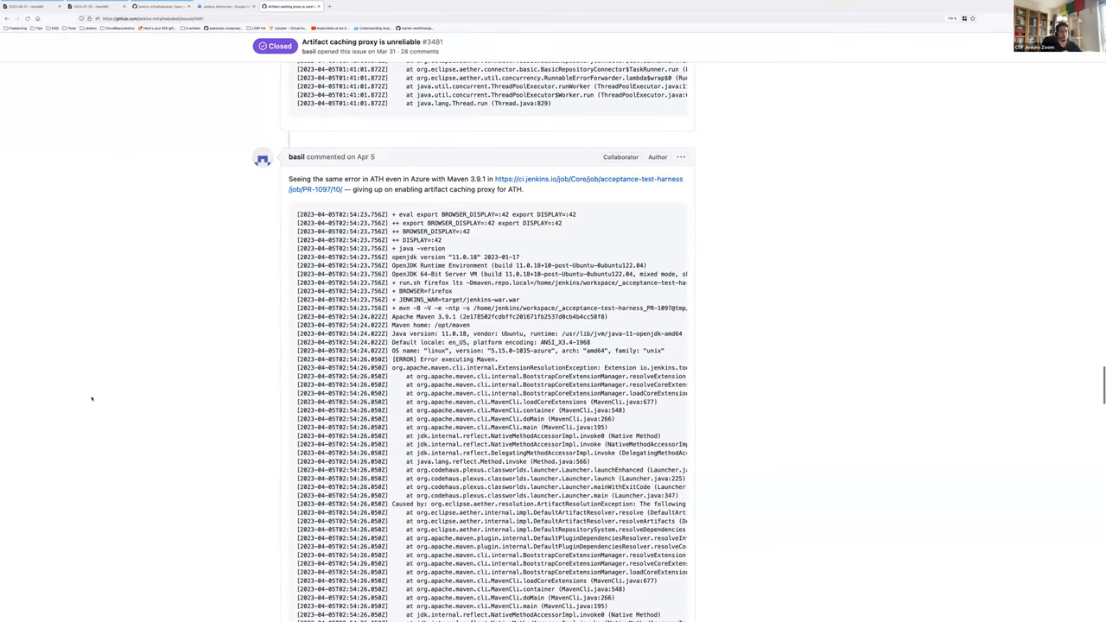
scroll("down", 3)
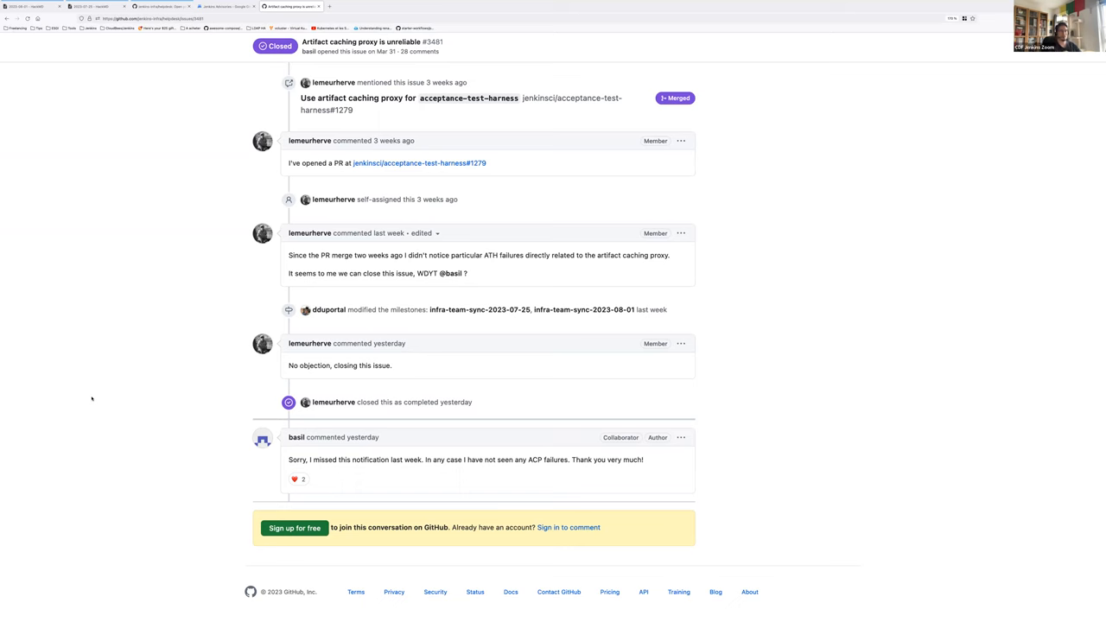
mouse_move(162, 417)
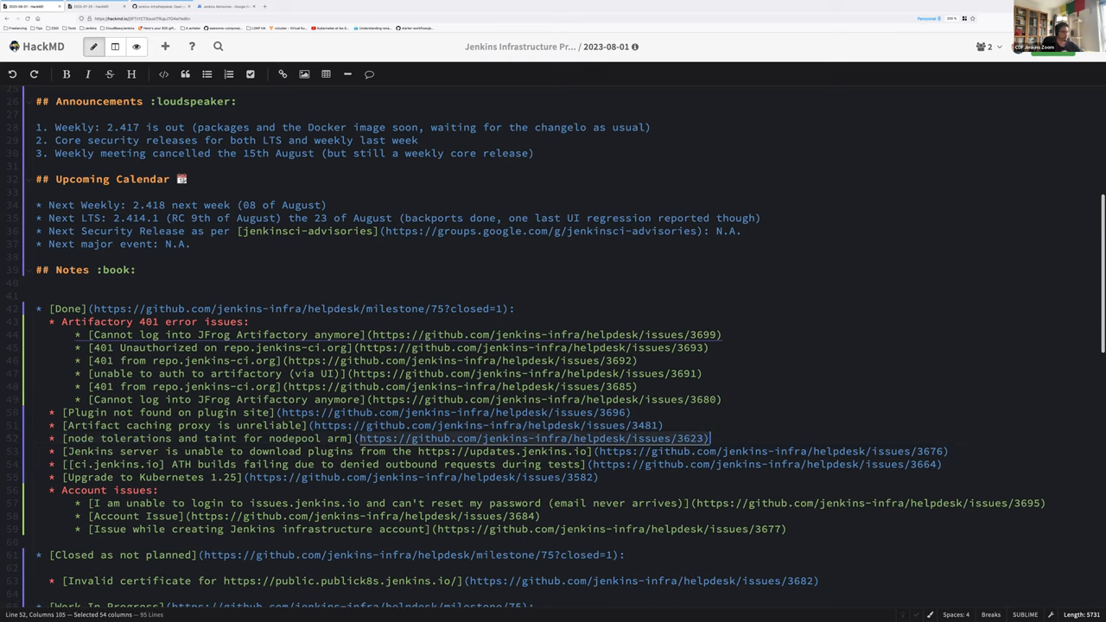
- Open helpdesk issue #3623 on node tolerations from the HackMD Done list
left_click(328, 7)
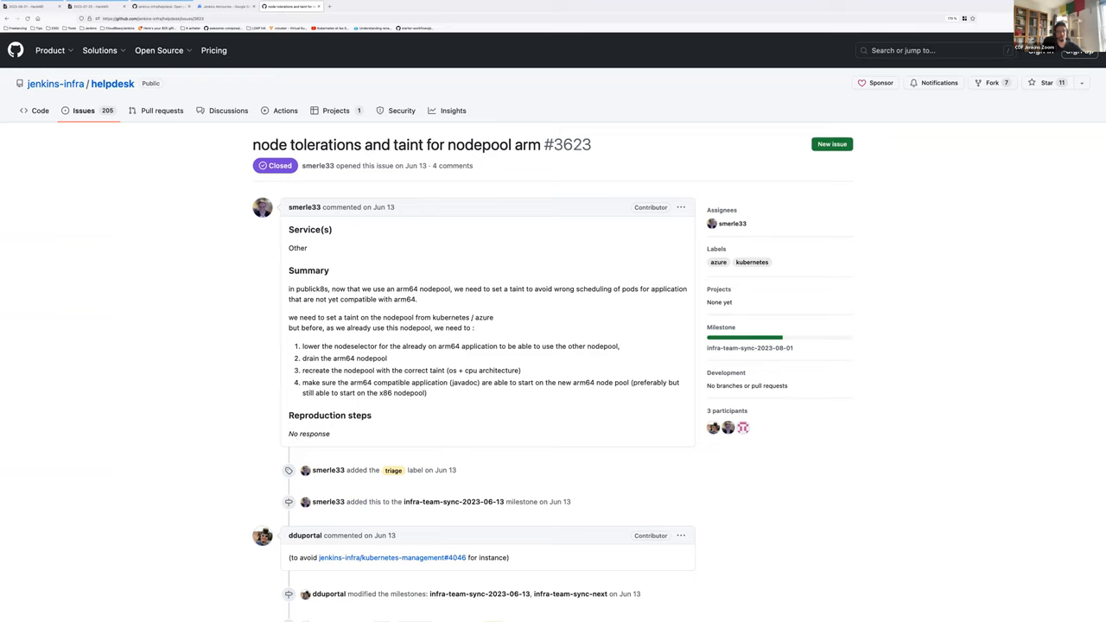
mouse_move(121, 308)
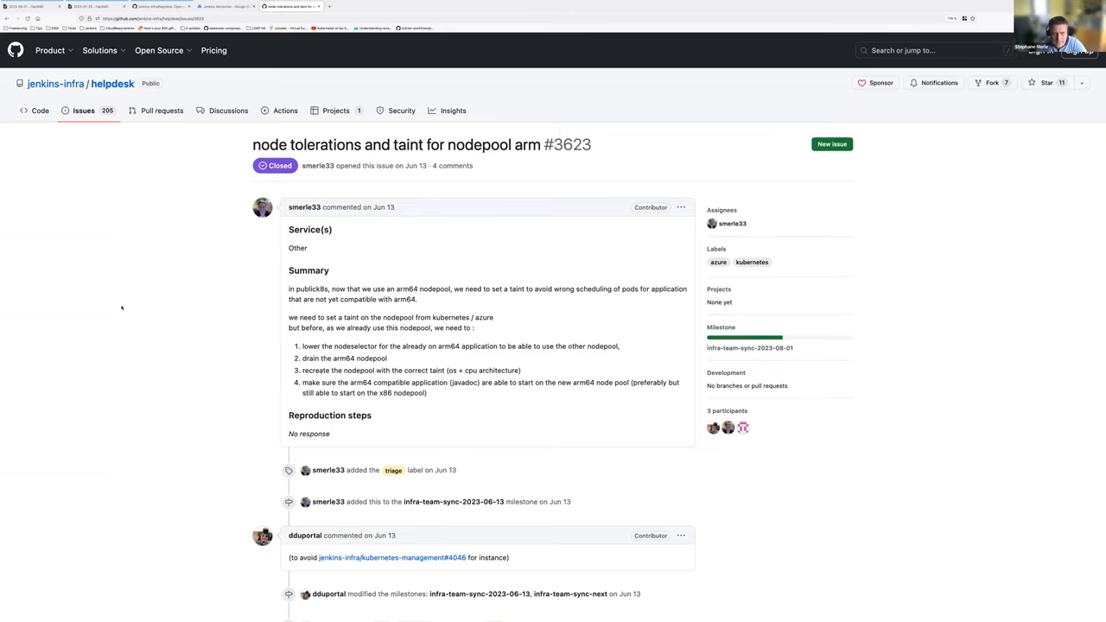
- Read issue #3623's timeline and open linked pull request #4206 for the arm64 datadog toleration
scroll("down", 3)
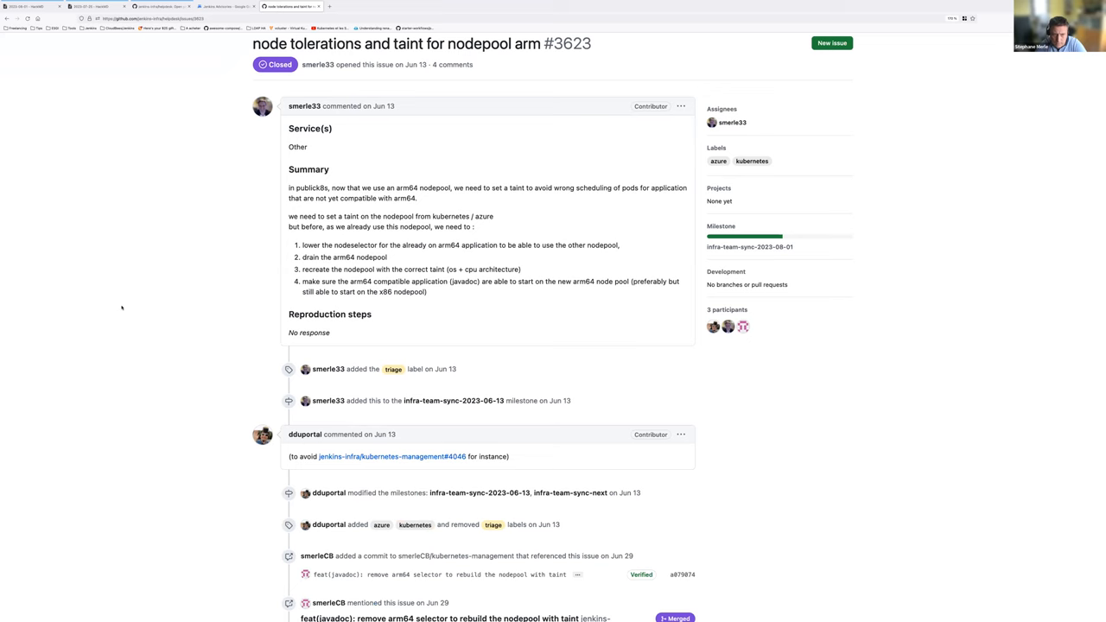
scroll("down", 3)
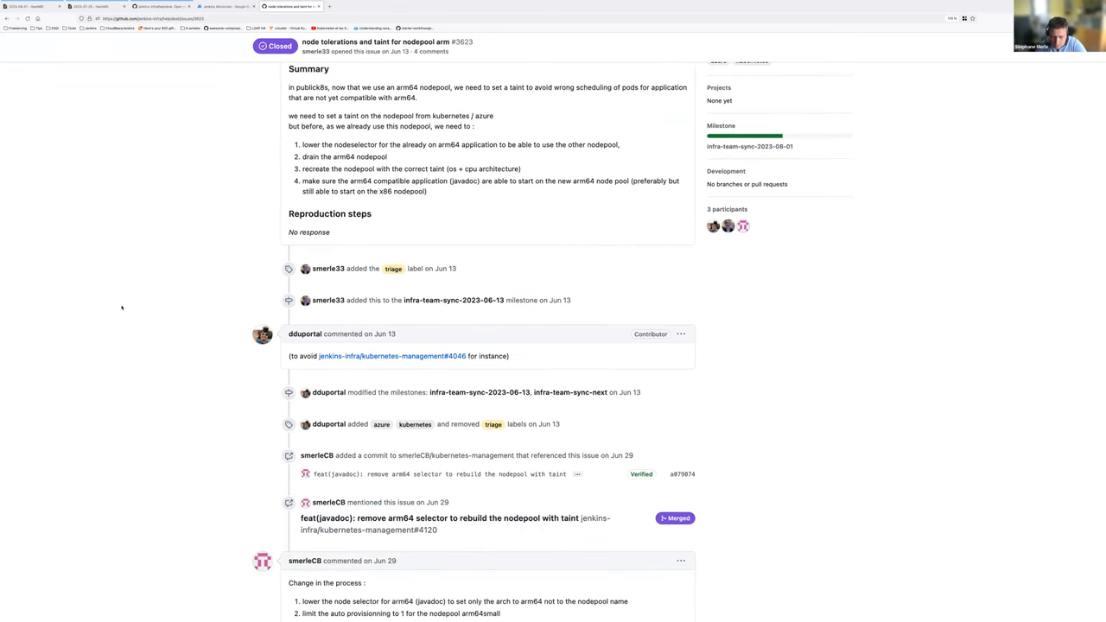
mouse_move(86, 130)
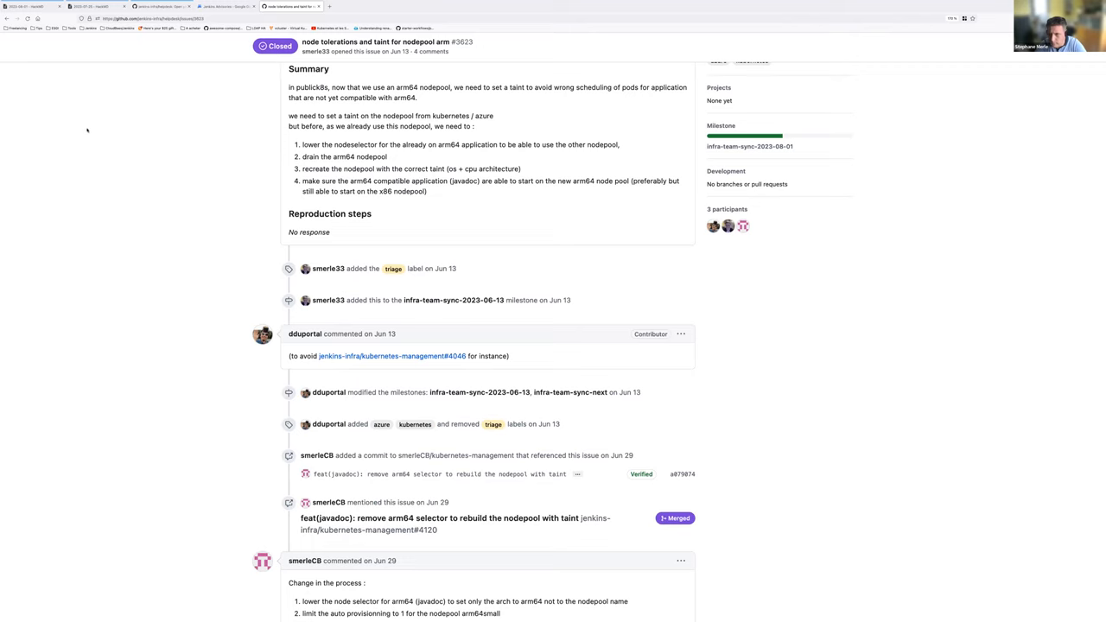
scroll("up", 3)
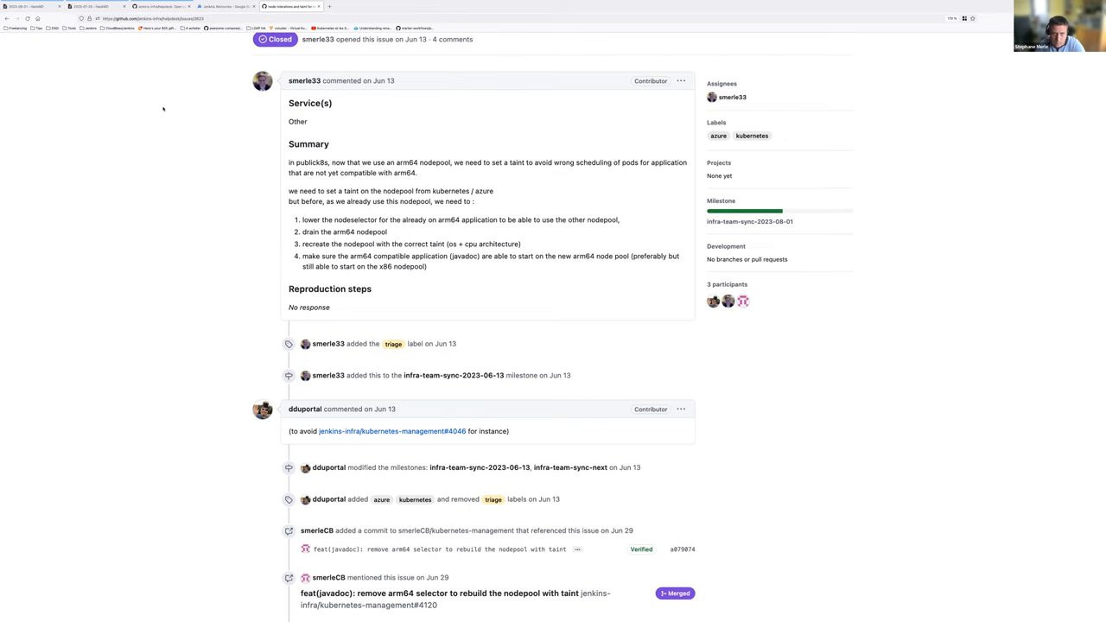
scroll("down", 3)
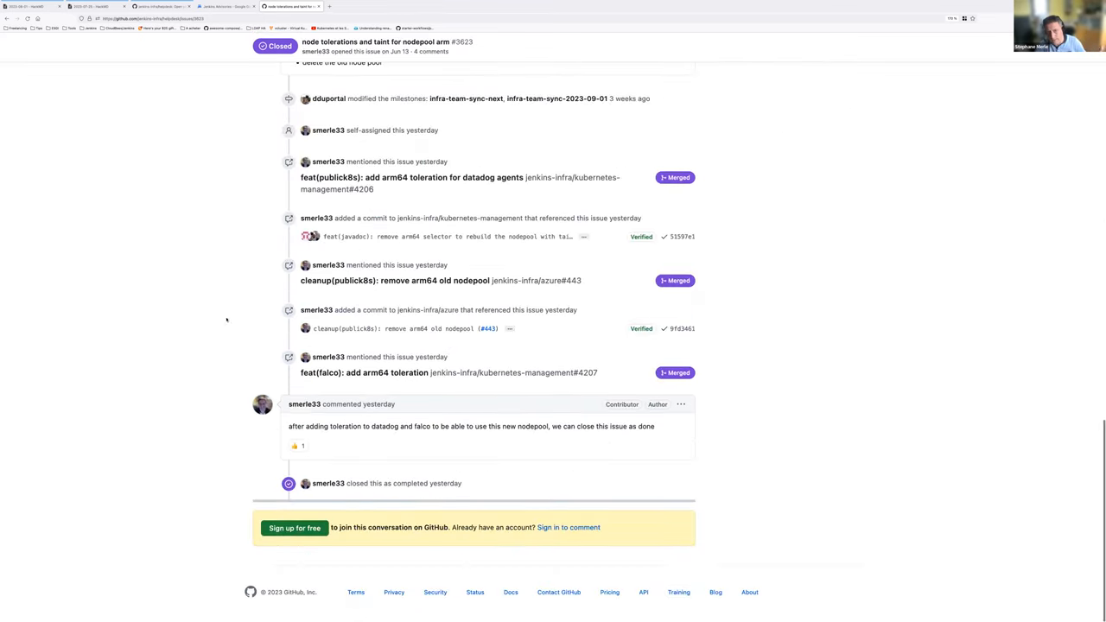
mouse_move(363, 373)
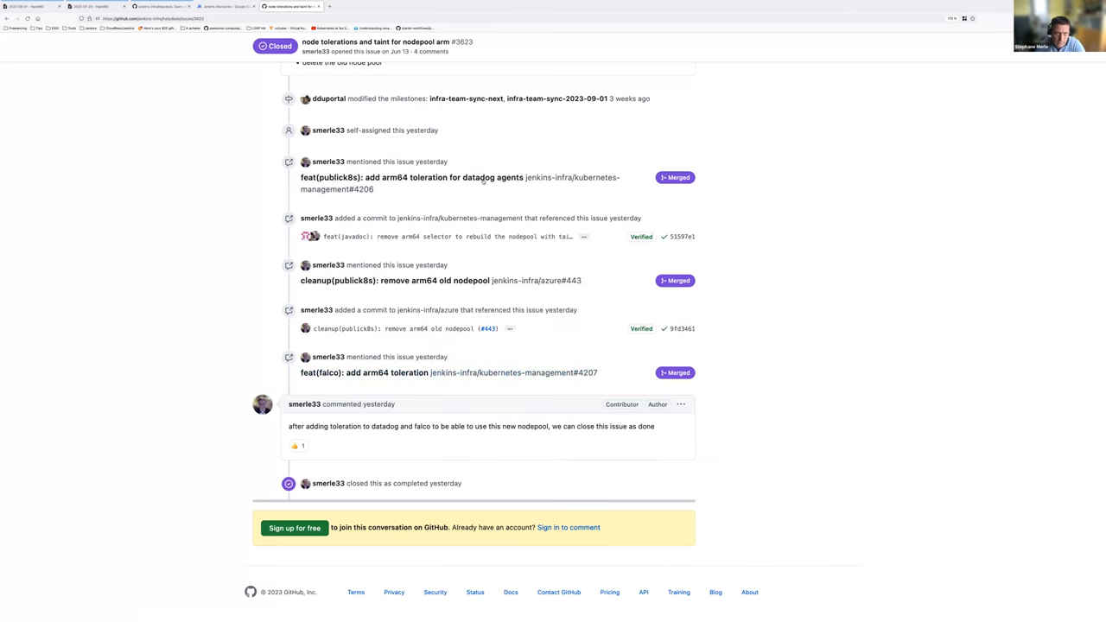
left_click(418, 177)
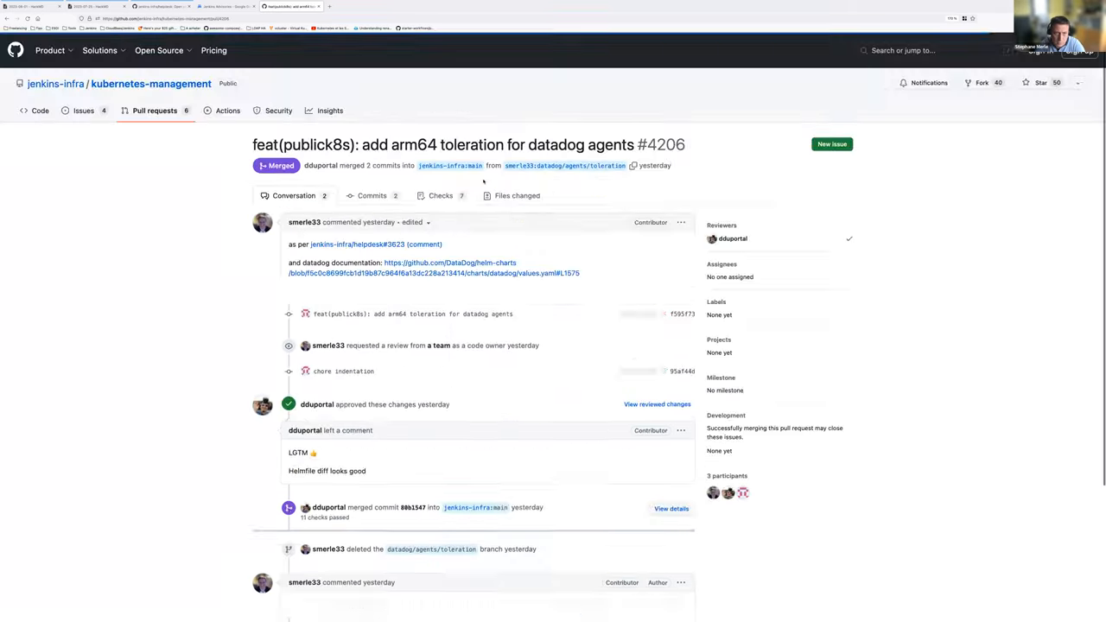
- Scroll through pull request #4206's conversation, approval and merge
scroll("down", 3)
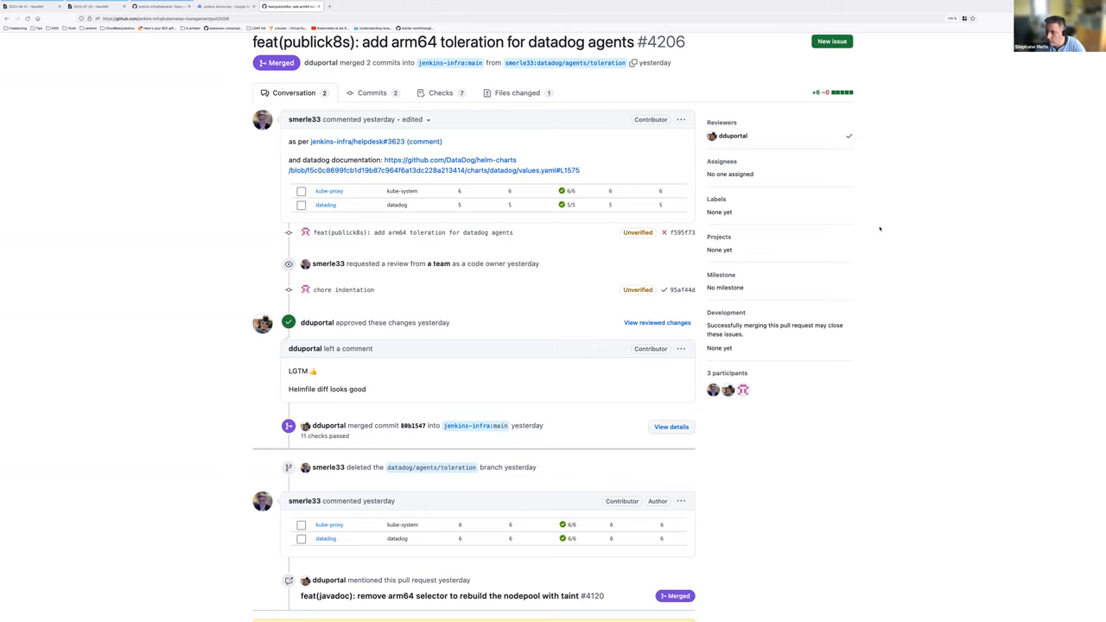
mouse_move(356, 204)
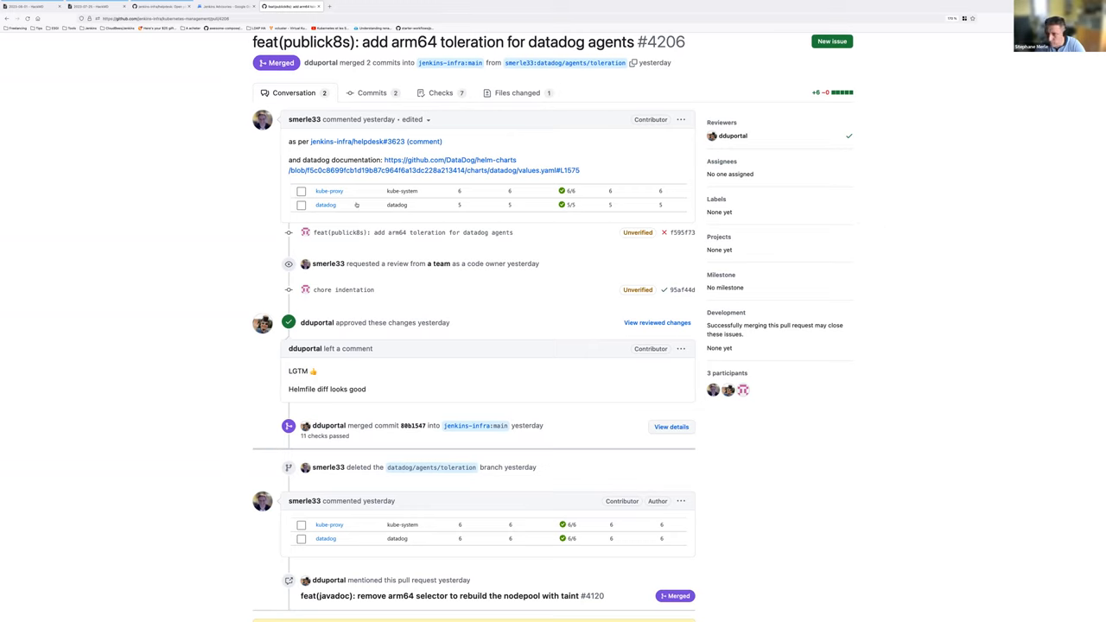
mouse_move(94, 208)
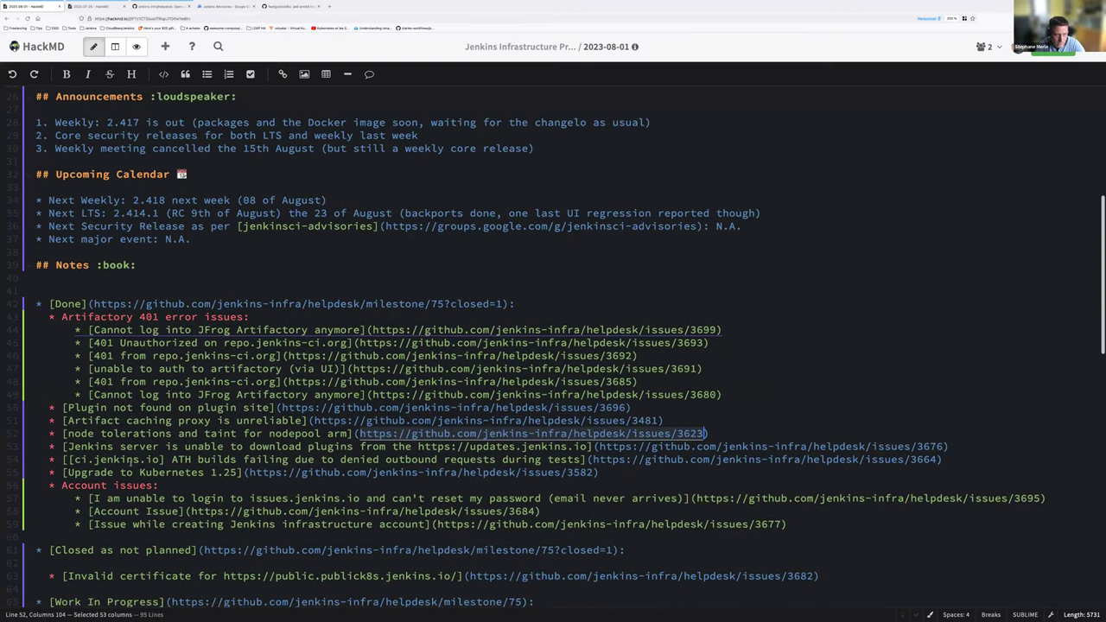
scroll("down", 3)
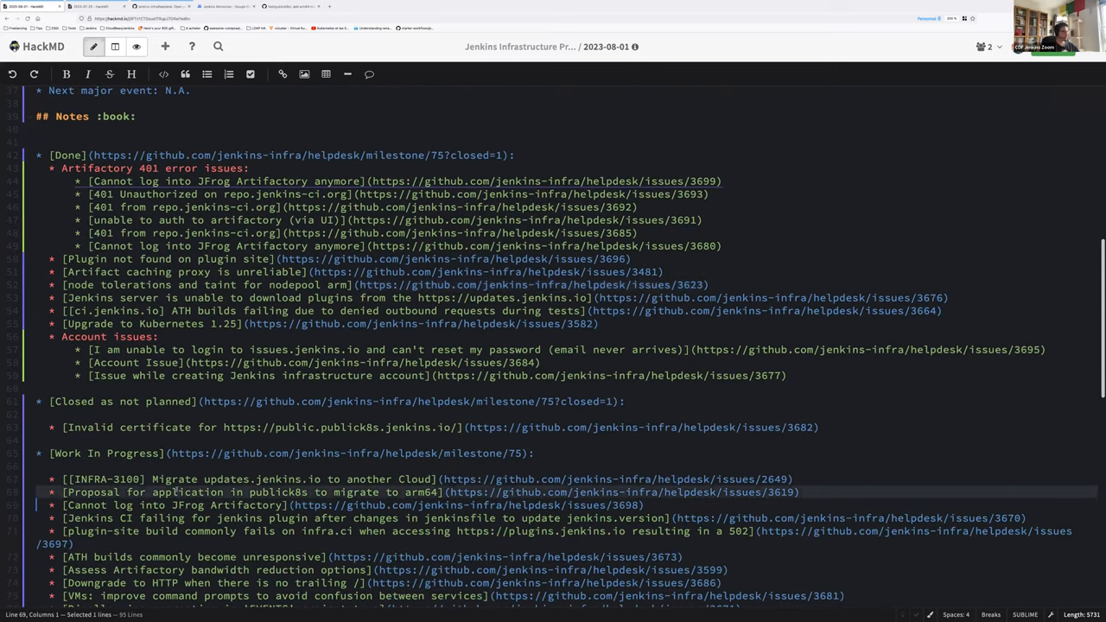
scroll("up", 3)
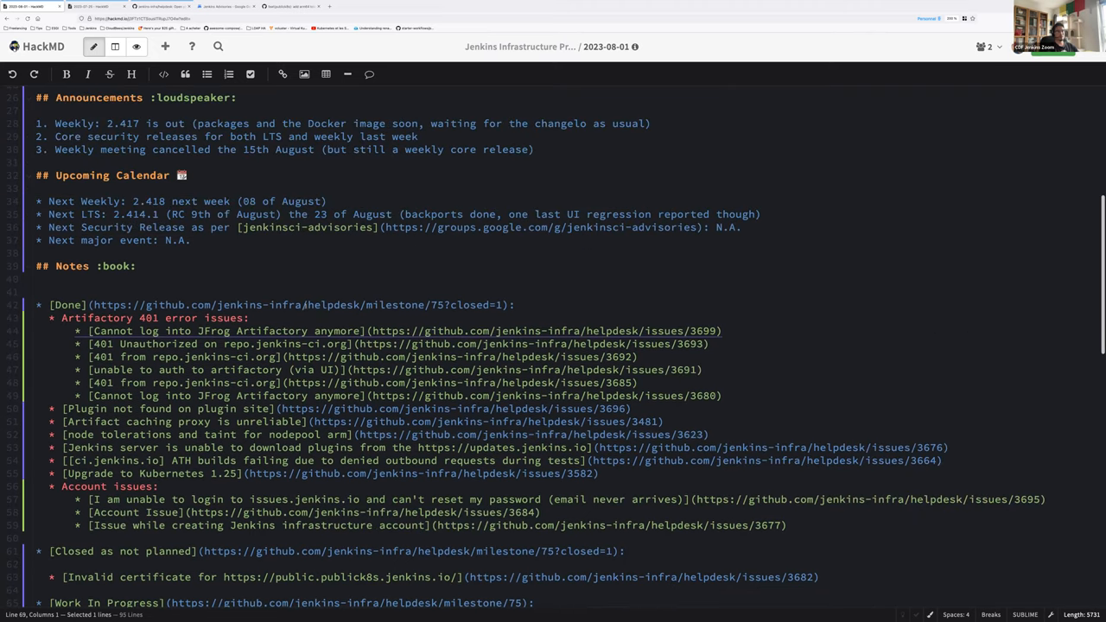
left_click(290, 7)
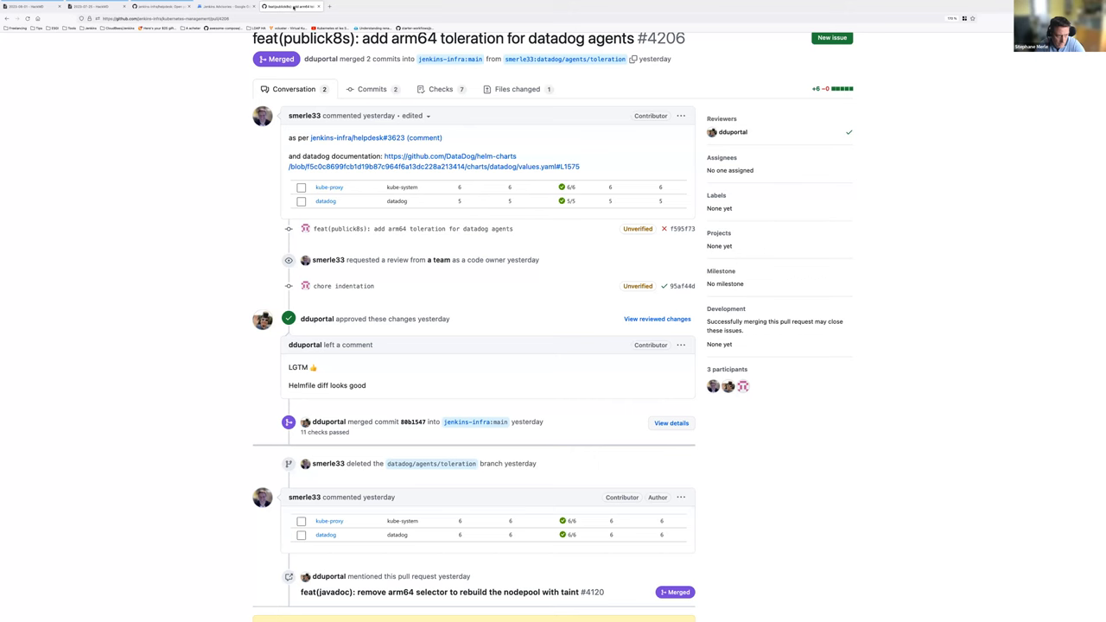
scroll("up", 3)
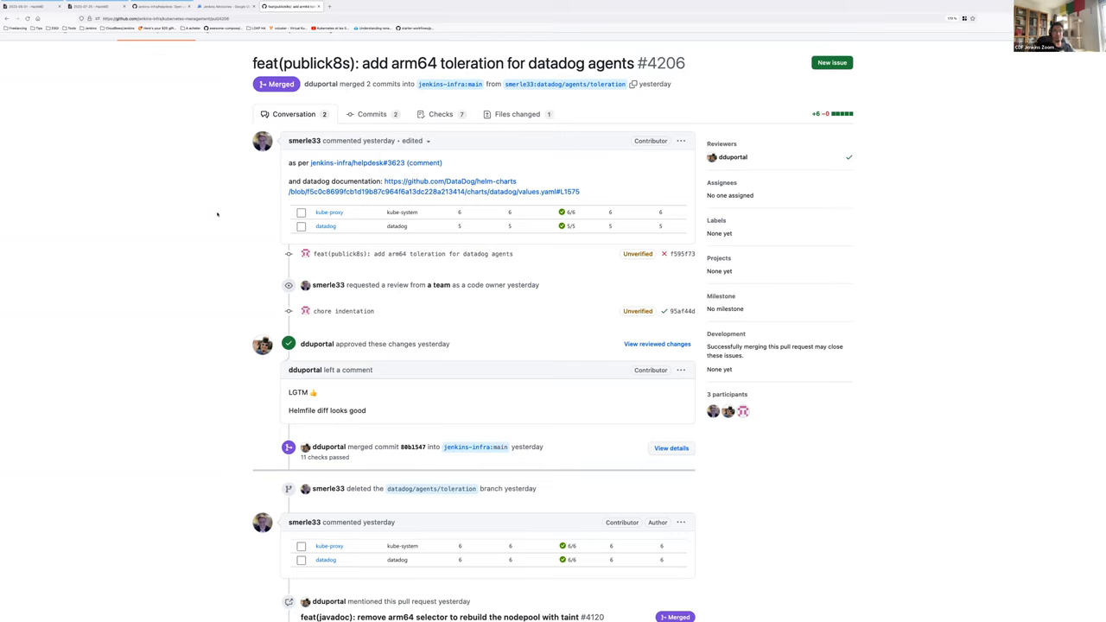
mouse_move(113, 304)
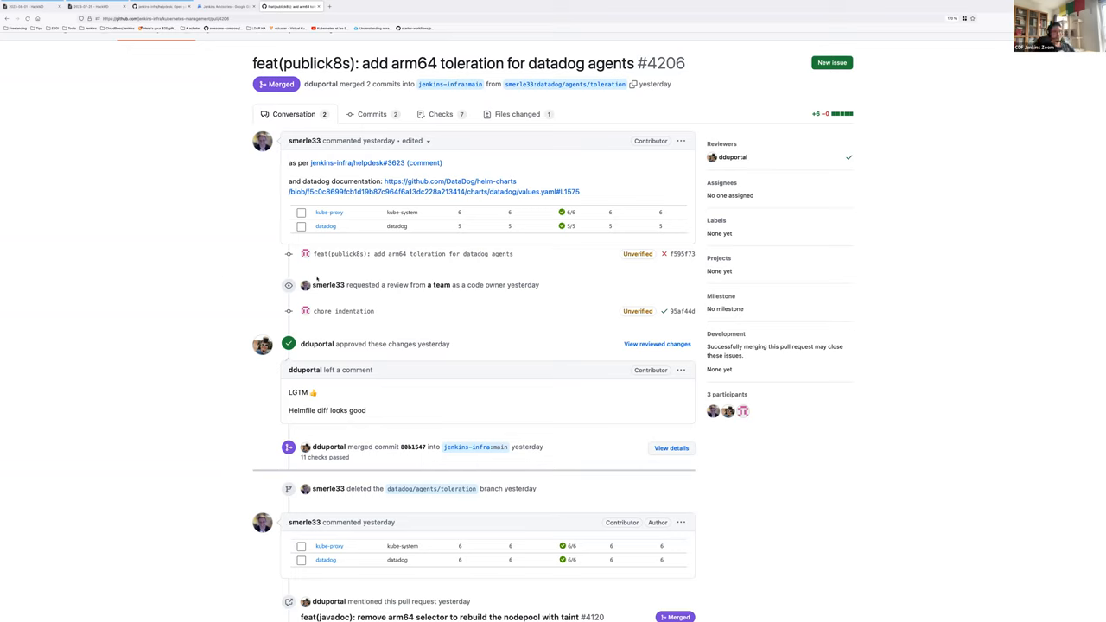
mouse_move(187, 232)
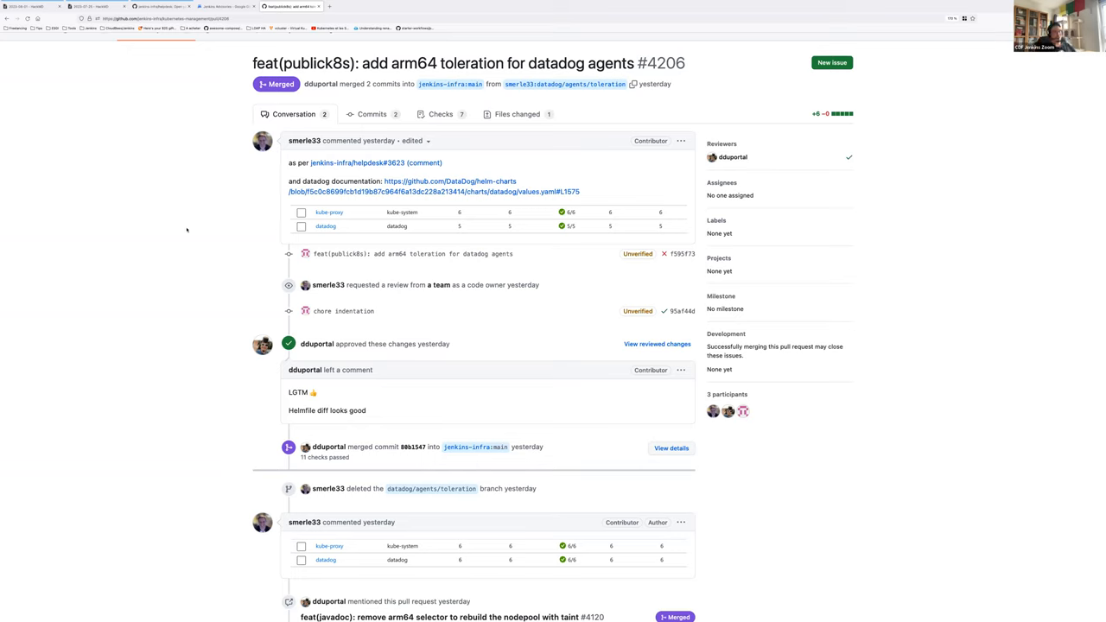
mouse_move(152, 234)
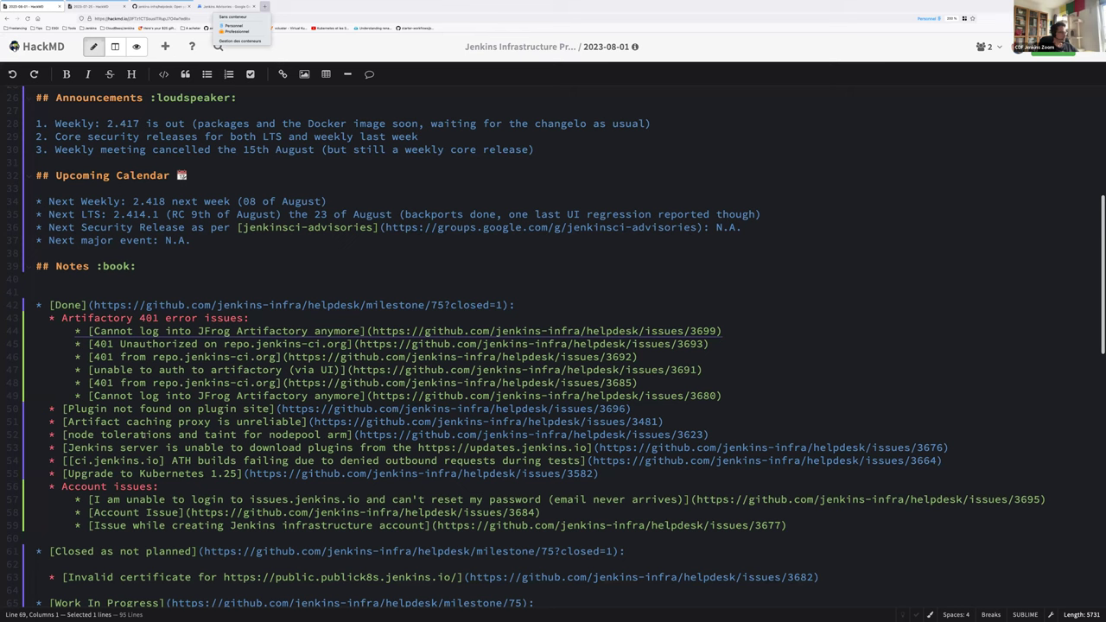
- Open issue #3676 and read its comments down to the curl diagnostics and traceroutes
left_click(553, 346)
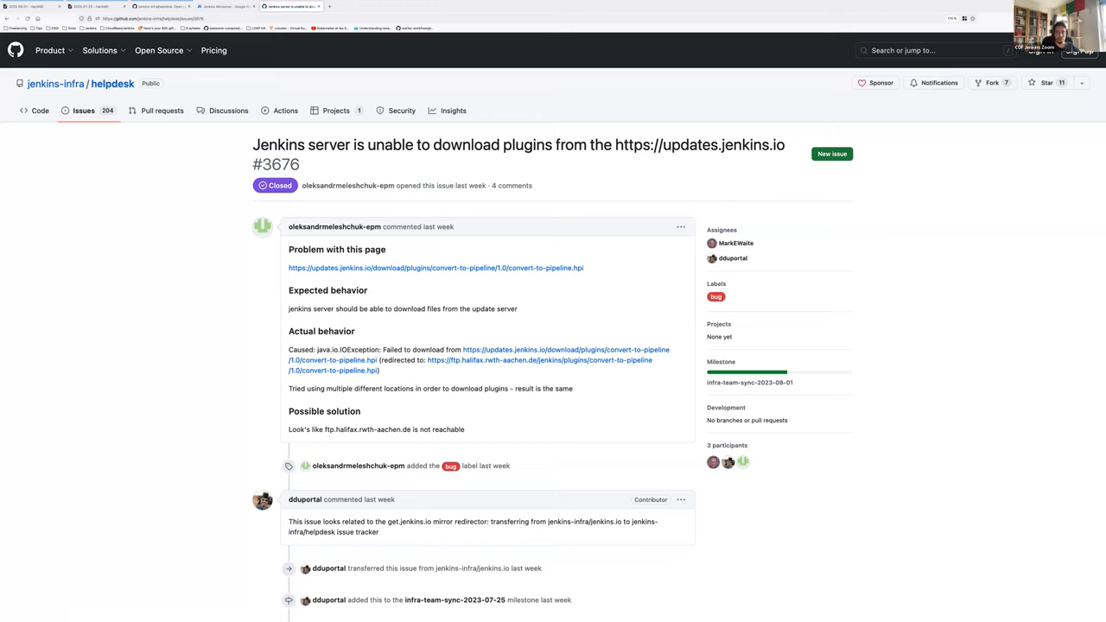
mouse_move(238, 214)
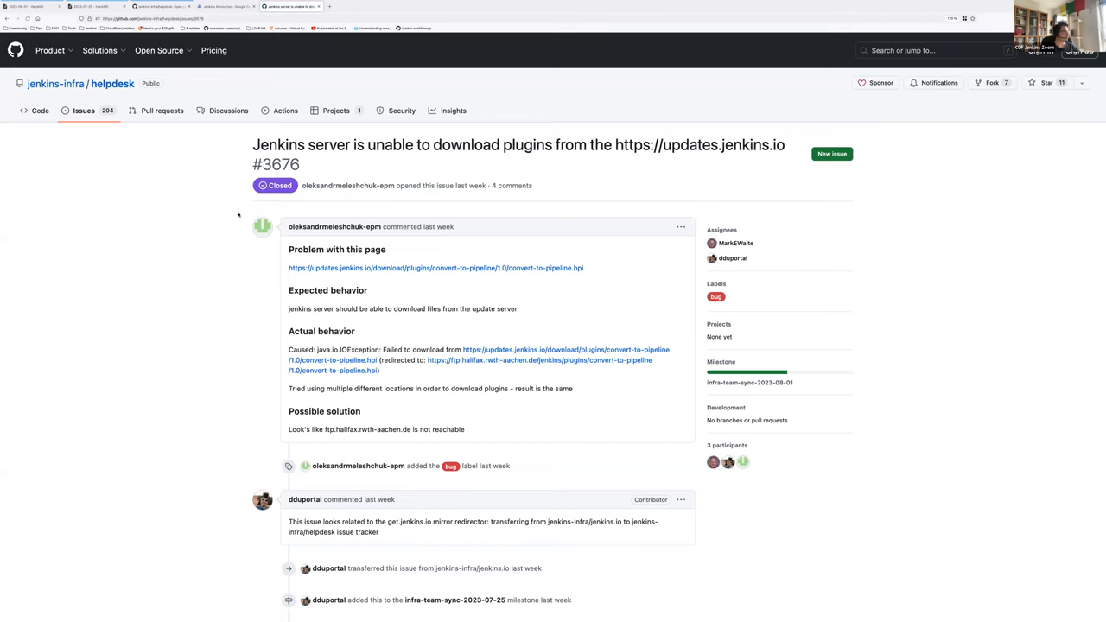
scroll("down", 3)
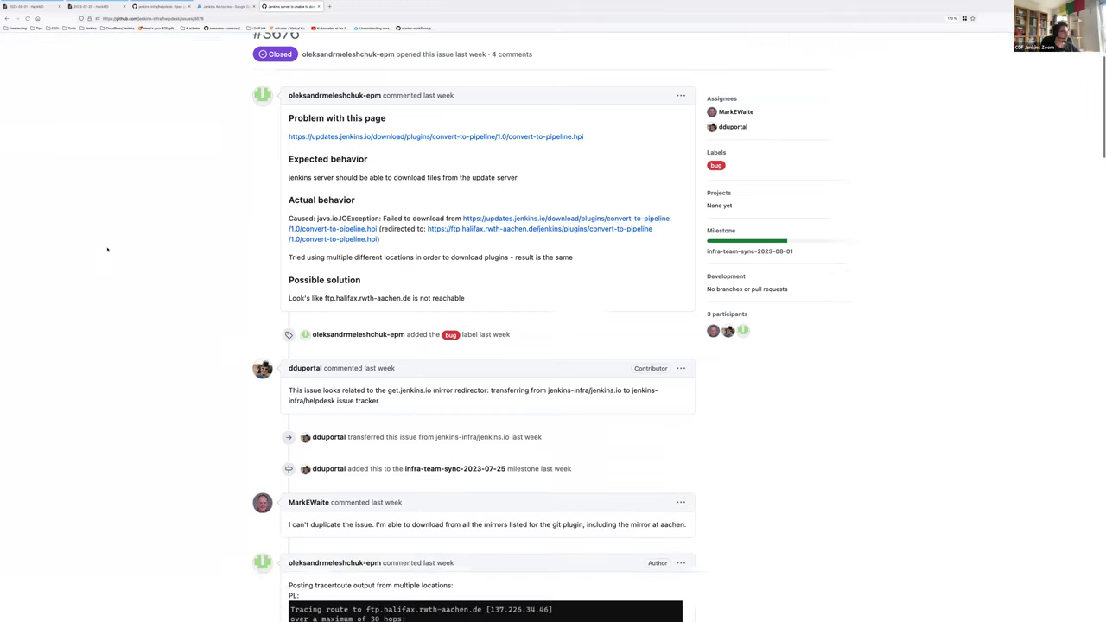
scroll("down", 3)
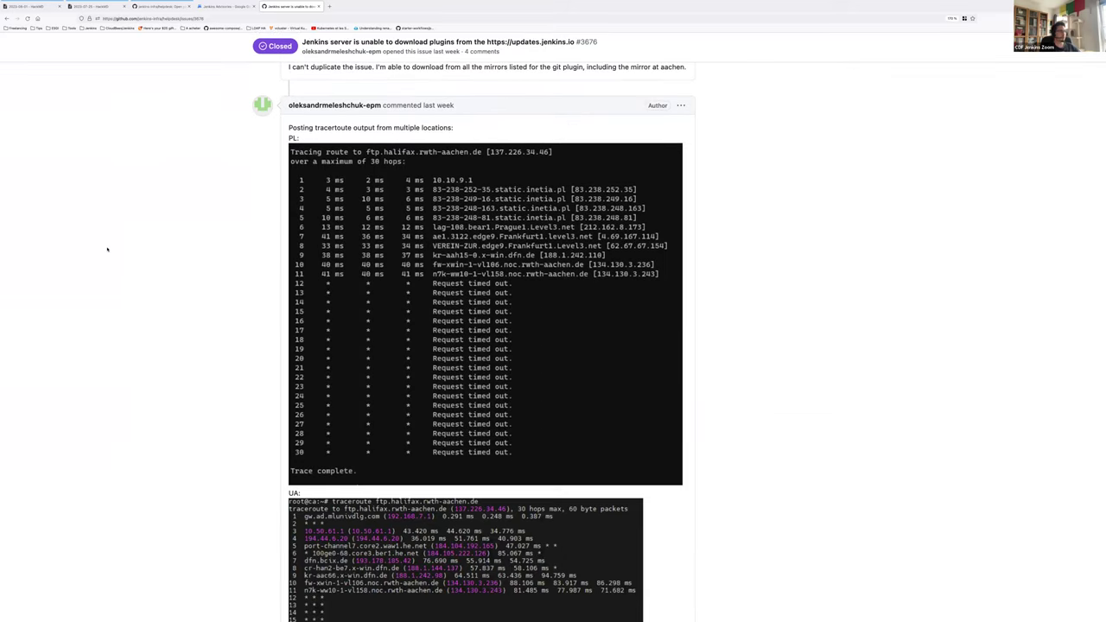
scroll("down", 3)
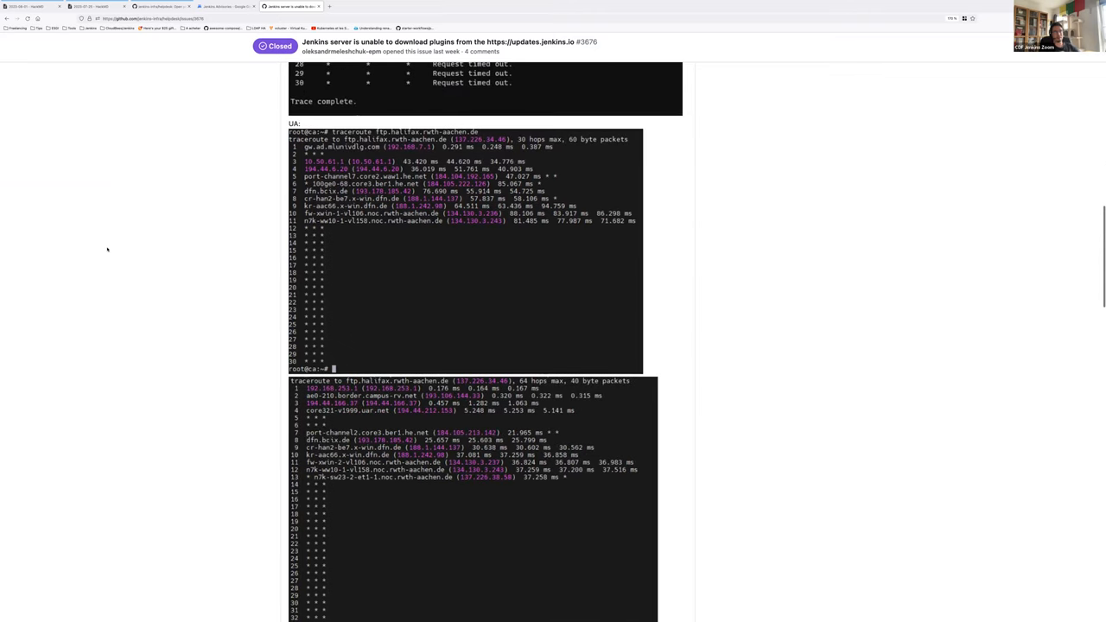
scroll("down", 3)
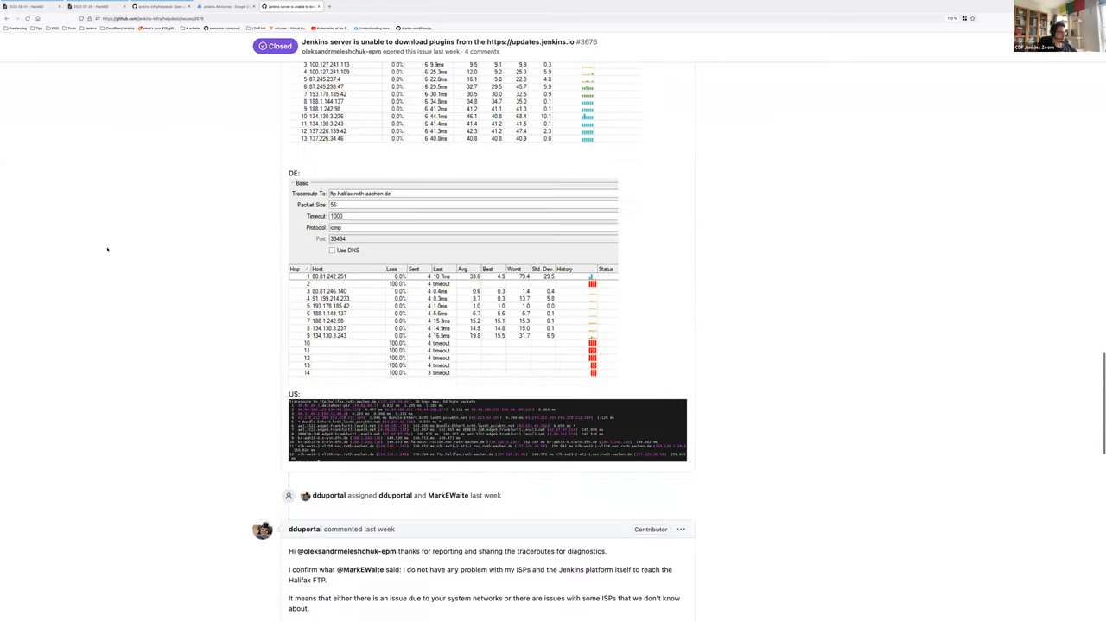
scroll("down", 3)
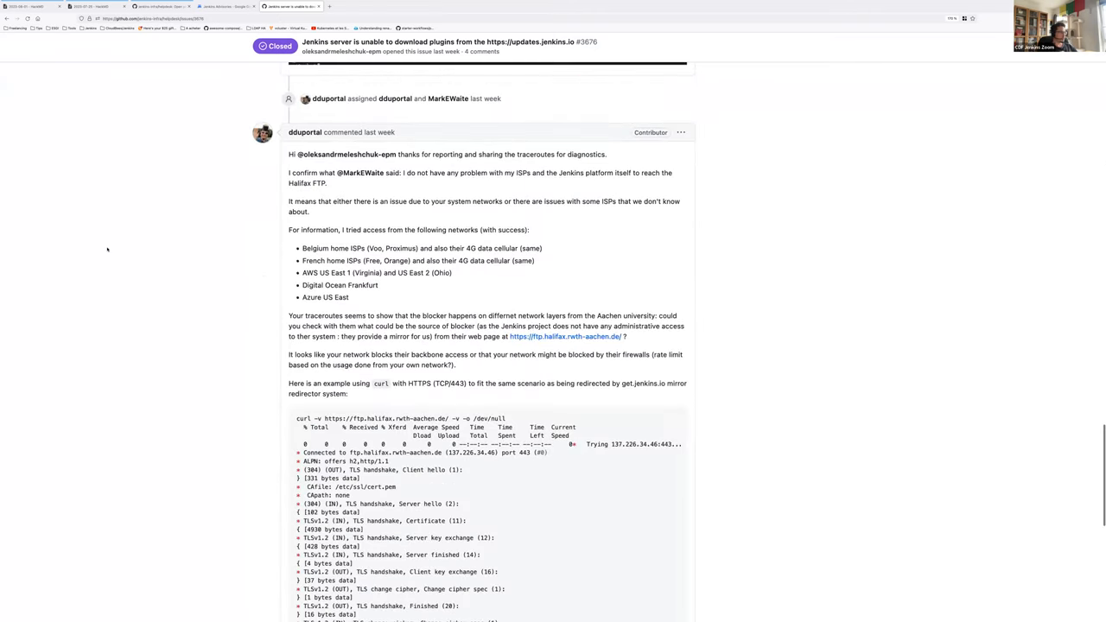
scroll("down", 3)
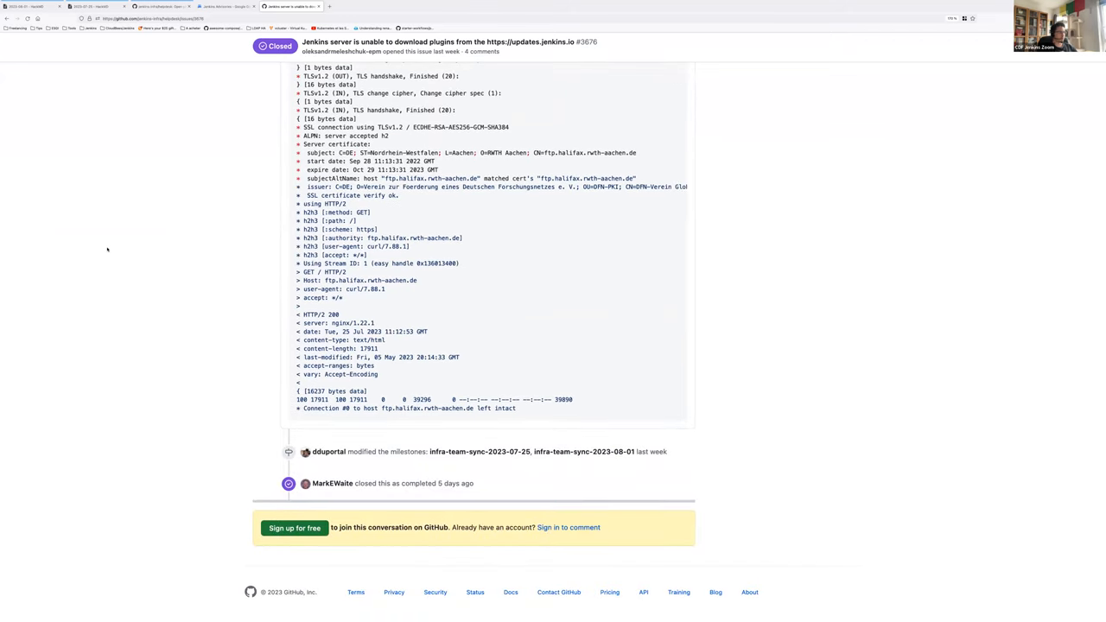
scroll("up", 3)
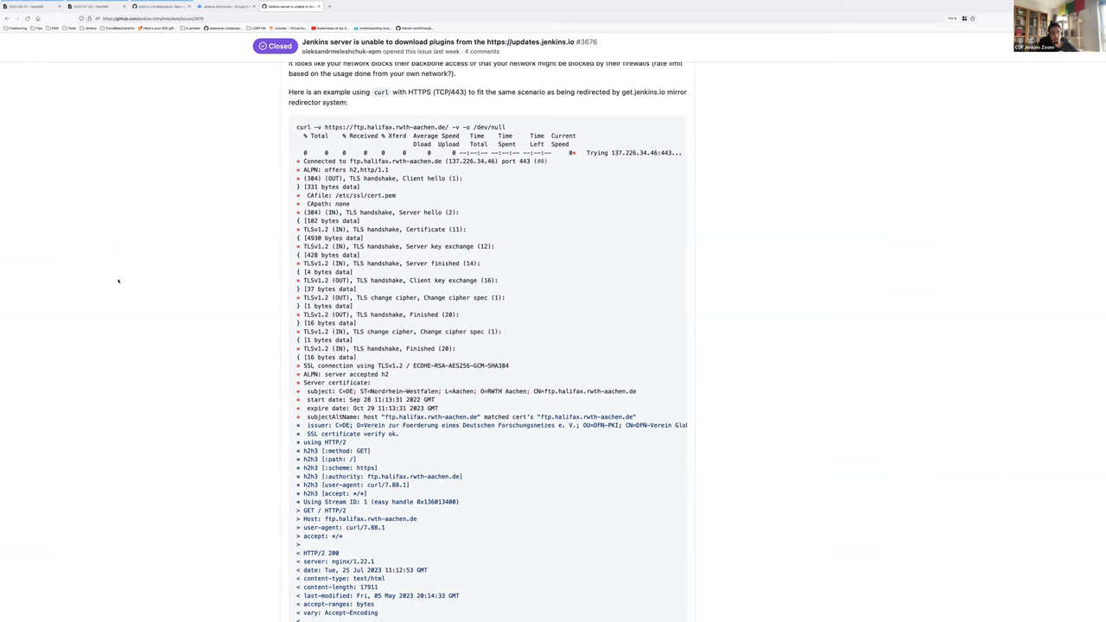
- Scroll back to the top of issue #3676's problem description
scroll("up", 3)
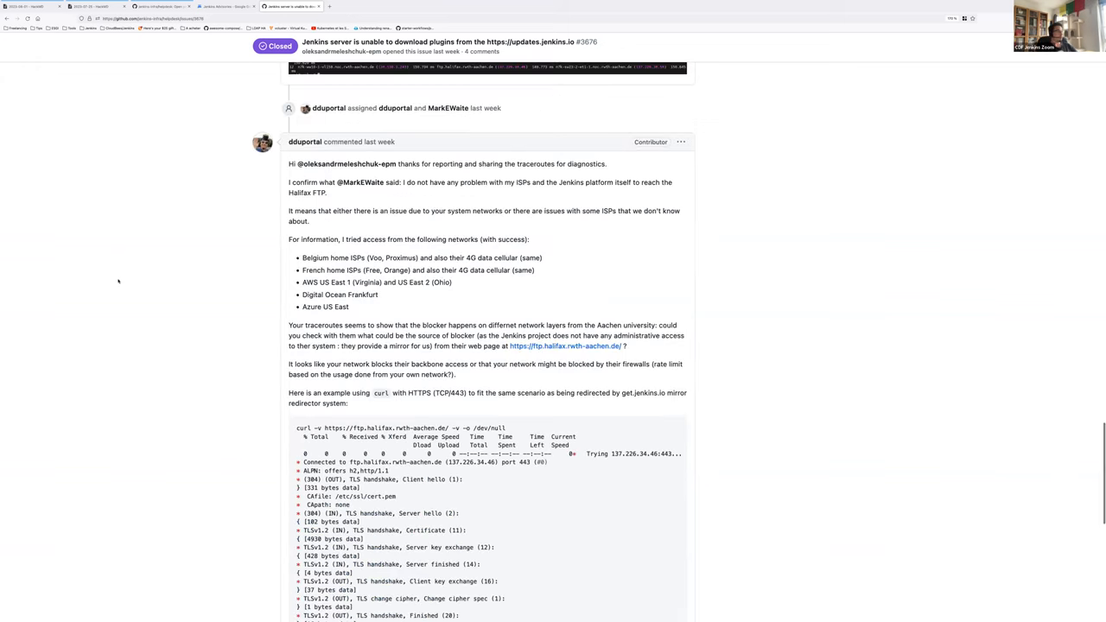
scroll("up", 3)
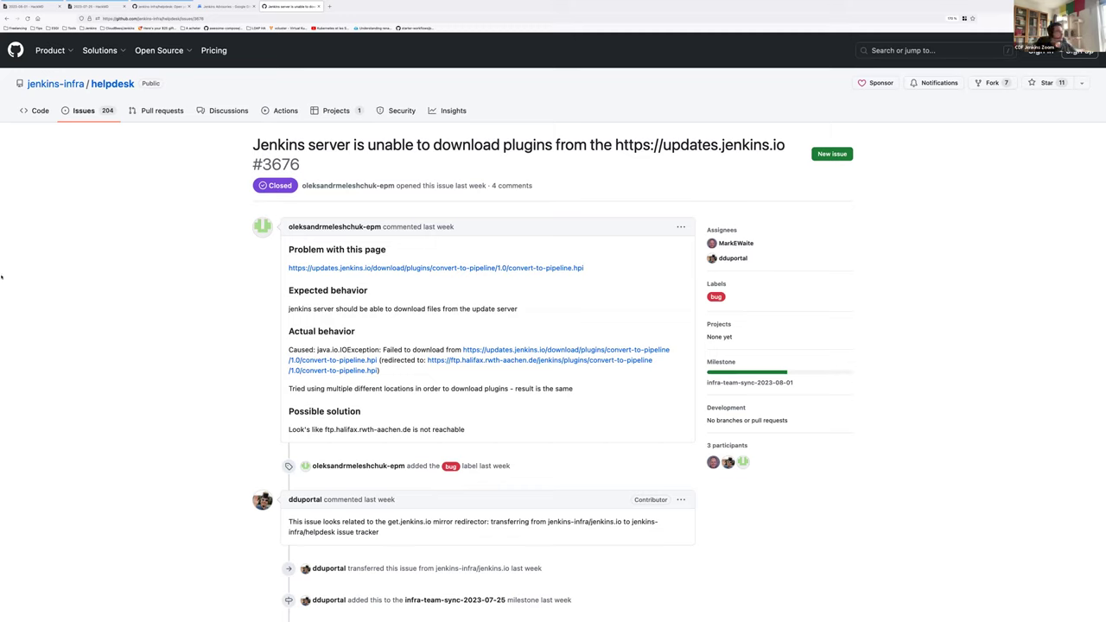
mouse_move(273, 289)
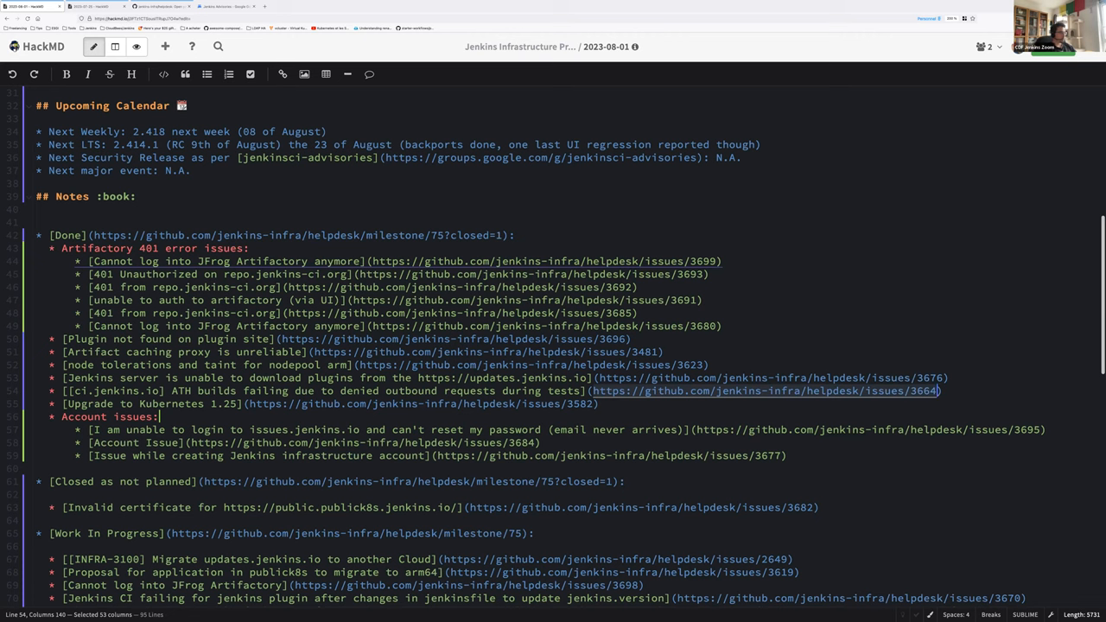
left_click(245, 405)
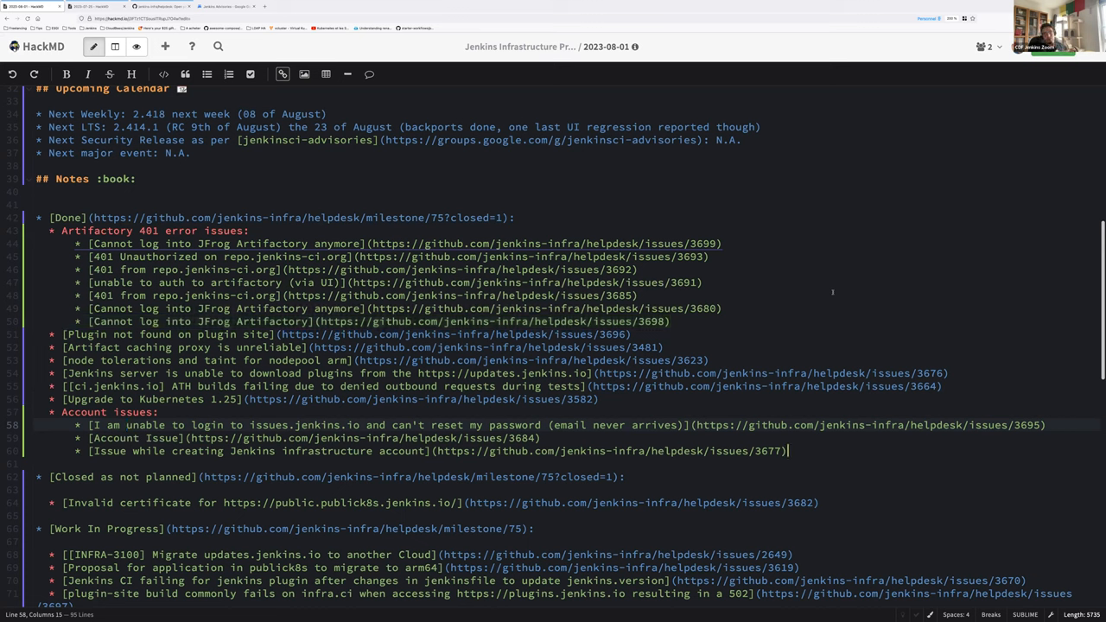
- Add a sub-bullet: 'Opened an issue in account-app repo to send a warning if the user email isn't valid'
key("Return")
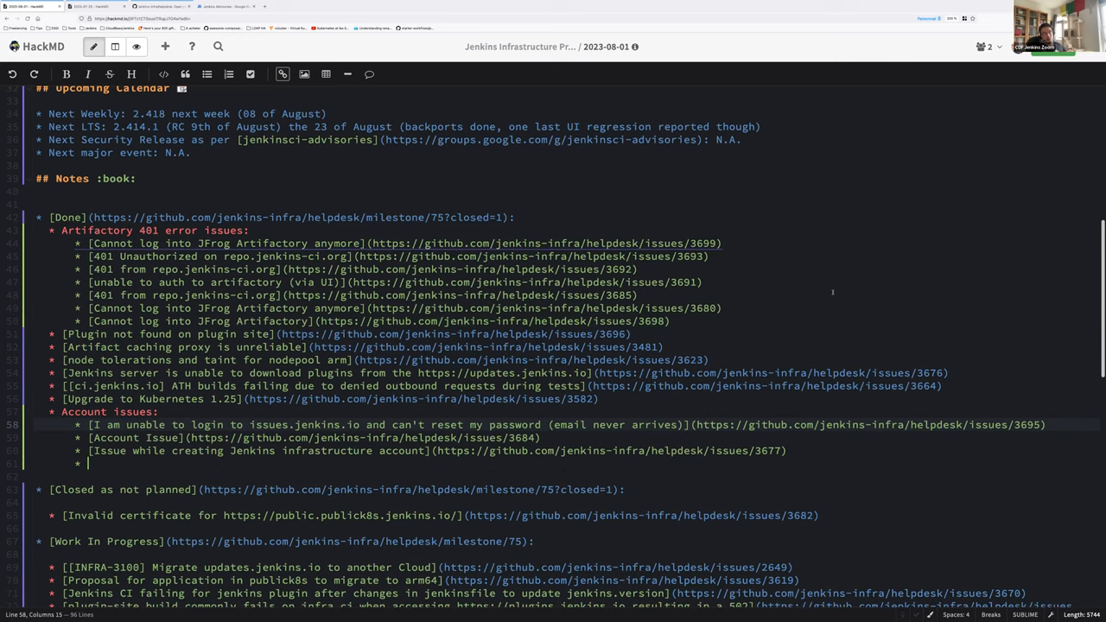
type("Opened")
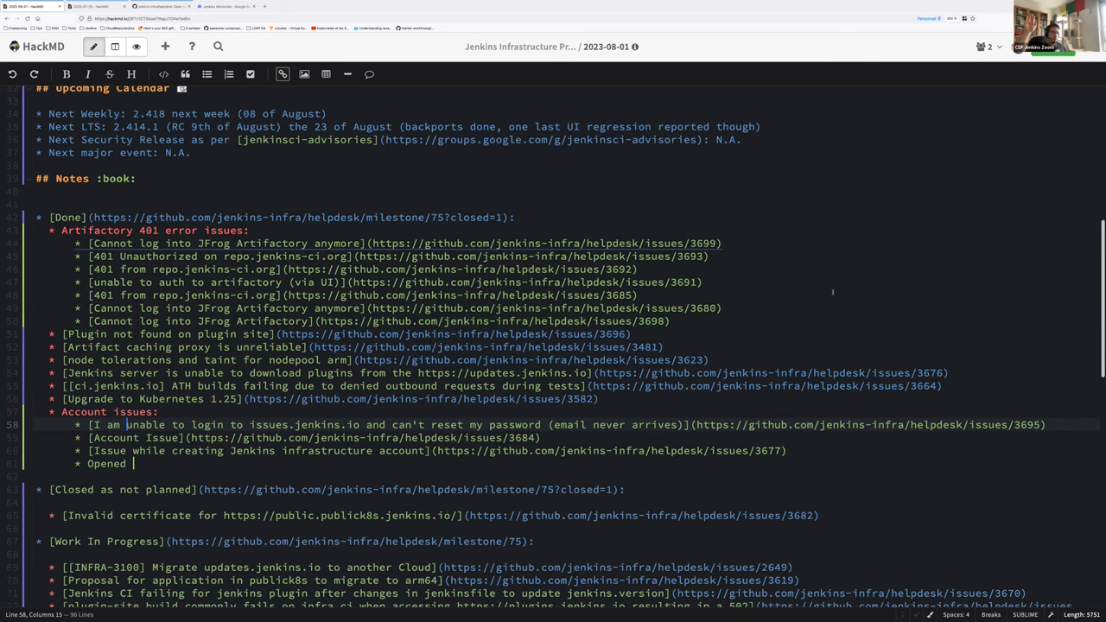
type("an issue in")
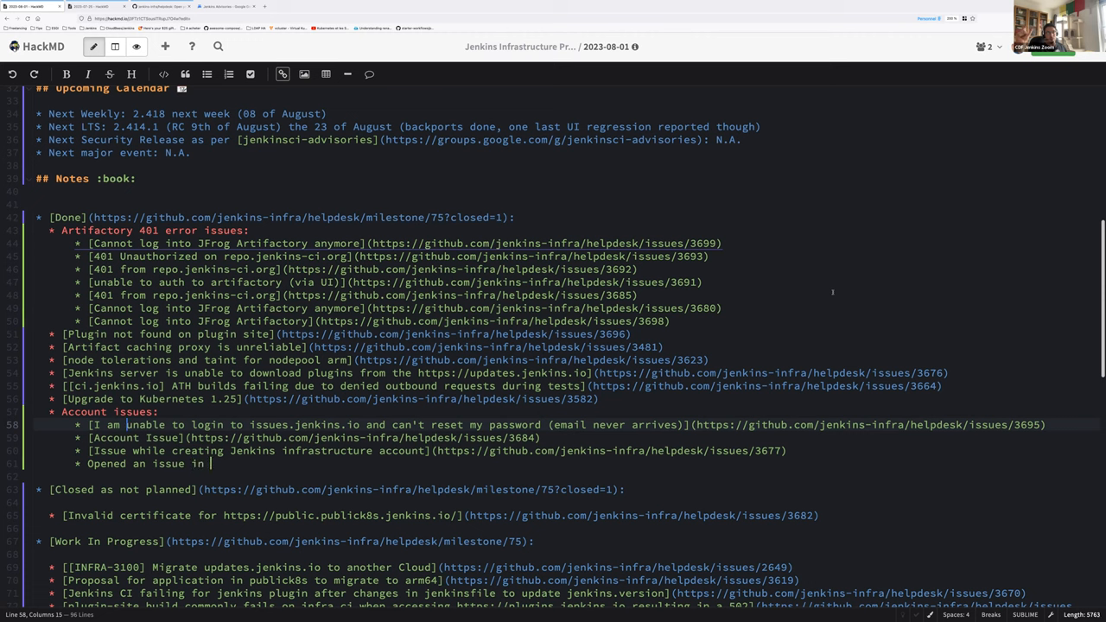
type("account-app")
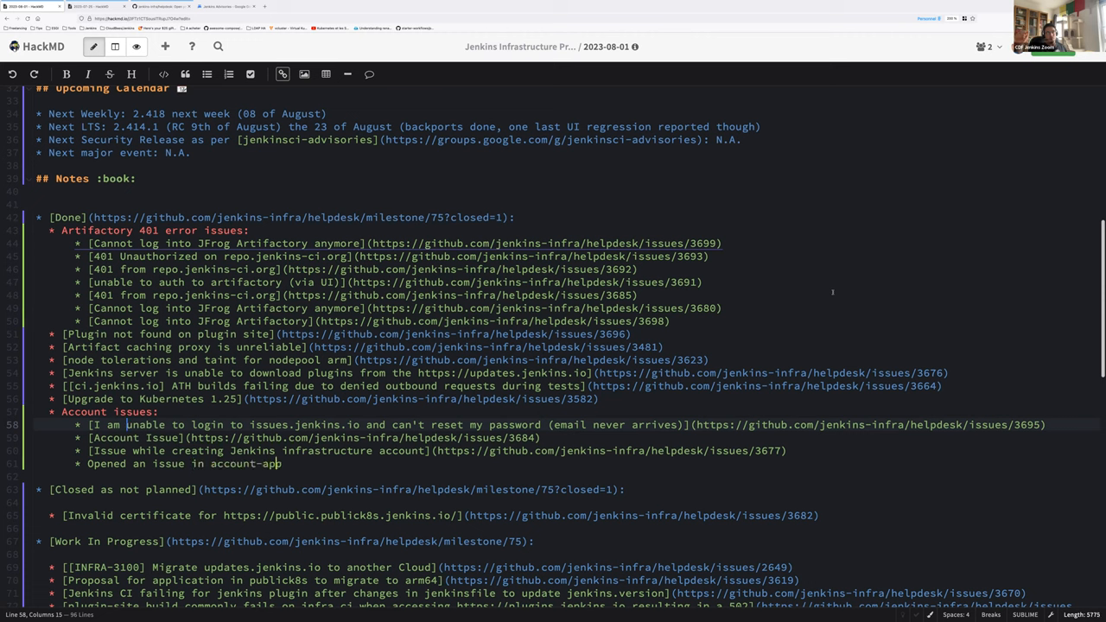
type("repo to")
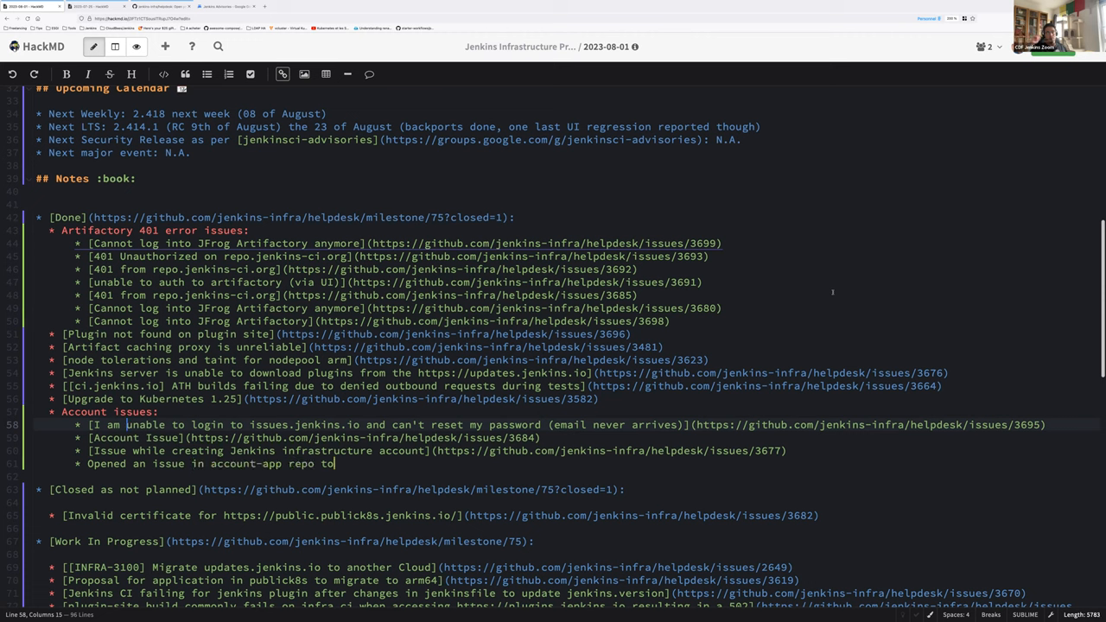
type("send an")
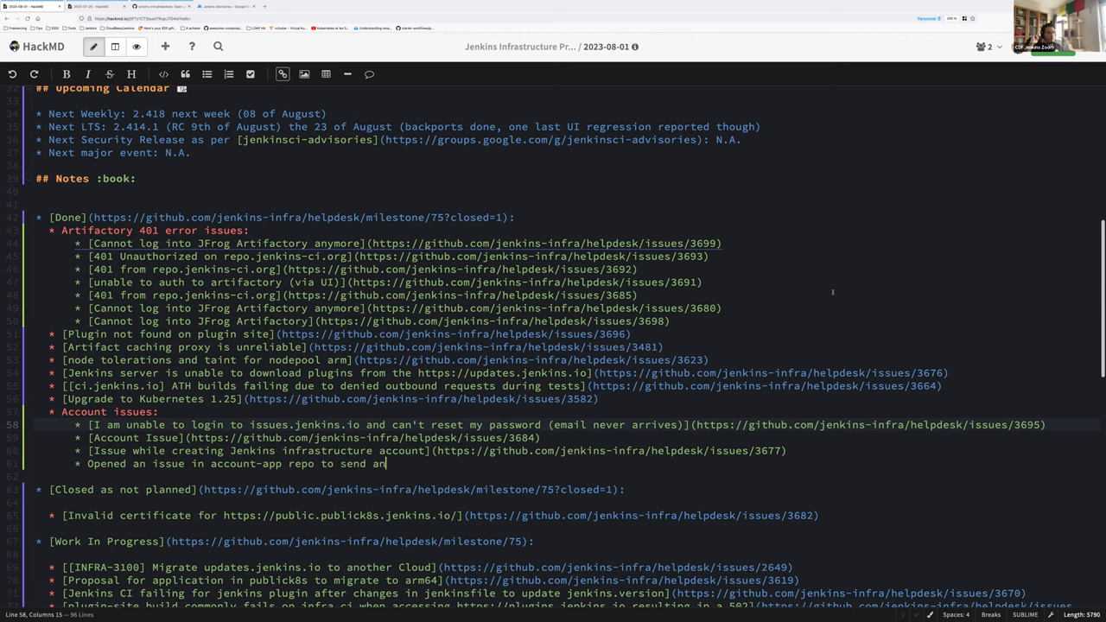
type("a warning")
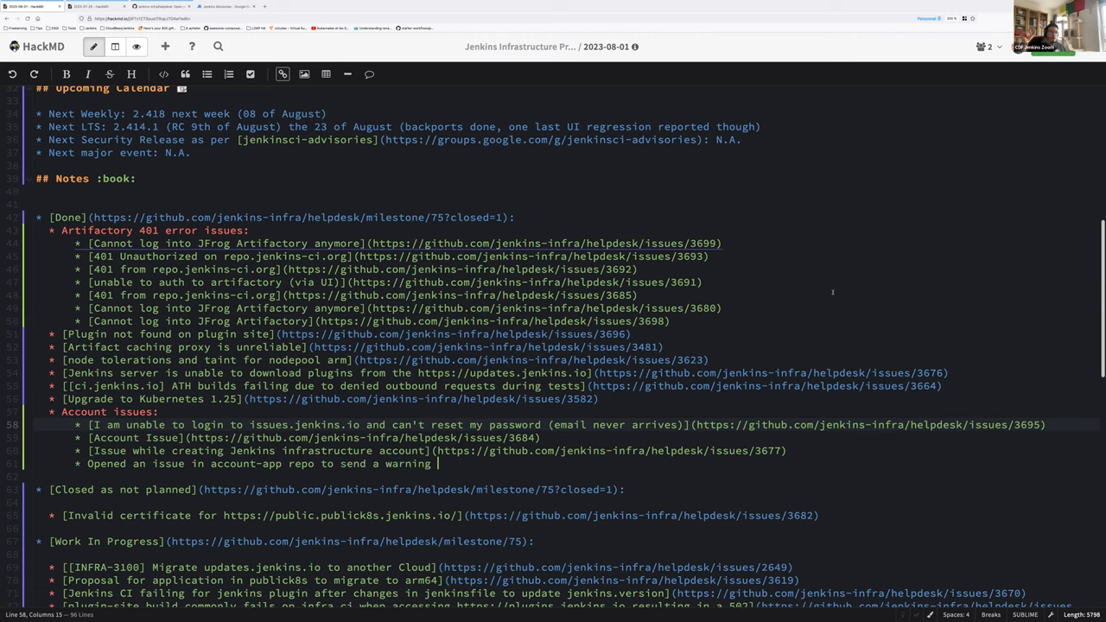
type("if the")
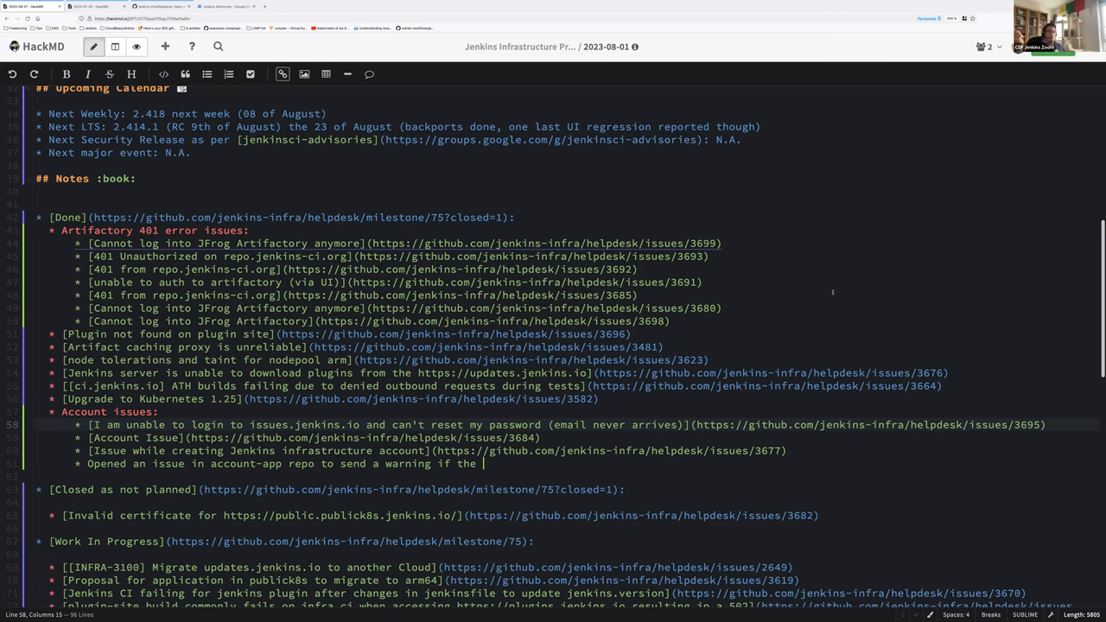
type("user email")
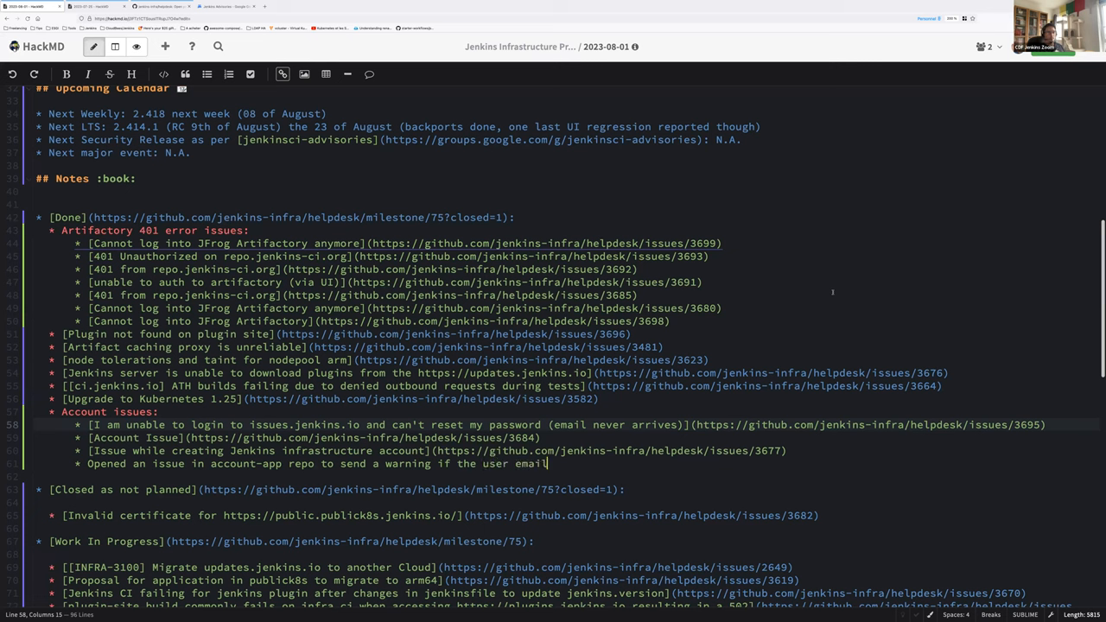
type("isn't valid: https://github.com/jenkins-infra/account-app/issues/286")
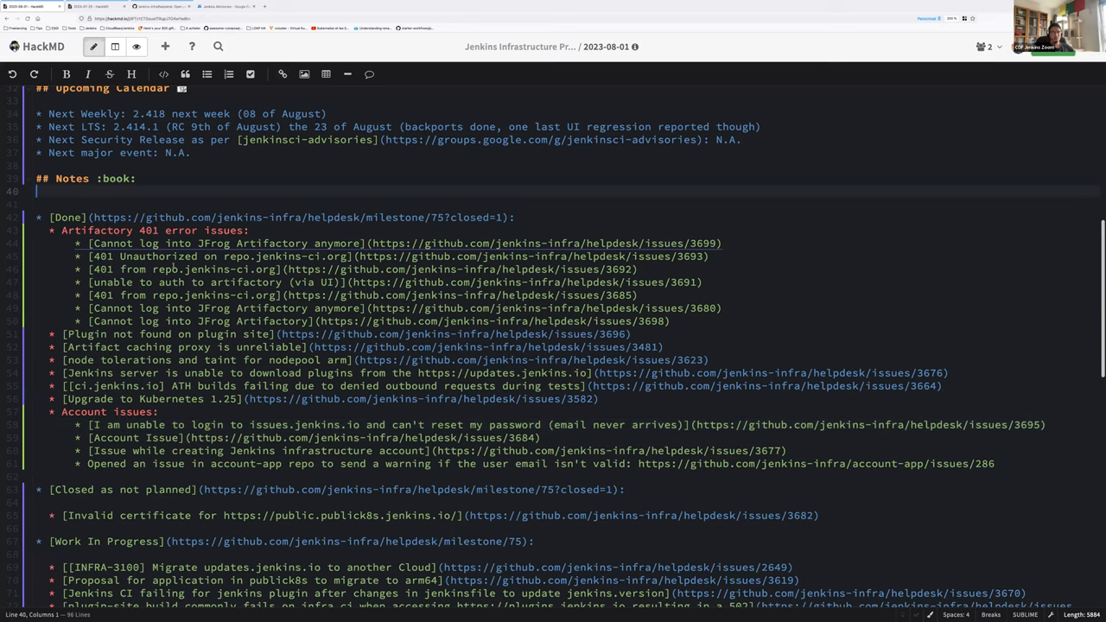
- Read helpdesk issue #3682 on the invalid publick8s certificate down to its closing note and back
scroll("down", 3)
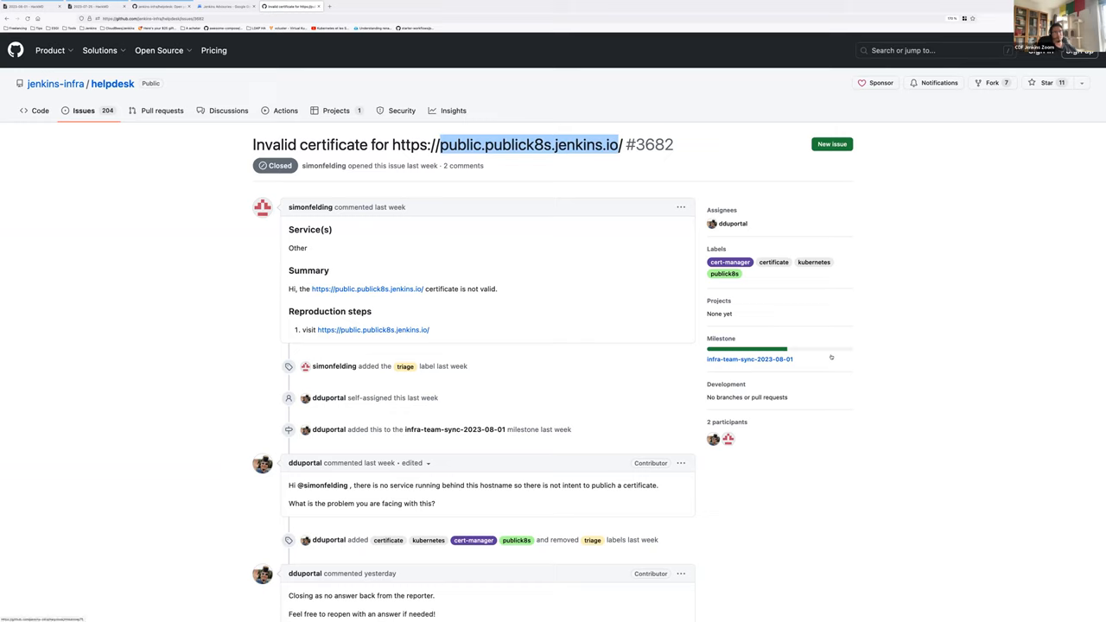
mouse_move(833, 358)
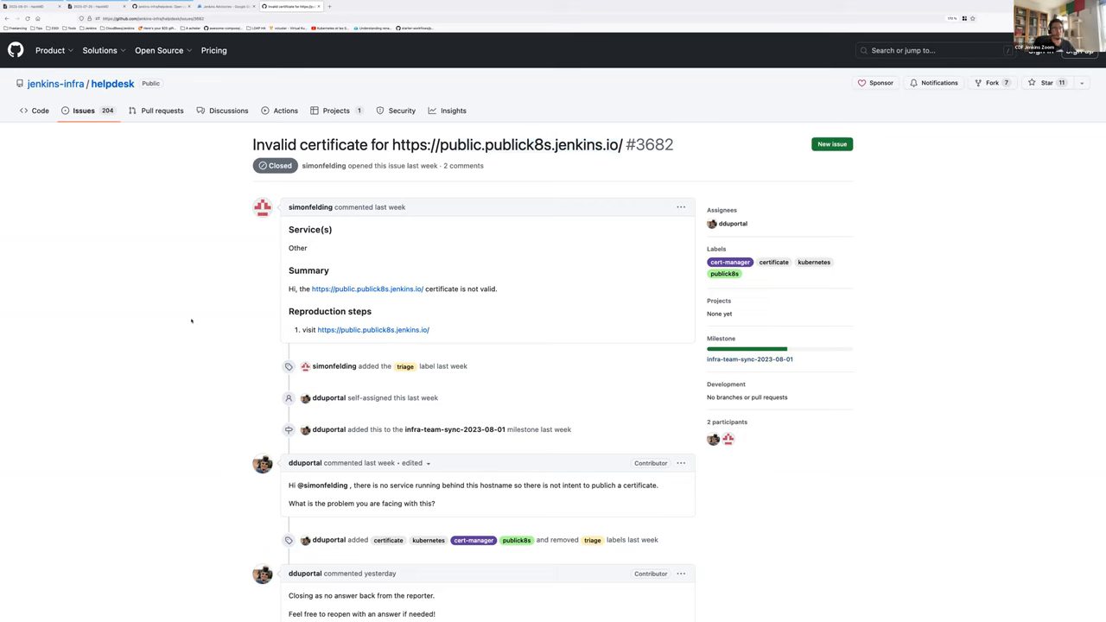
scroll("down", 3)
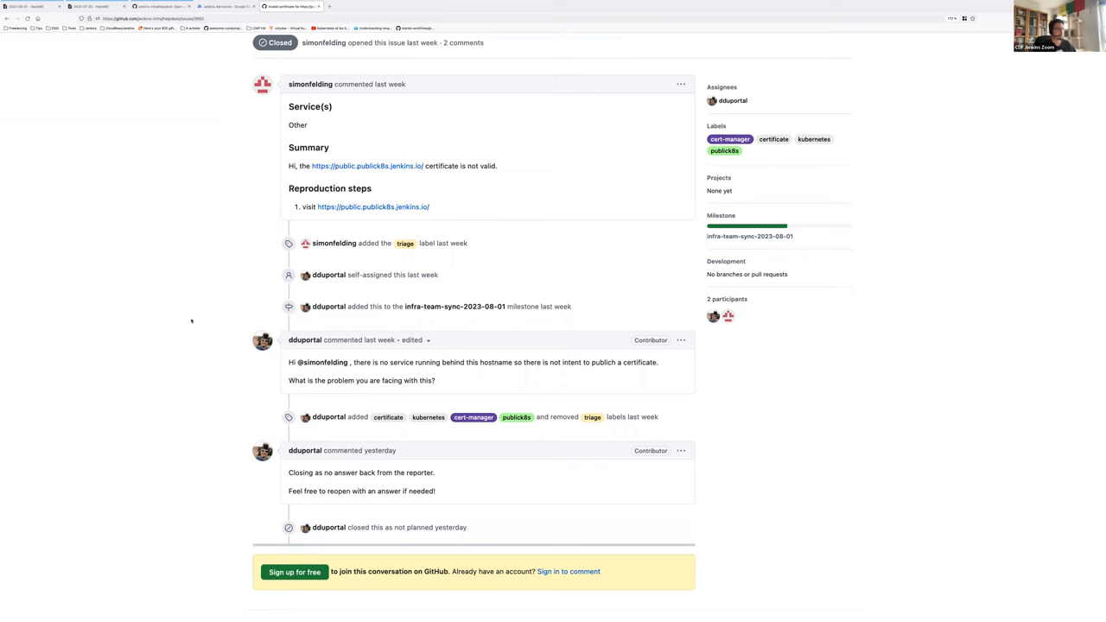
scroll("up", 3)
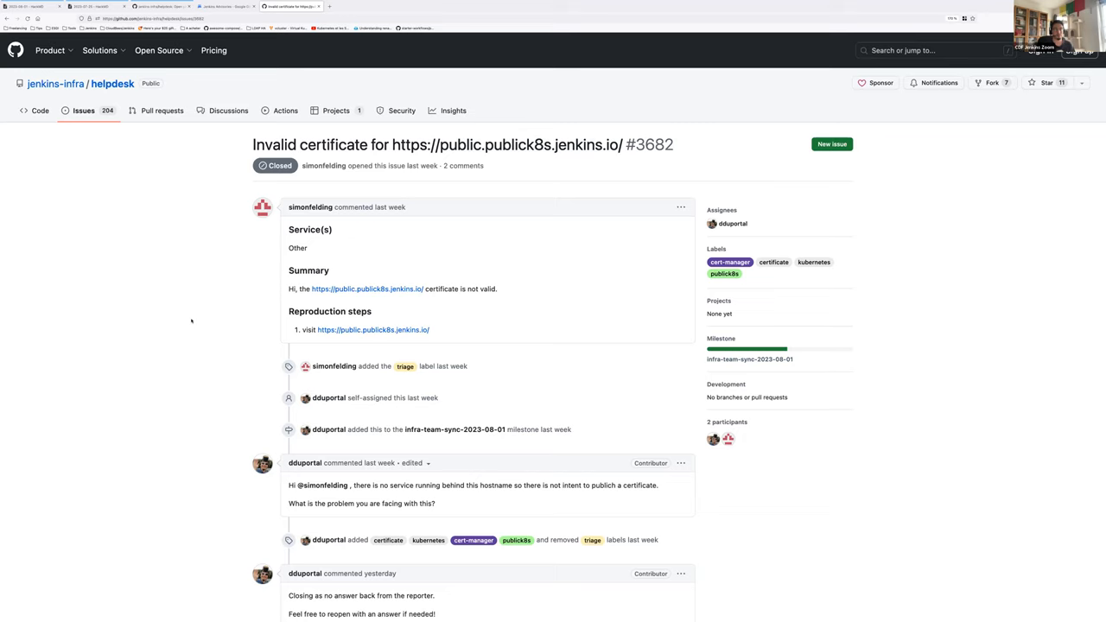
mouse_move(167, 249)
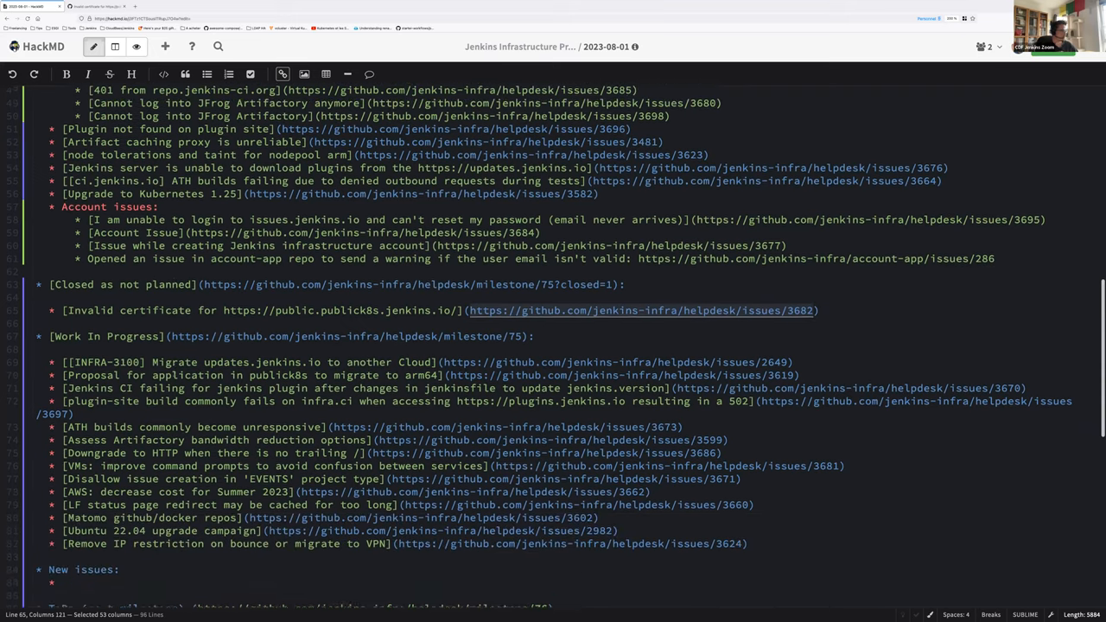
- Scroll the Work In Progress list to the INFRA-3100 updates.jenkins.io migration item (#2649)
scroll("down", 3)
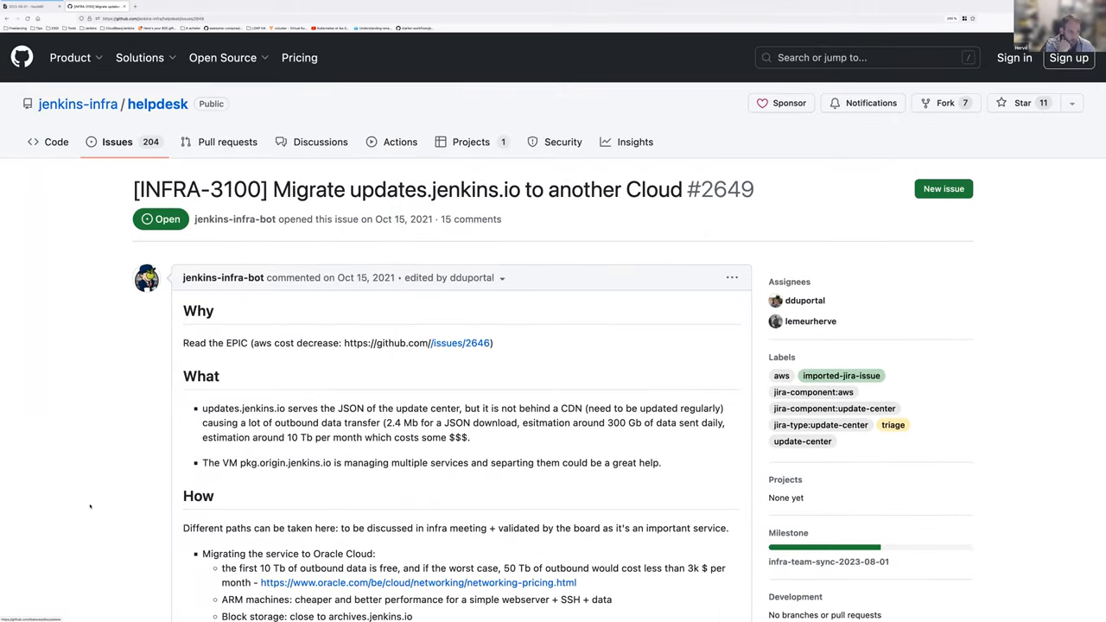
- Scroll through GitHub issue #2649 on migrating updates.jenkins.io to another cloud
scroll("down", 3)
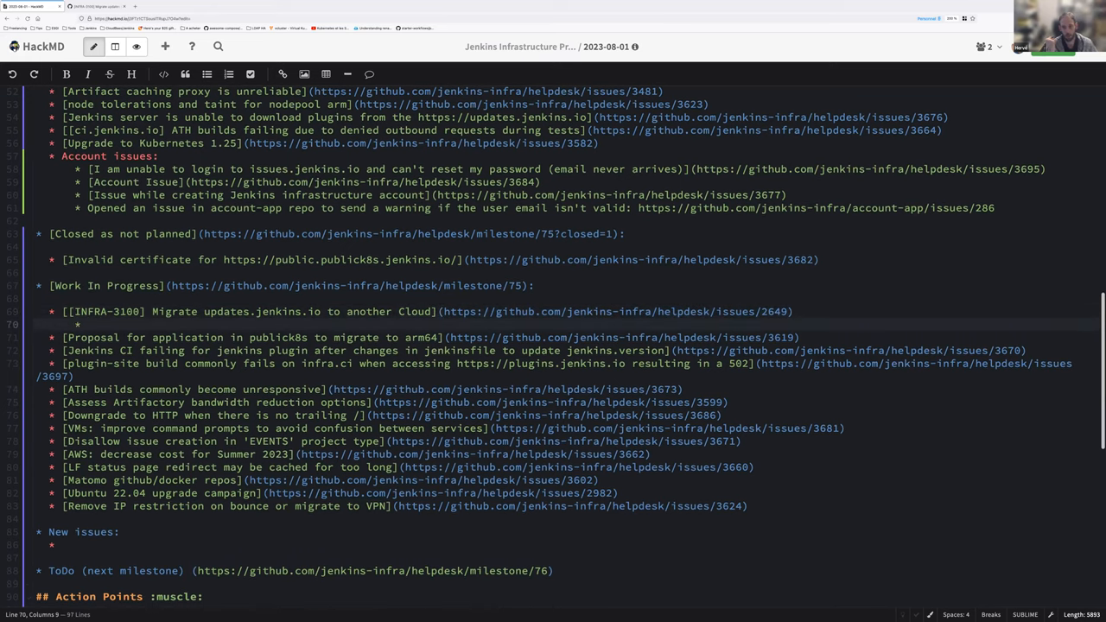
- Note that the migration will use a new "mirrorbits" helm chart
type("We're going")
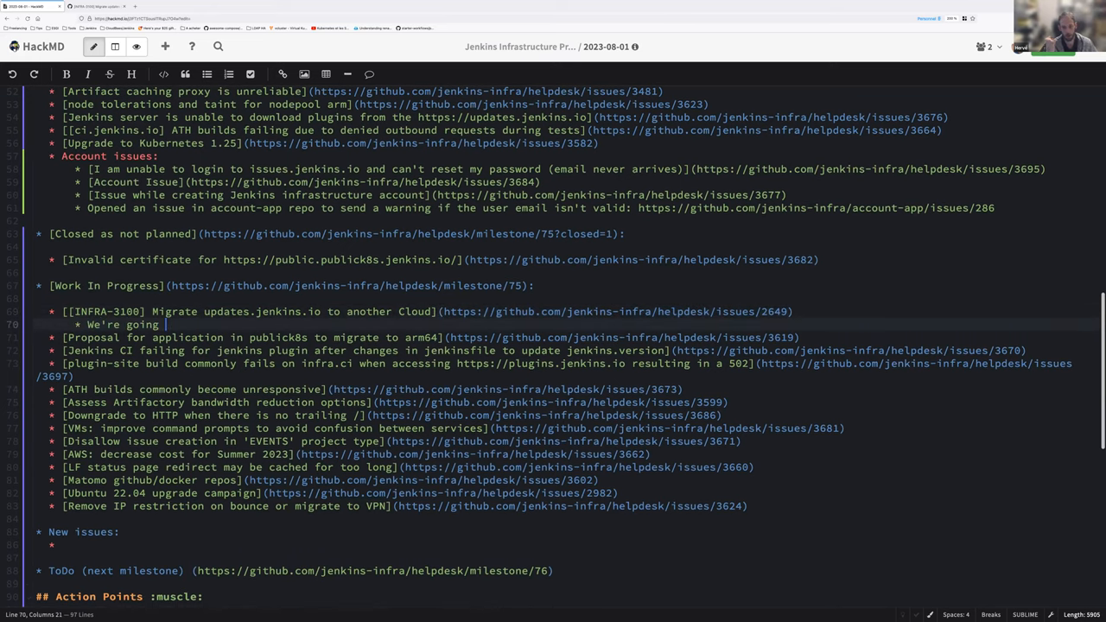
type("to use a new instance of our")
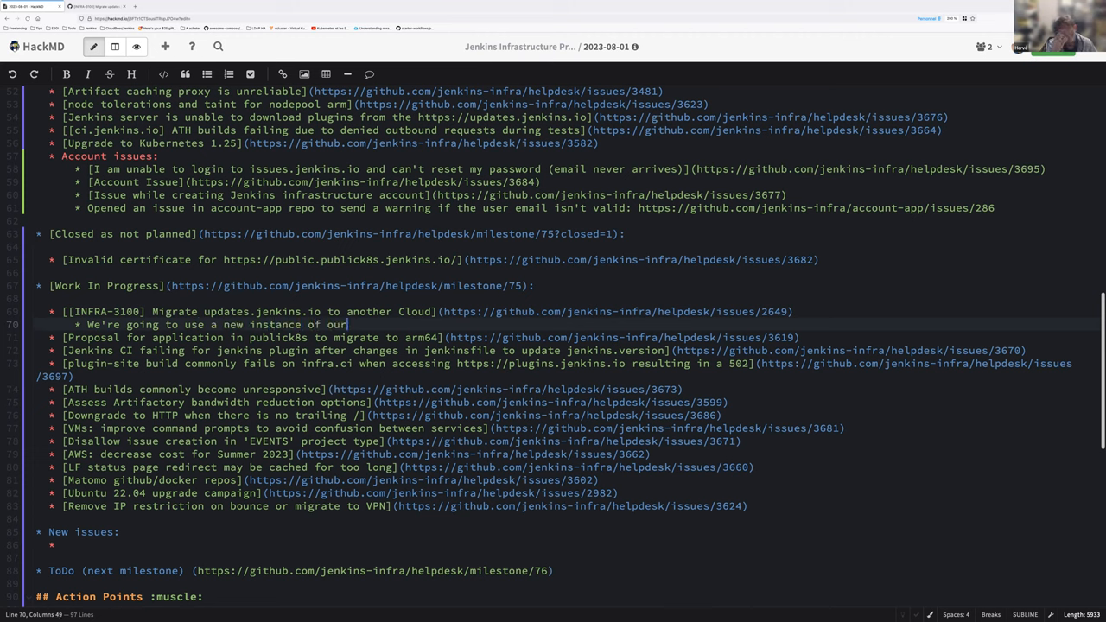
type("\"mirrorbits\"")
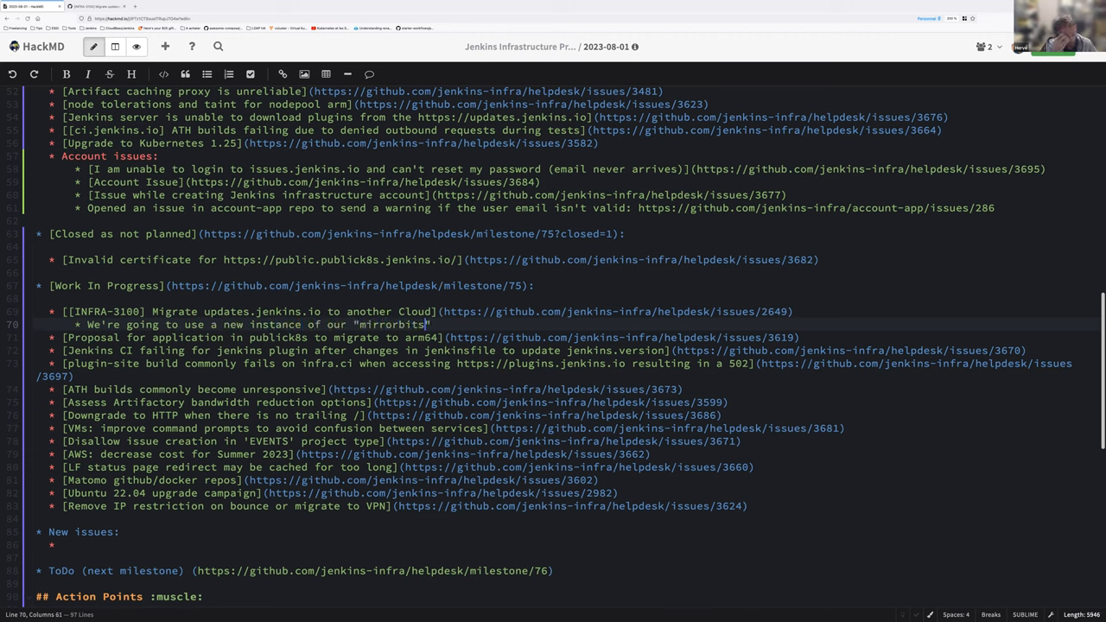
type("helm char")
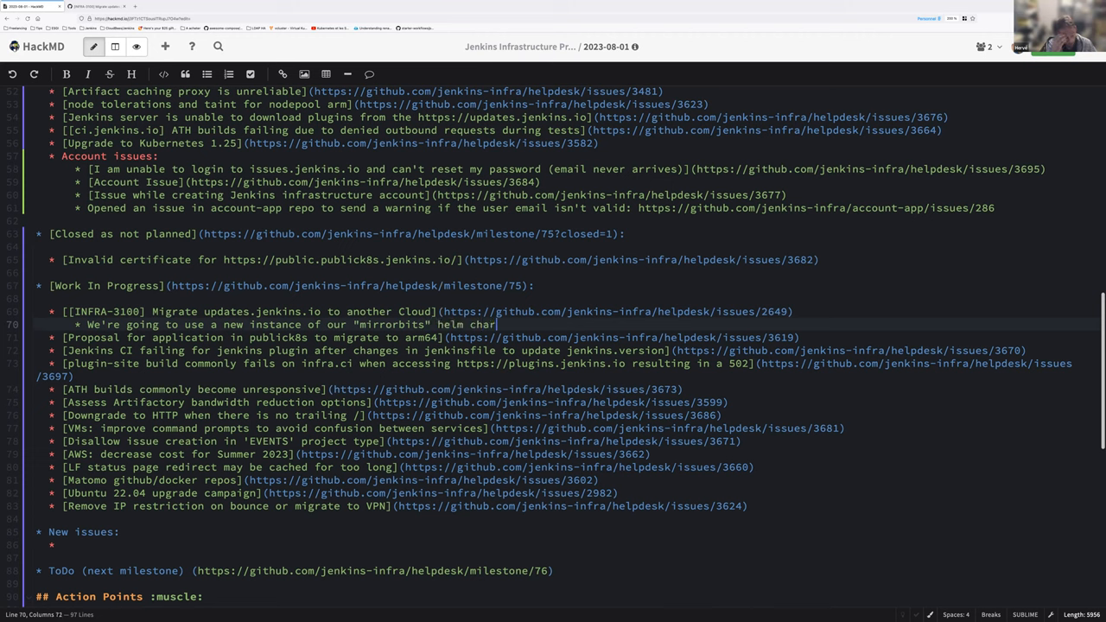
type("in `publick8s` to bene")
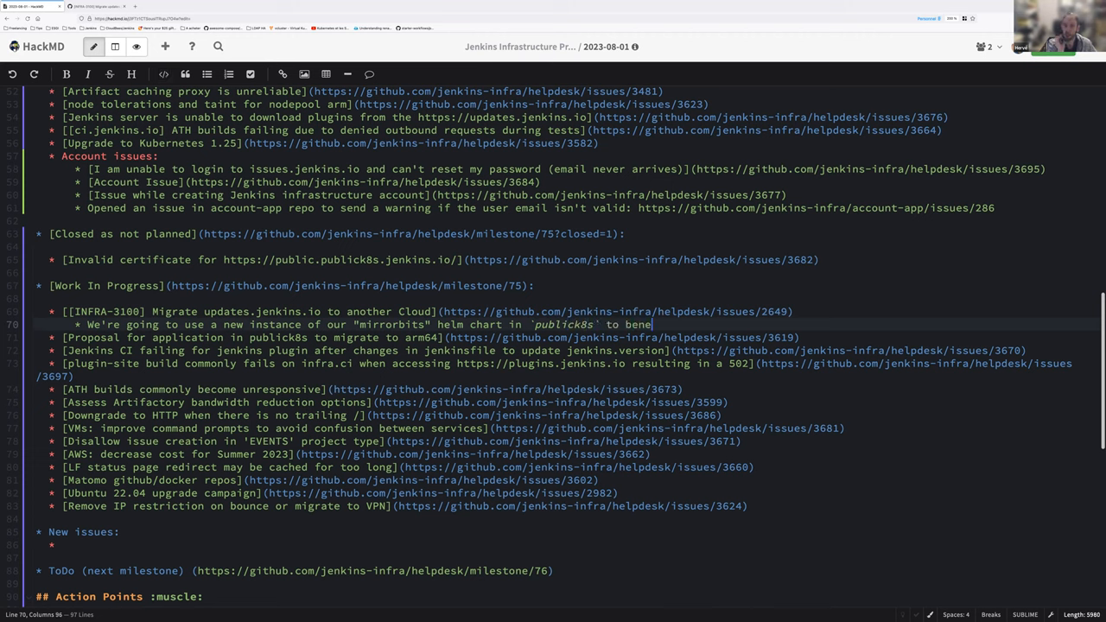
- Note that an Apache 2 HTTP webserver is required for the Update Center's htaccess files
type("fit from both HTTP redirectio")
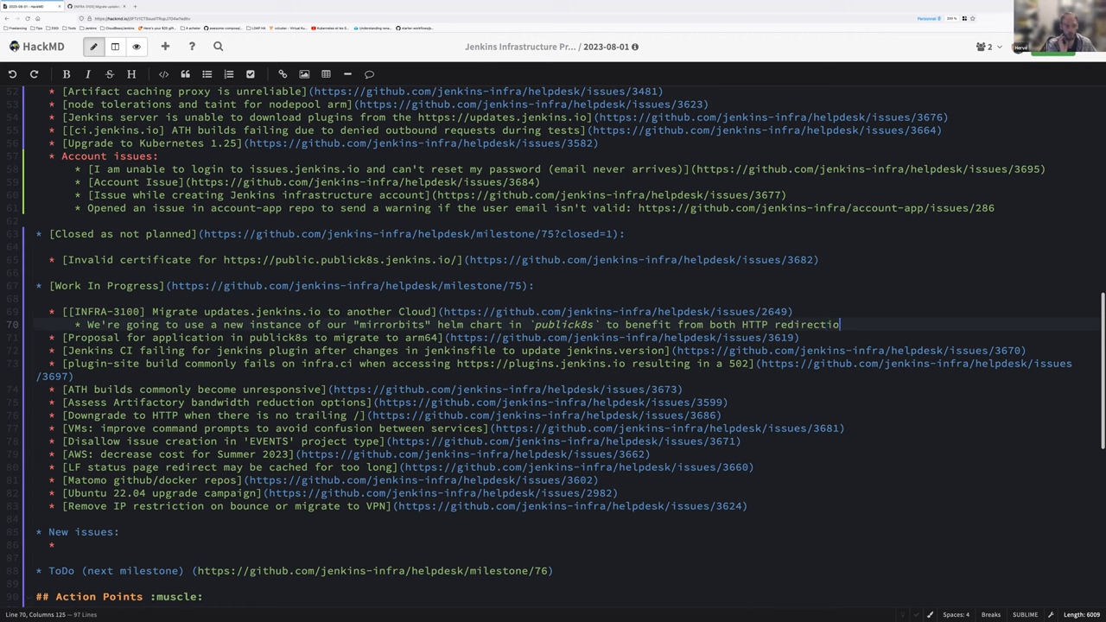
type("and Apache")
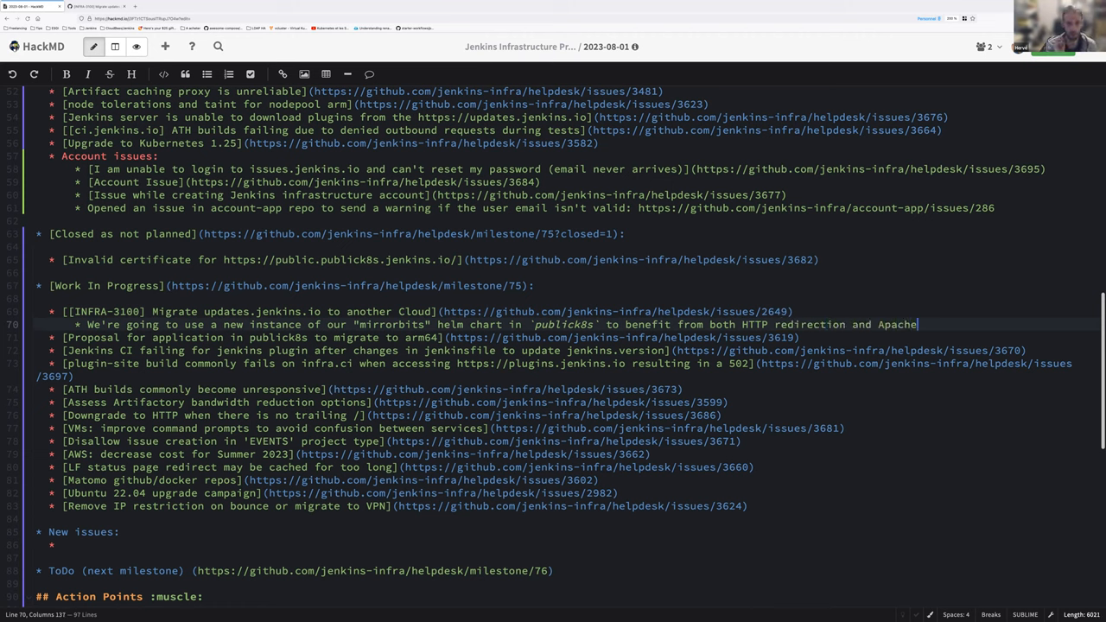
type("2 HTTP webserver")
type("* Apache is")
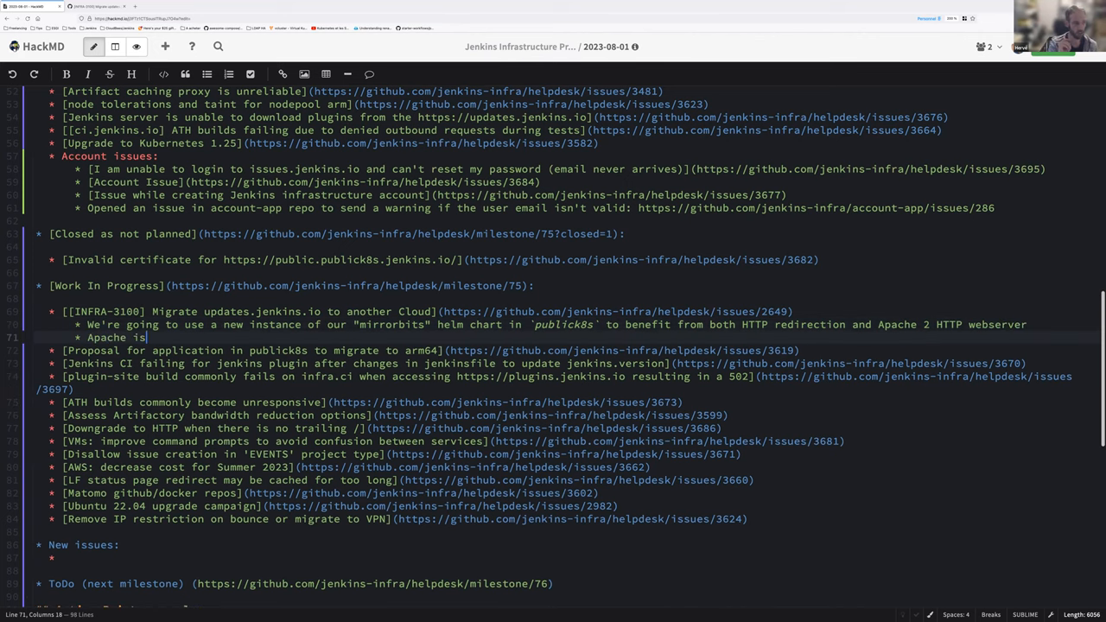
type("a requireme")
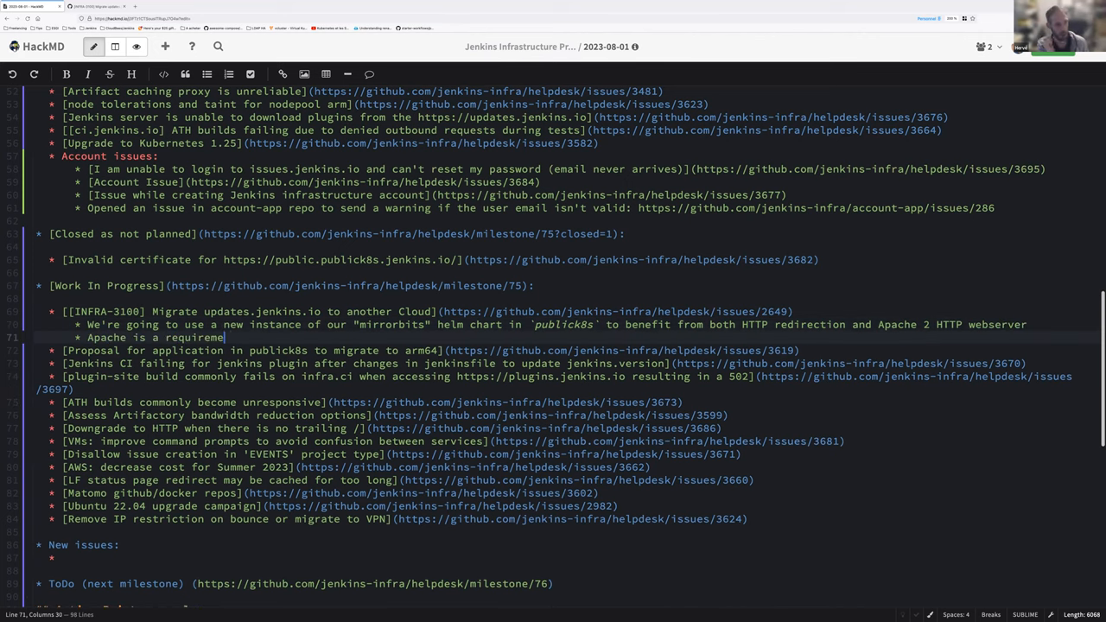
type("nt for the")
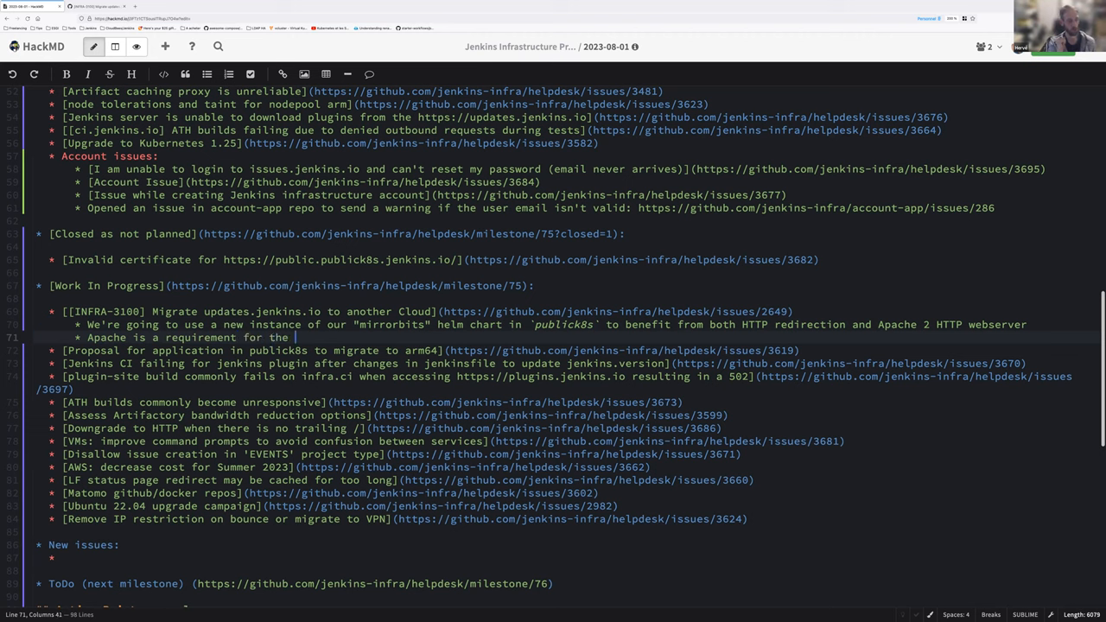
type("`htaccess")
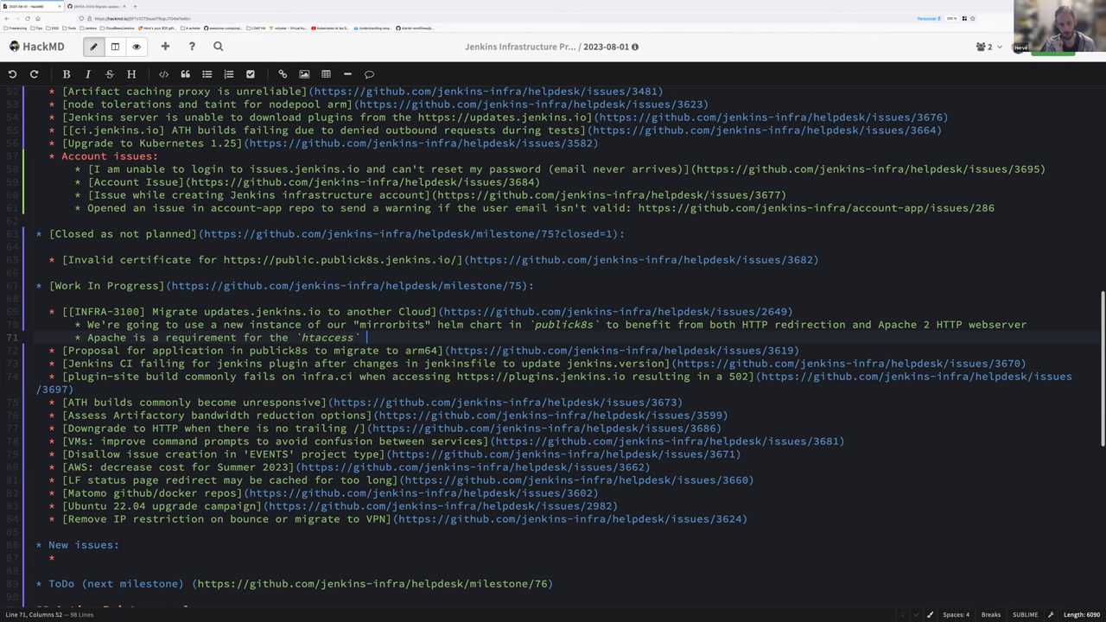
type("files part")
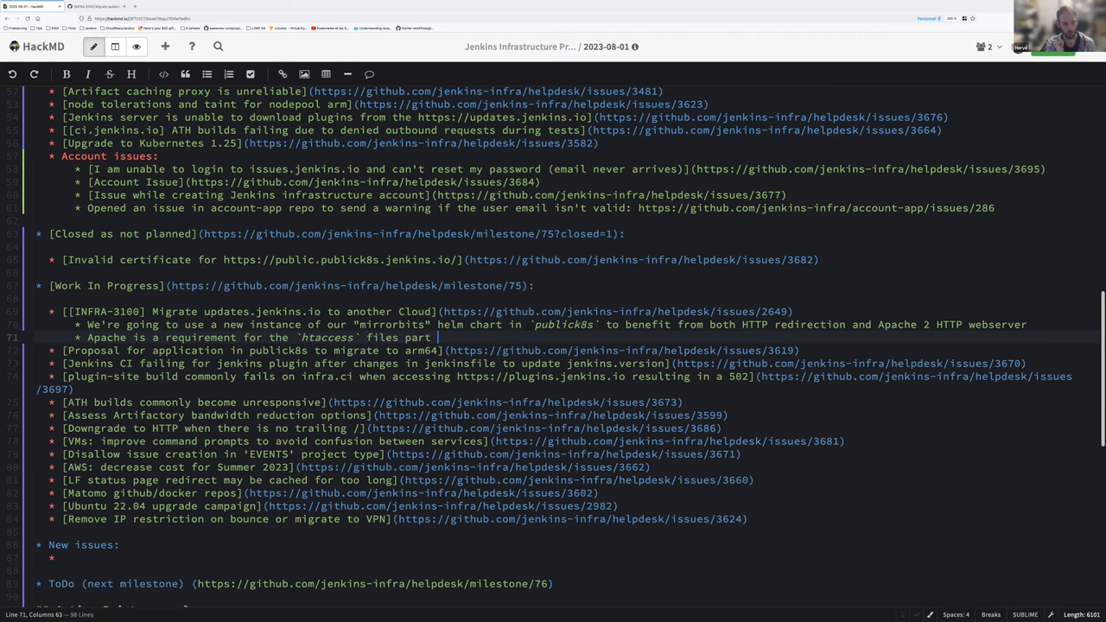
type("of the Update")
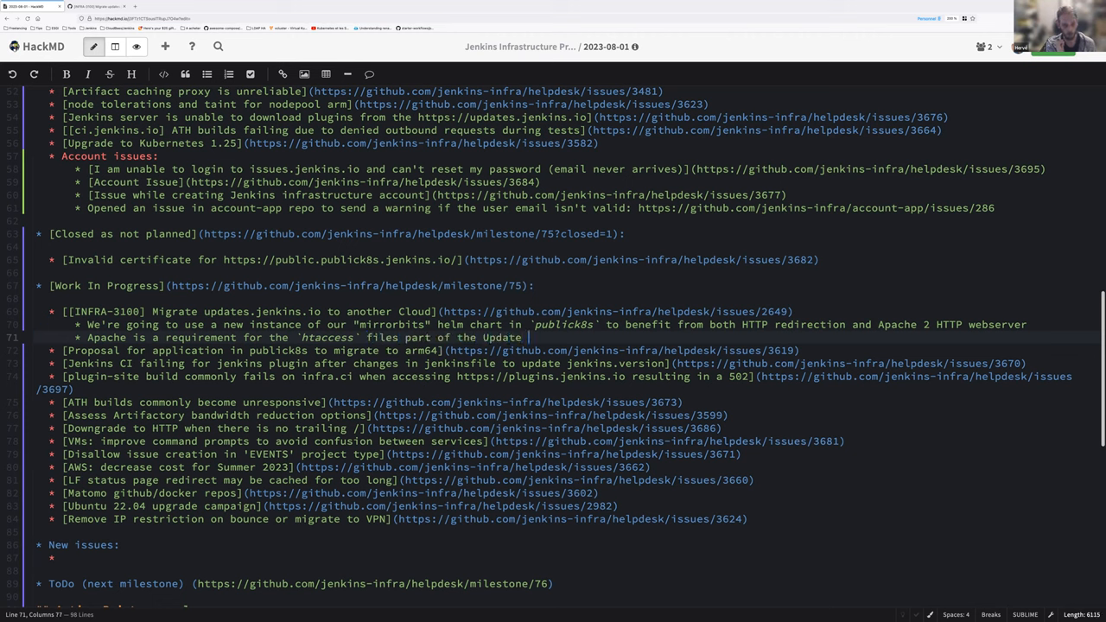
type("Center features")
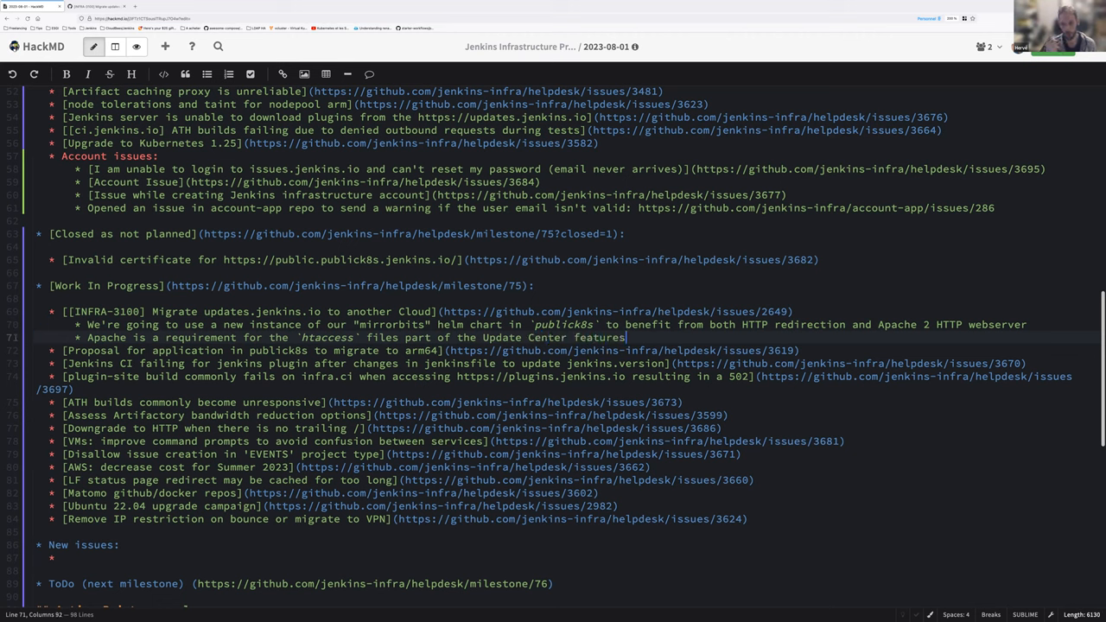
key("Return")
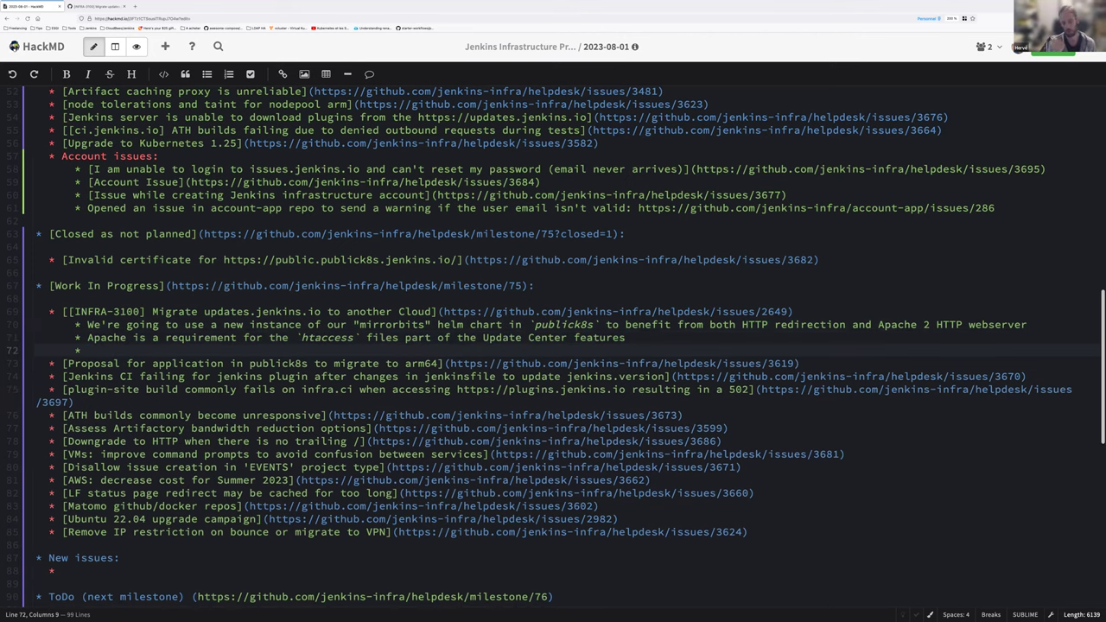
- Note that an HTTP redirector will redirect to Cloudflare R2 buckets handling the egress
type("H")
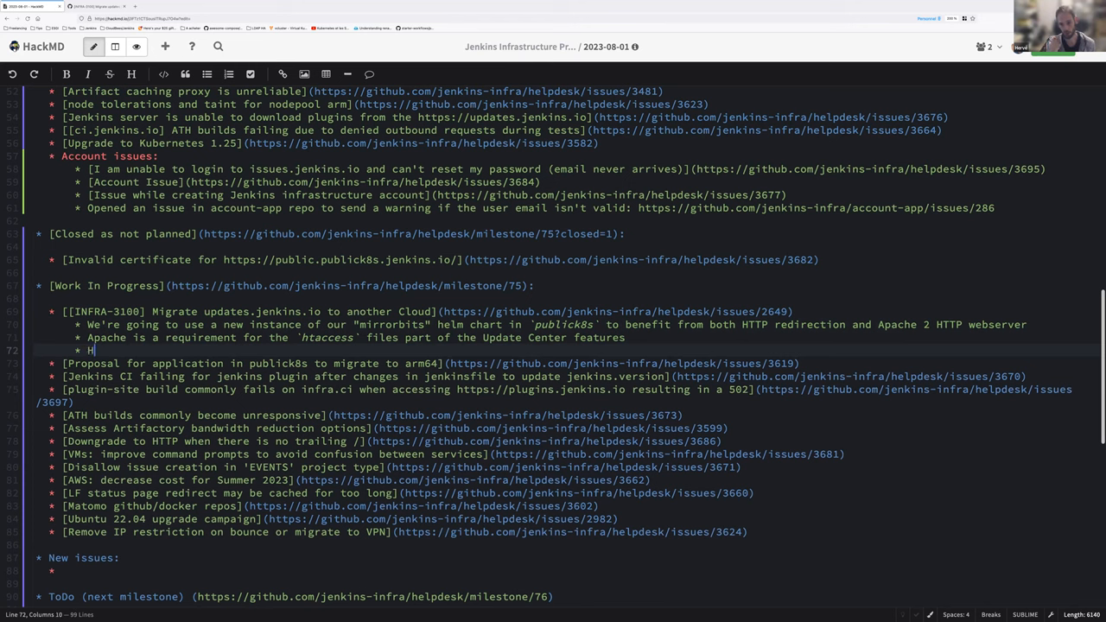
type("HTTP redirector")
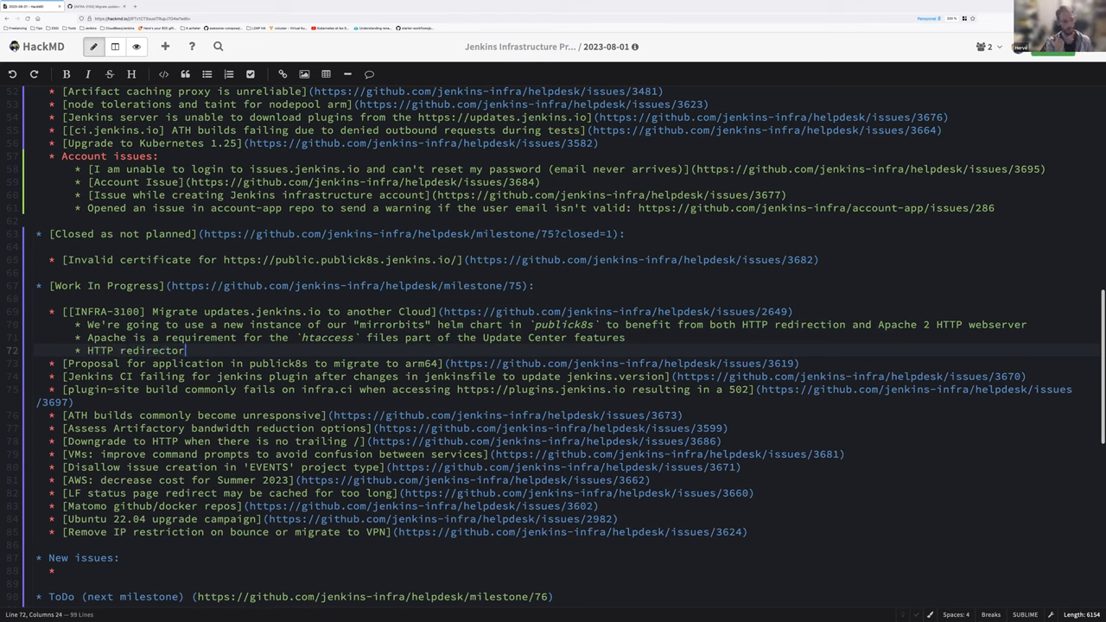
type("wil")
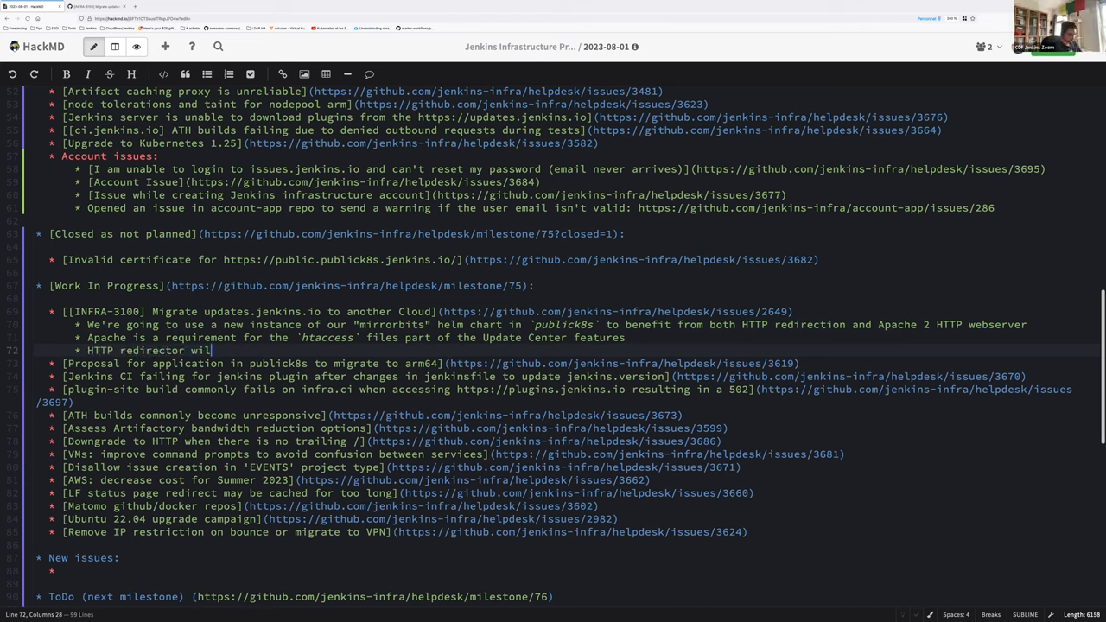
type("l be used for")
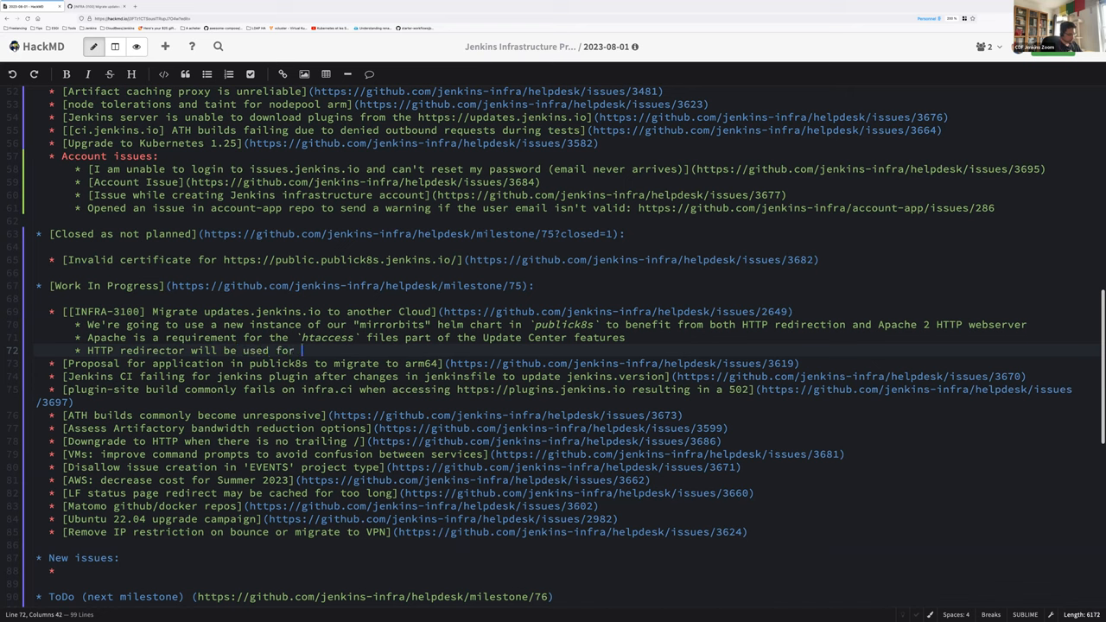
type("redirecting to CloudFlare hosted")
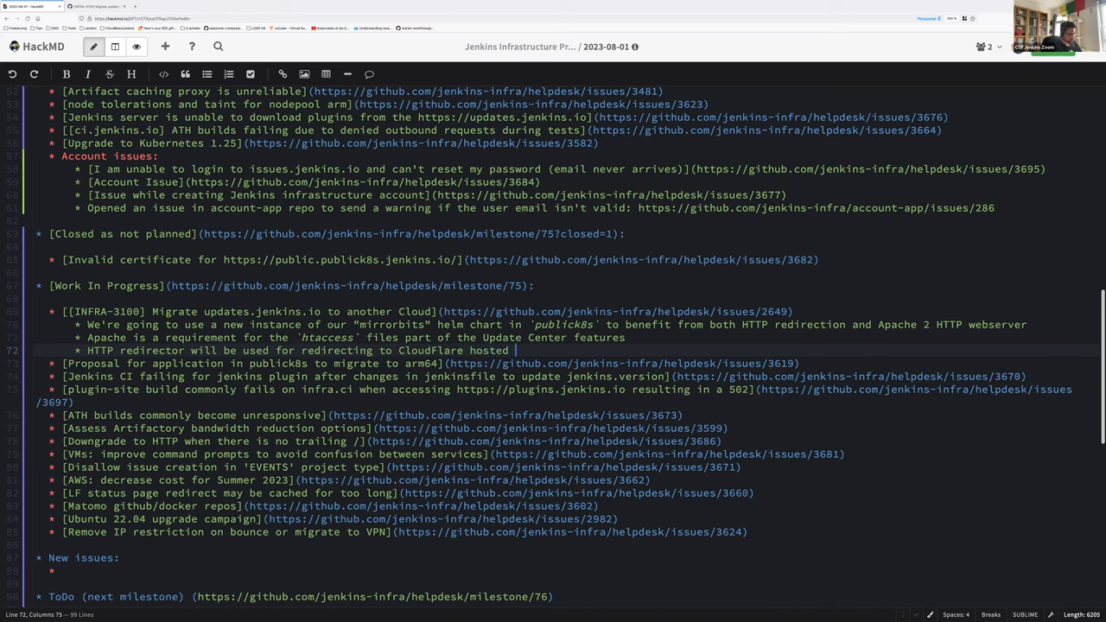
type("R2 buckets")
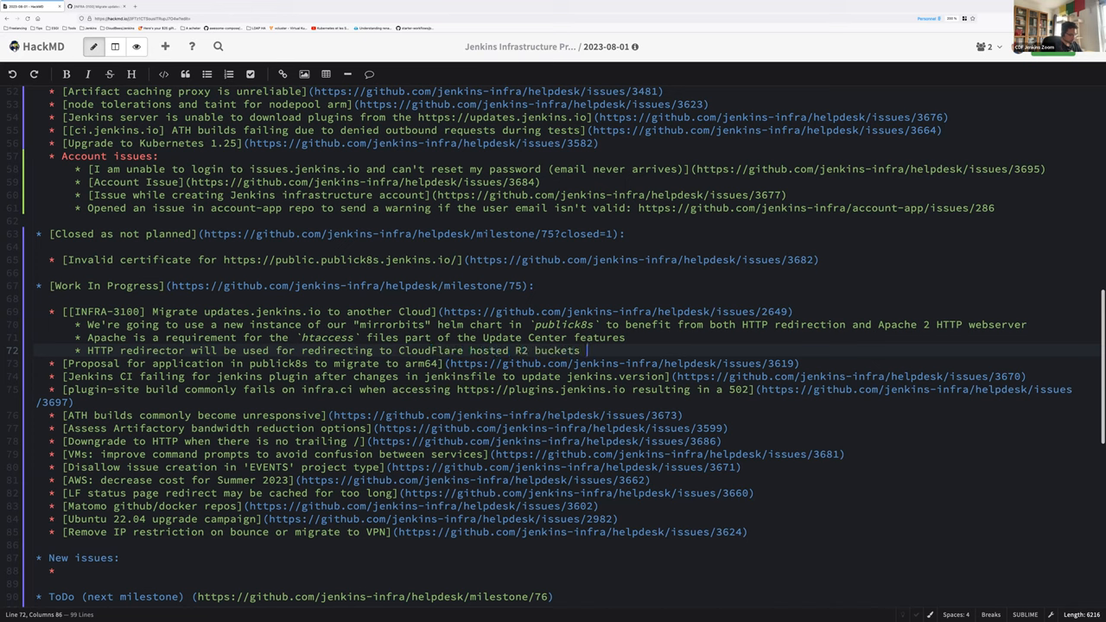
type("(handling)")
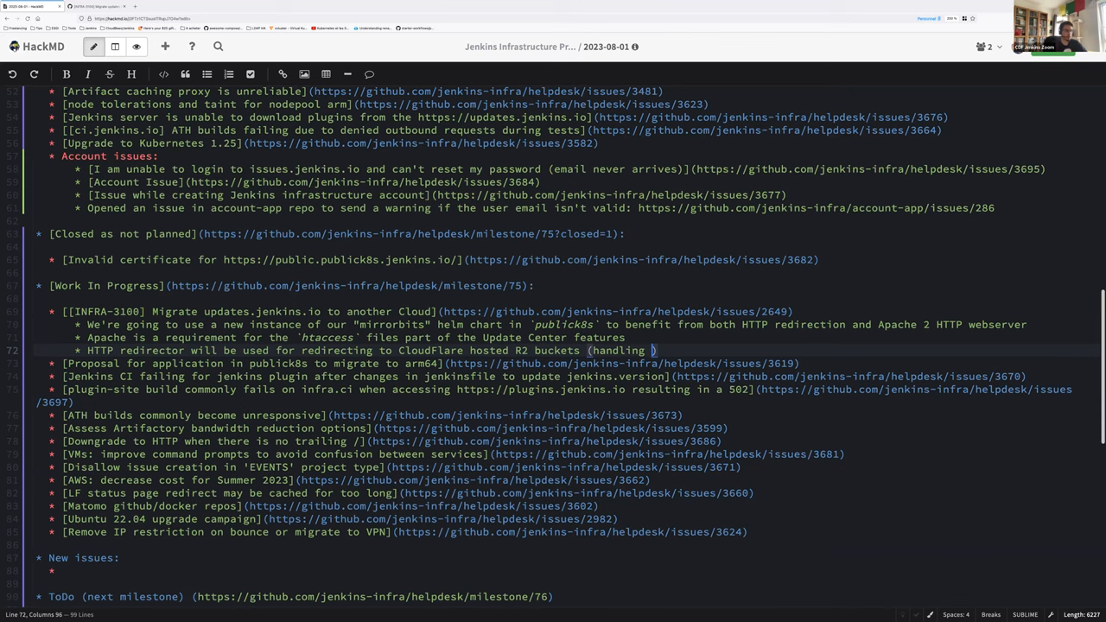
type("the egress downlo")
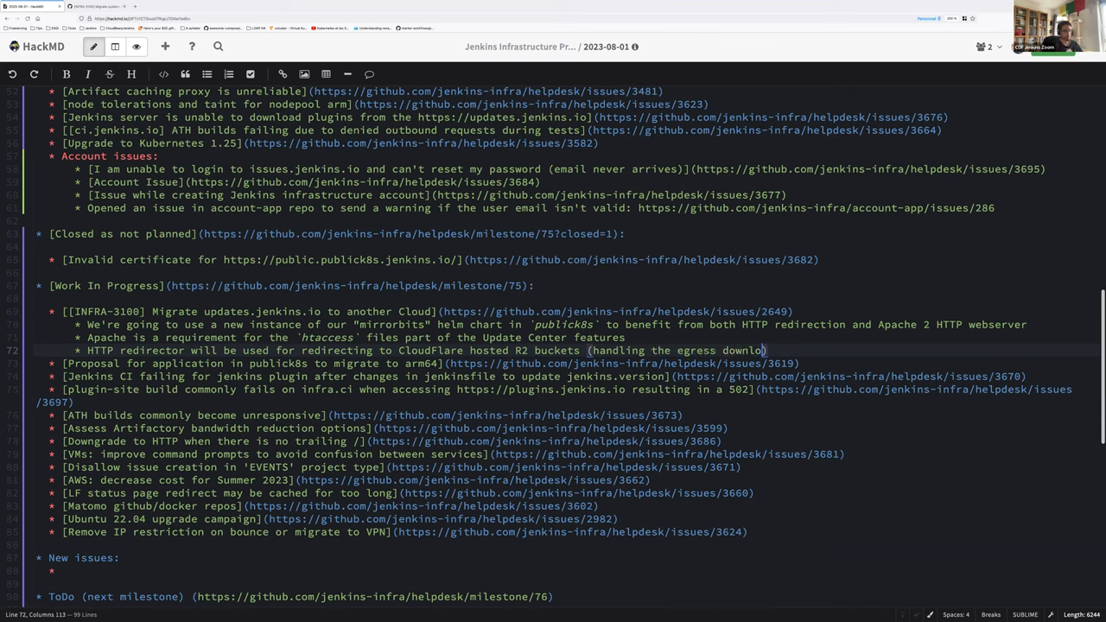
type("ad")
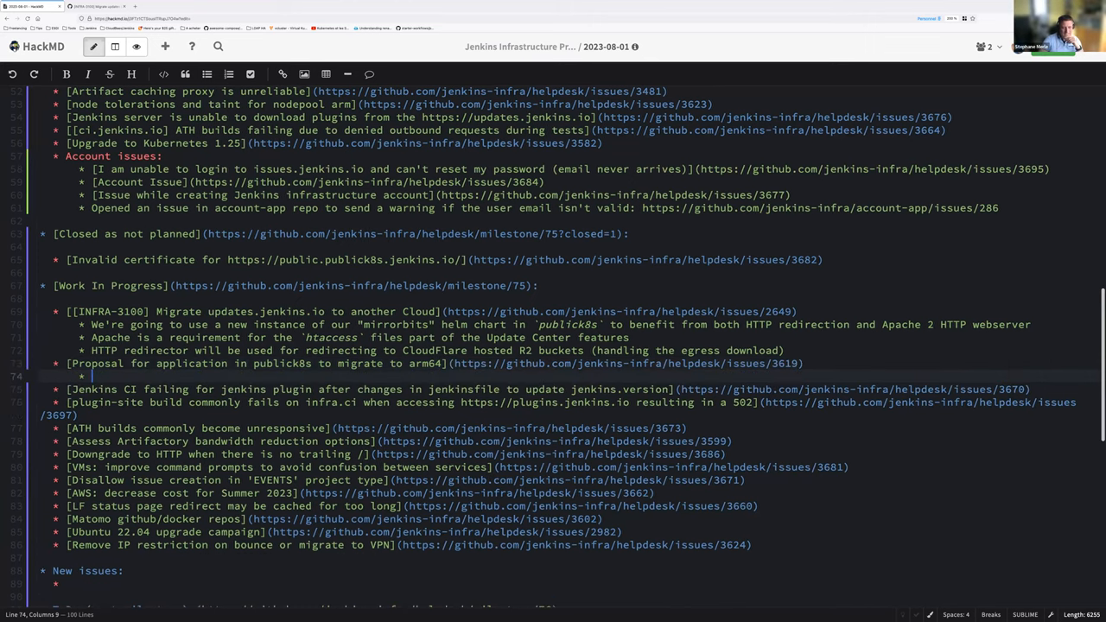
- Note that javadoc is already in arm64 and reports.jenkins.io migrated to the arm64 node pool
type("javadoc")
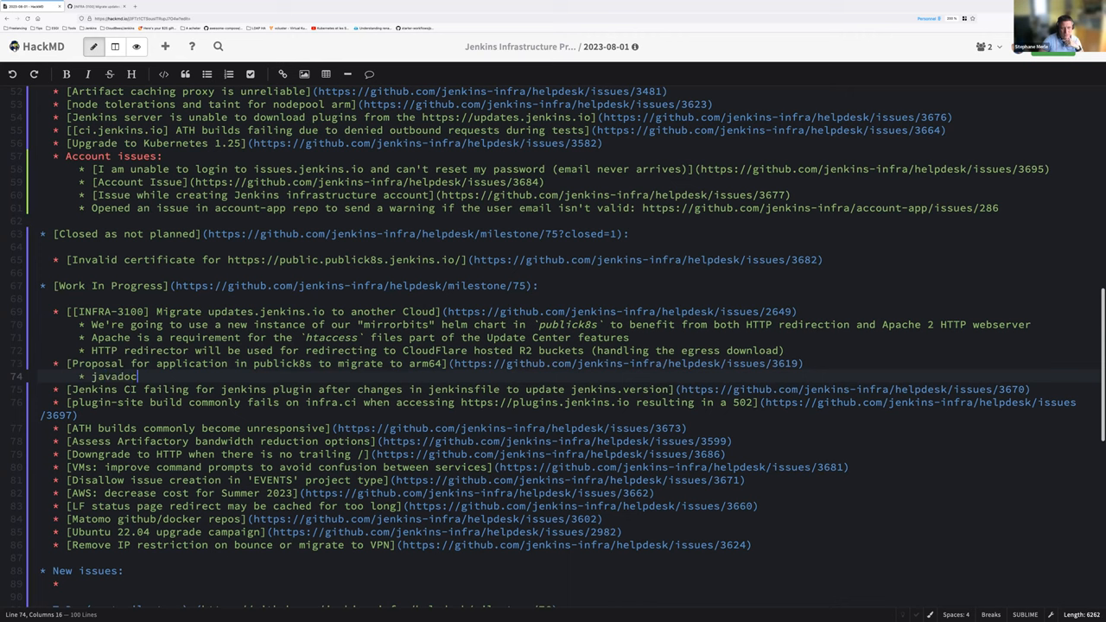
type("is already in `arm64")
type("* r")
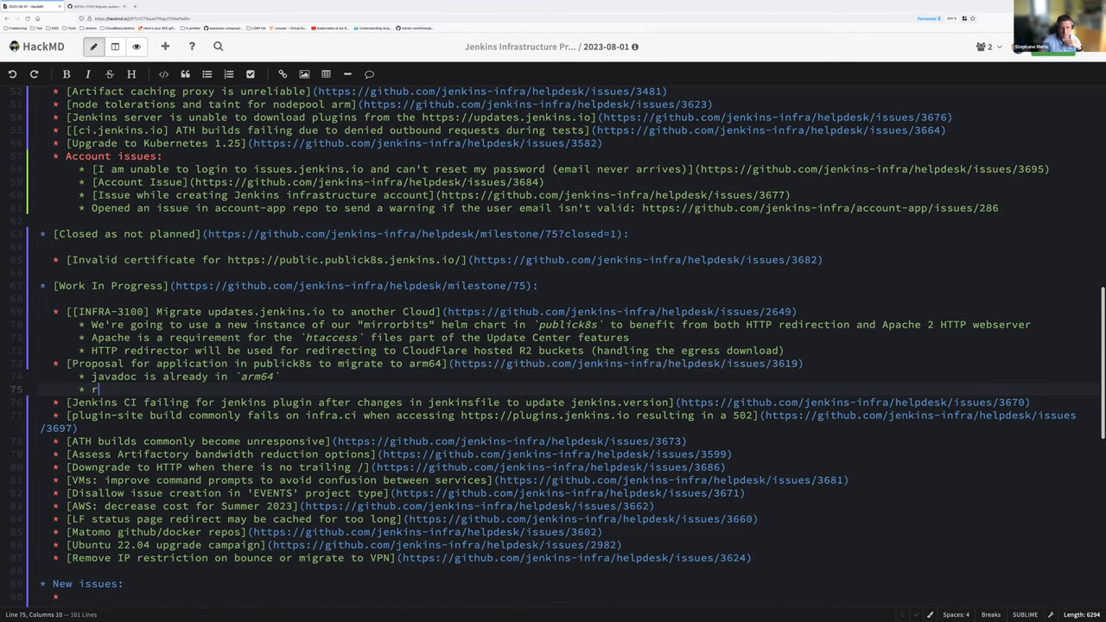
type("eports.jenkins.io was migrated to `")
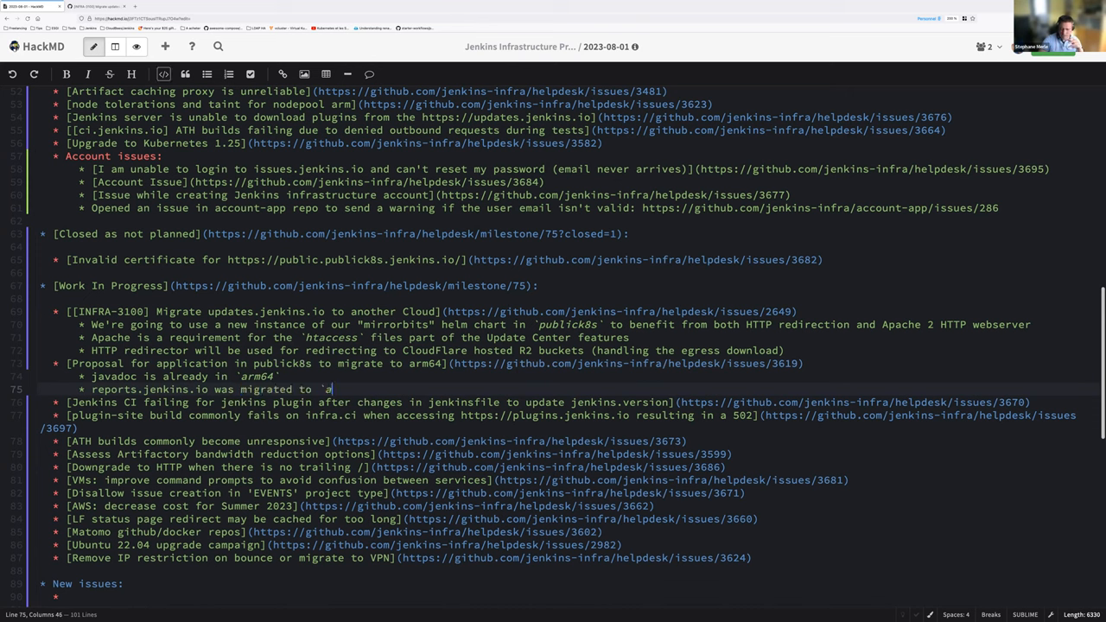
type("arm64` node pool as we")
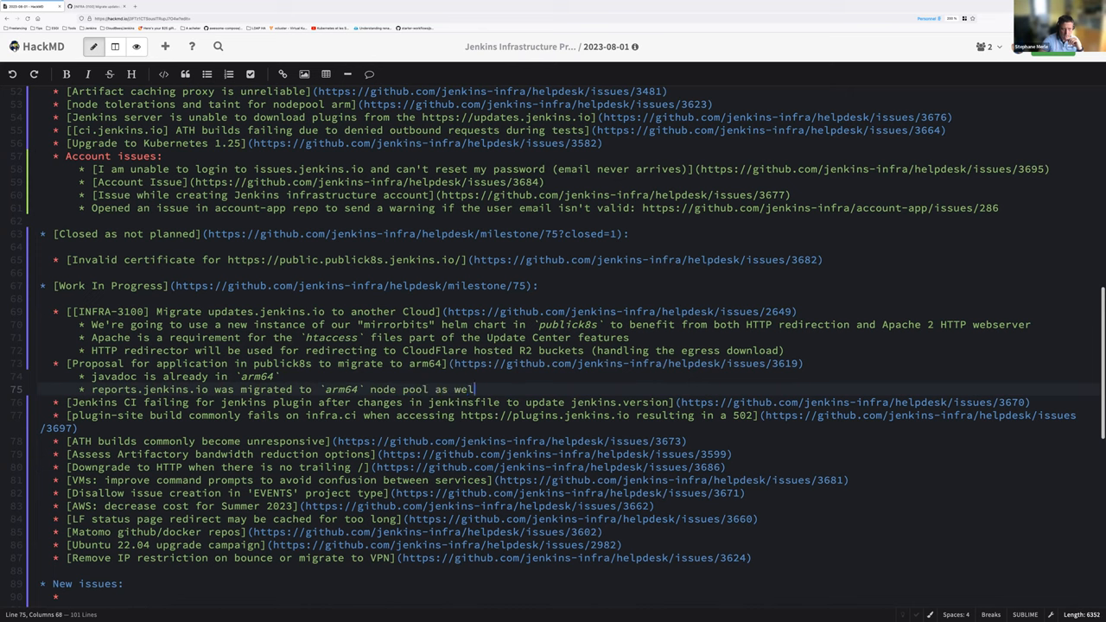
type("l")
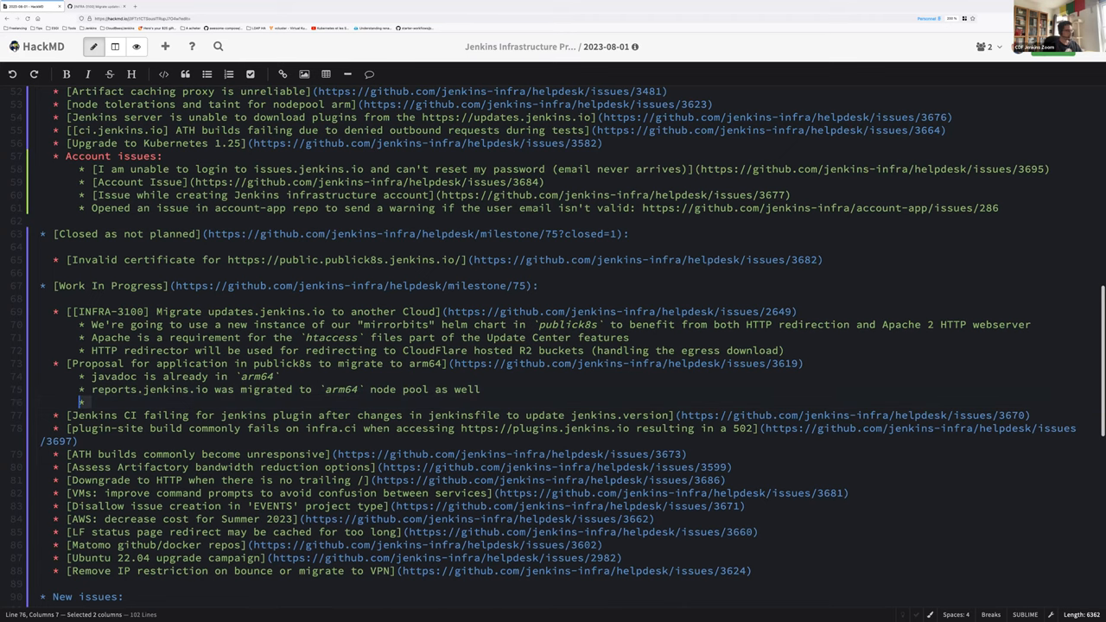
key("Backspace")
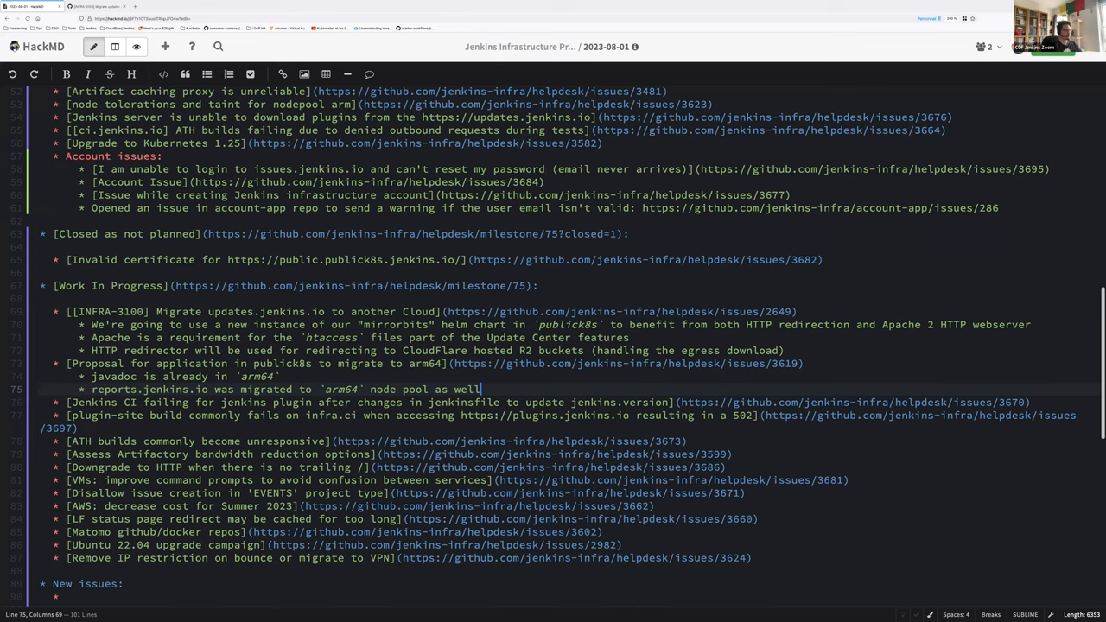
key("Return")
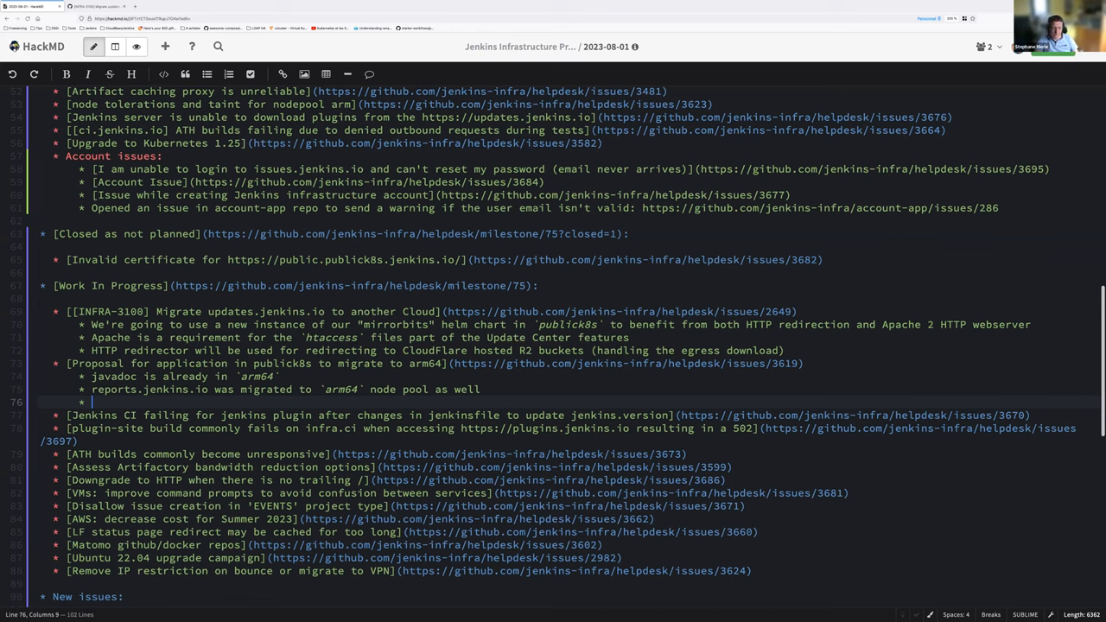
- Add the note 'Next service to be defined' under the arm64 proposal
type("Next service t")
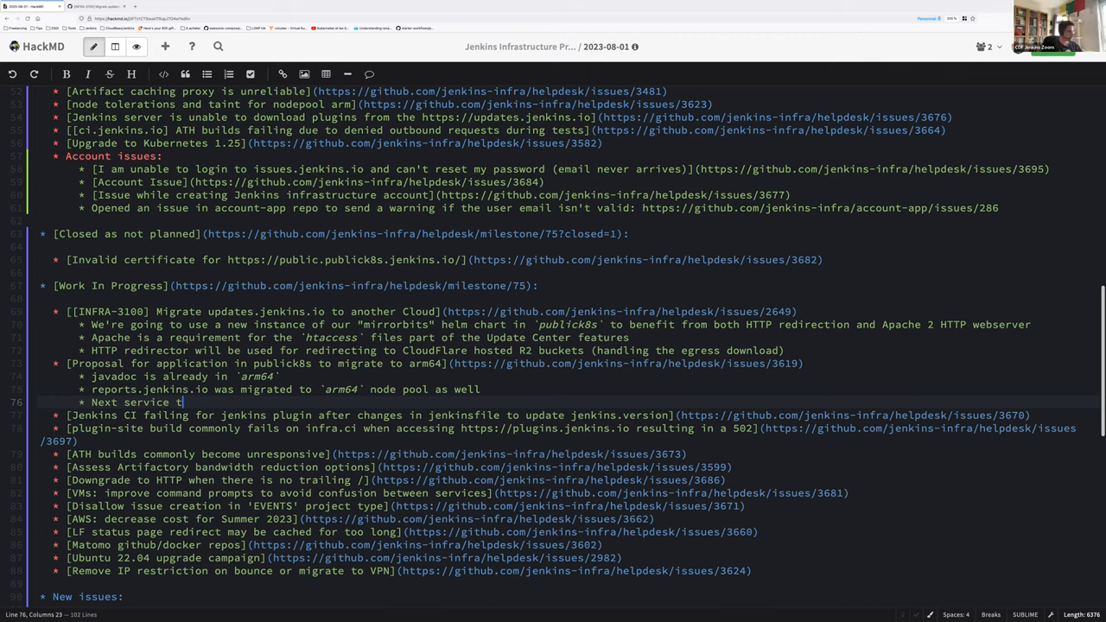
type("o be deinfe")
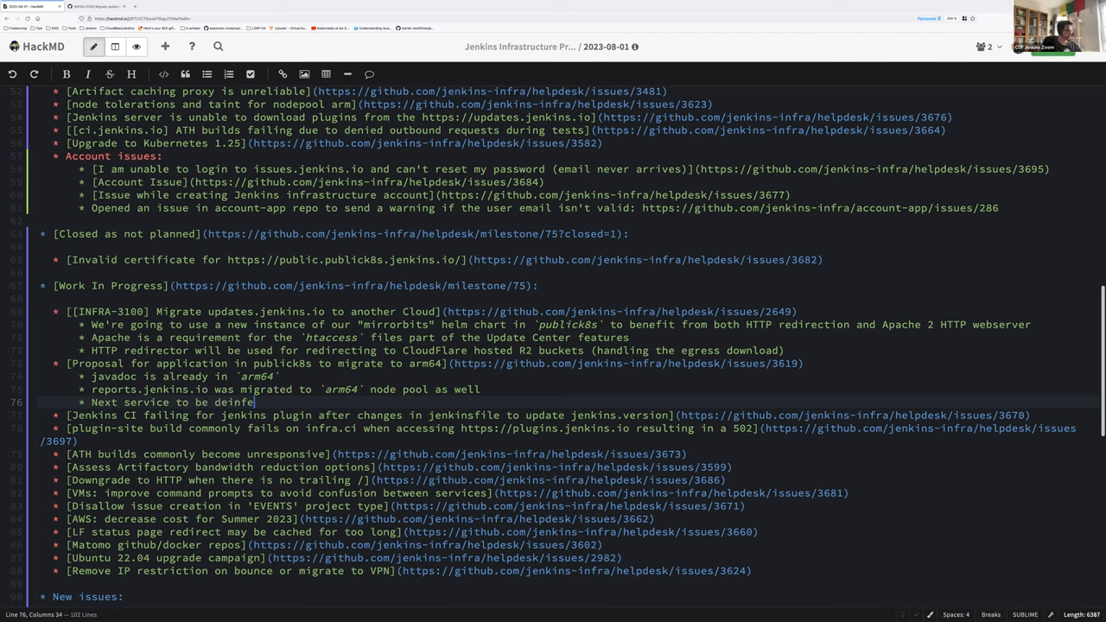
type("d")
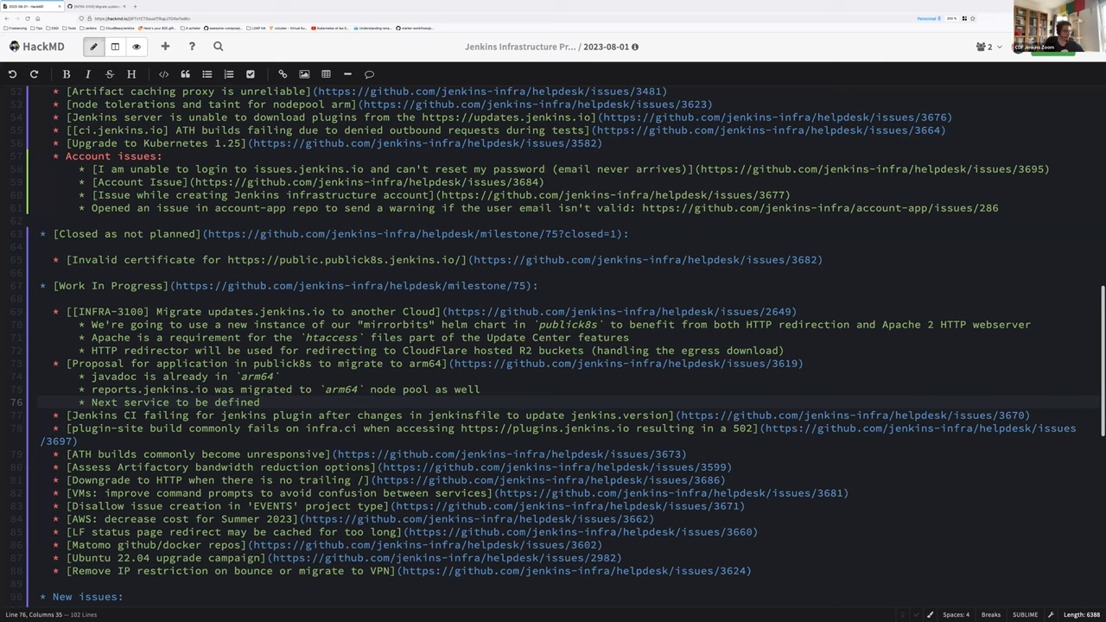
key("Enter")
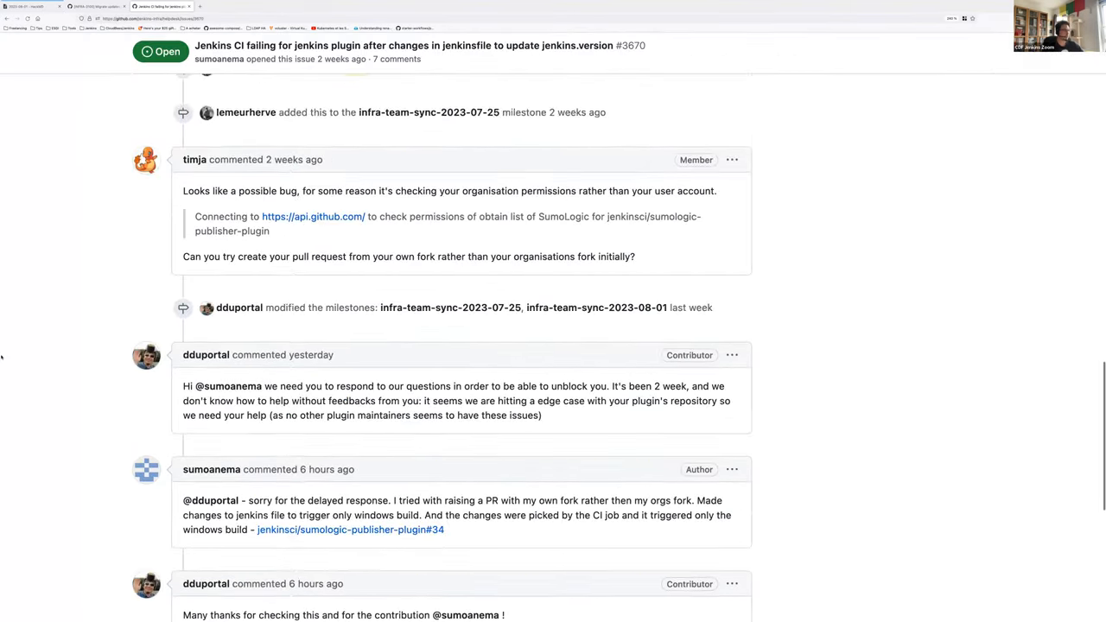
- Review issue #3670, the sumologic-publisher-plugin fork and its closed Jenkinsfile test PR #35
scroll("down", 3)
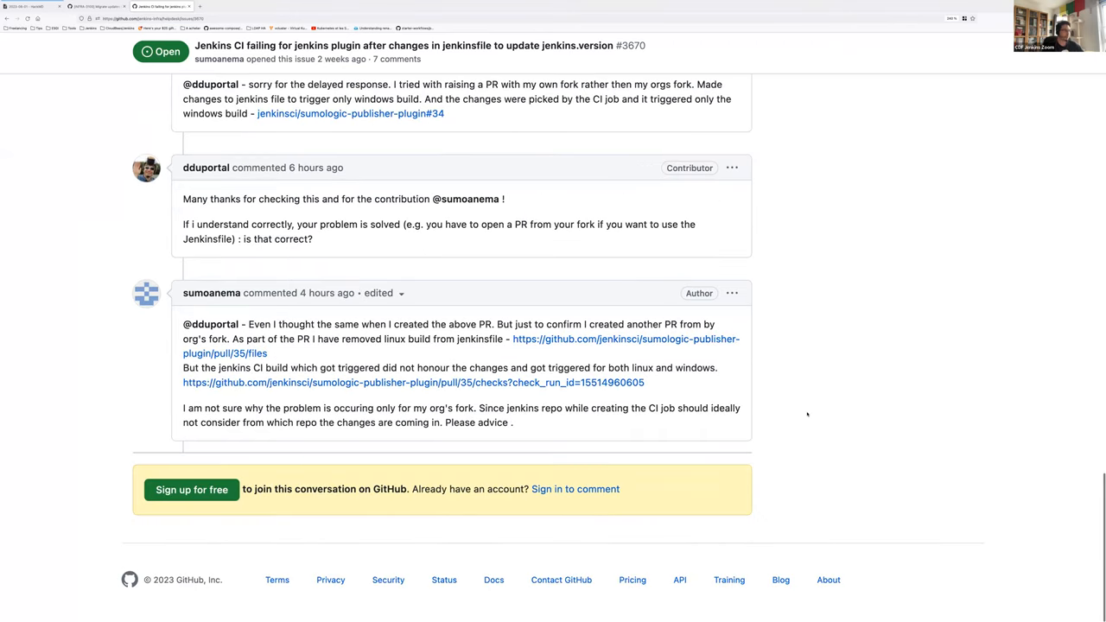
scroll("up", 3)
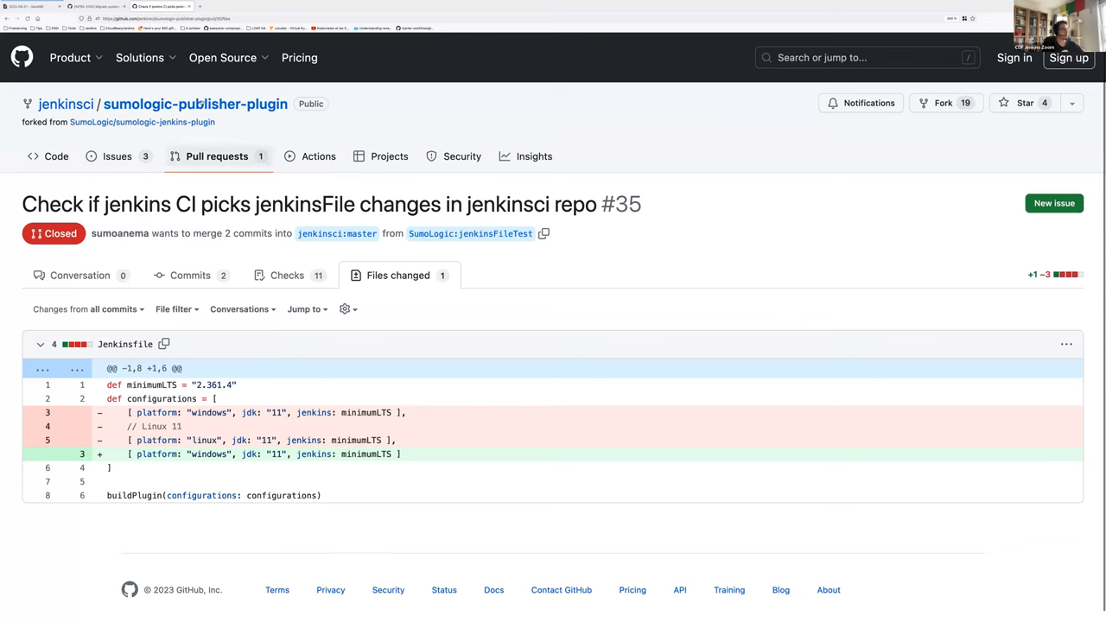
left_click(55, 156)
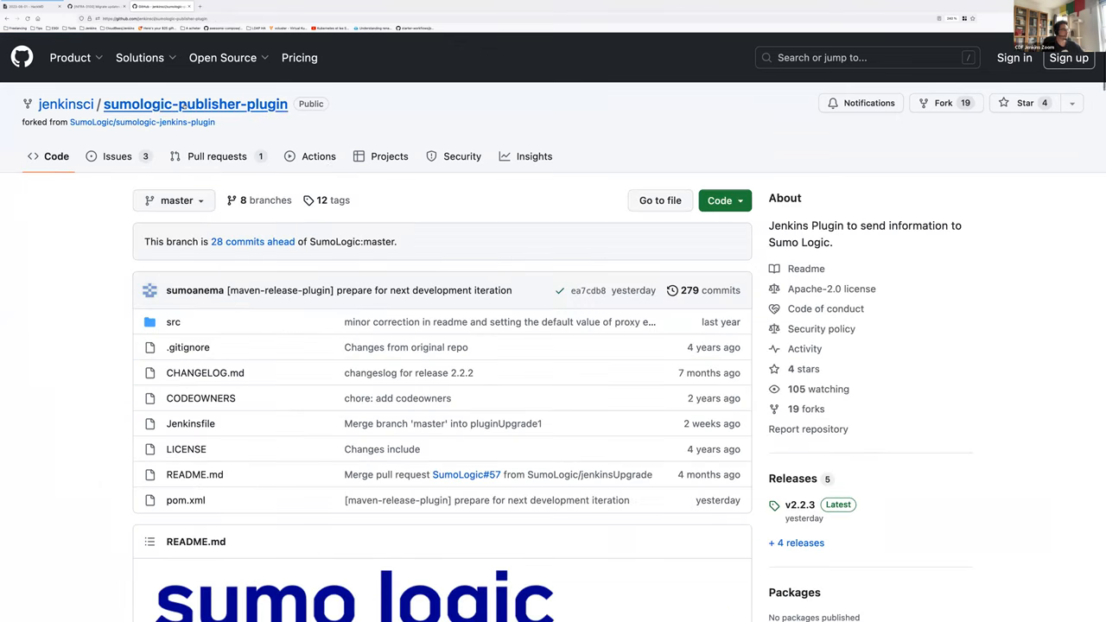
mouse_move(228, 128)
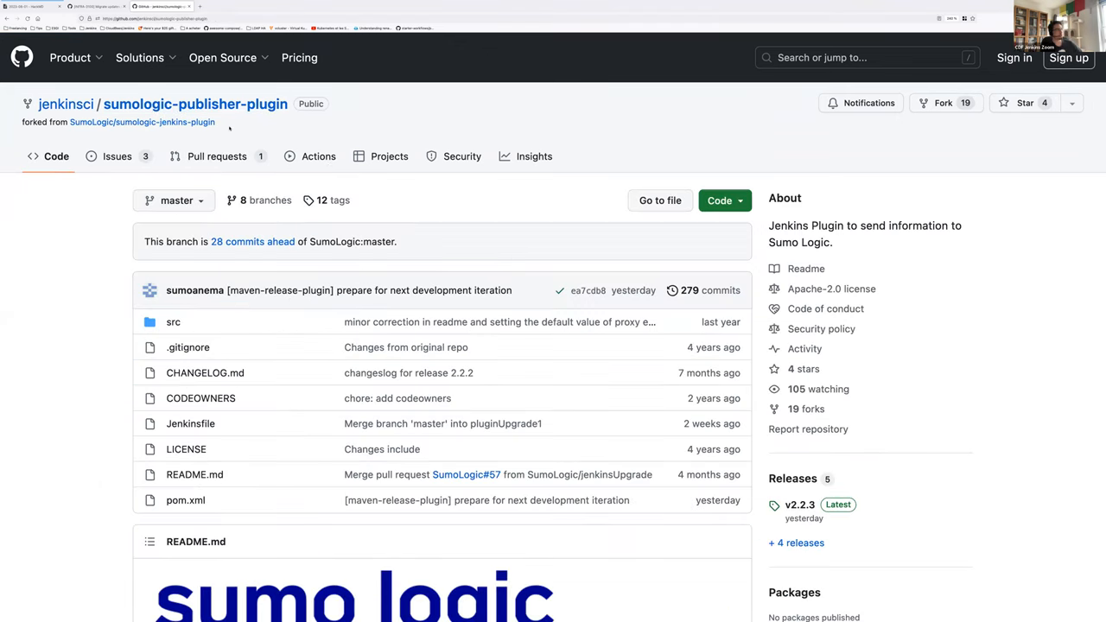
mouse_move(142, 121)
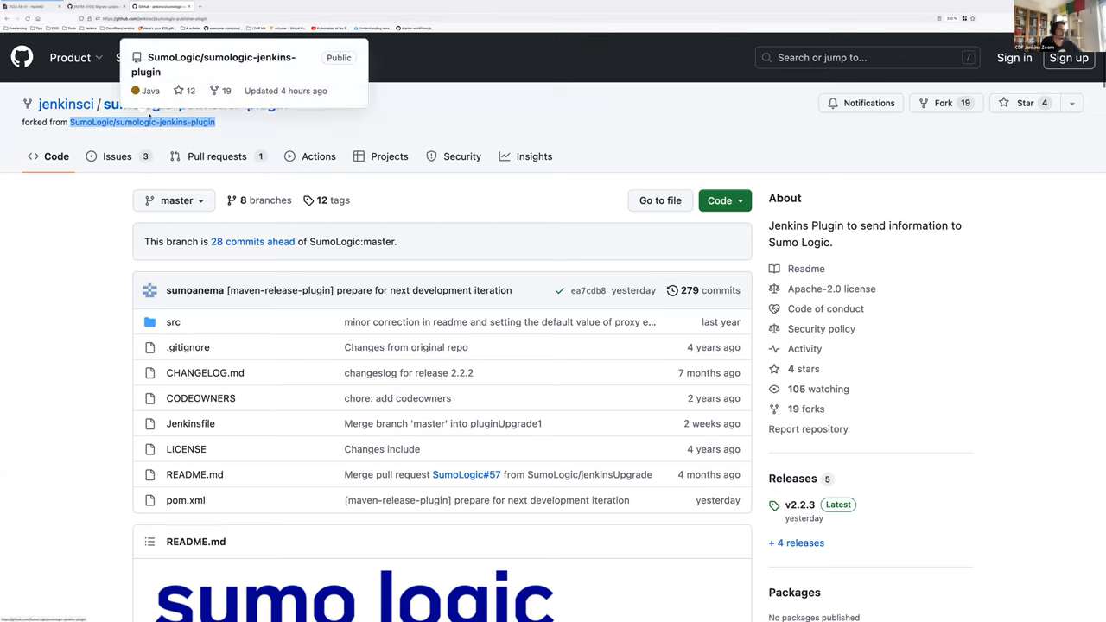
mouse_move(450, 128)
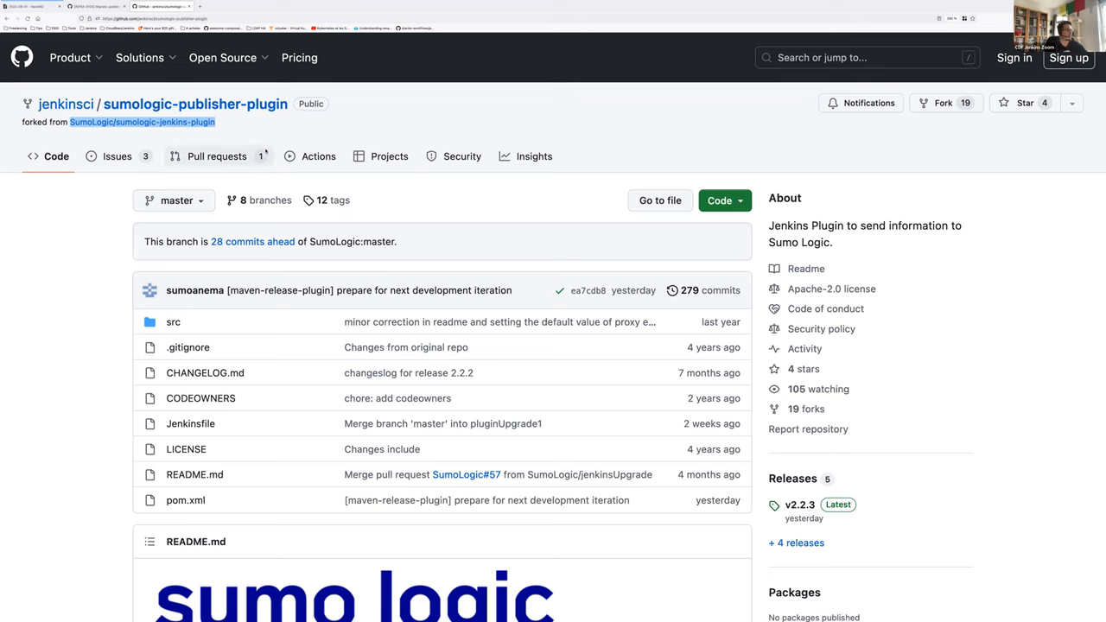
mouse_move(194, 290)
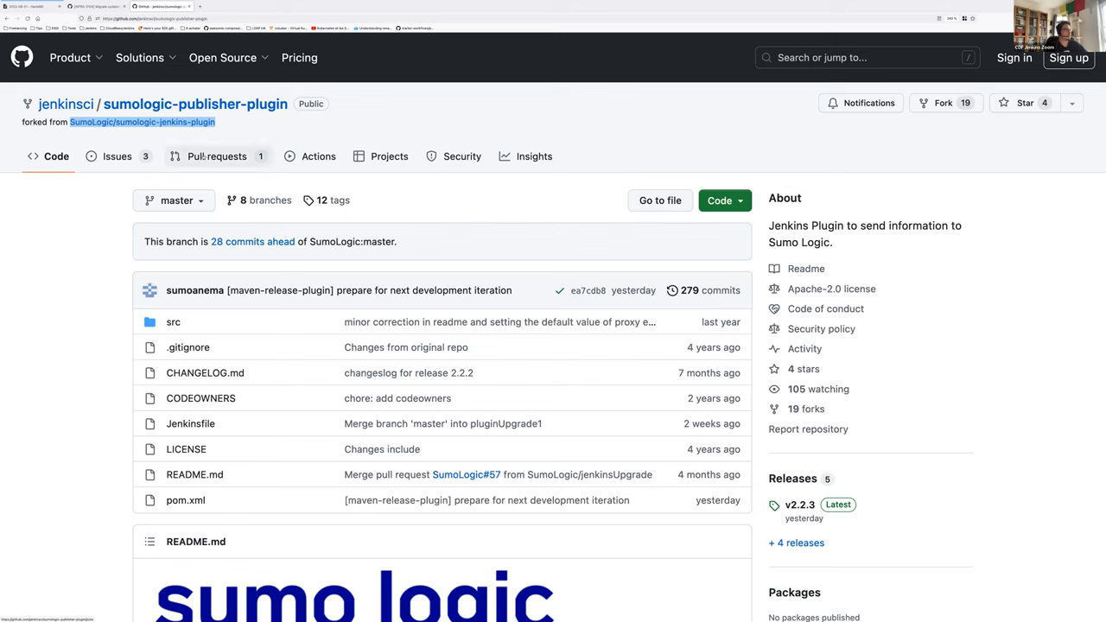
left_click(216, 156)
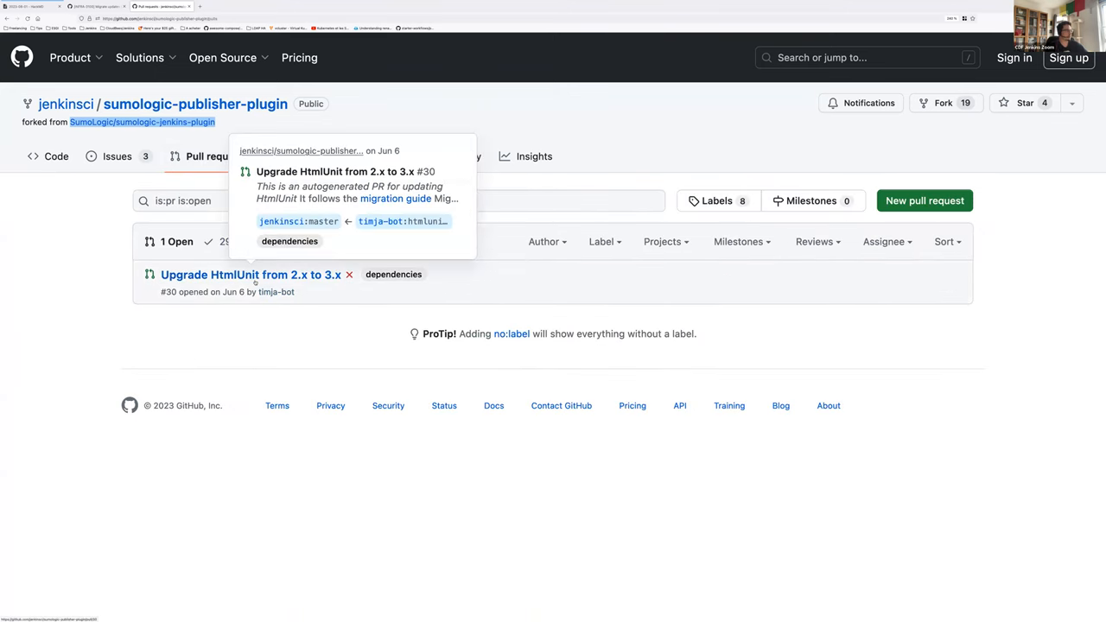
left_click(55, 156)
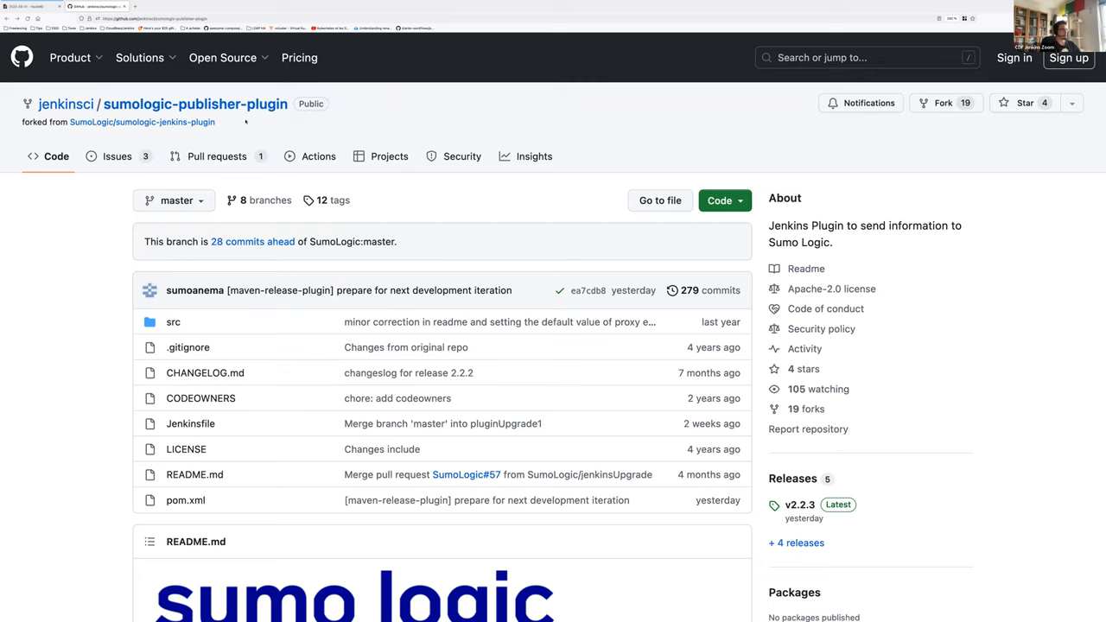
mouse_move(141, 121)
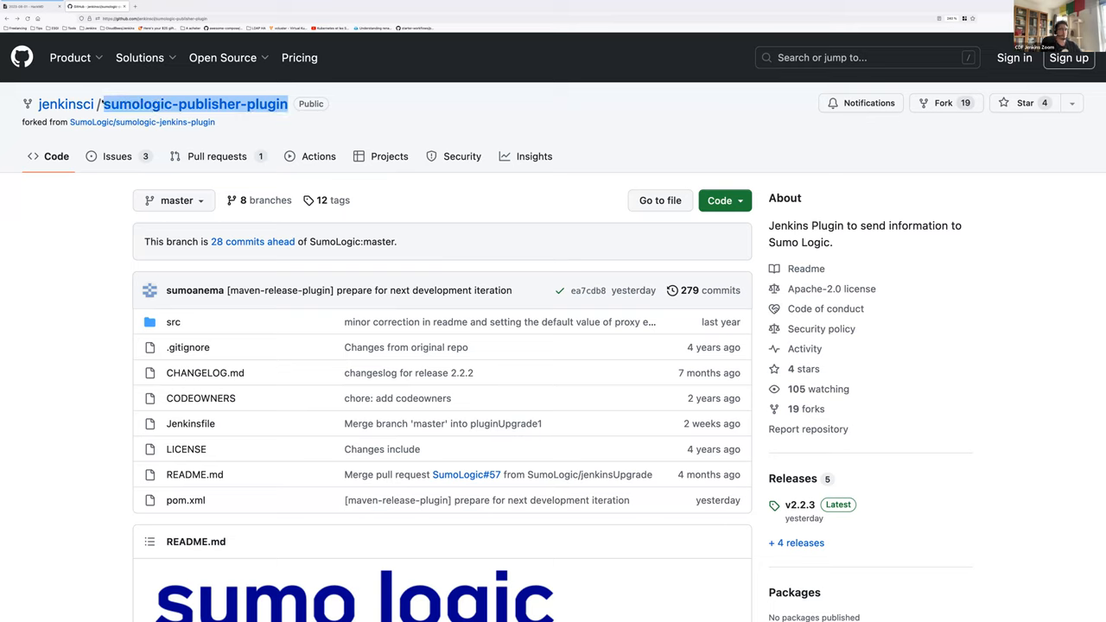
mouse_move(294, 136)
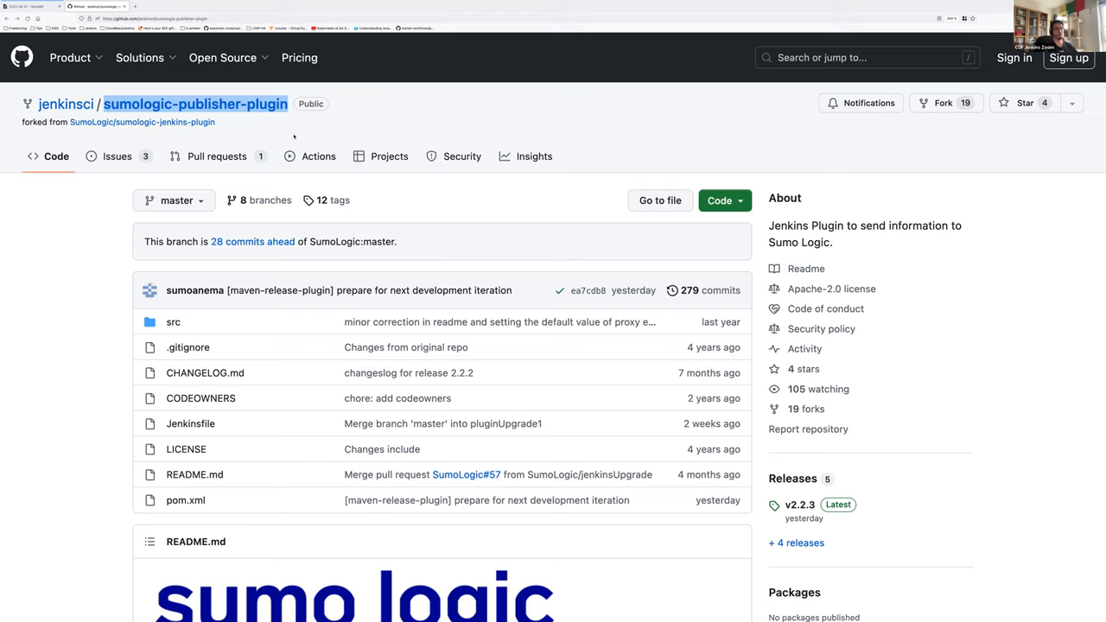
mouse_move(79, 256)
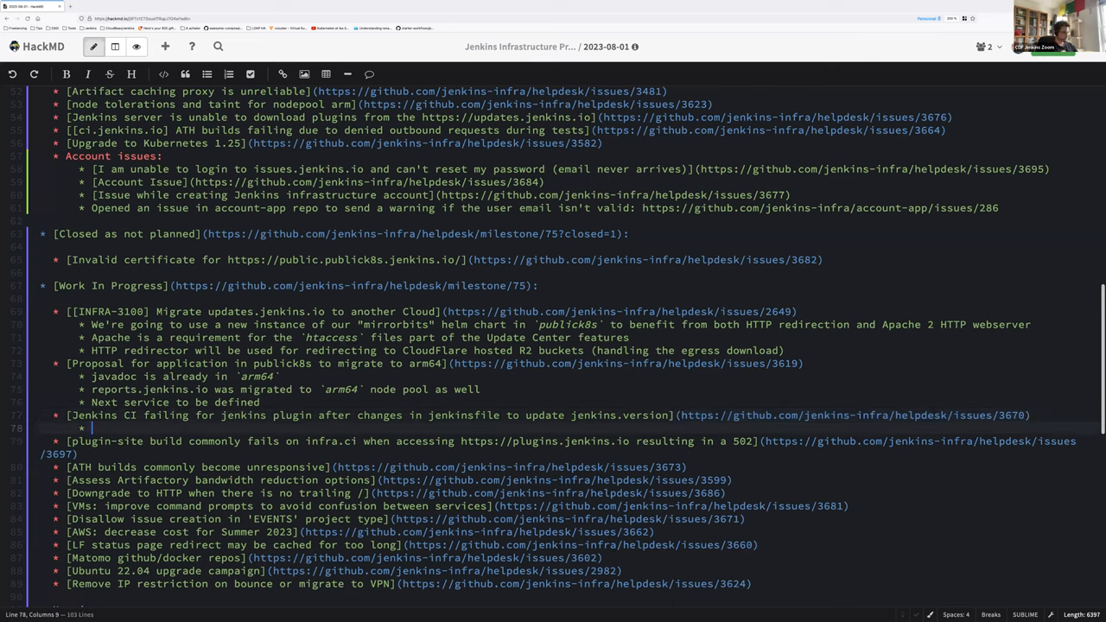
- Note that without a proper ci.jenkins.io configuration or scanning-plugin bug, this must be documented for developers
type("If we cannot find")
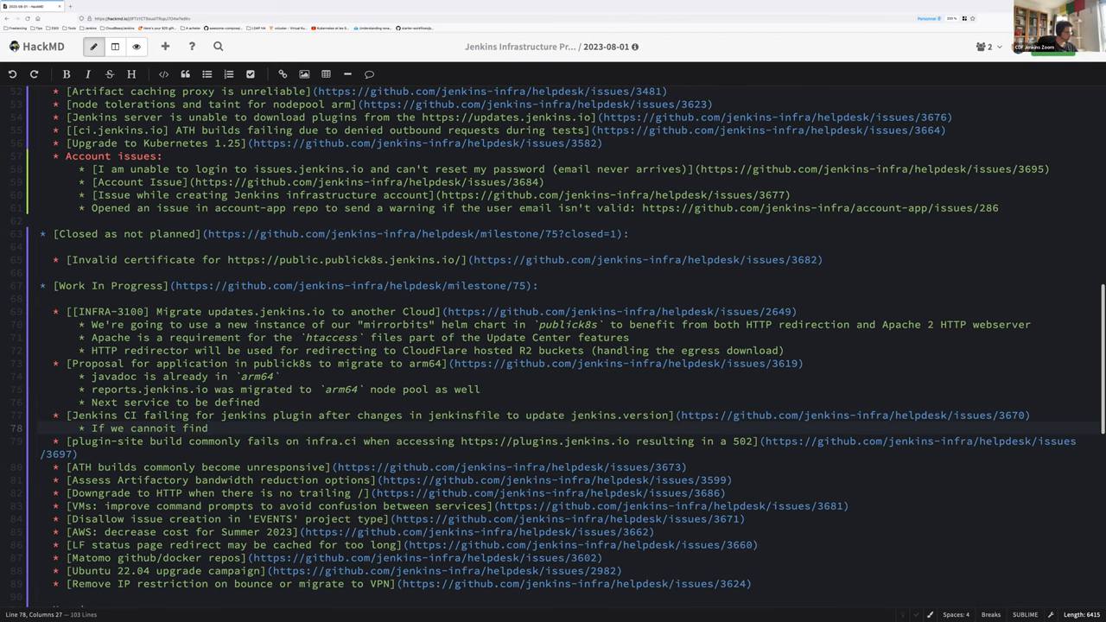
type("the proper configurati")
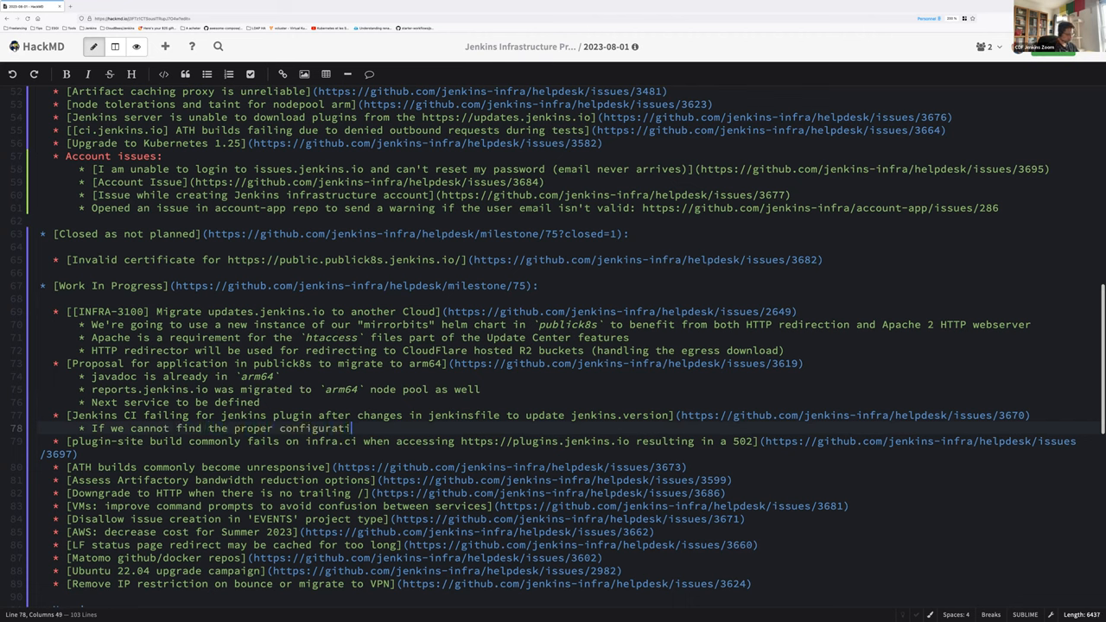
type("on on ci.jenki")
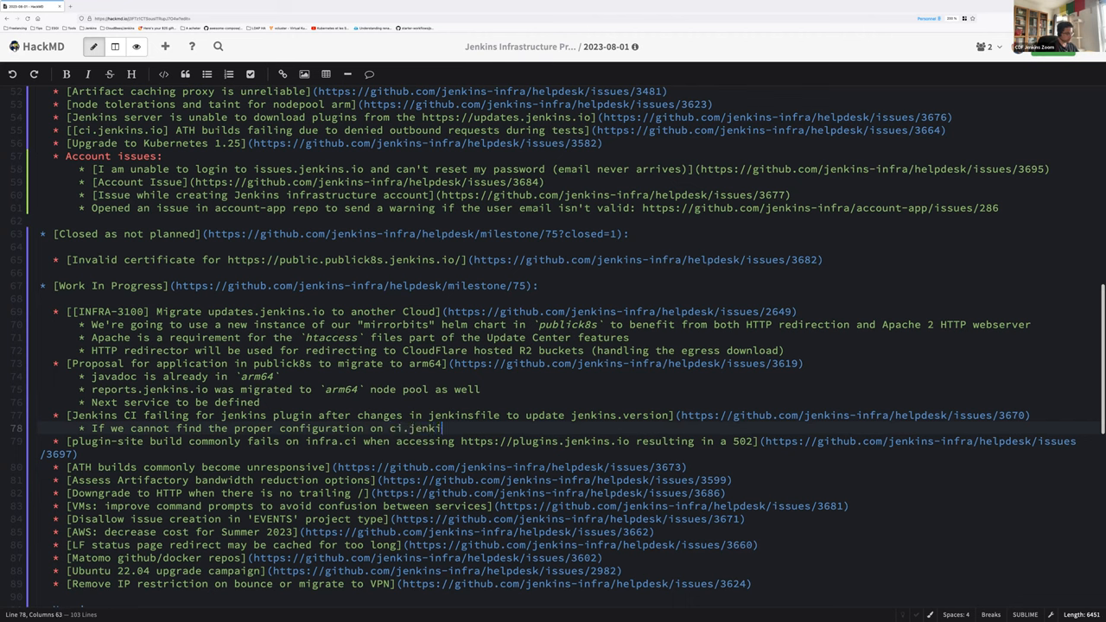
type("(and if n")
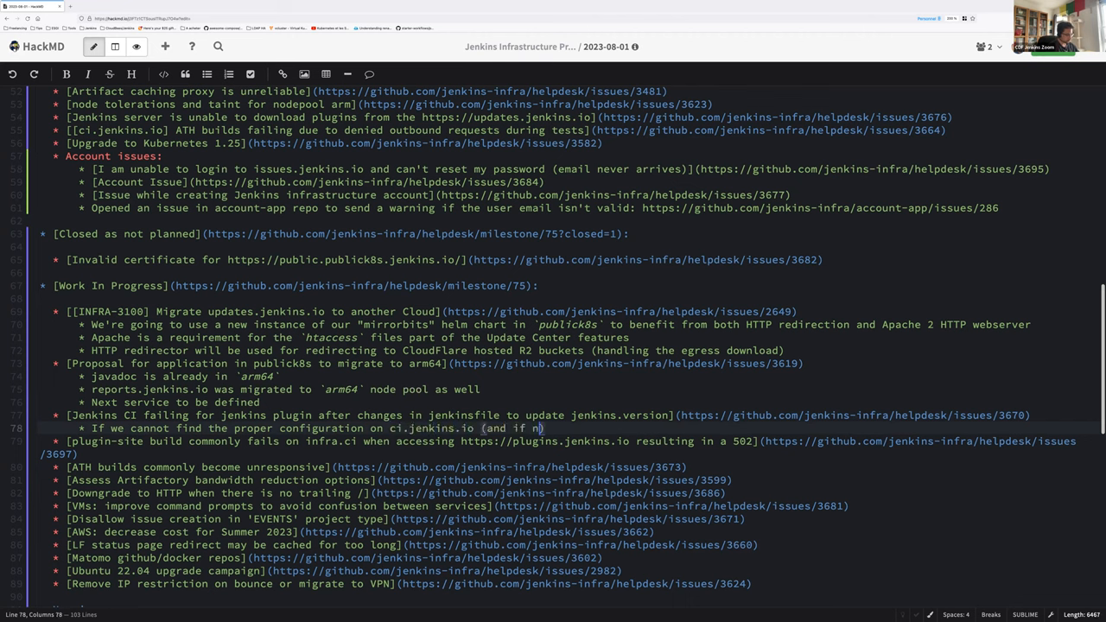
type("ot a bug on the GH scanning plugin")
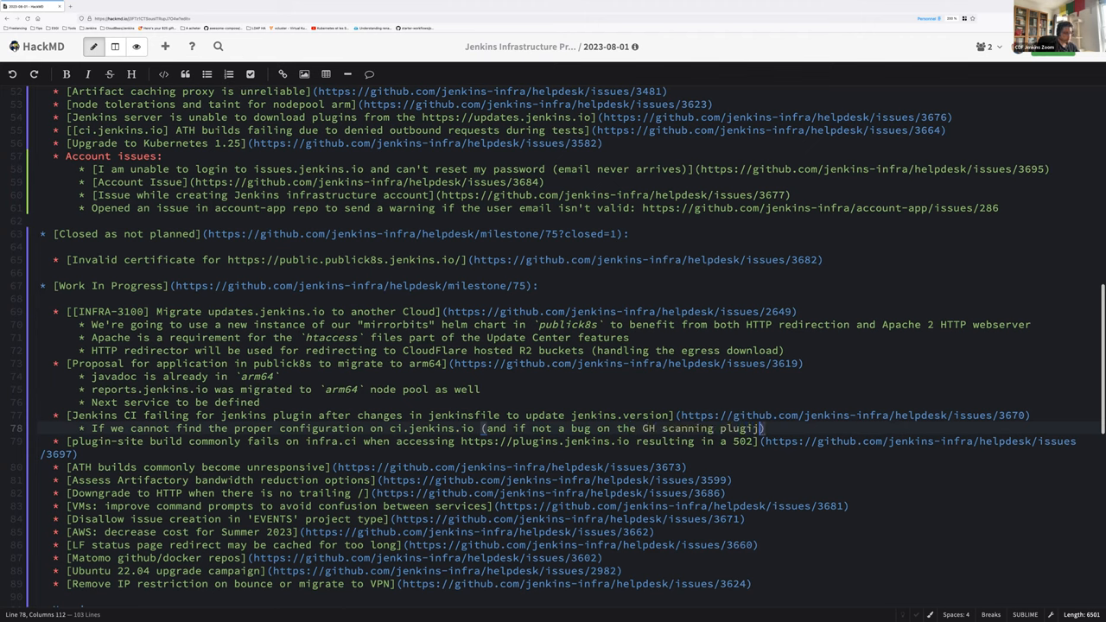
type("then we'll have to")
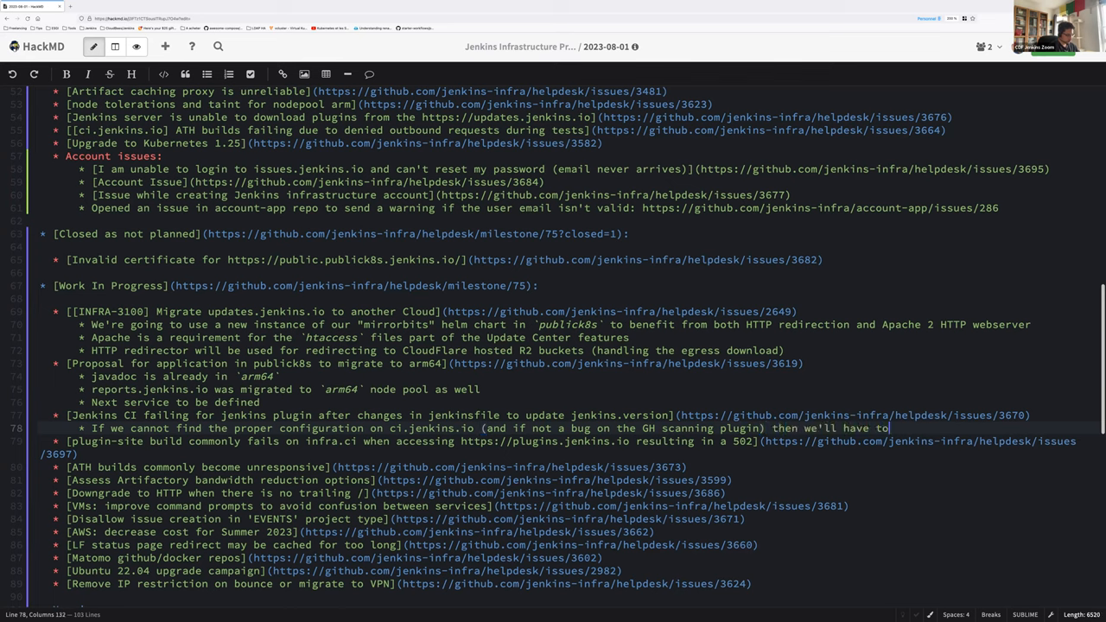
type("document this for")
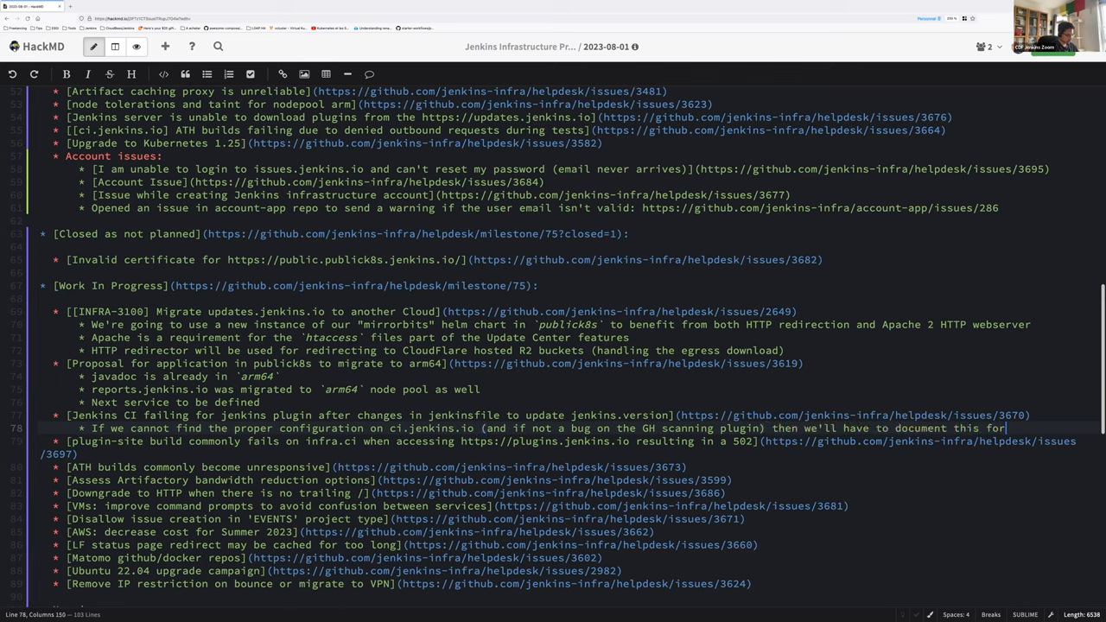
type("developers")
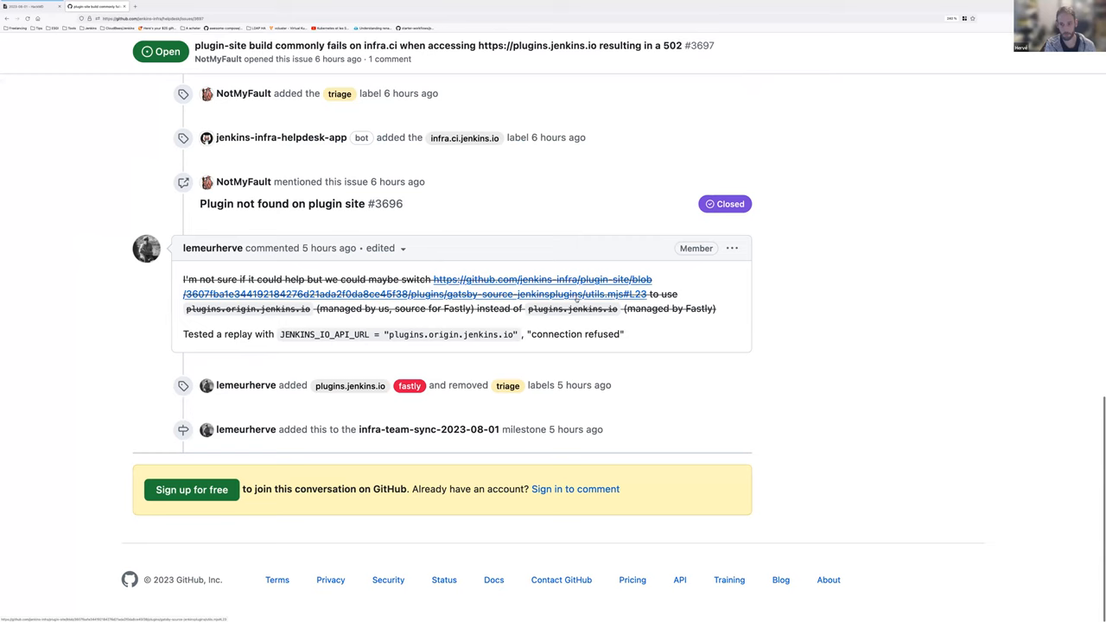
- Check the plugin-site consoleText build log from issue #3697, which 404s, and return to the notes
scroll("up", 3)
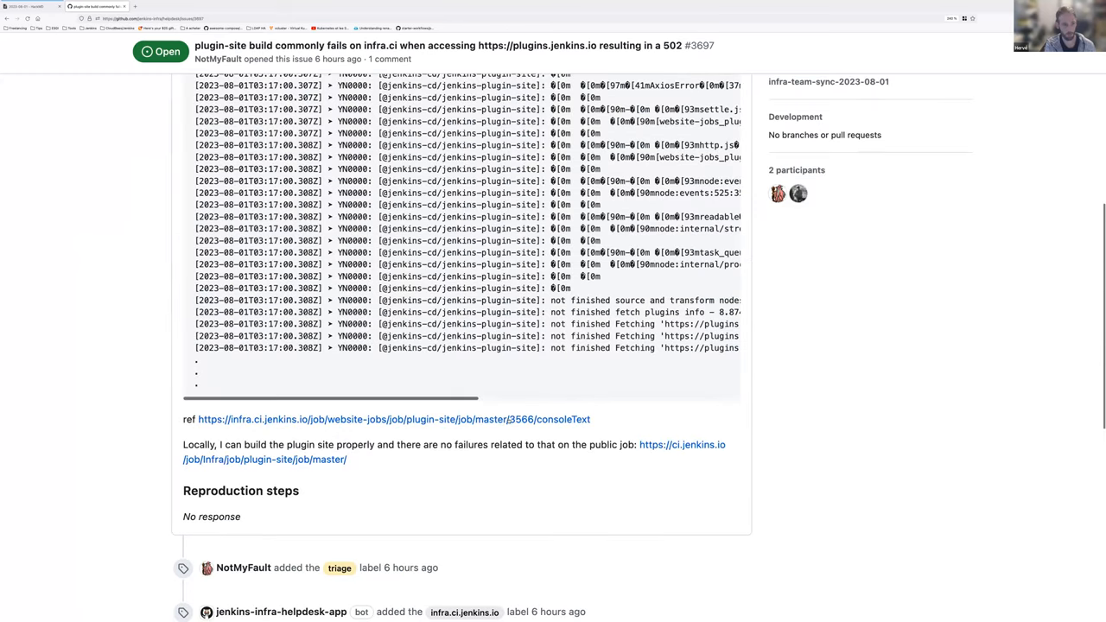
left_click(394, 420)
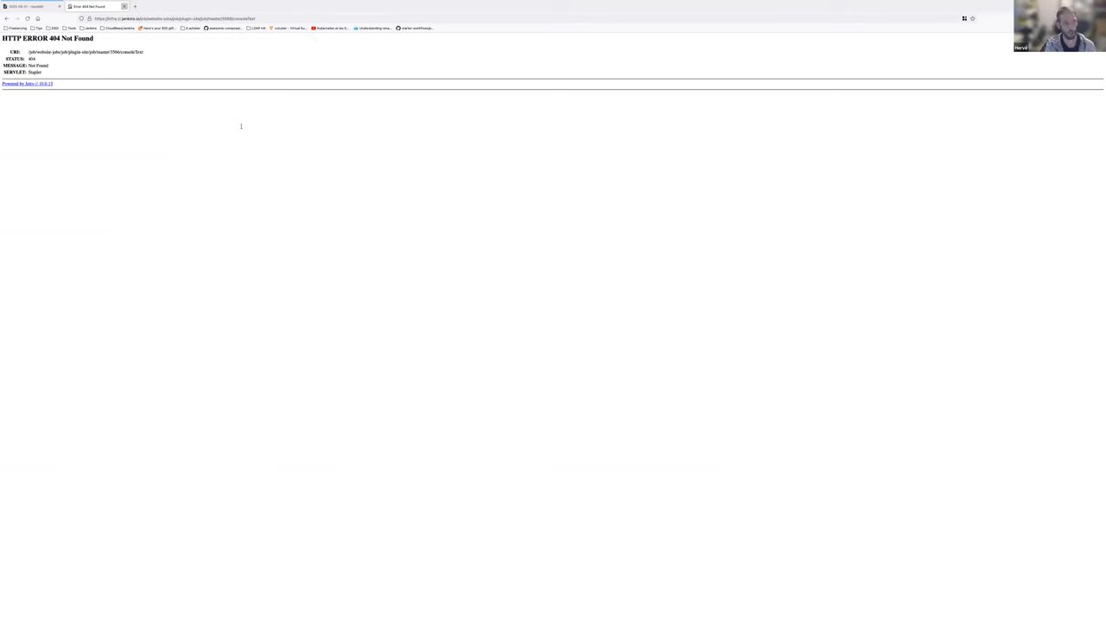
left_click(26, 7)
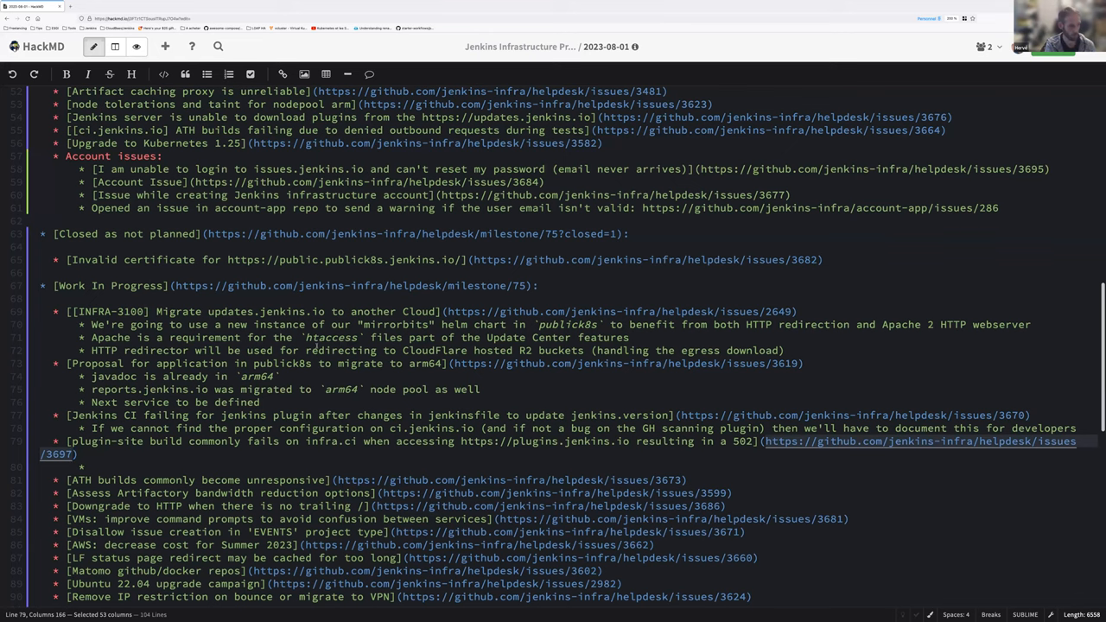
mouse_move(768, 280)
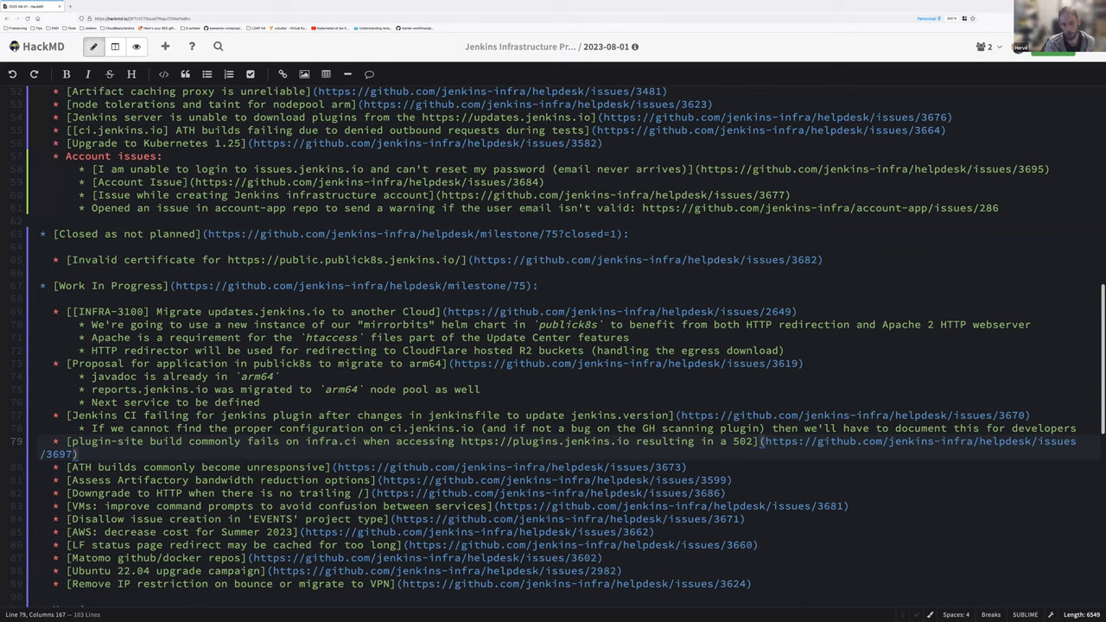
- Note 'Need to keep builds to check the logs' under the plugin-site build failure item
key("enter")
type("* Need to keep")
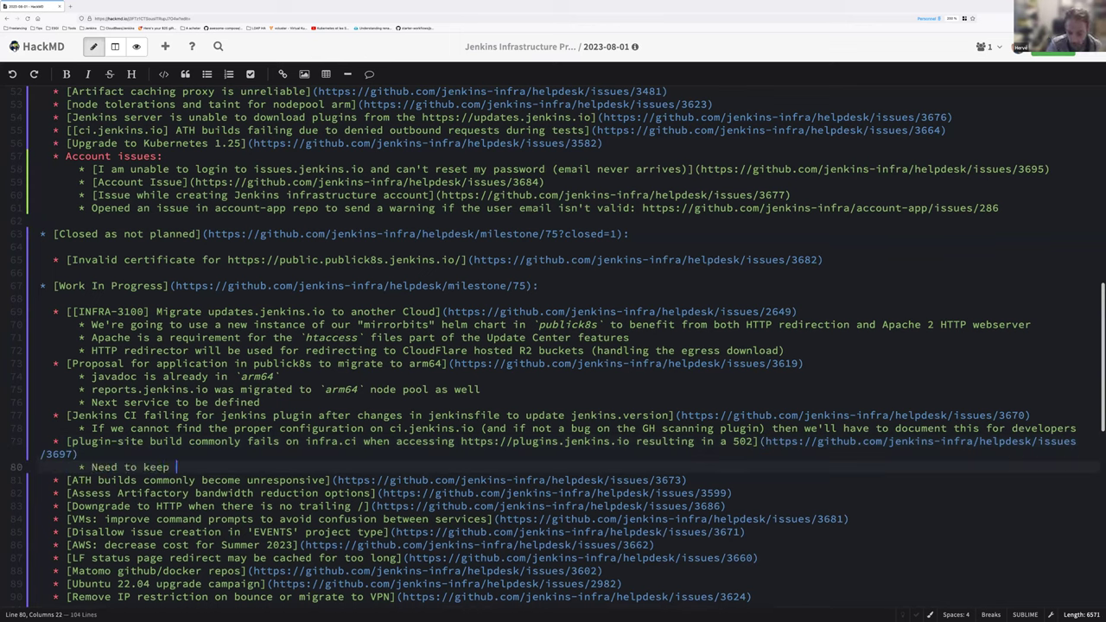
type("builds")
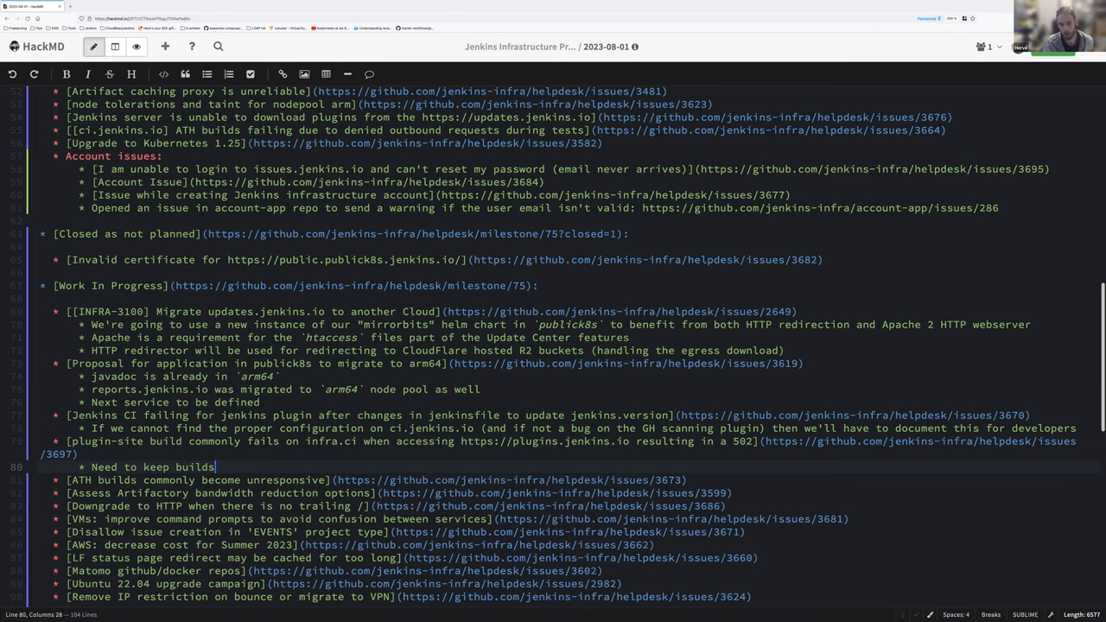
scroll("up", 3)
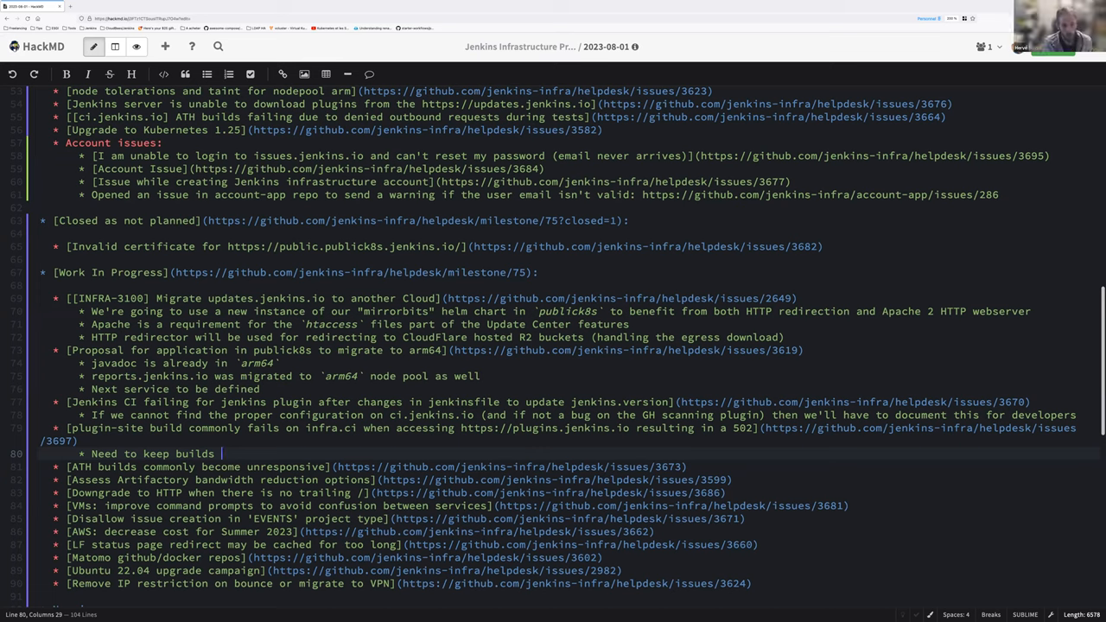
type("to check the logs")
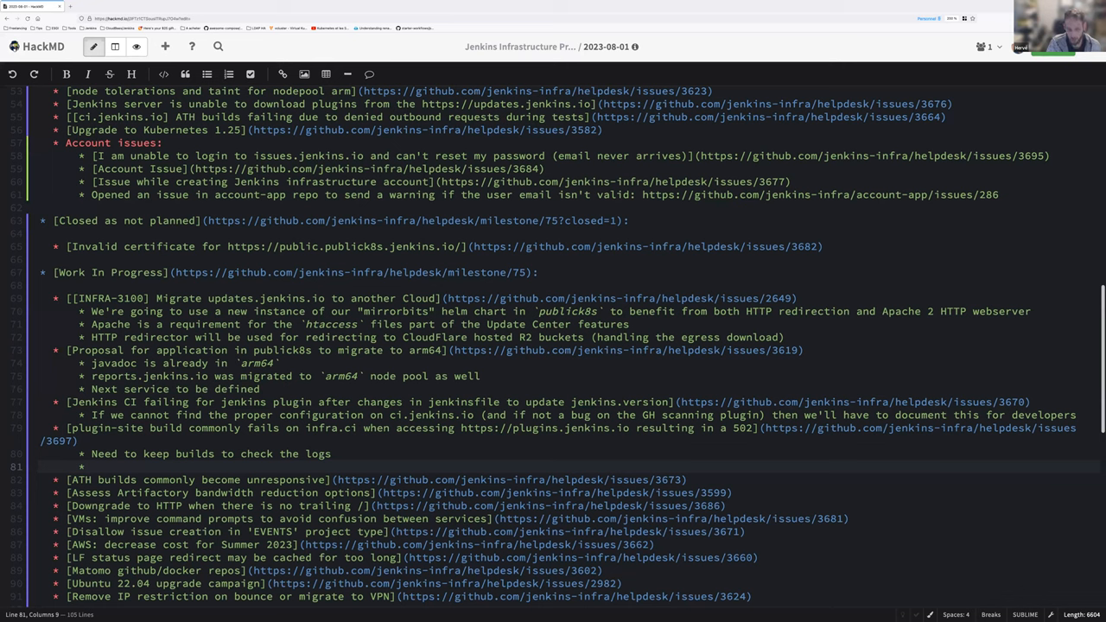
- Note 'Let's create a datadog montiro for this build to alert us'
type("Let's create a dat")
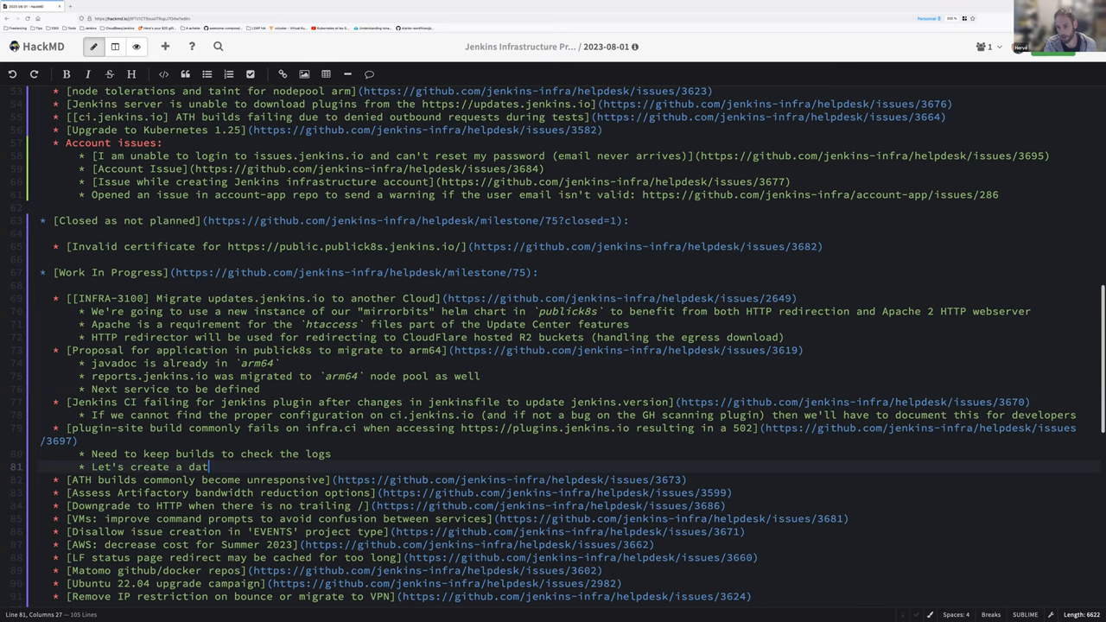
type("adog")
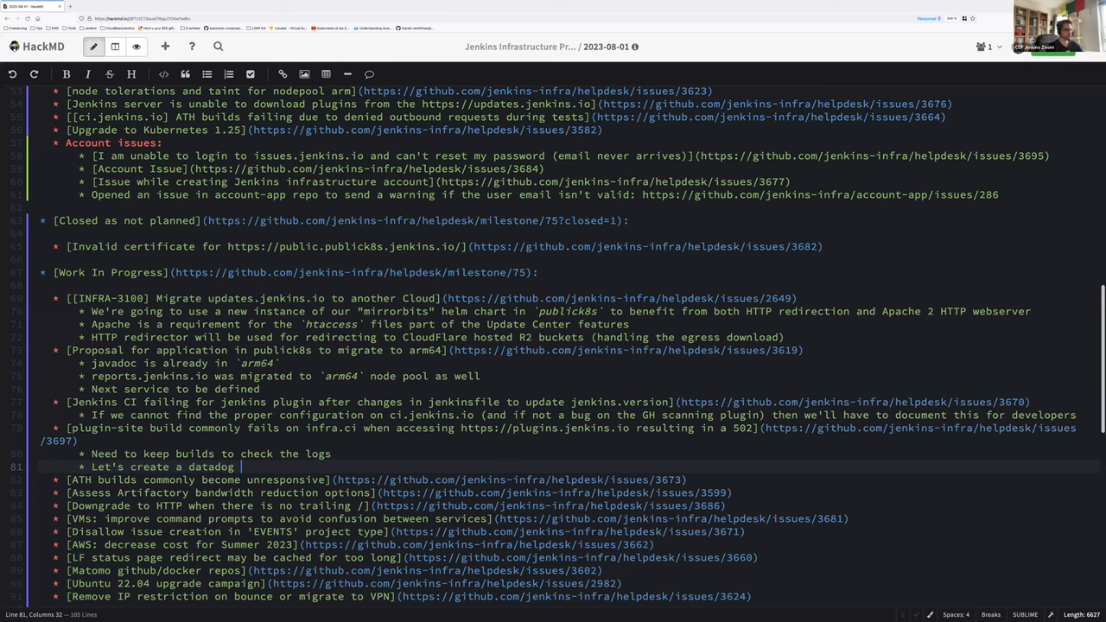
type("mo")
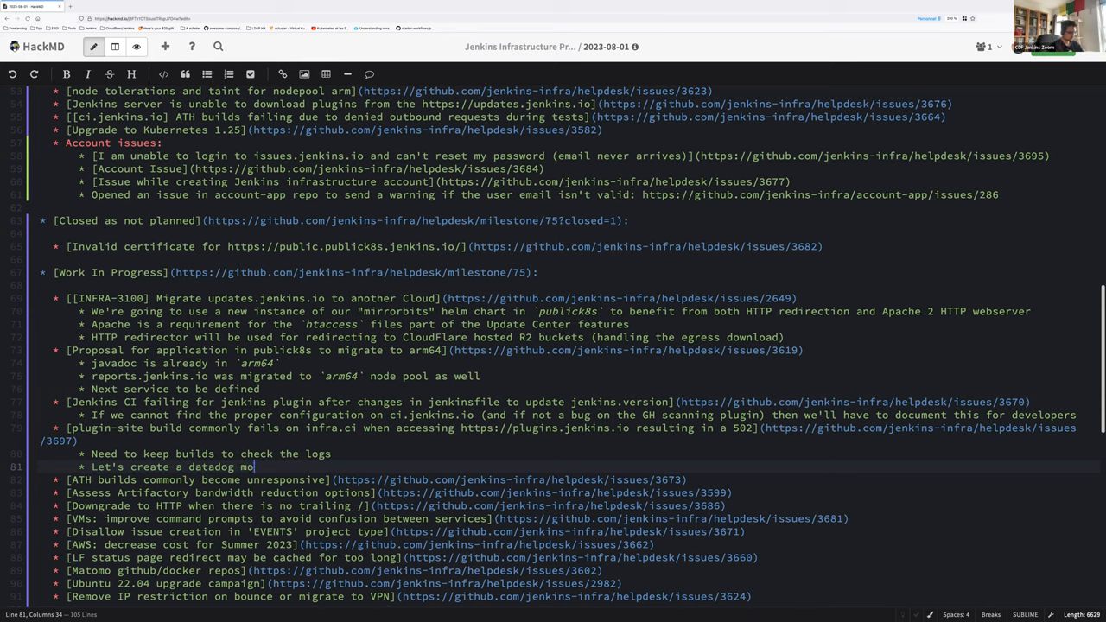
type("ntiro for this build")
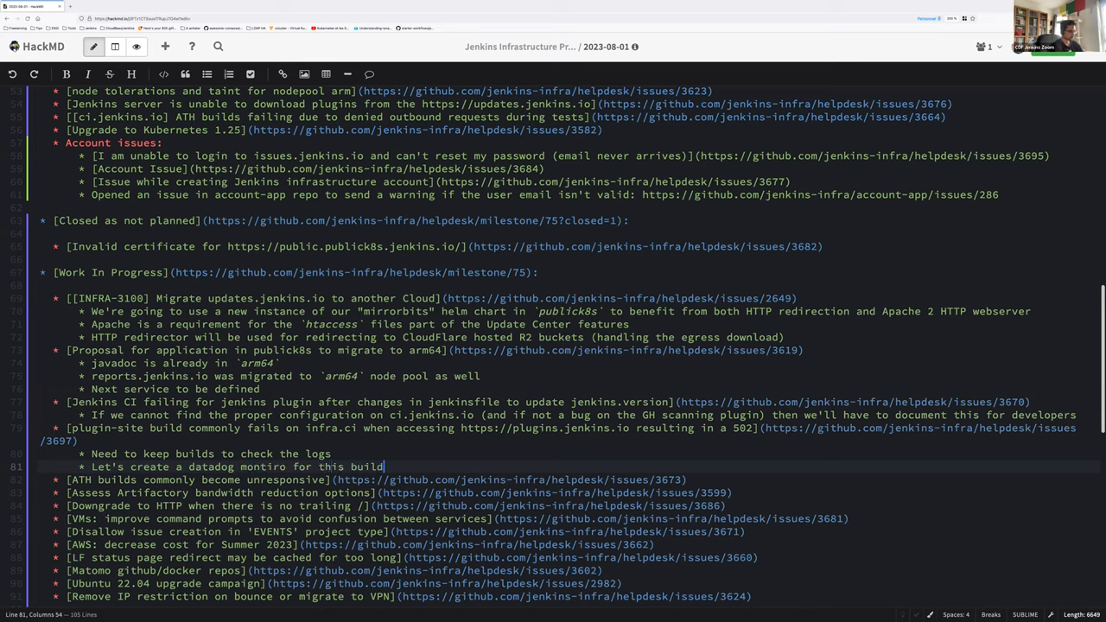
type("to")
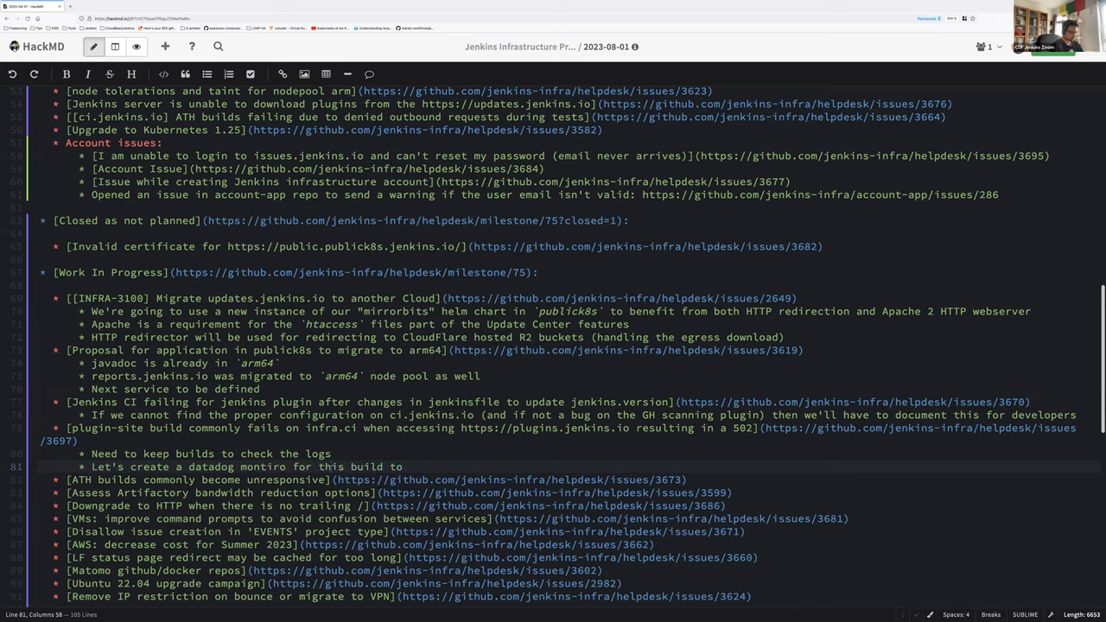
type("alert us")
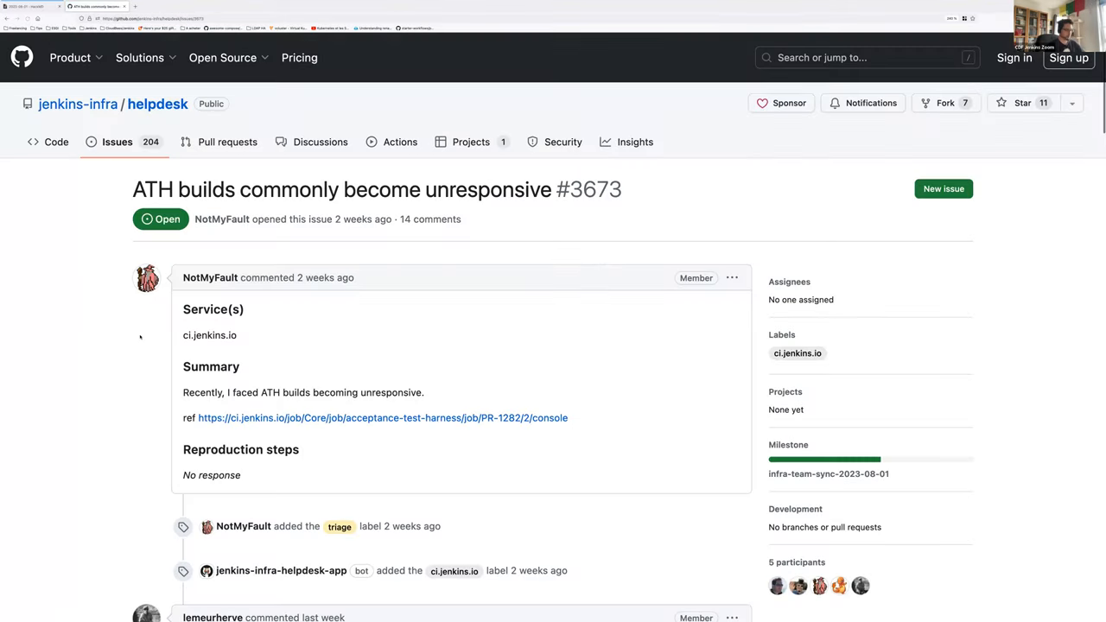
- Read issue #3673's comments, selecting the log line about failing to connect to the agent
scroll("down", 3)
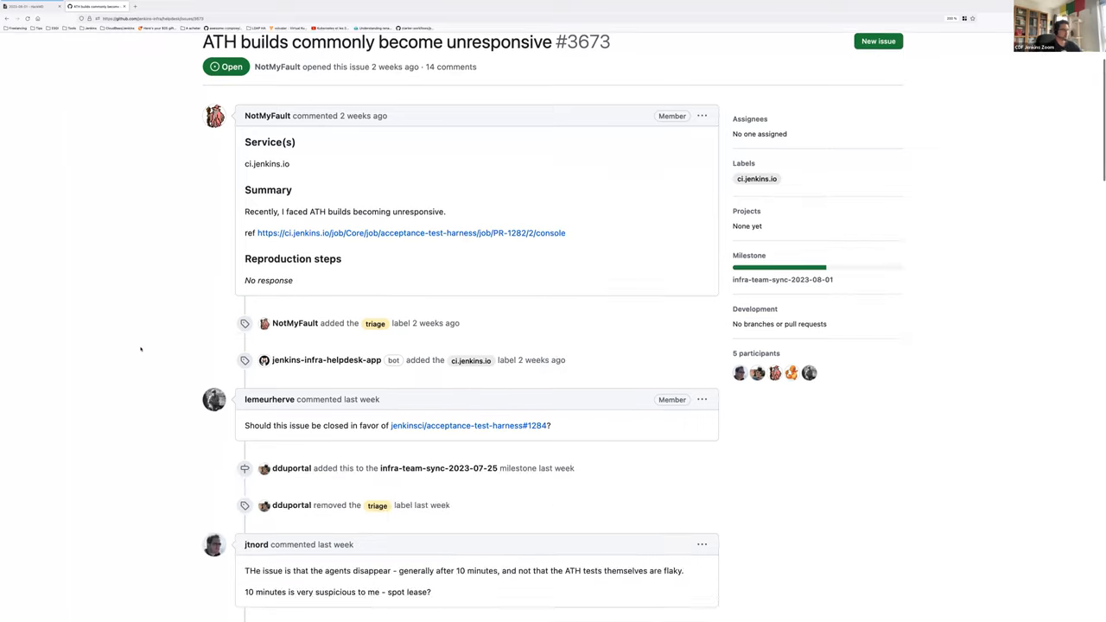
scroll("down", 3)
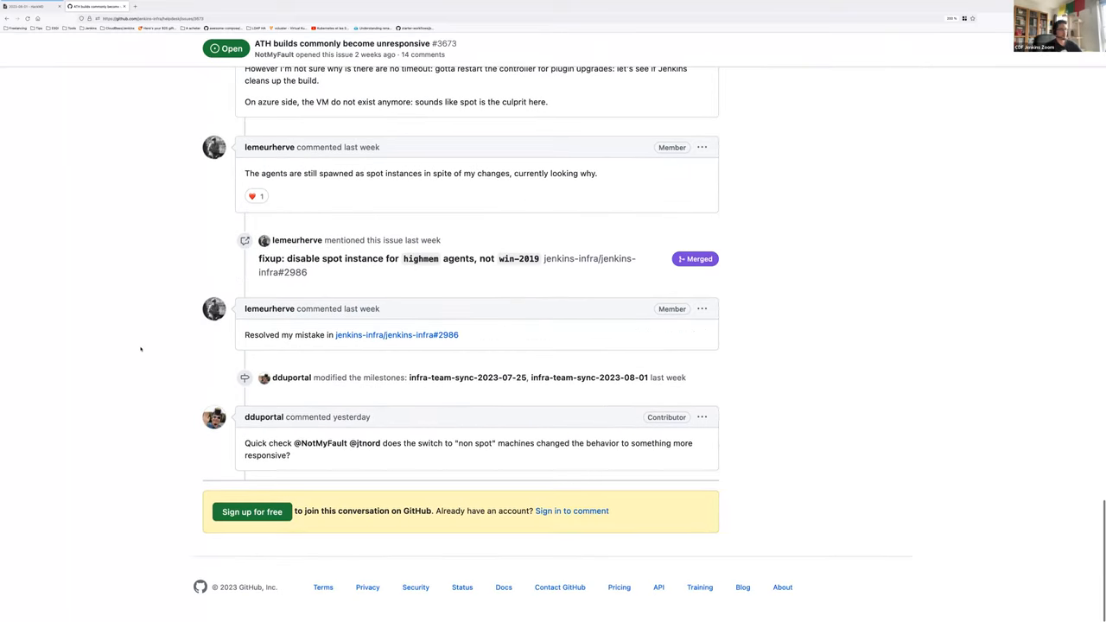
scroll("up", 3)
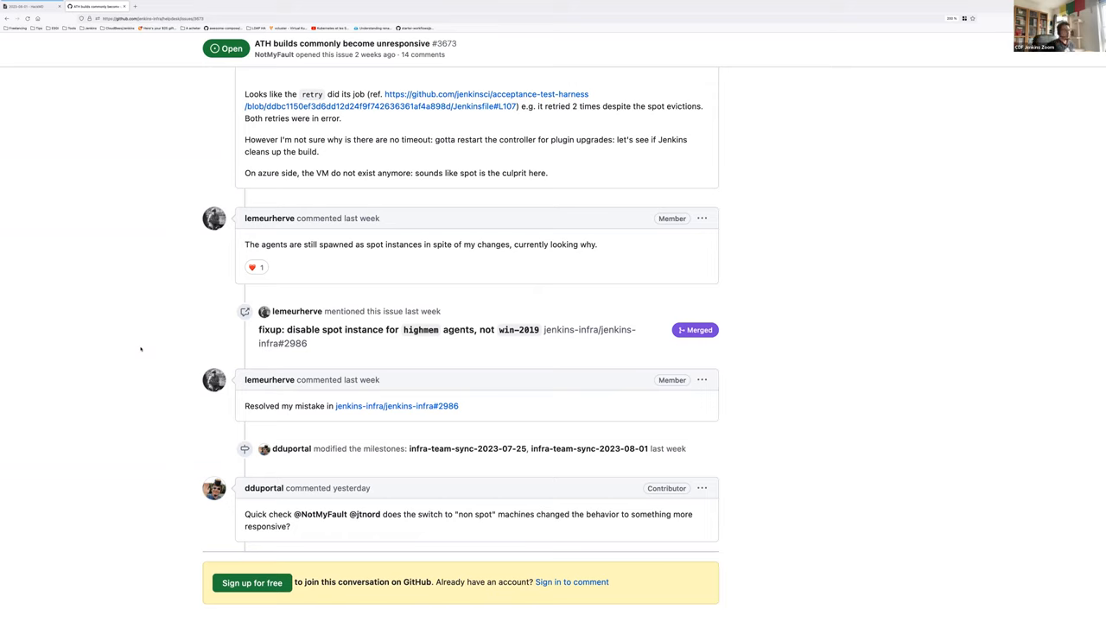
mouse_move(112, 384)
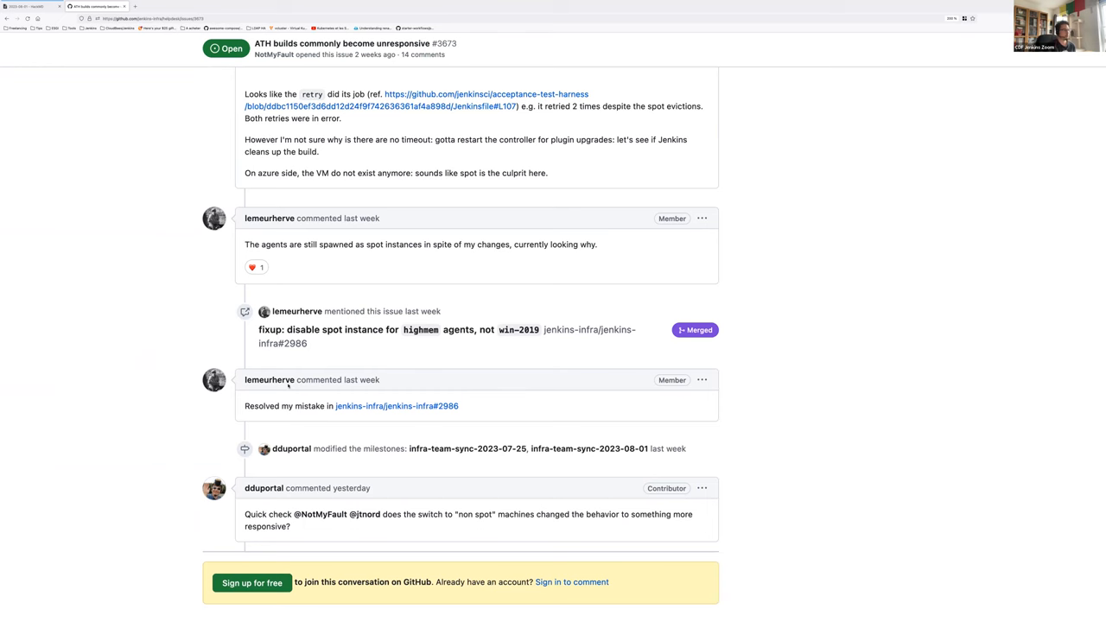
scroll("up", 3)
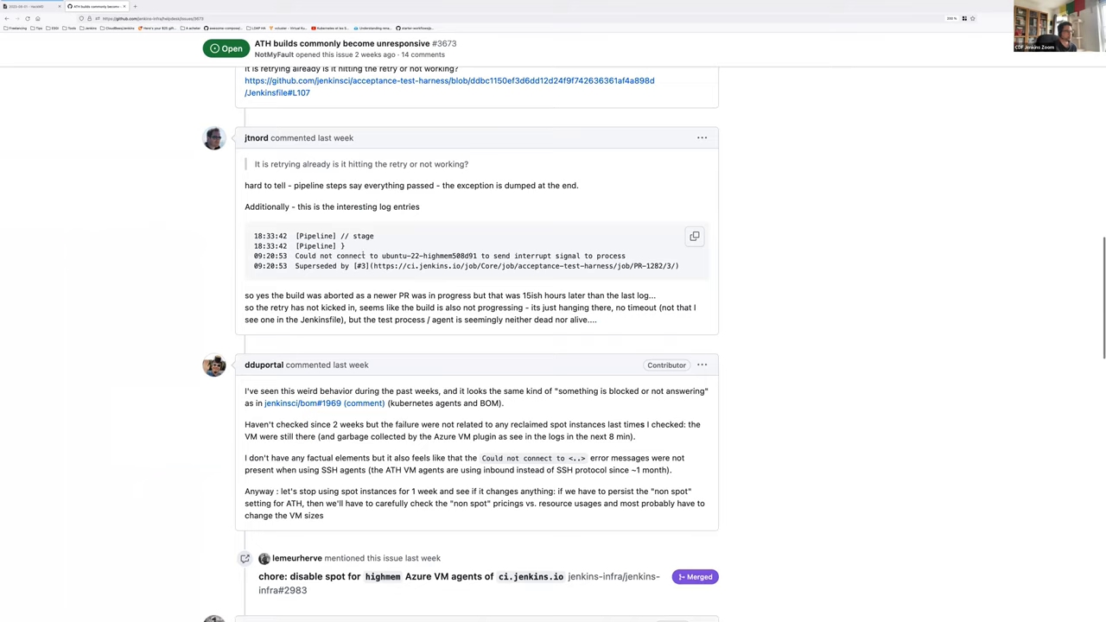
double_click(351, 256)
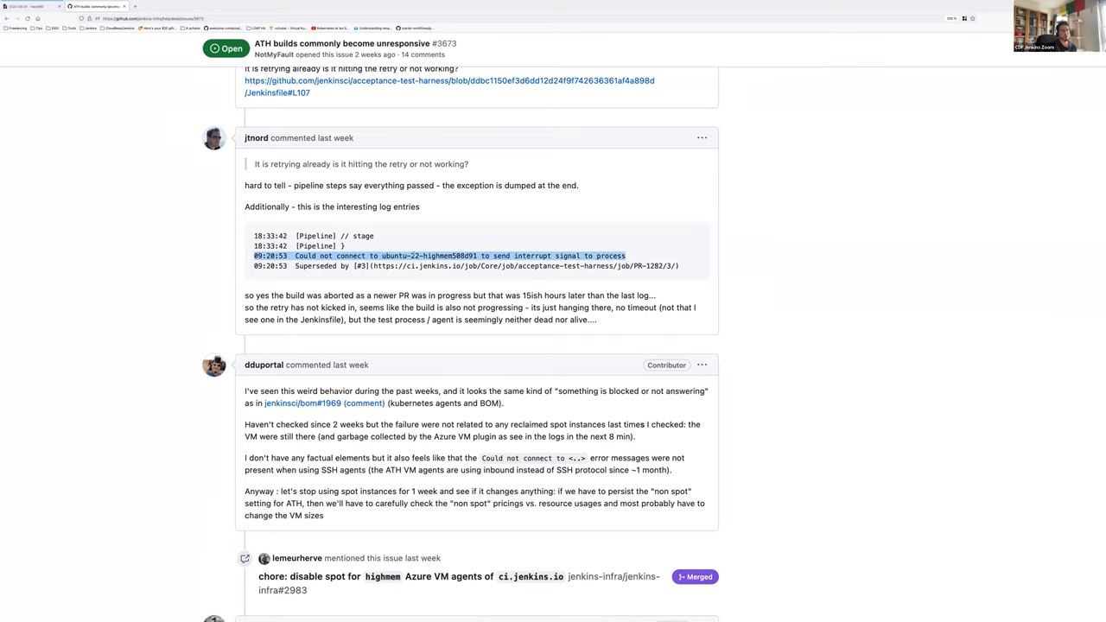
mouse_move(804, 242)
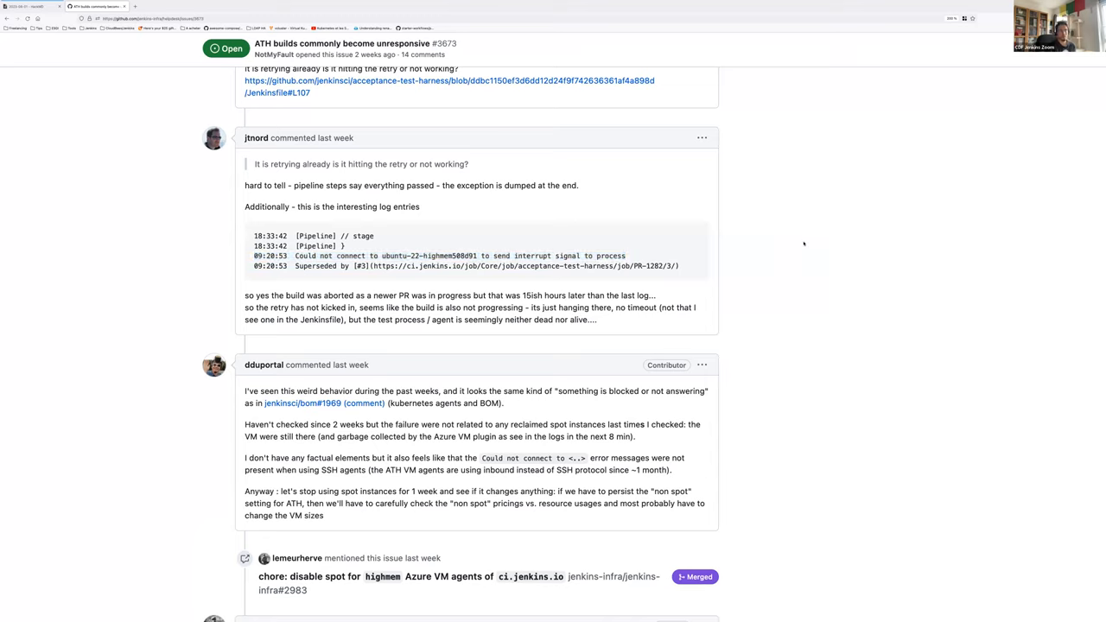
scroll("down", 3)
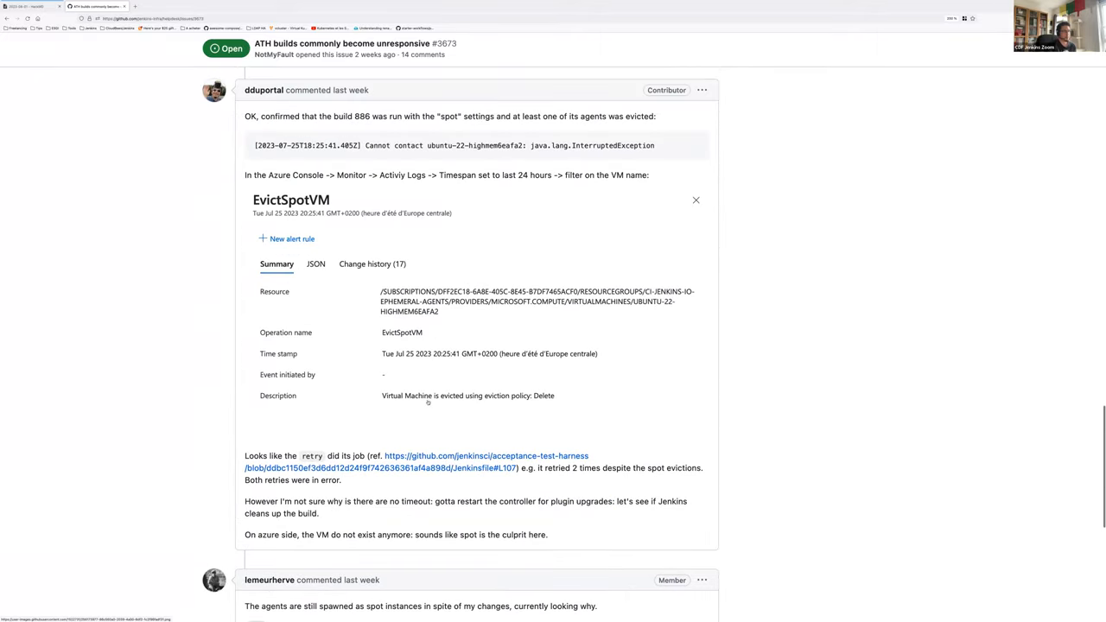
mouse_move(820, 292)
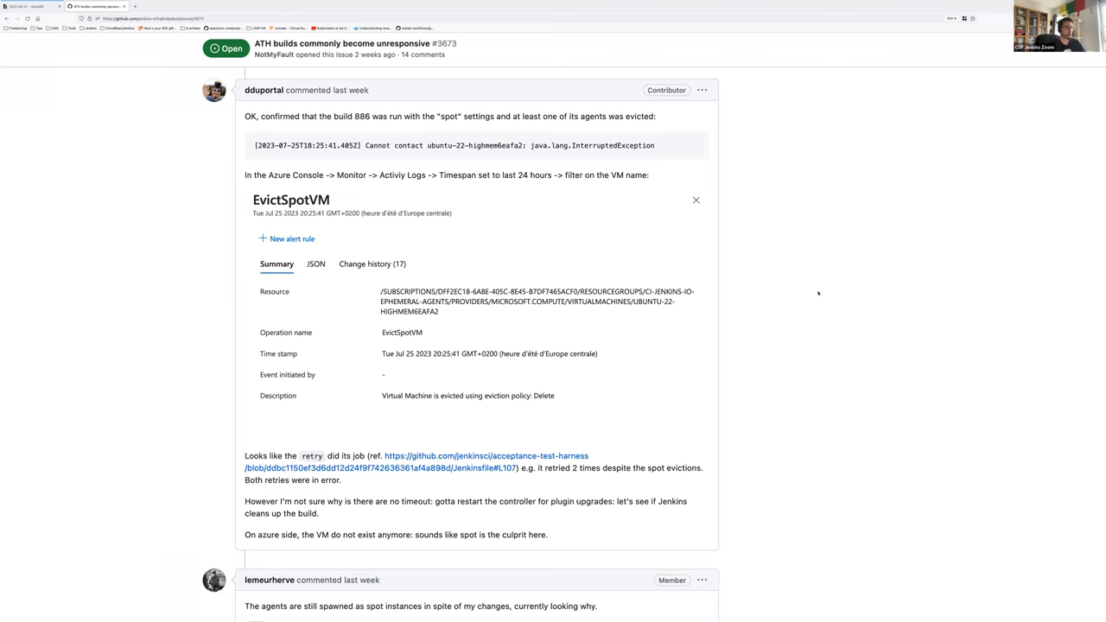
scroll("down", 3)
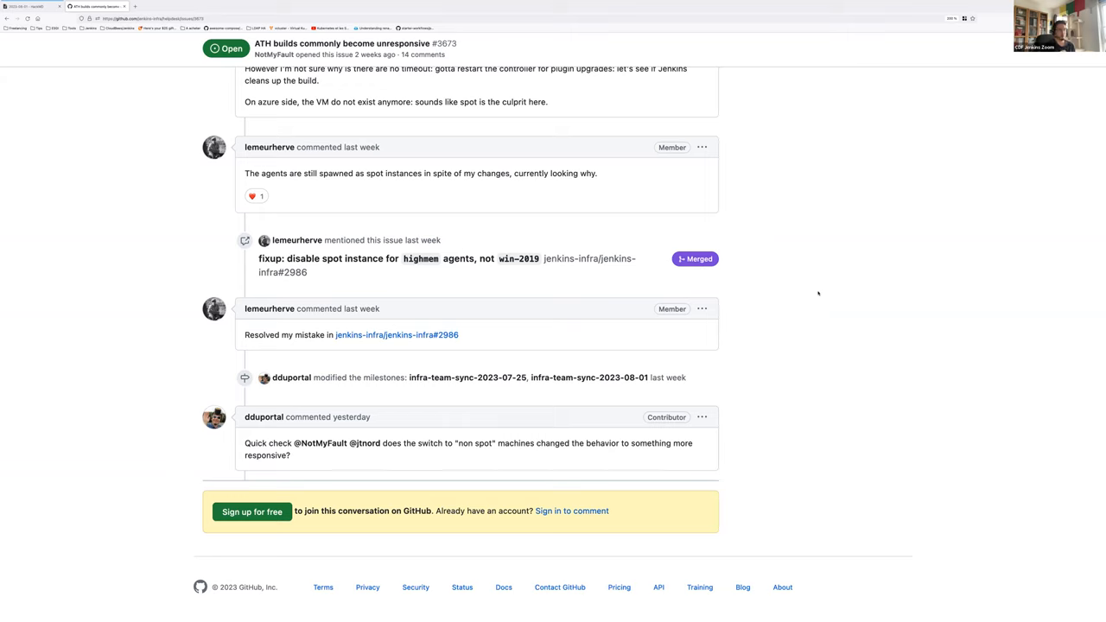
mouse_move(204, 90)
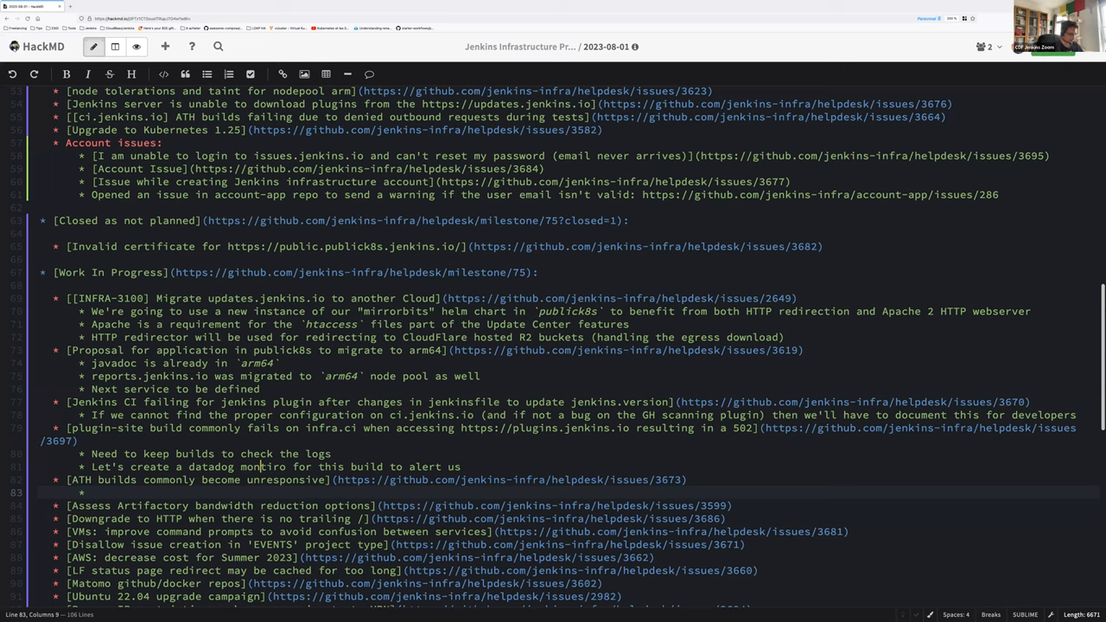
- Write 'We have to measure build success rate without spot, and cost impact' under the ATH builds issue
type("We have to measure")
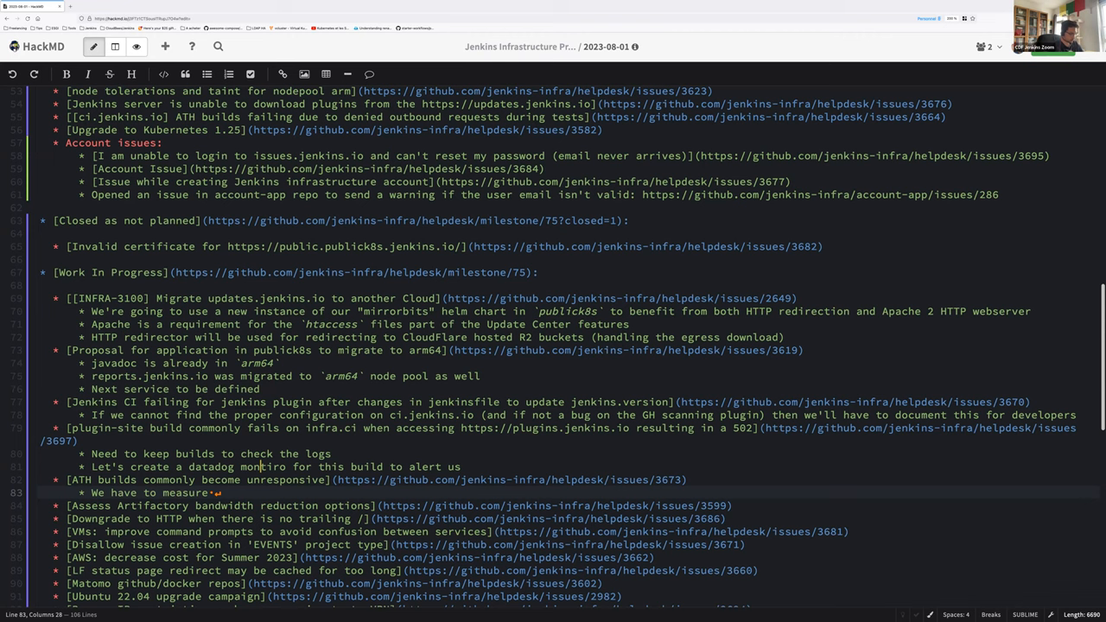
type("su")
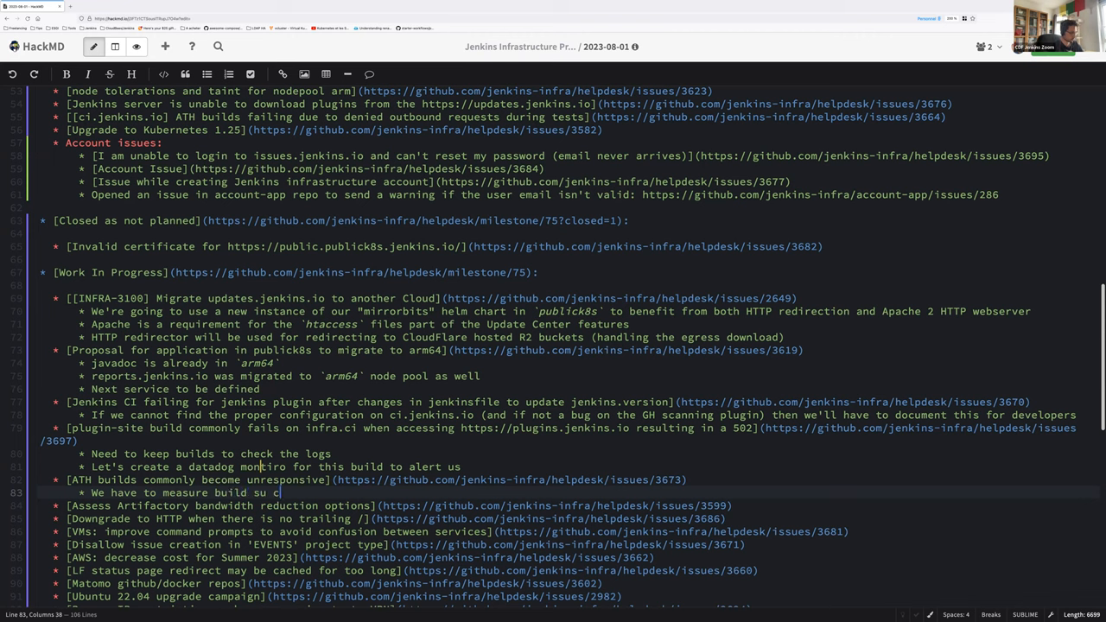
type("ccess")
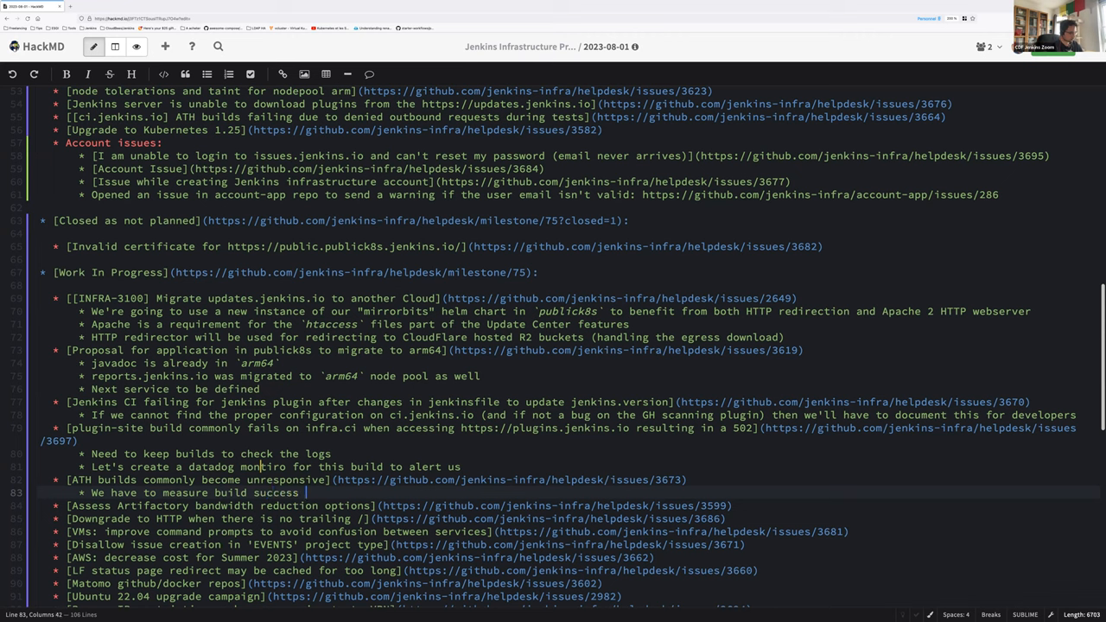
type("rate without spot")
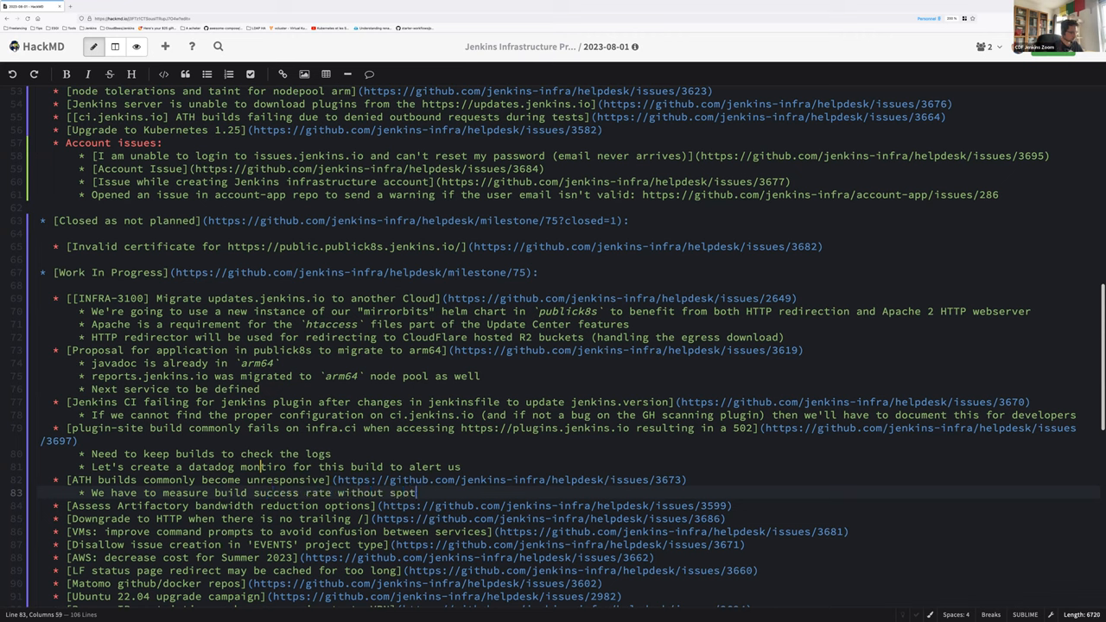
type(", and cost")
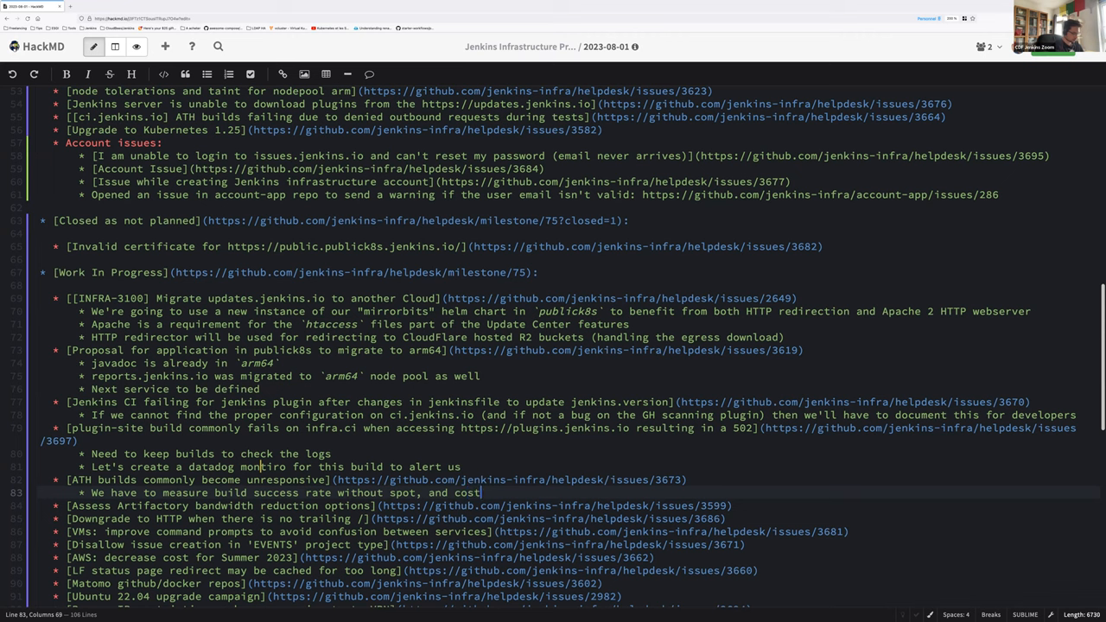
type("impact")
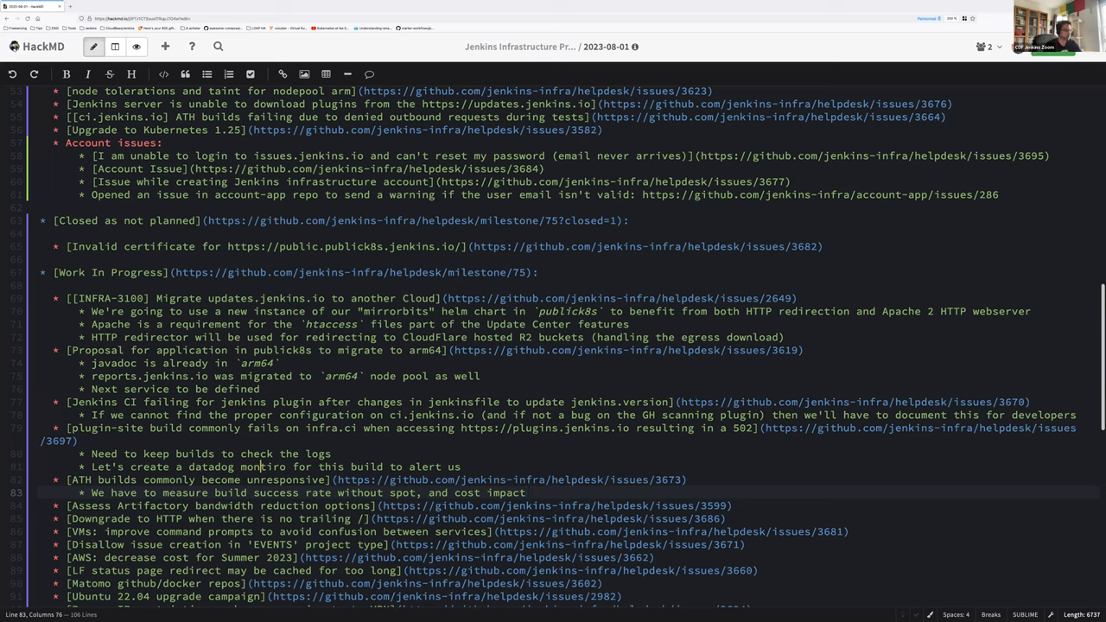
- Add a sub-bullet 'Wednesday 02 of August, at 14:30 UTC' under the Artifactory bandwidth issue, fixing the August typo
left_click(528, 505)
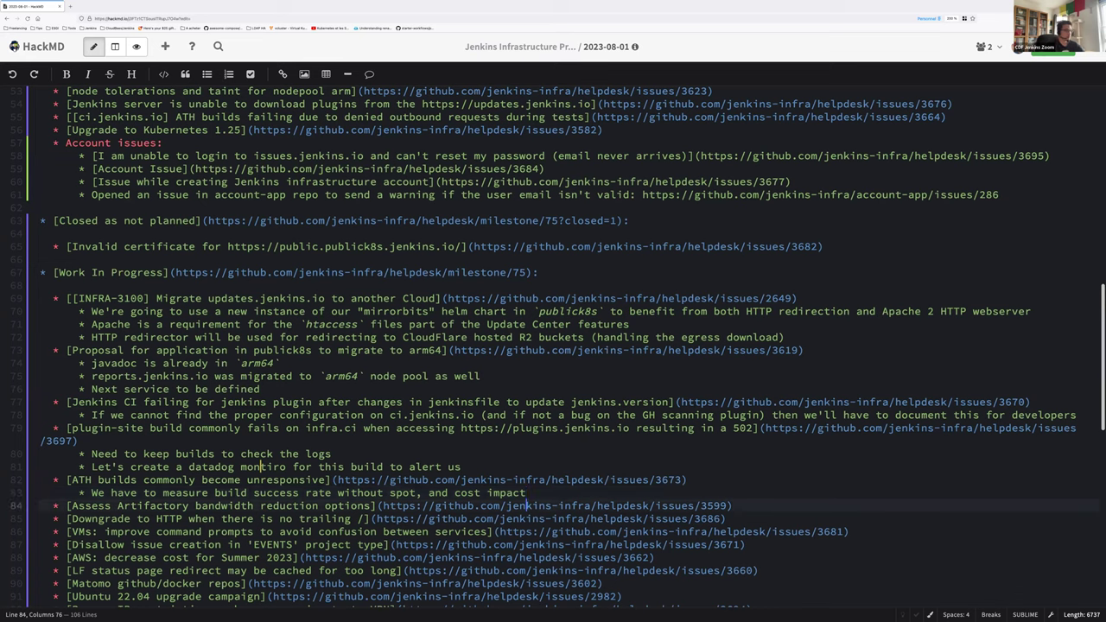
key("Return")
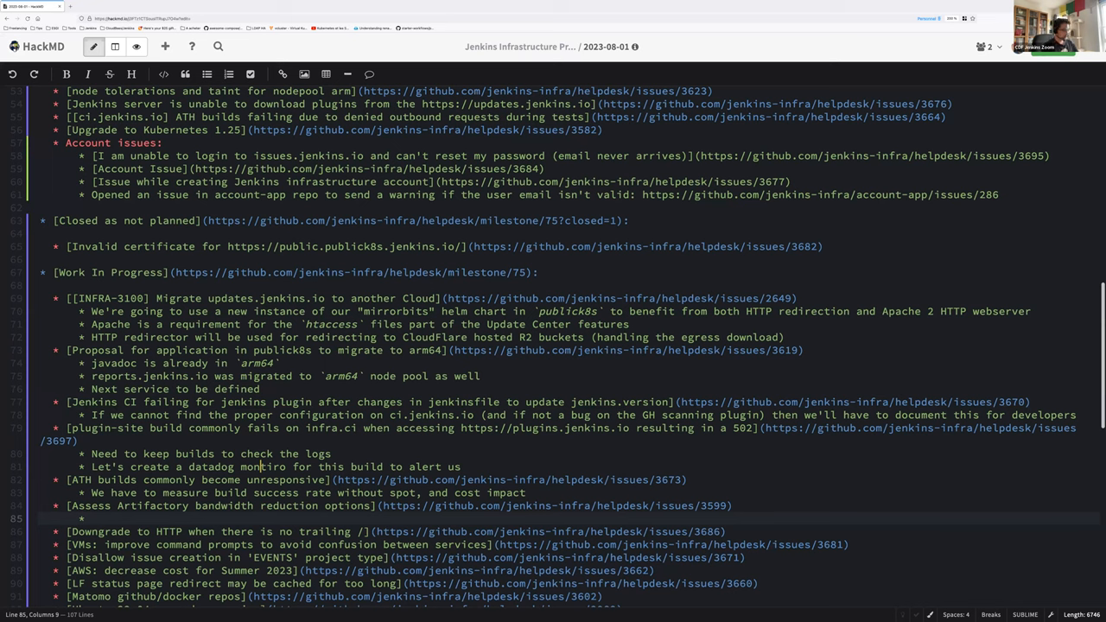
type("Wedn")
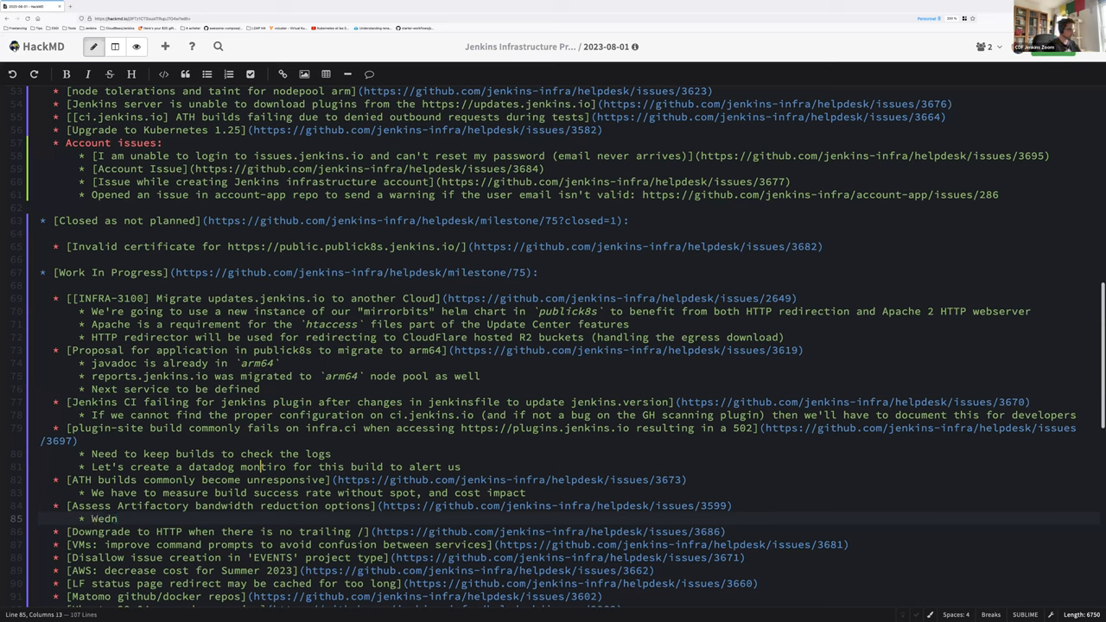
type("esday")
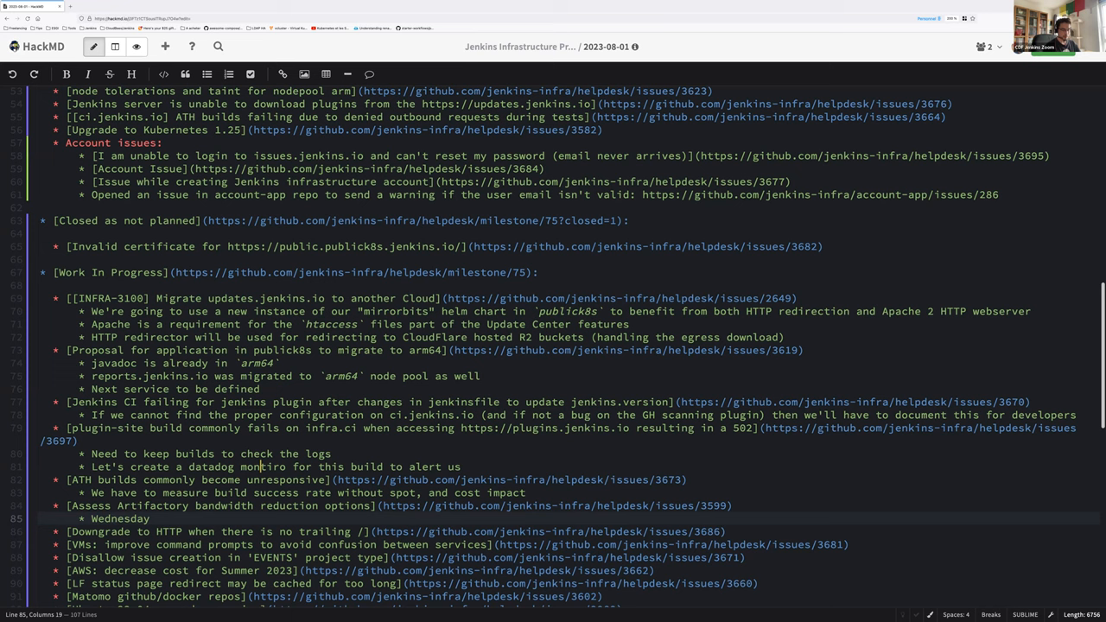
type("02nd")
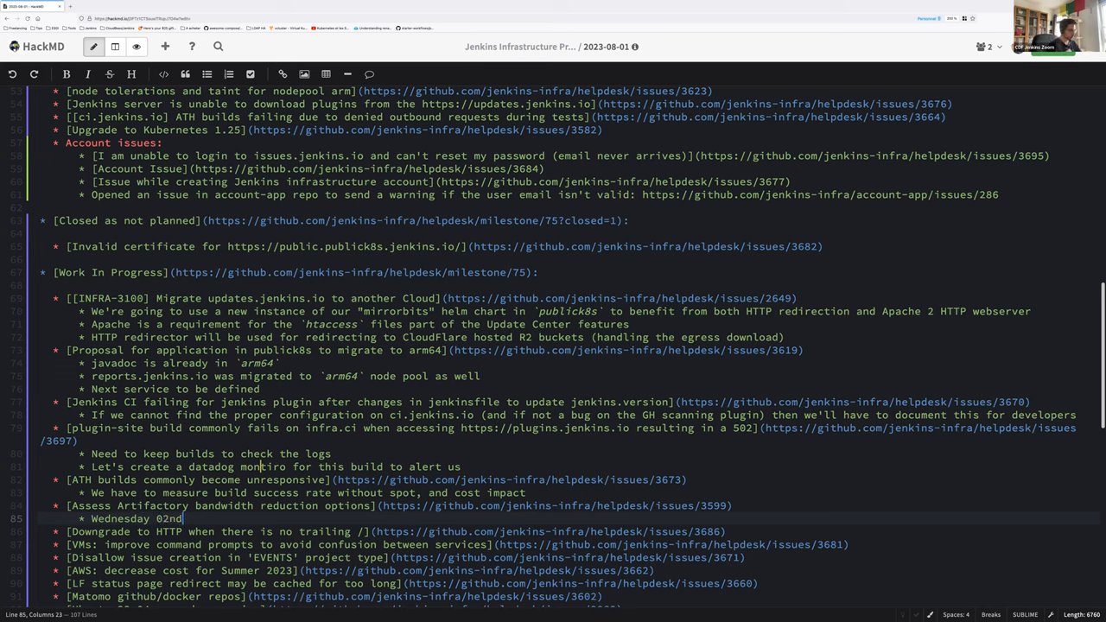
type("of")
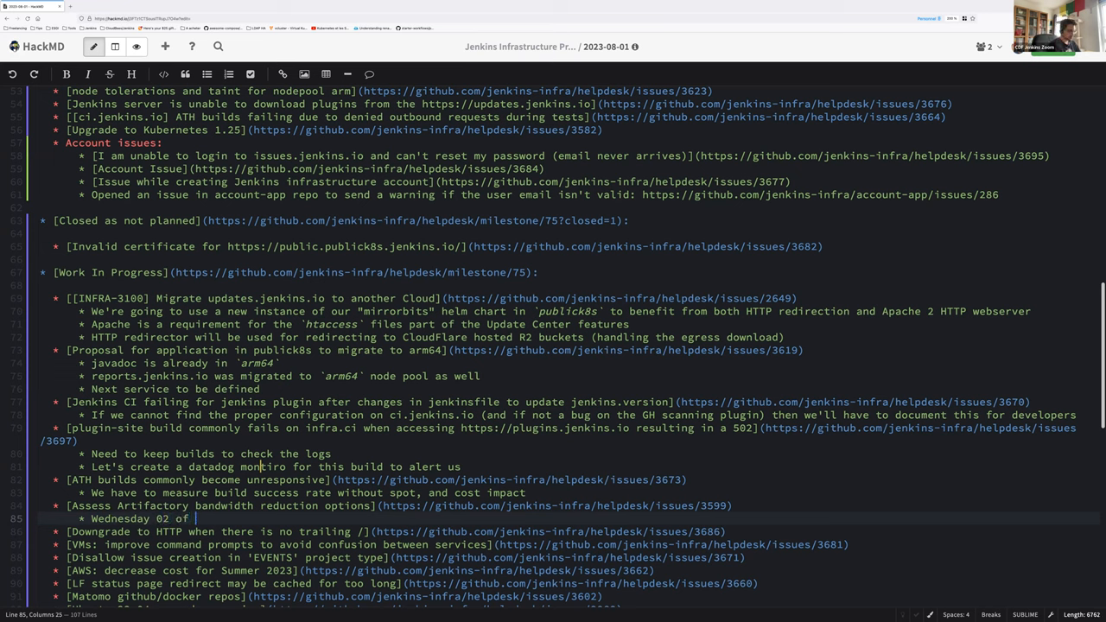
type("Uagust, at")
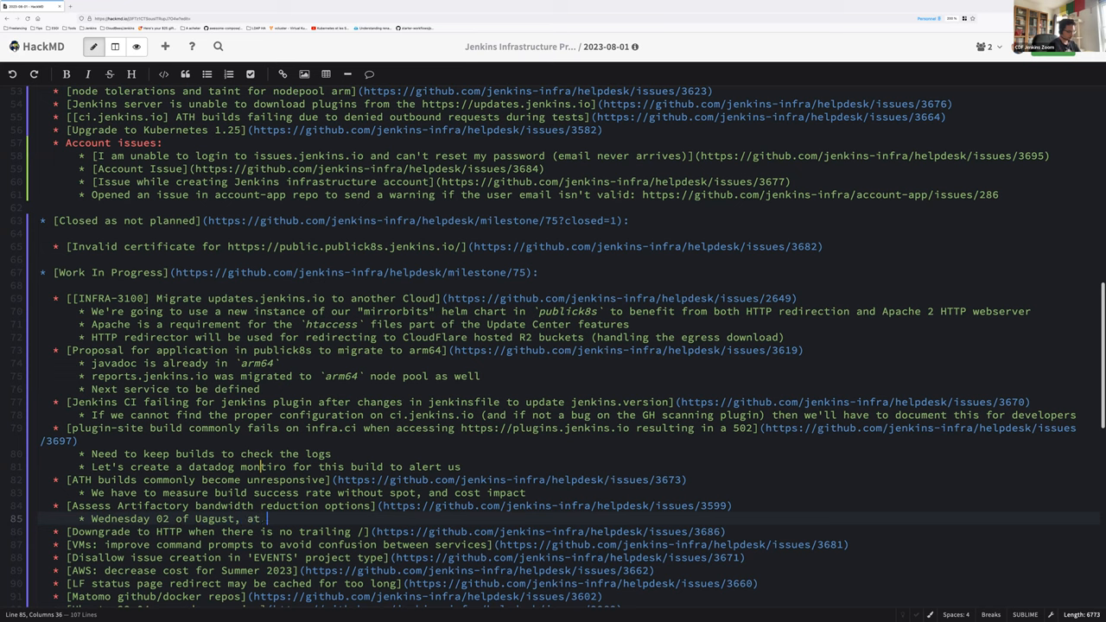
type("14:30 UTC")
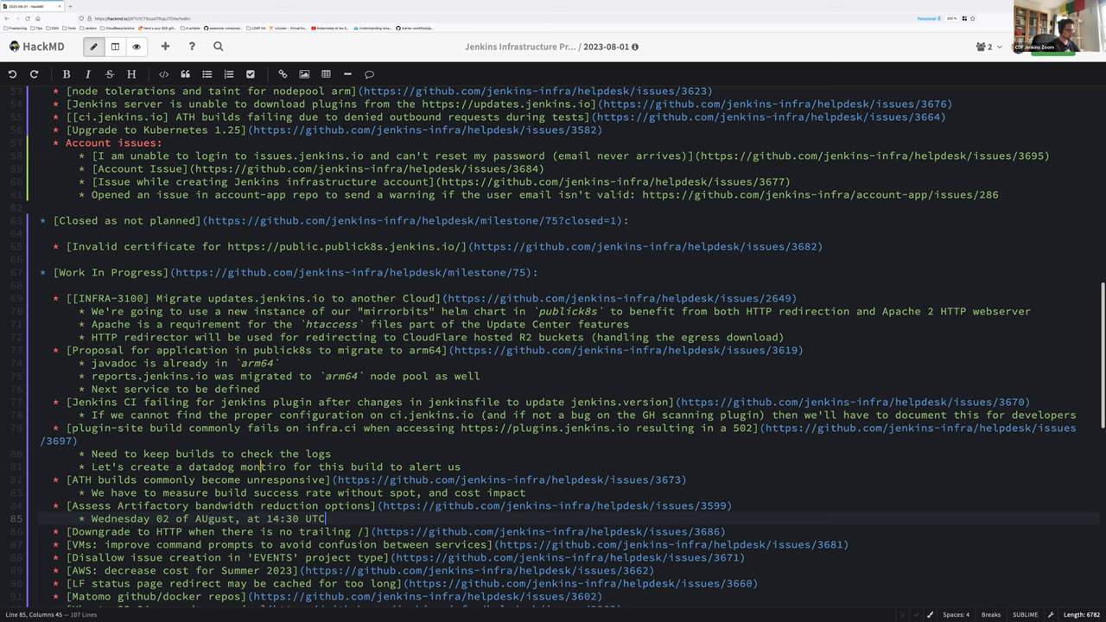
left_click(195, 518)
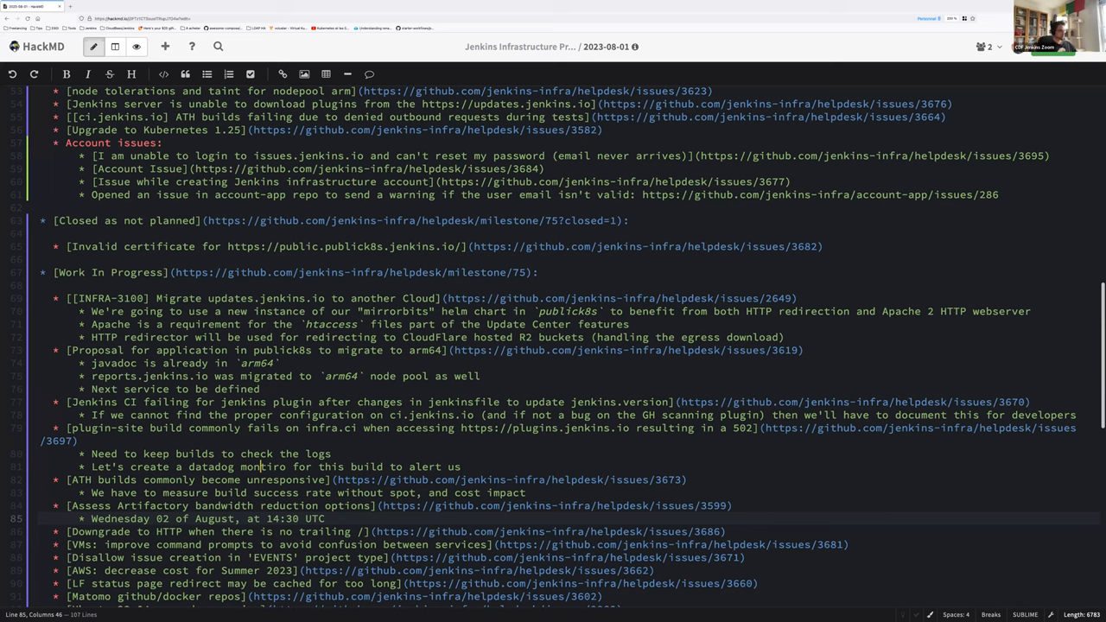
- Extend the Wednesday note with ': brownout of 1 hour'
type(": b")
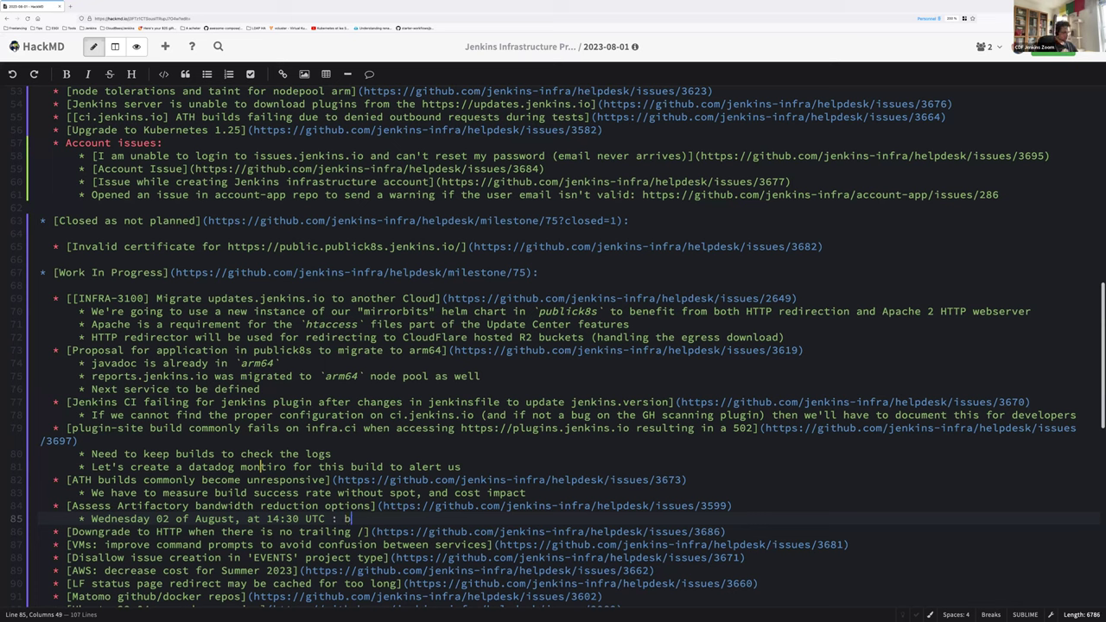
type("rownou")
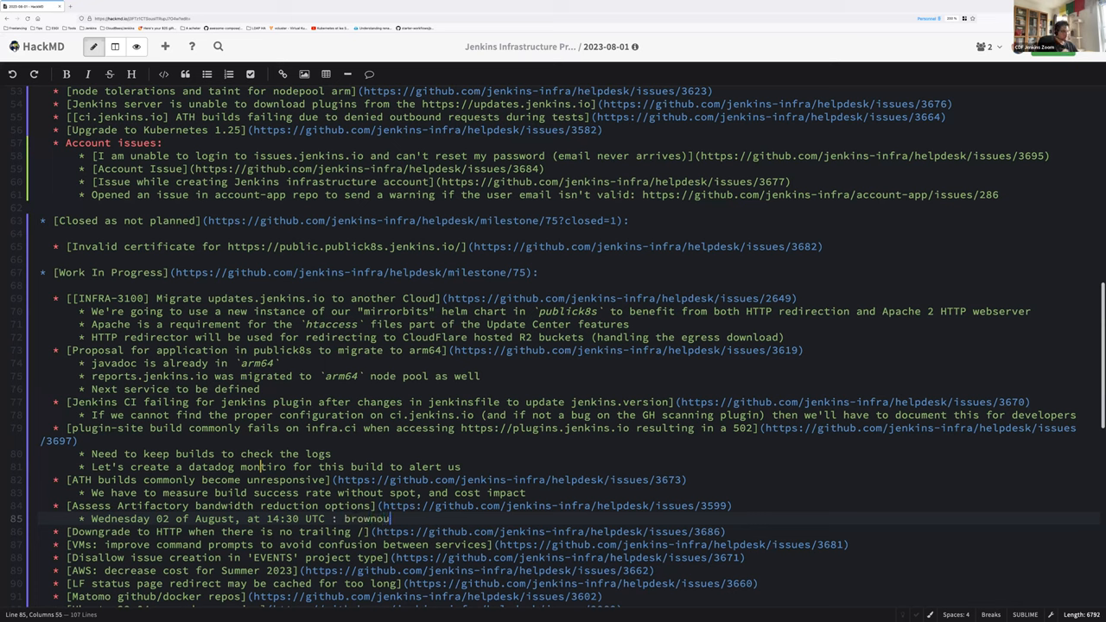
type("t")
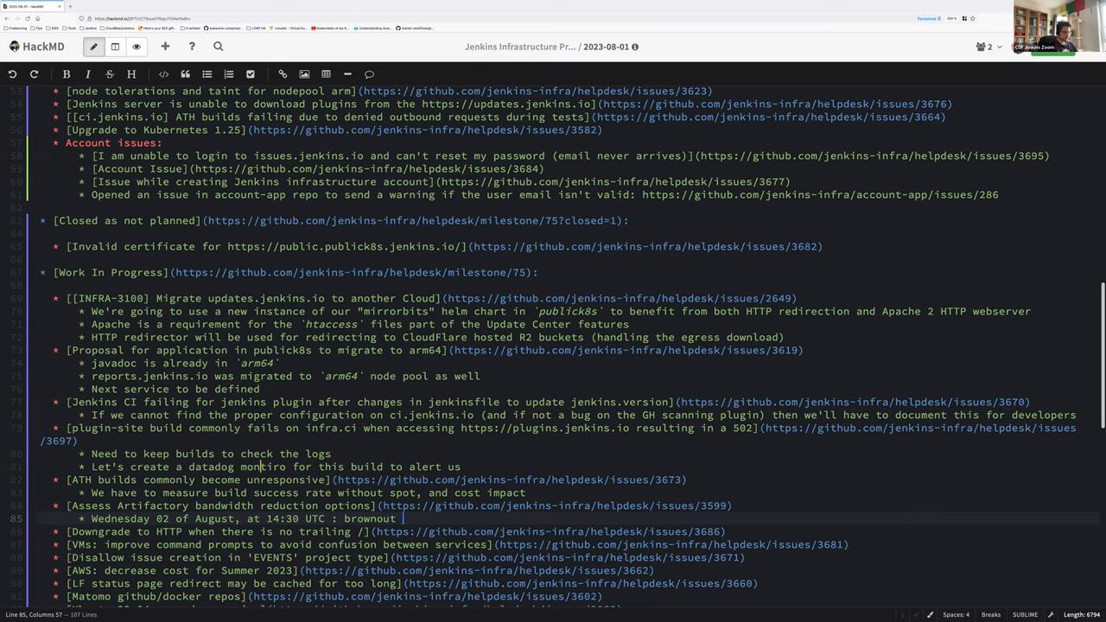
type("of")
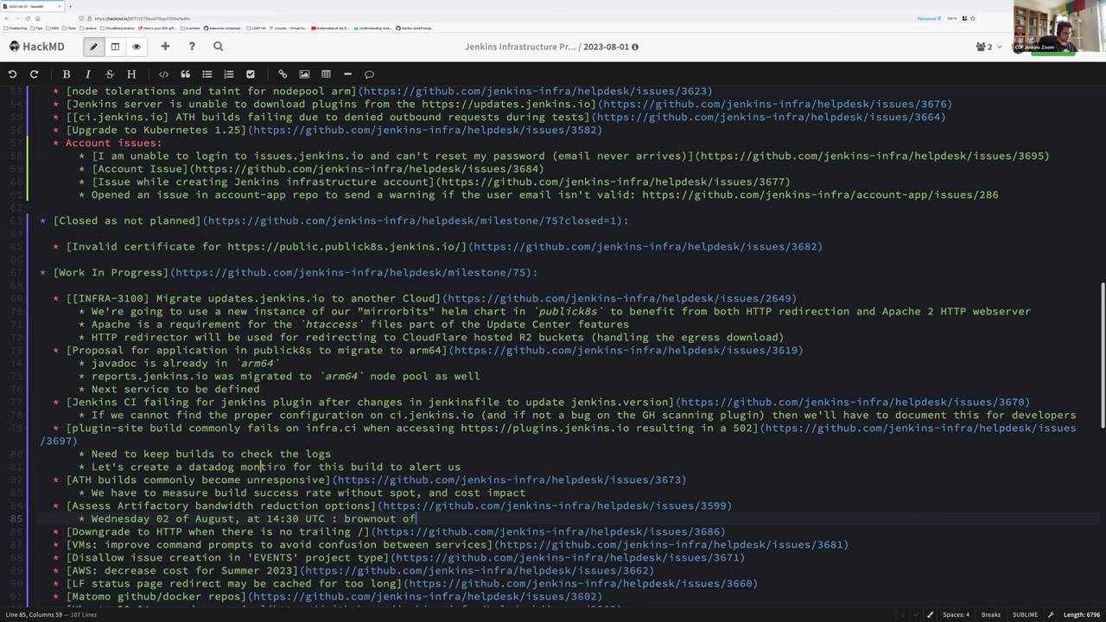
type("1 hour")
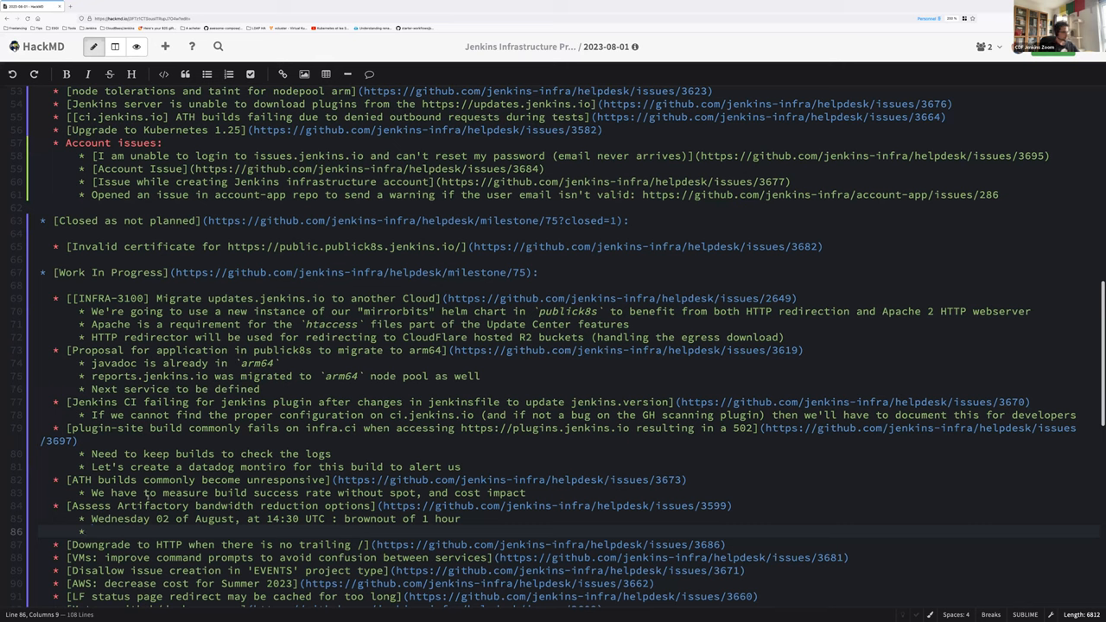
- Add 'No more ACP for central artifactory for now' and start a line under the Downgrade to HTTP issue
type("No more ACP for")
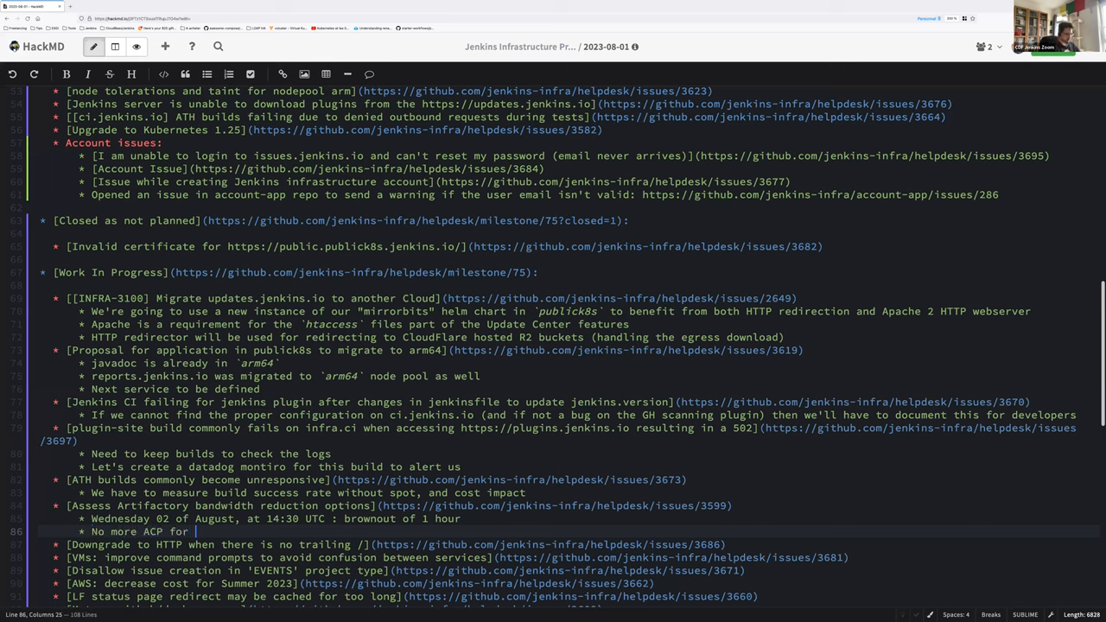
type("central artifactory for no")
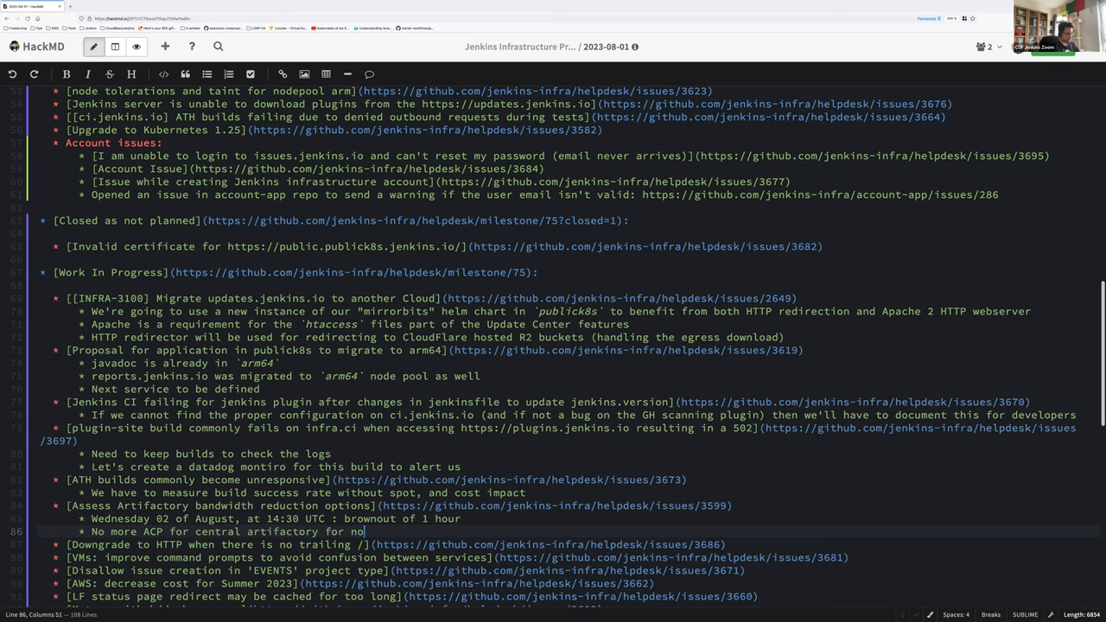
type("w")
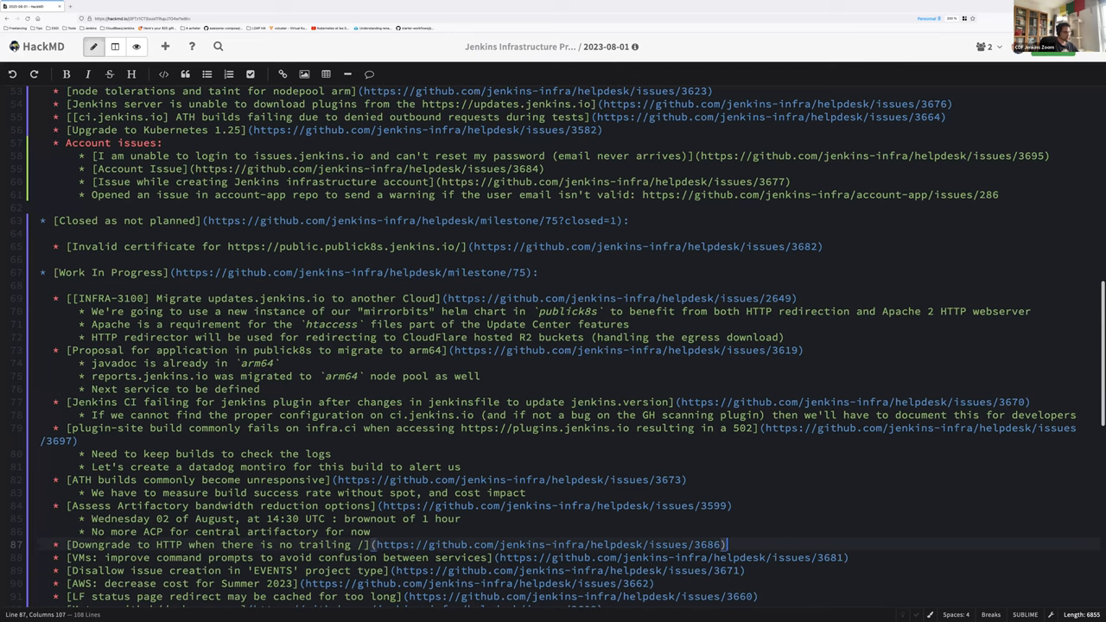
key("Enter")
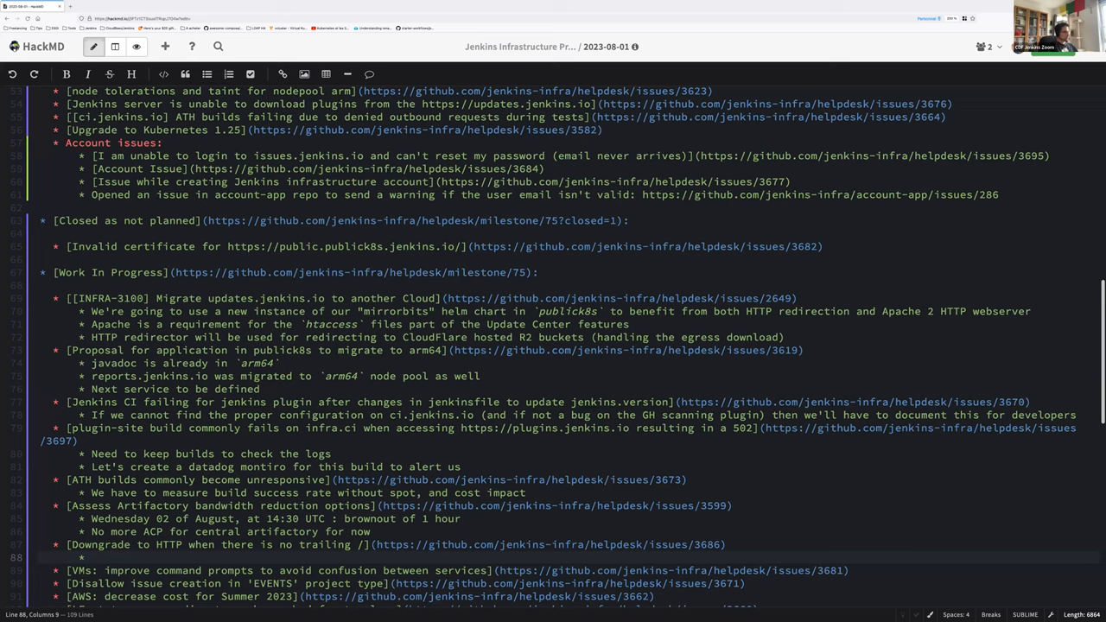
scroll("down", 3)
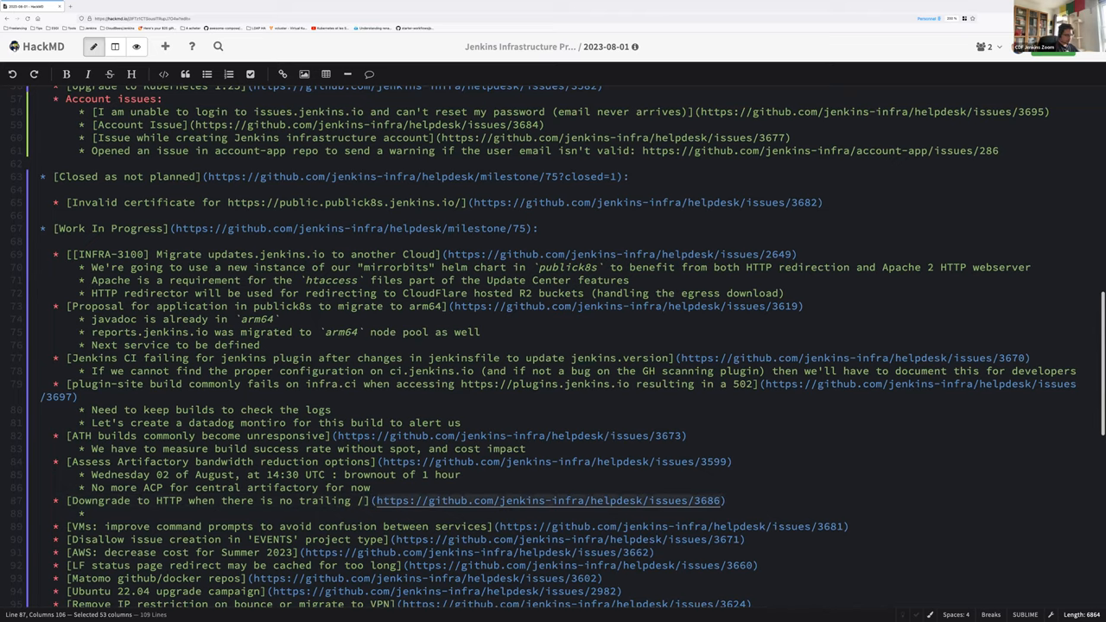
- Read the Downgrade to HTTP issue #3686, selecting the doc path in its reproduction command
left_click(546, 501)
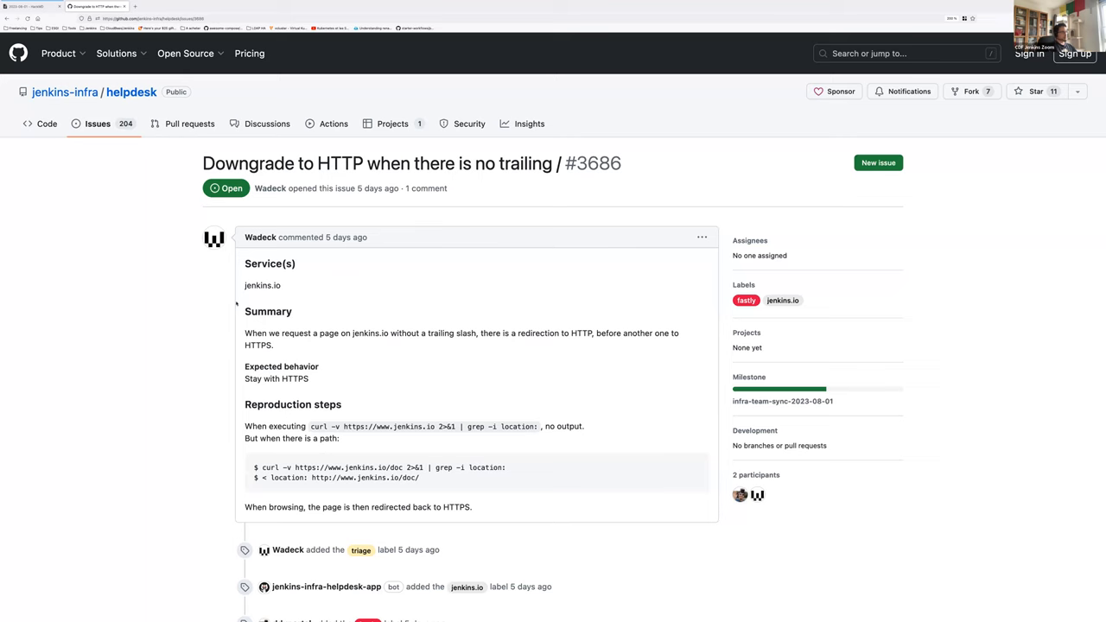
scroll("down", 3)
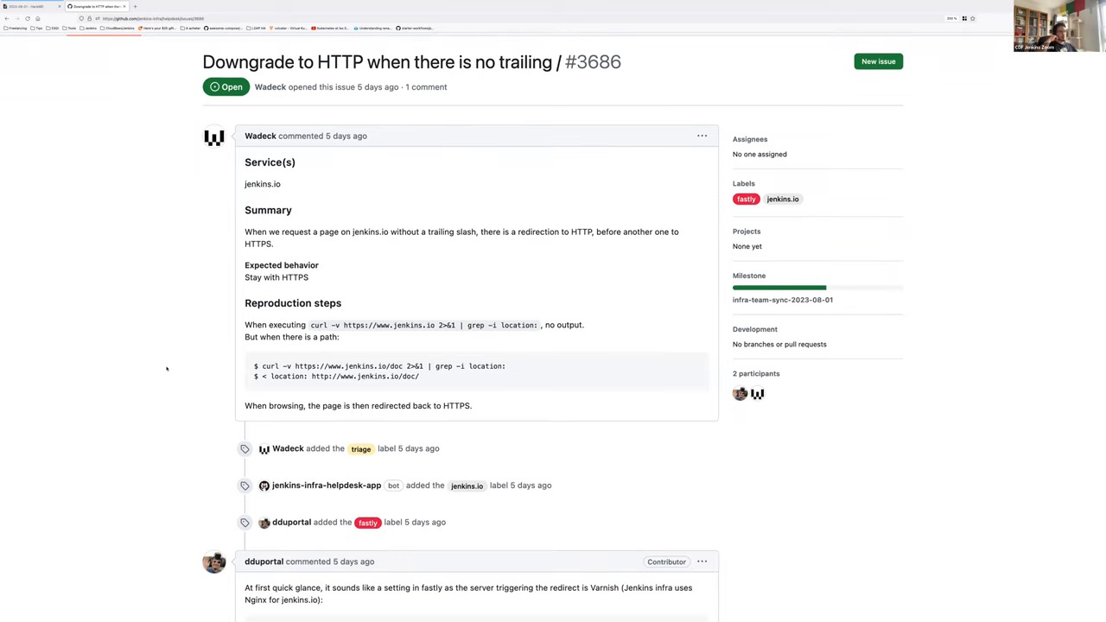
mouse_move(334, 325)
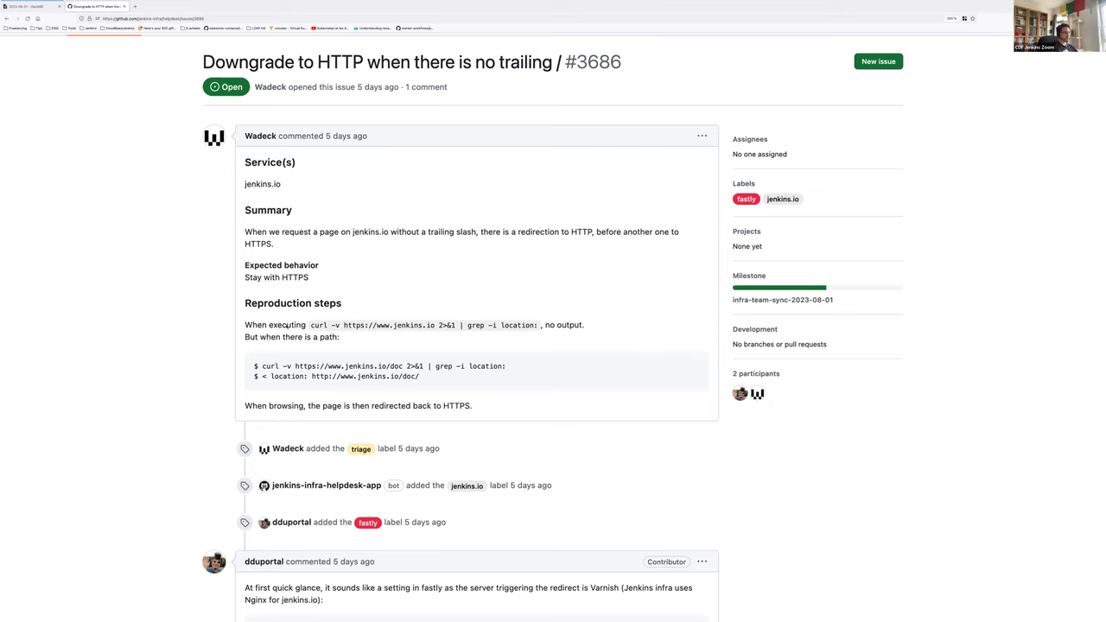
scroll("down", 3)
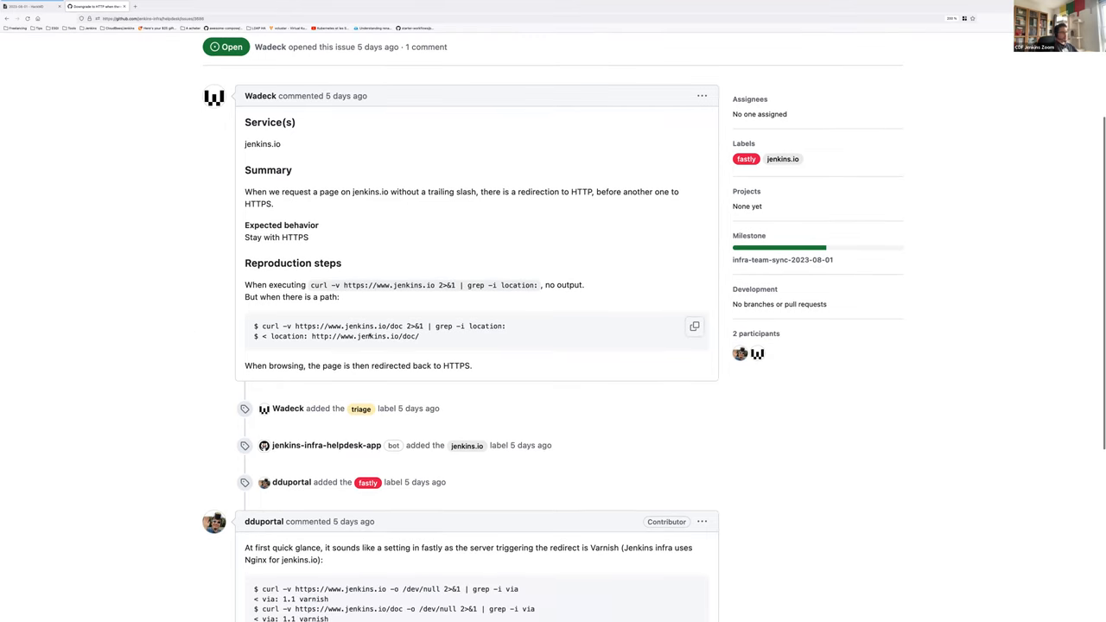
double_click(392, 325)
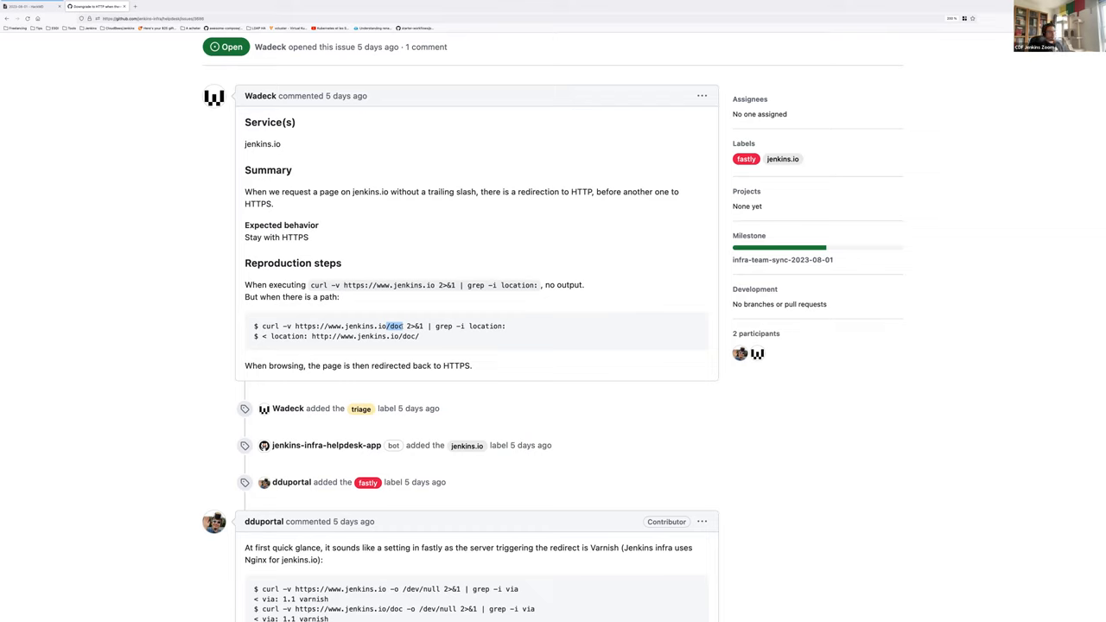
scroll("down", 3)
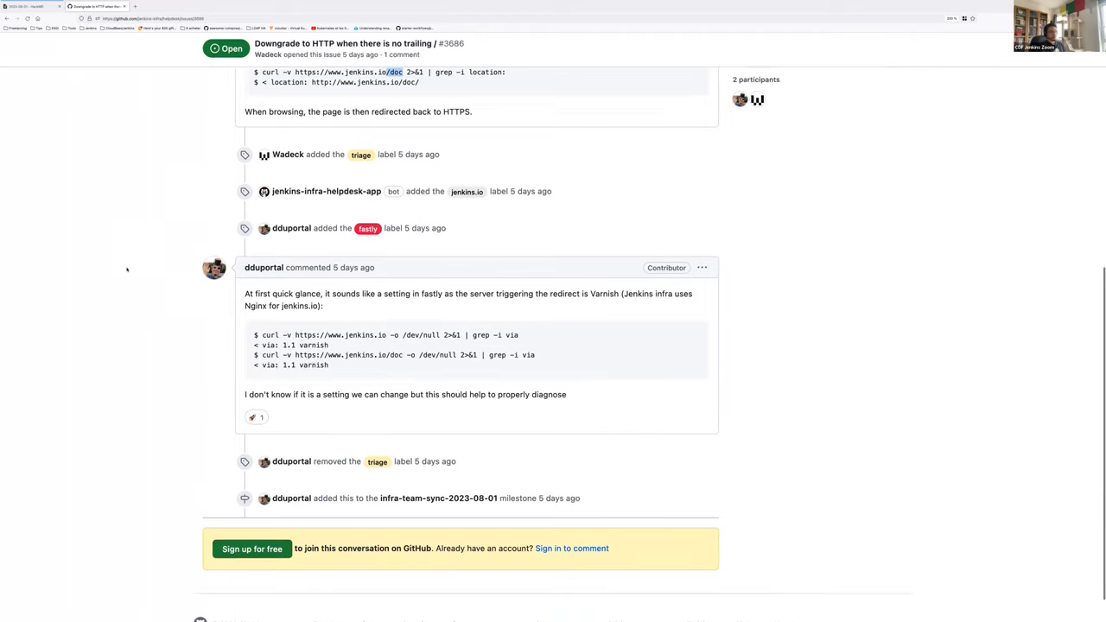
scroll("down", 3)
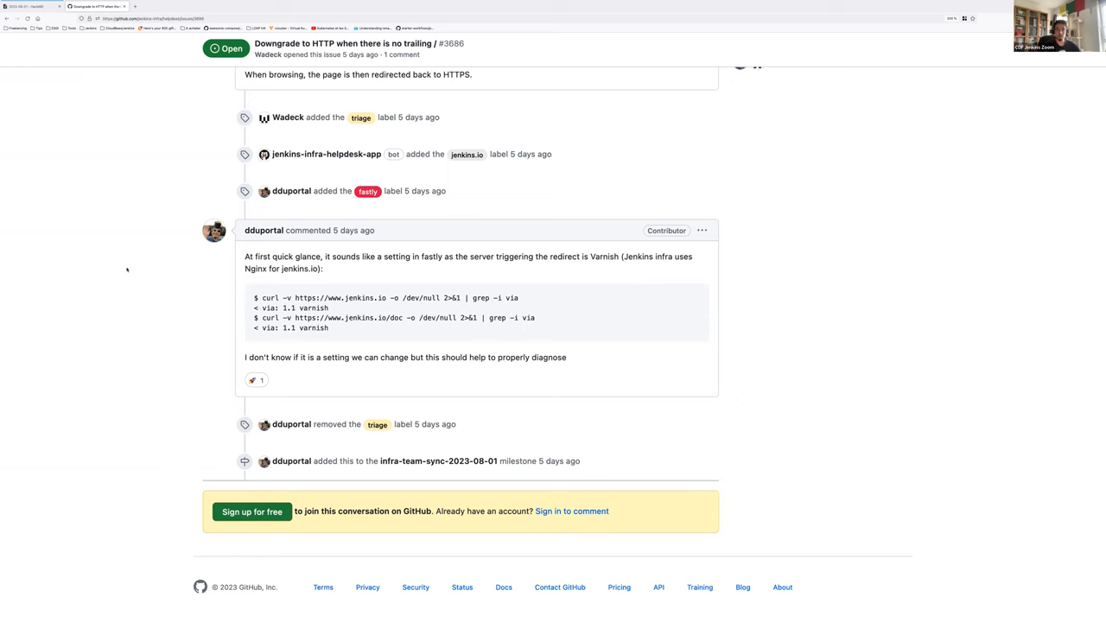
scroll("up", 3)
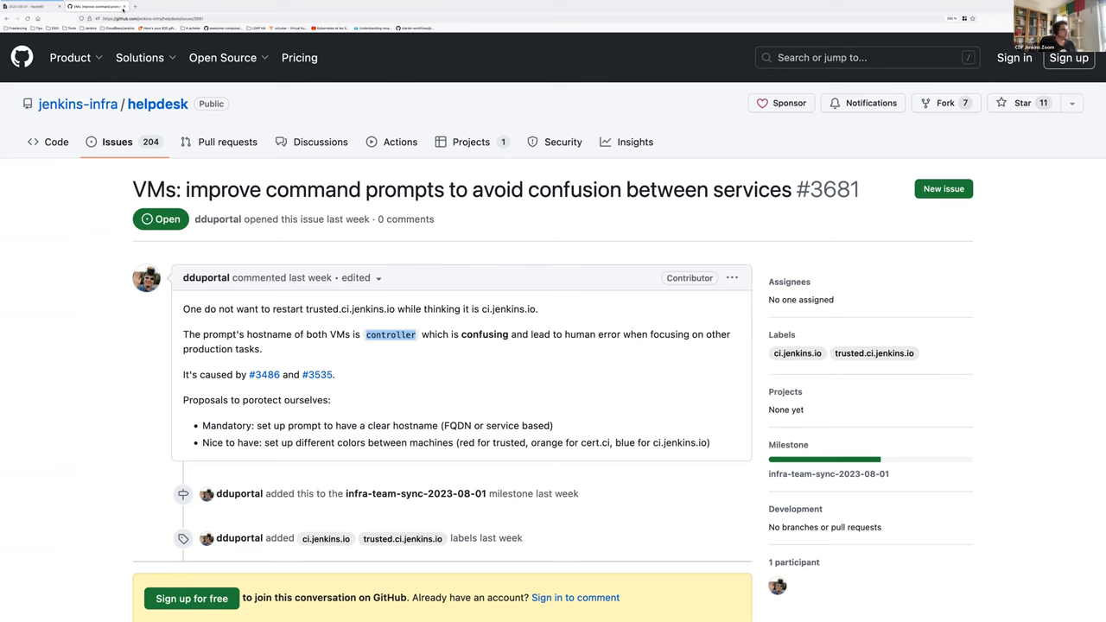
- Note 'Stephane is volunteer' under the VMs command prompts issue
left_click(34, 7)
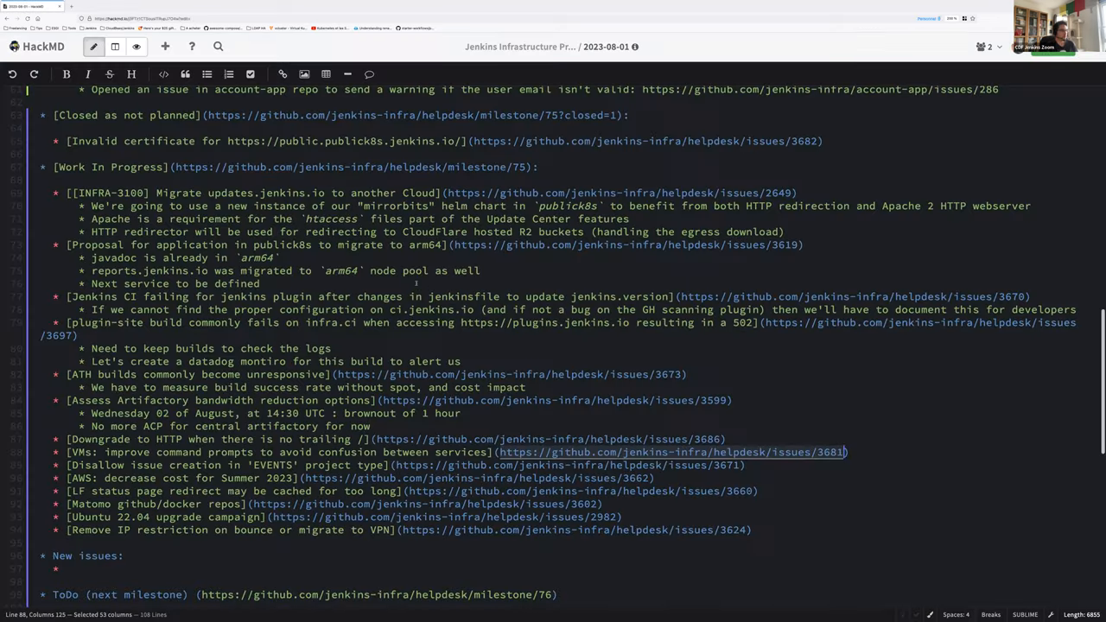
scroll("down", 3)
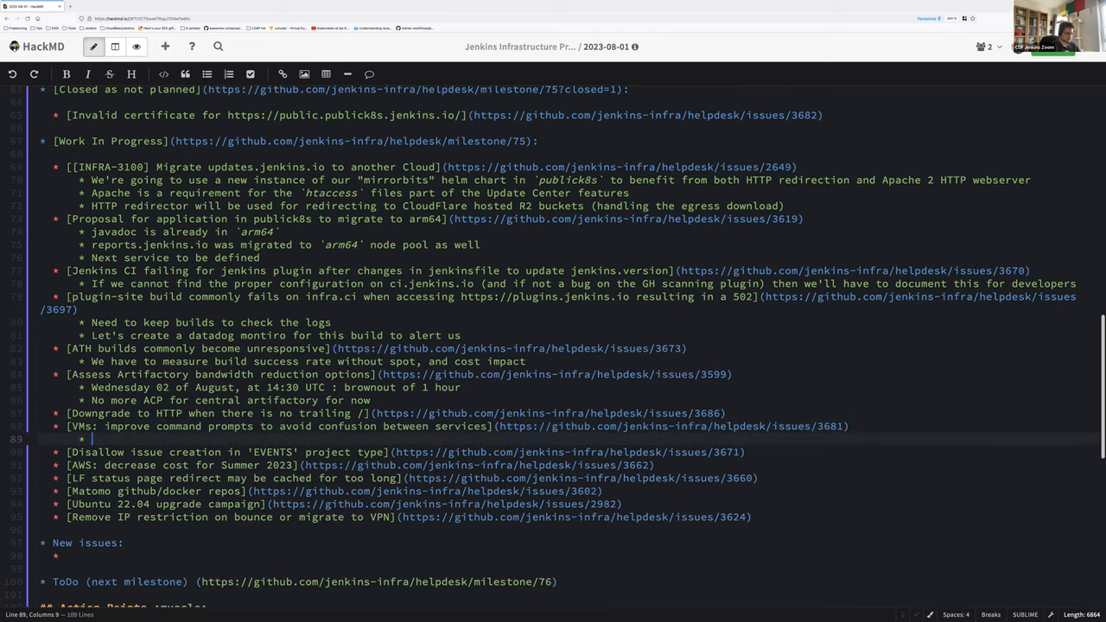
type("Stephane")
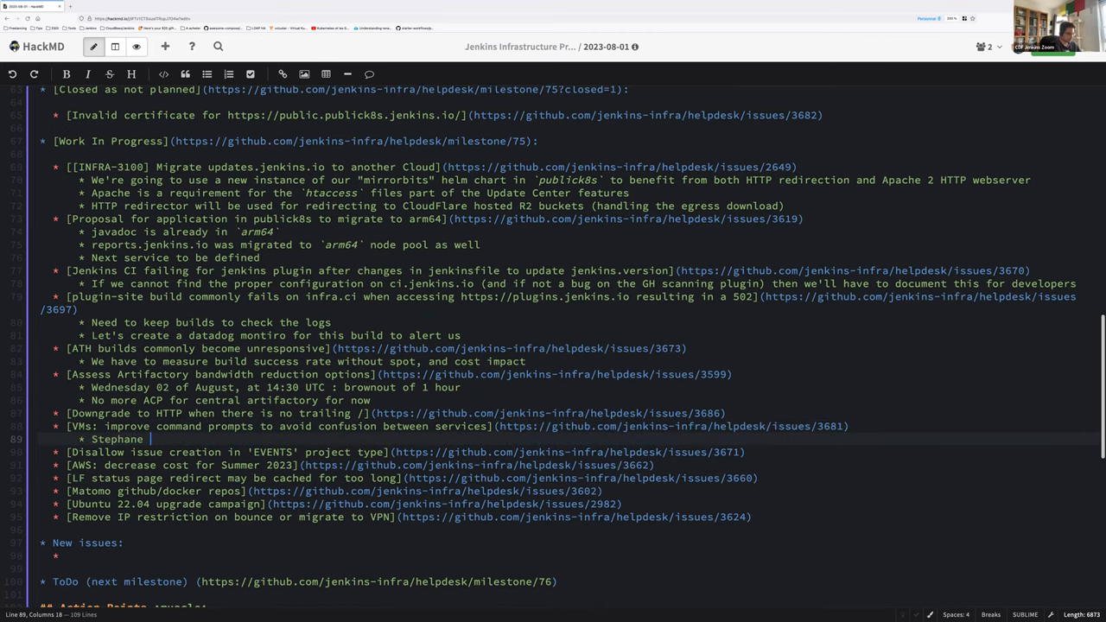
type("is volunteer")
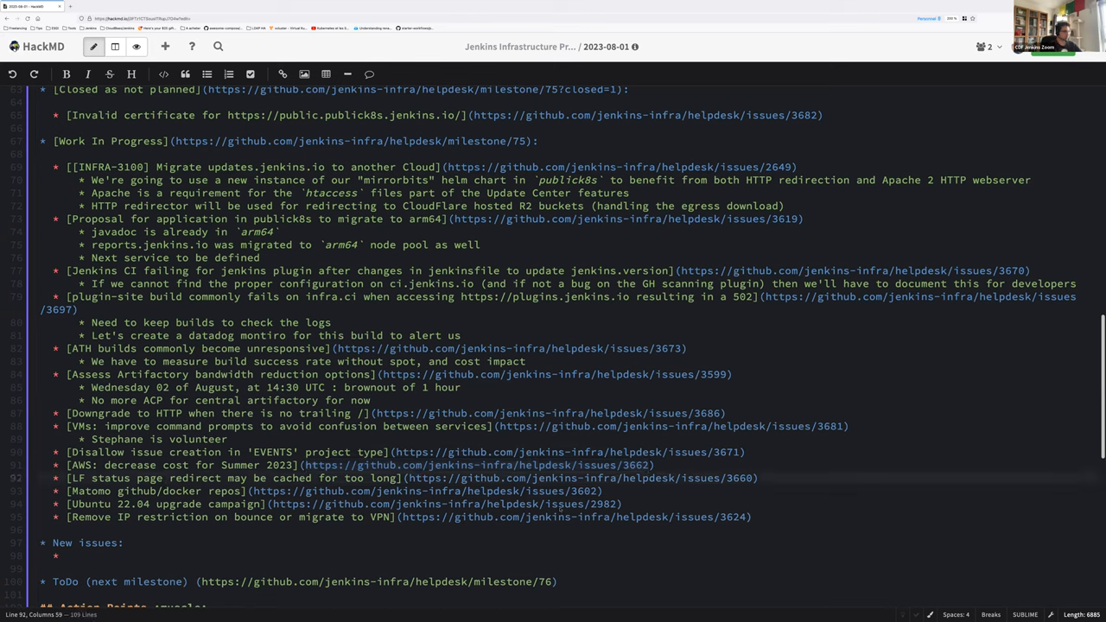
left_click_drag(408, 477, 757, 477)
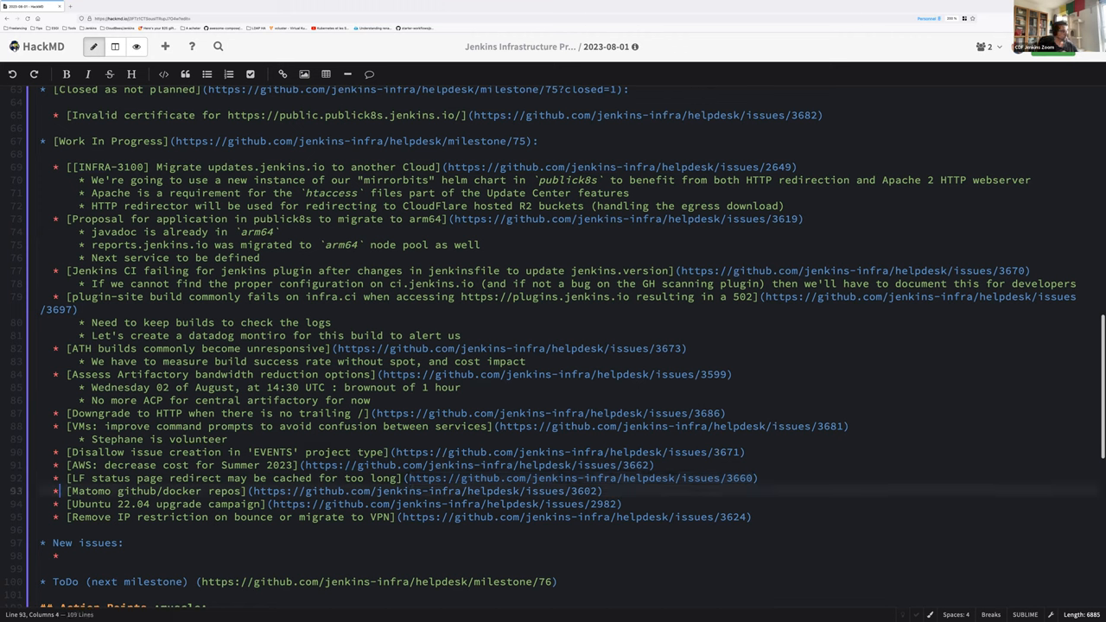
left_click(253, 491)
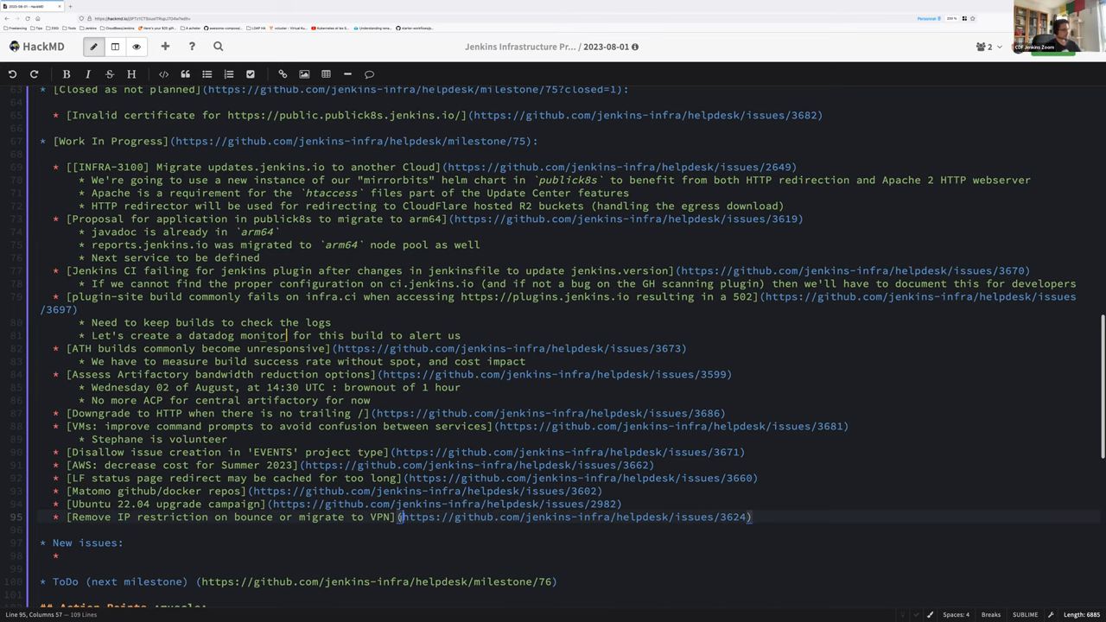
scroll("down", 3)
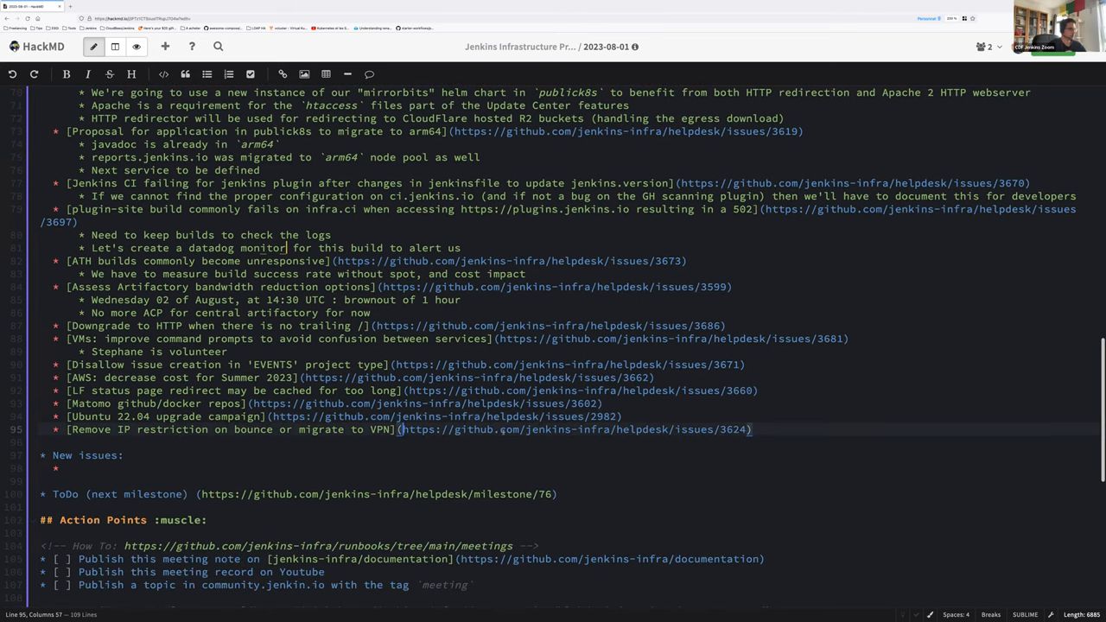
scroll("down", 3)
type("github.com/jen")
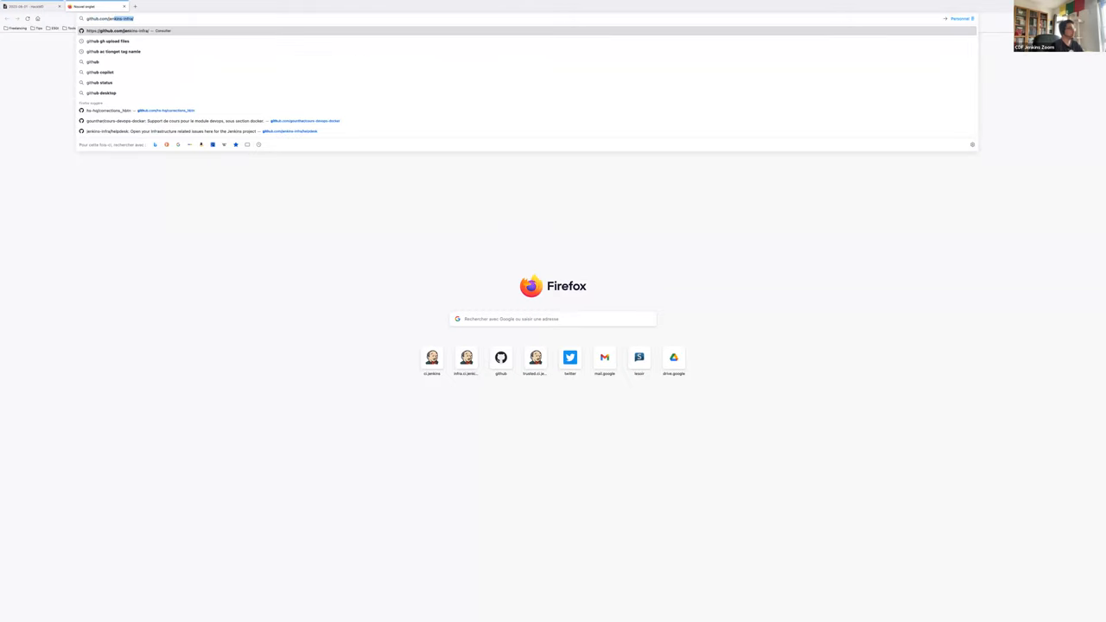
- Navigate to the github.com/jenkins-infra/helpdesk issues via the 'helpdesk' address-bar suggestion
type("helpdesk")
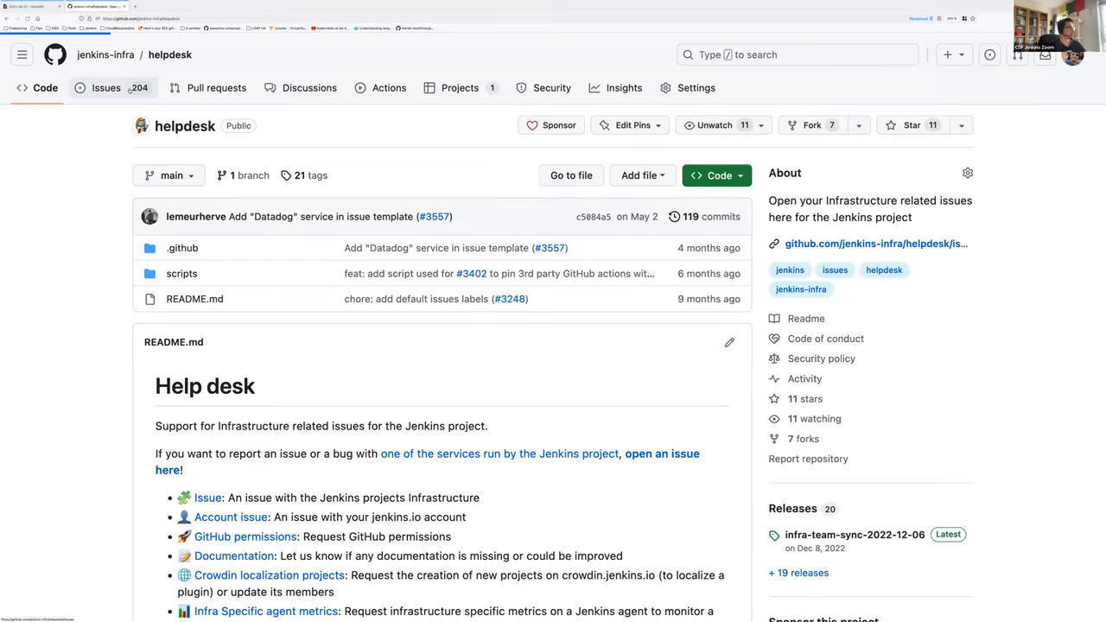
left_click(105, 86)
type("t")
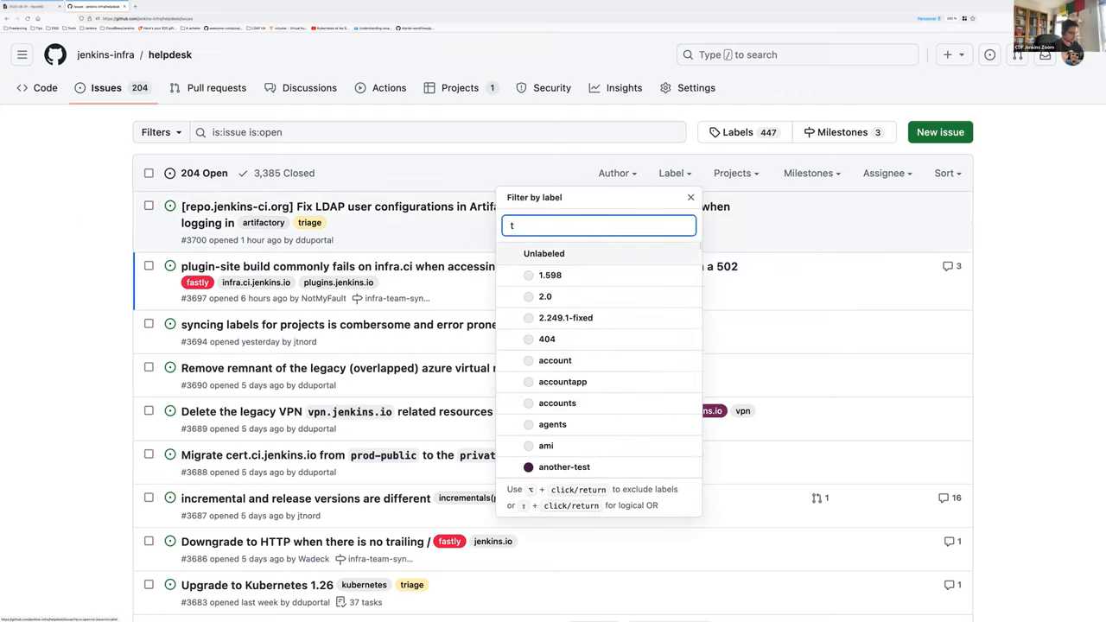
- Filter the helpdesk issues to the triage label
type("ri")
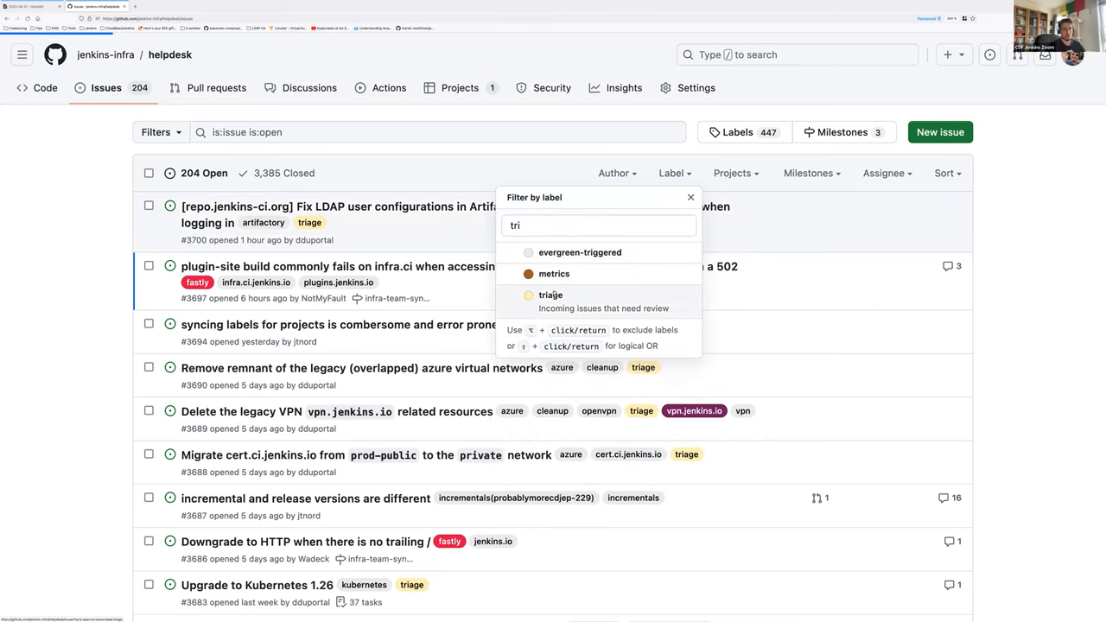
left_click(550, 294)
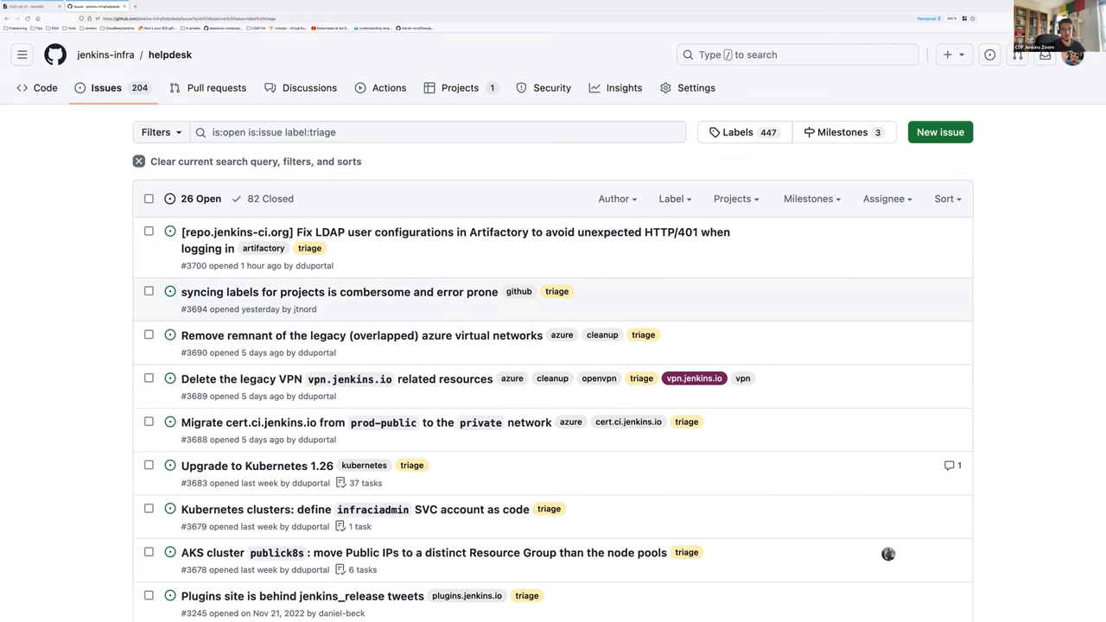
scroll("down", 3)
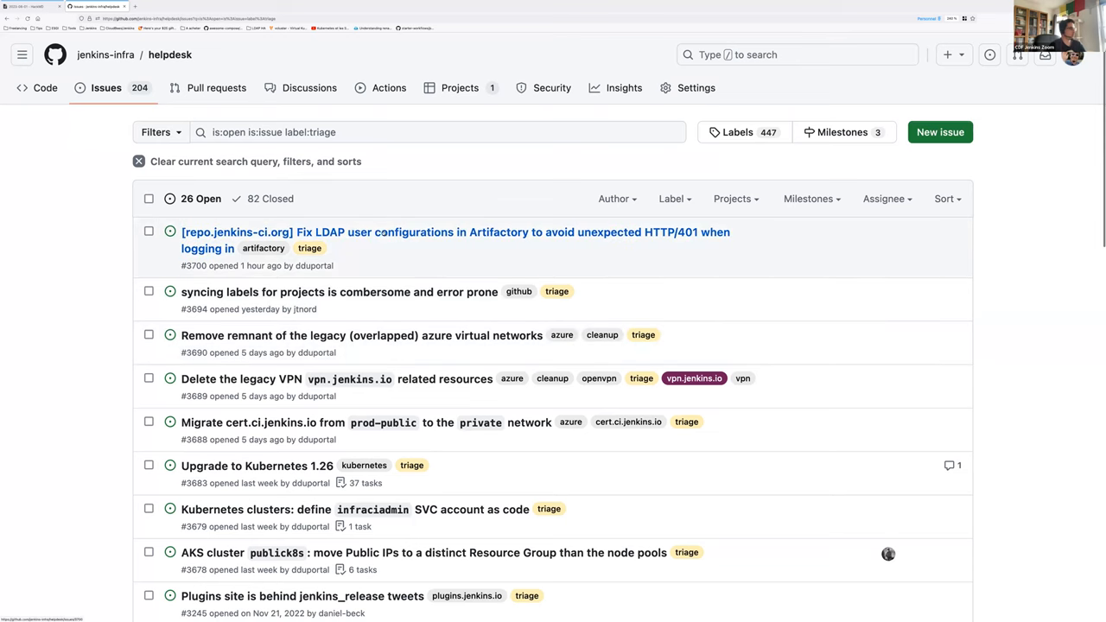
mouse_move(456, 232)
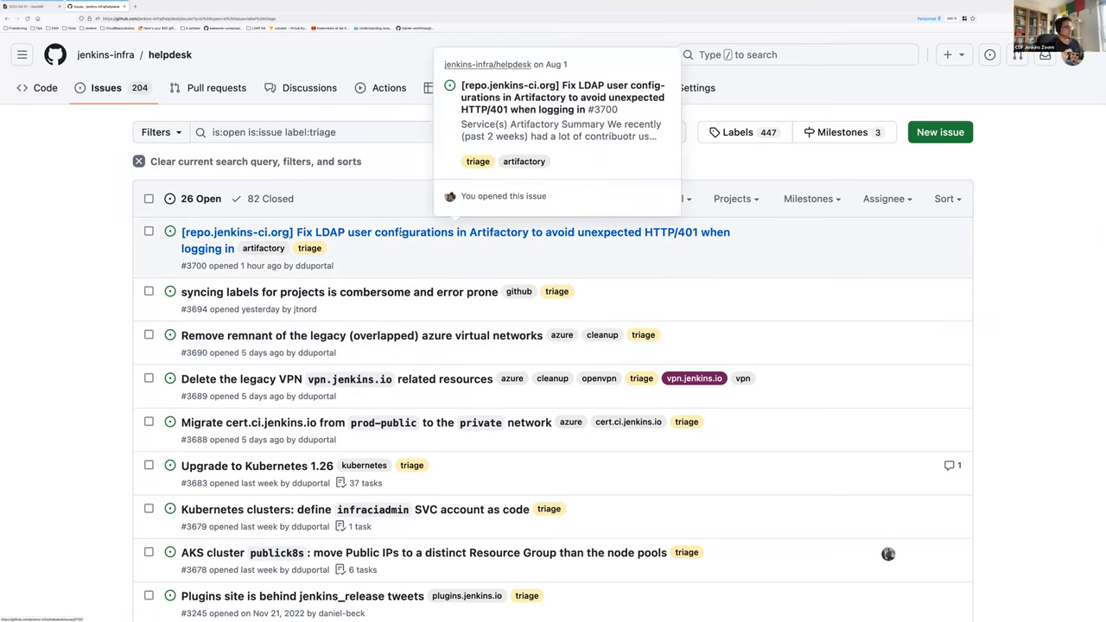
- Open issue #3700 about LDAP user configurations in Artifactory and read it
right_click(457, 231)
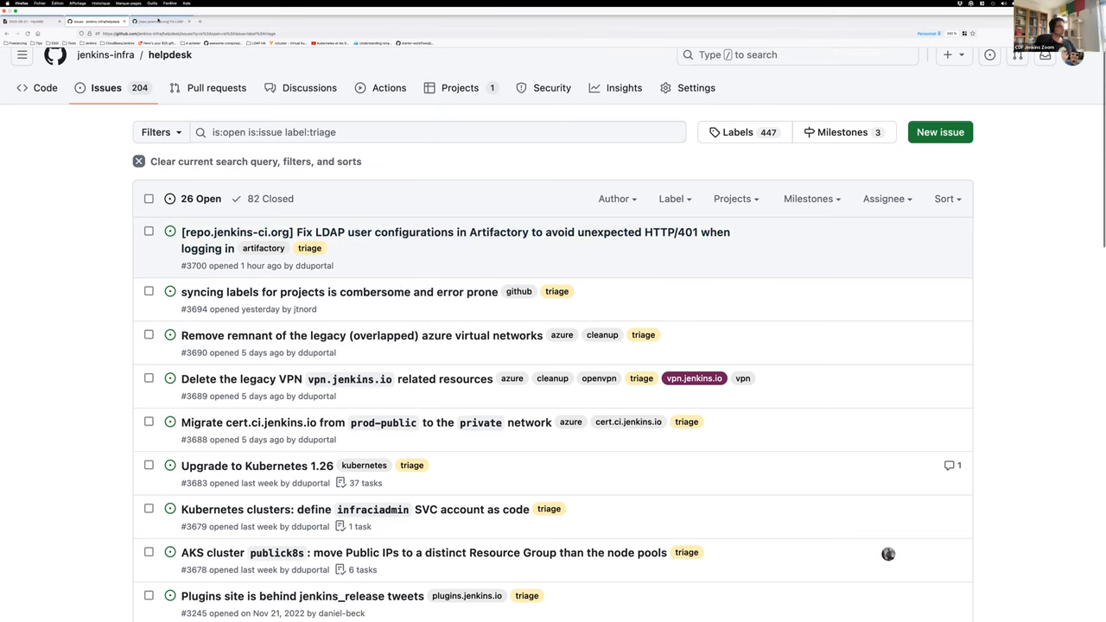
left_click(455, 240)
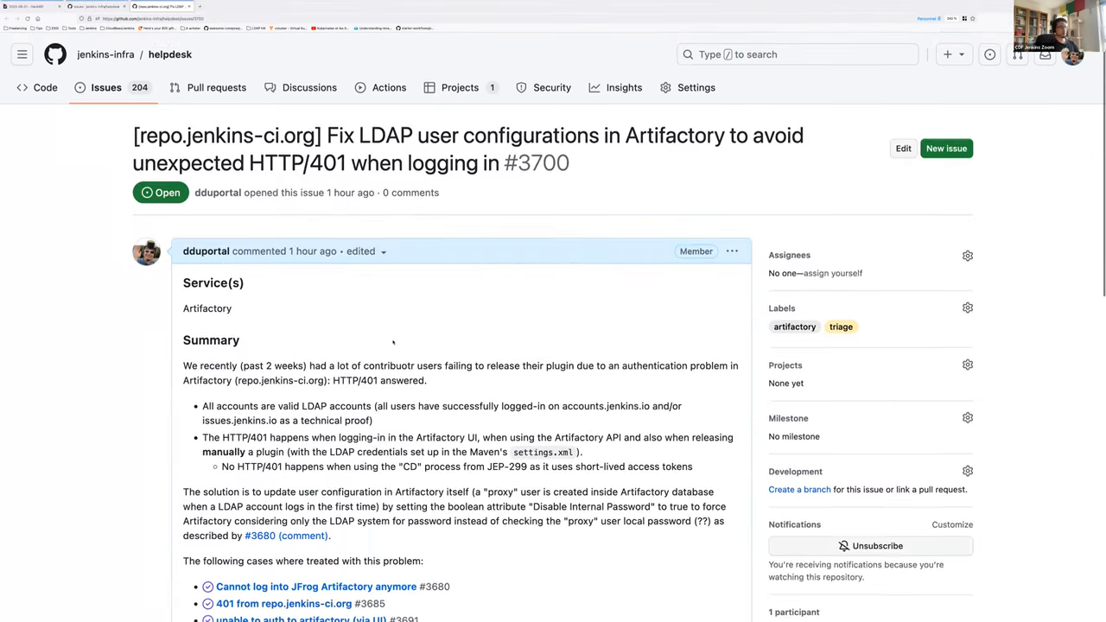
scroll("down", 3)
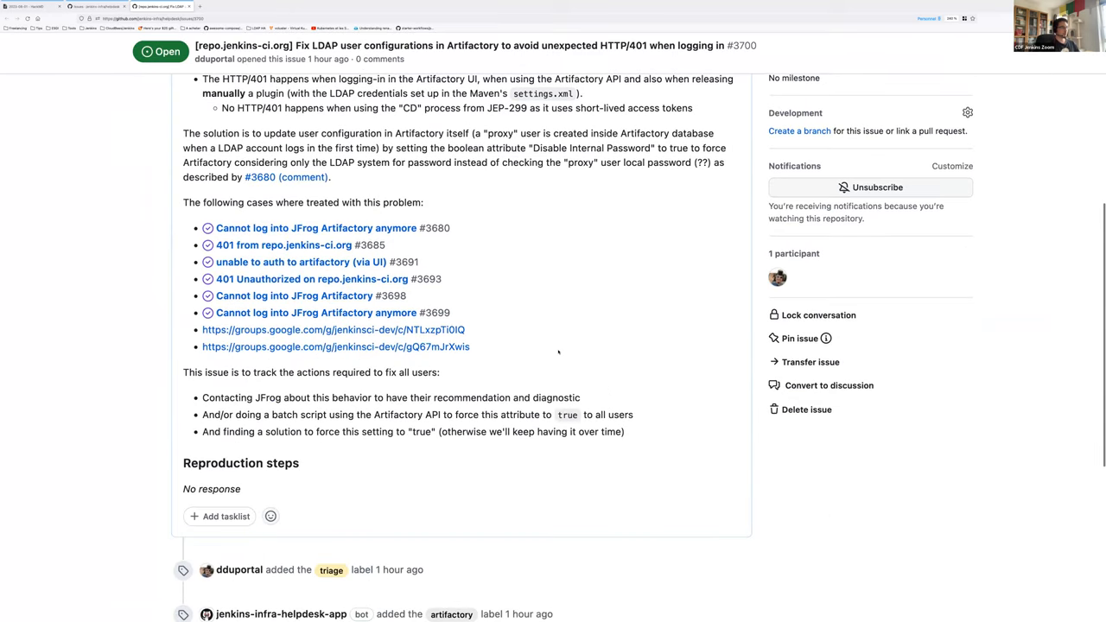
scroll("down", 3)
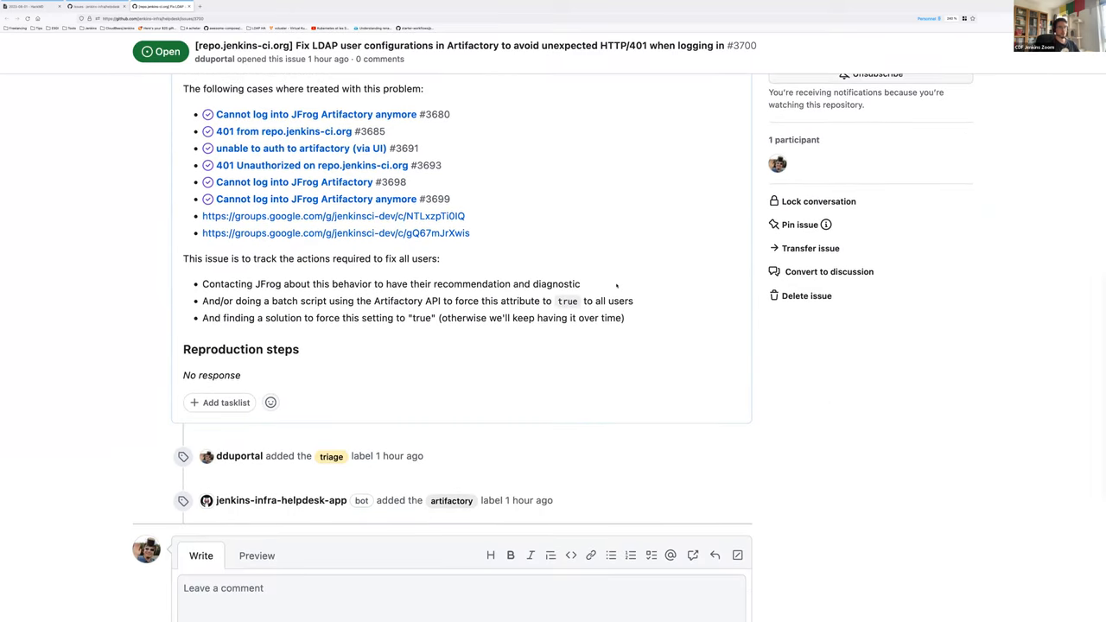